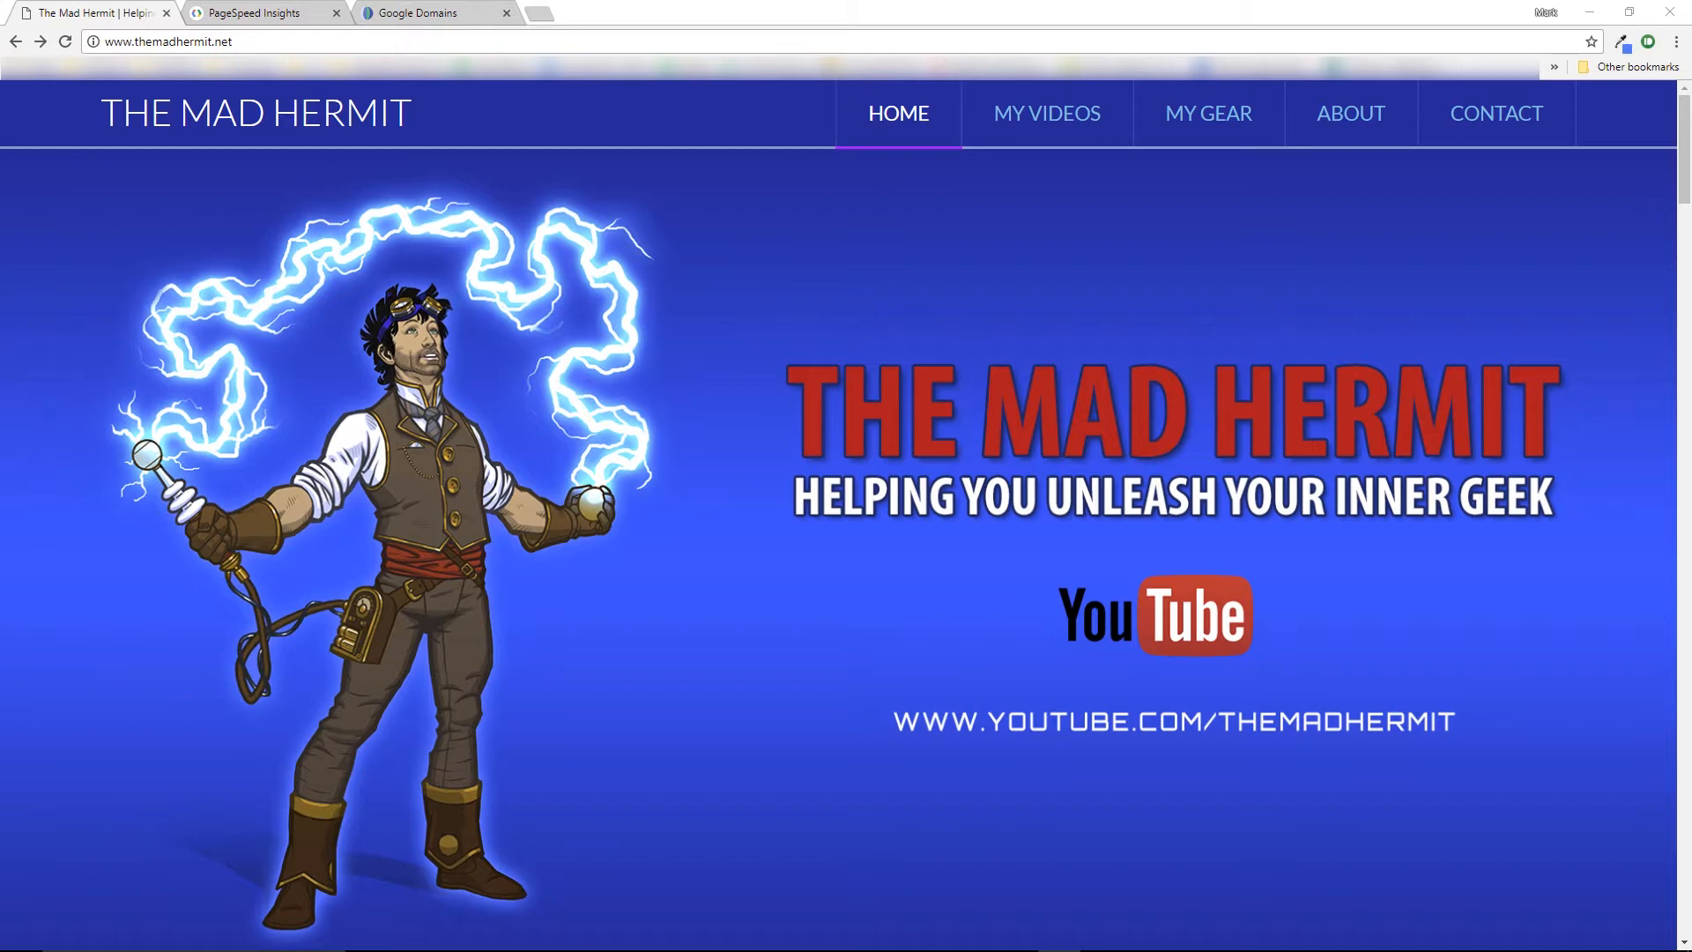
Scroll through the current page before returning to PageSpeed Insights
scroll(down, 3)
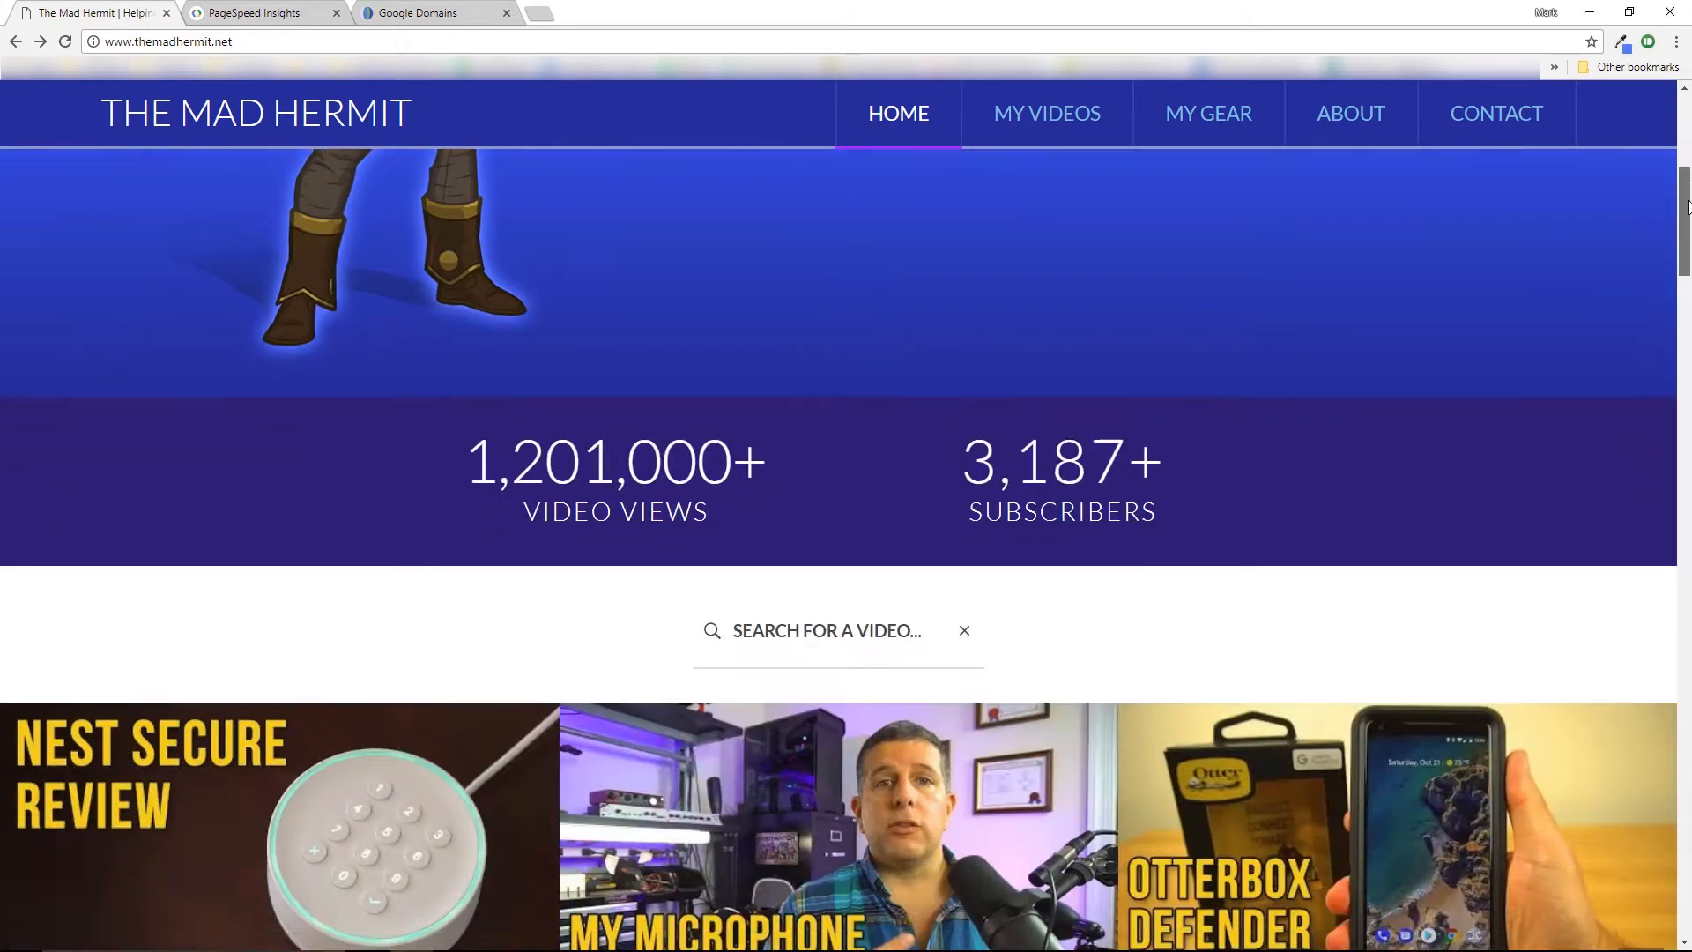
scroll(down, 3)
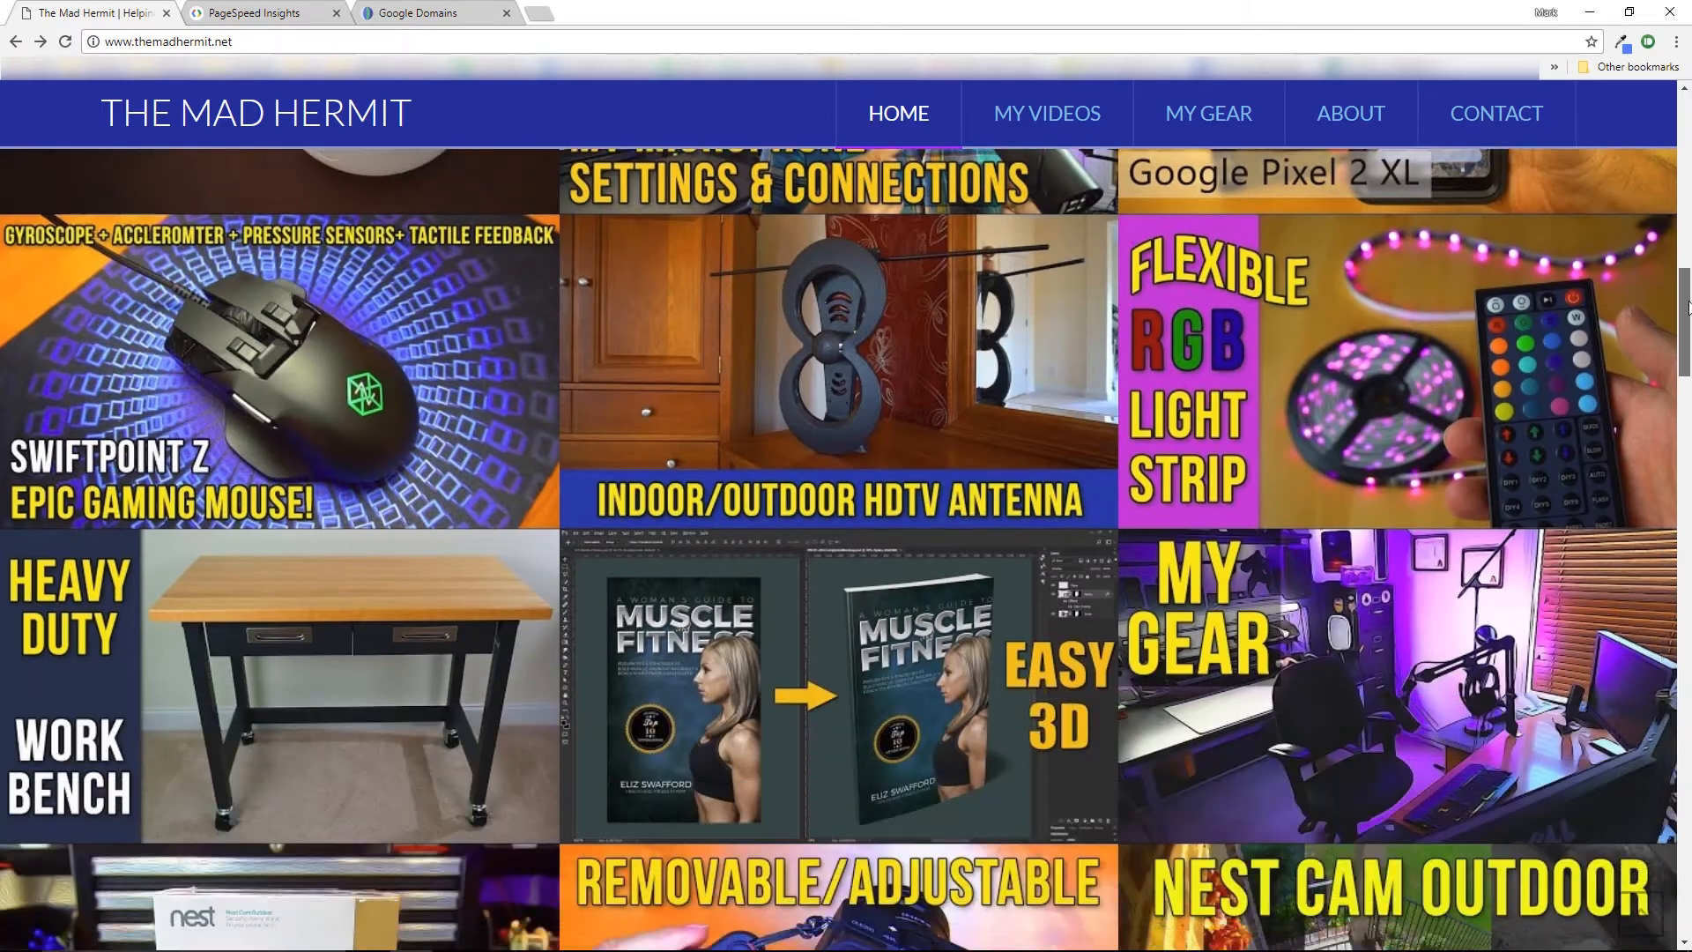
scroll(down, 3)
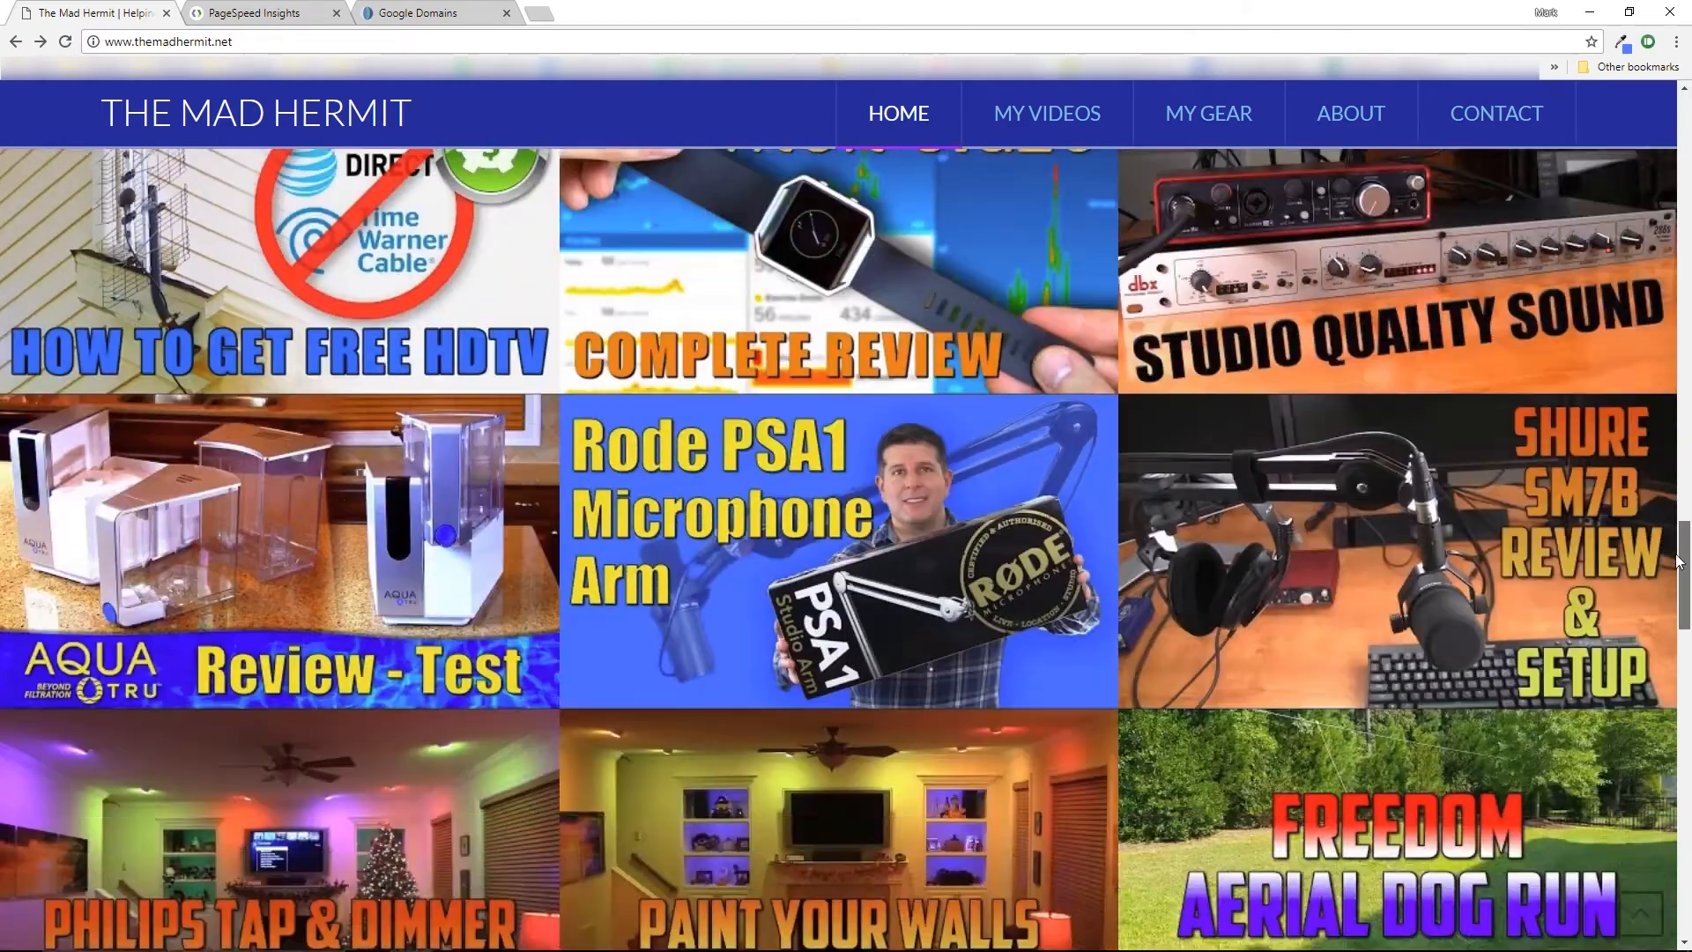
scroll(down, 3)
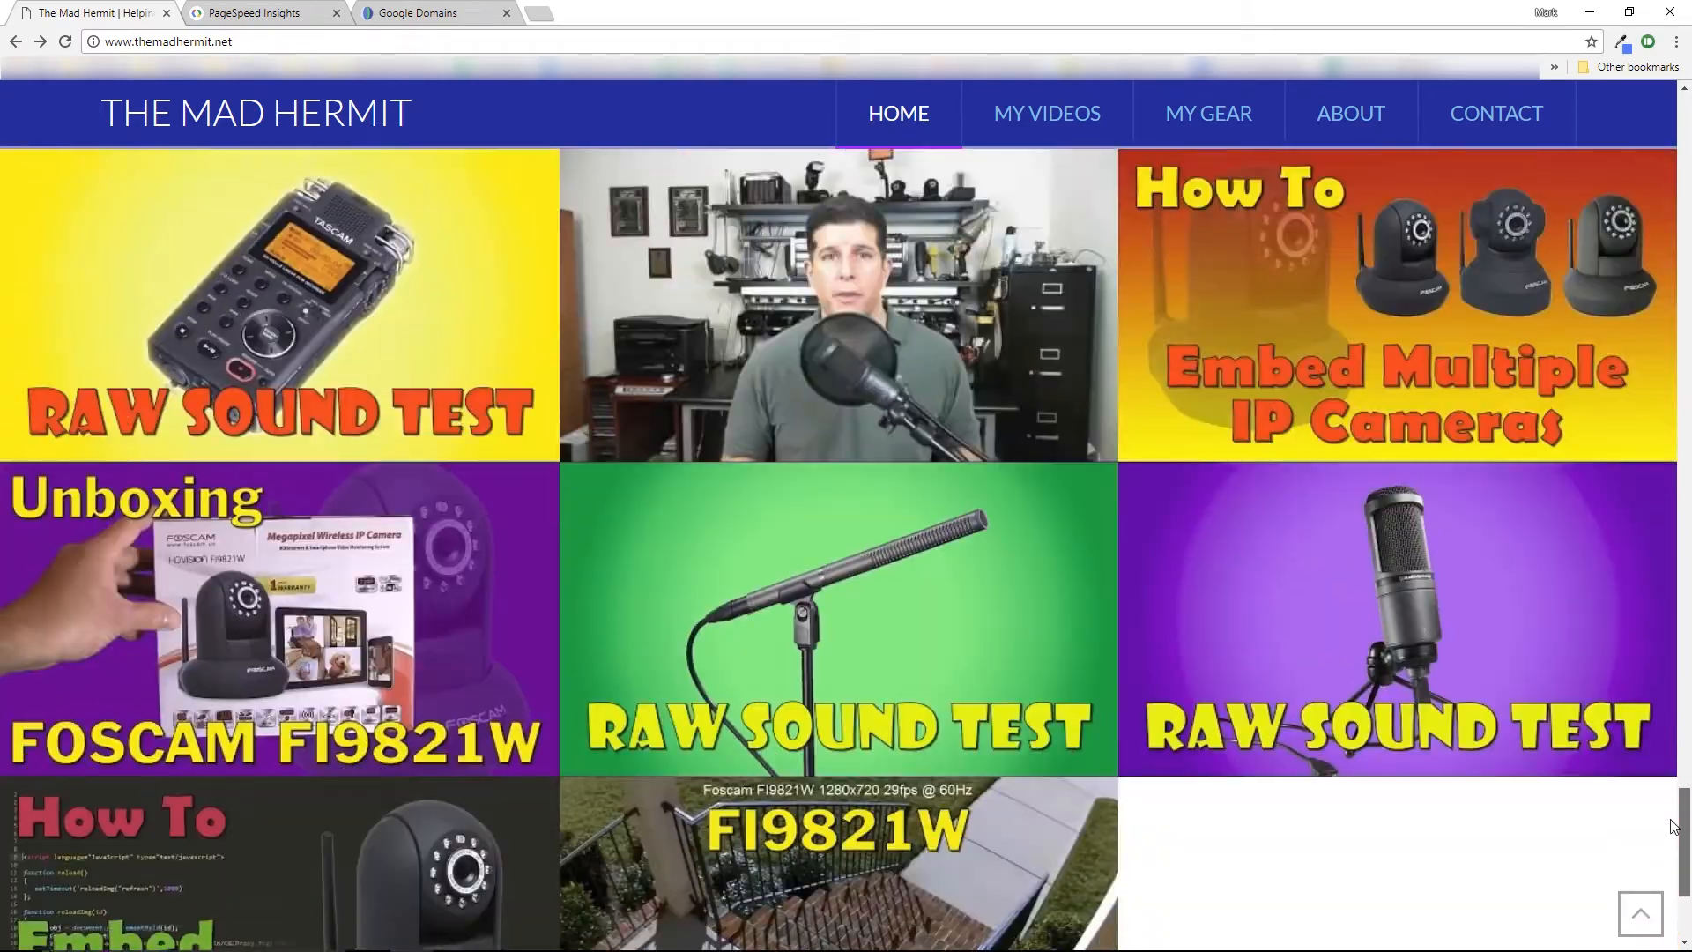
scroll(down, 3)
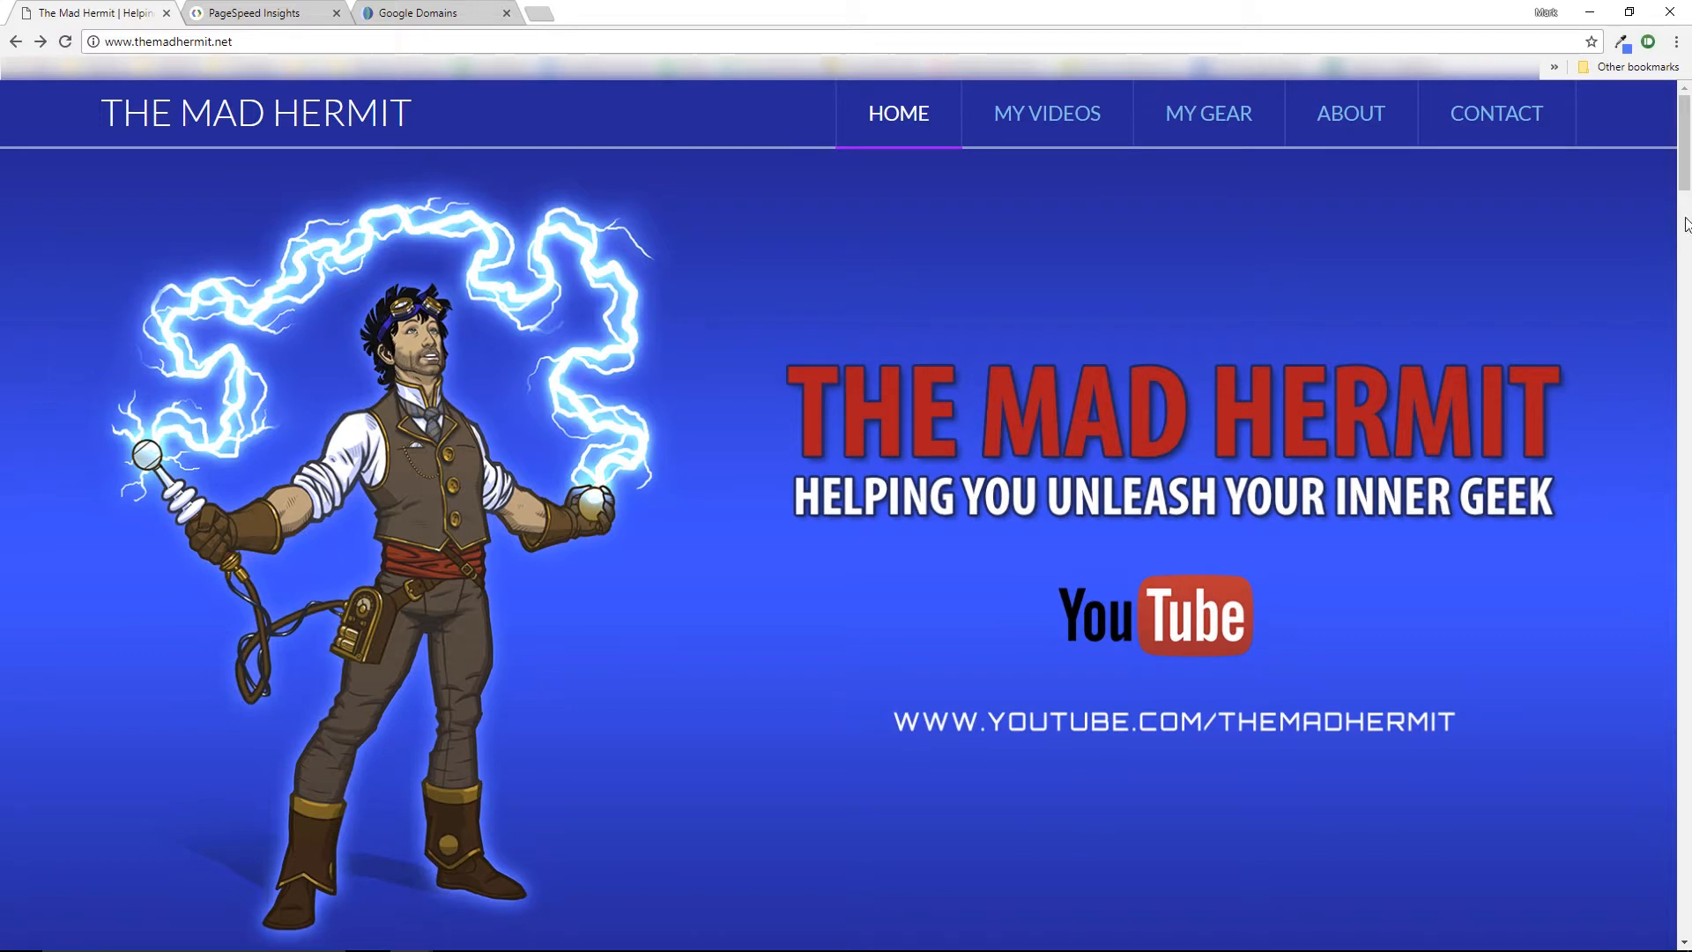
mouse_move(1045, 113)
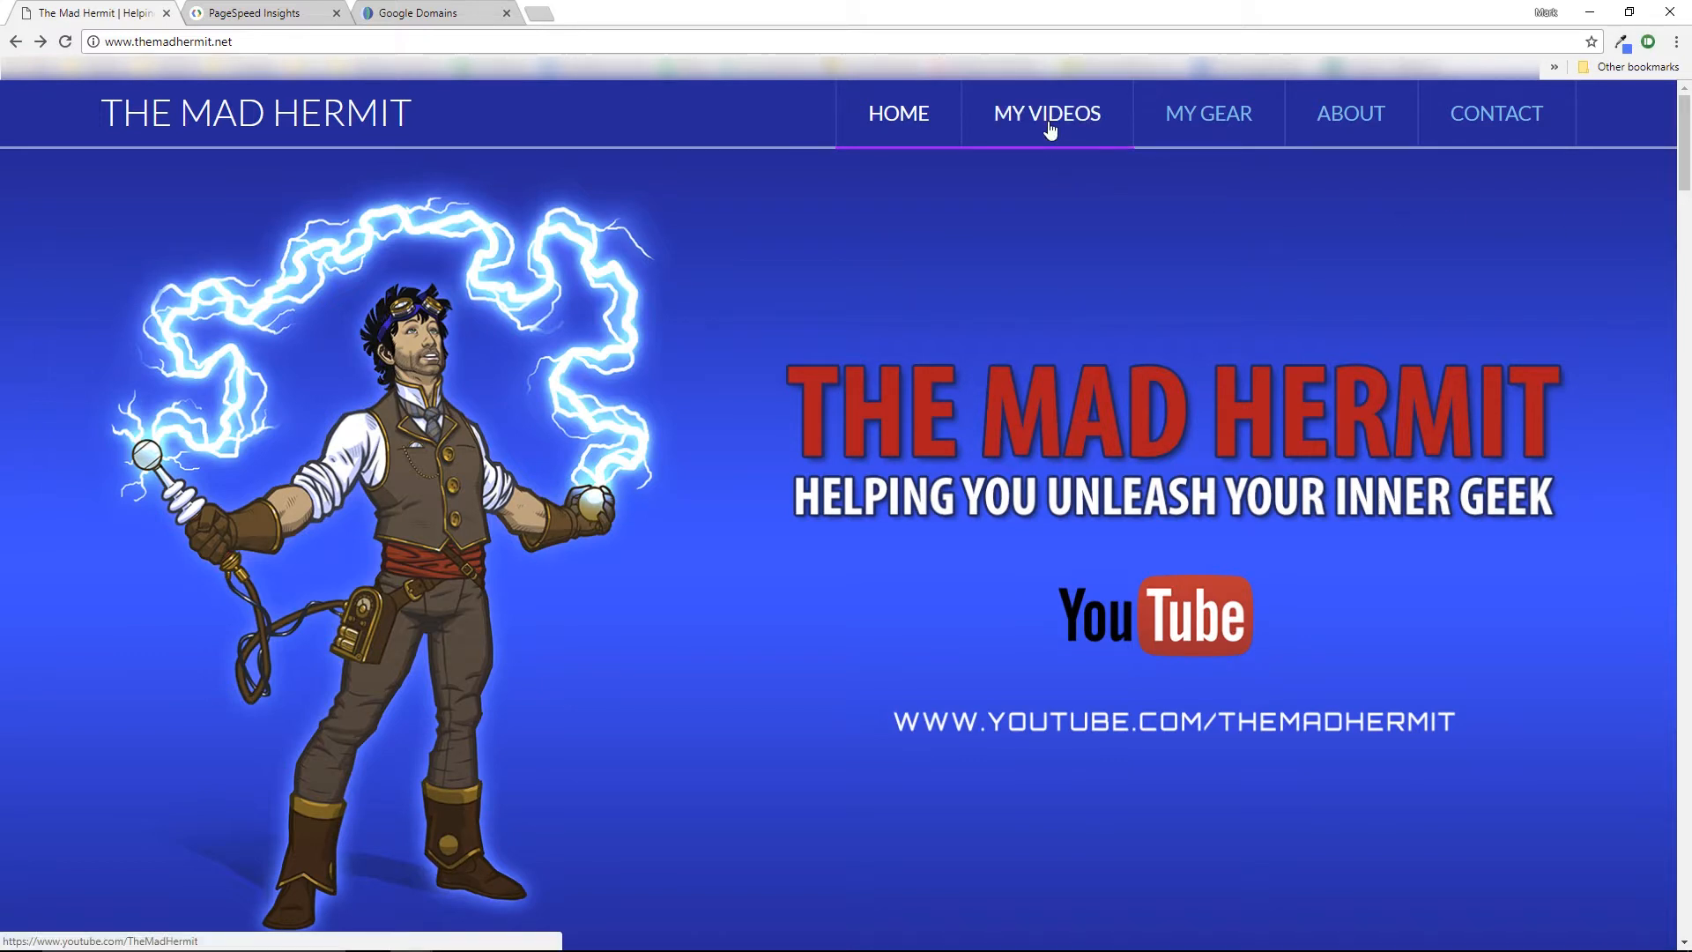
click(1208, 112)
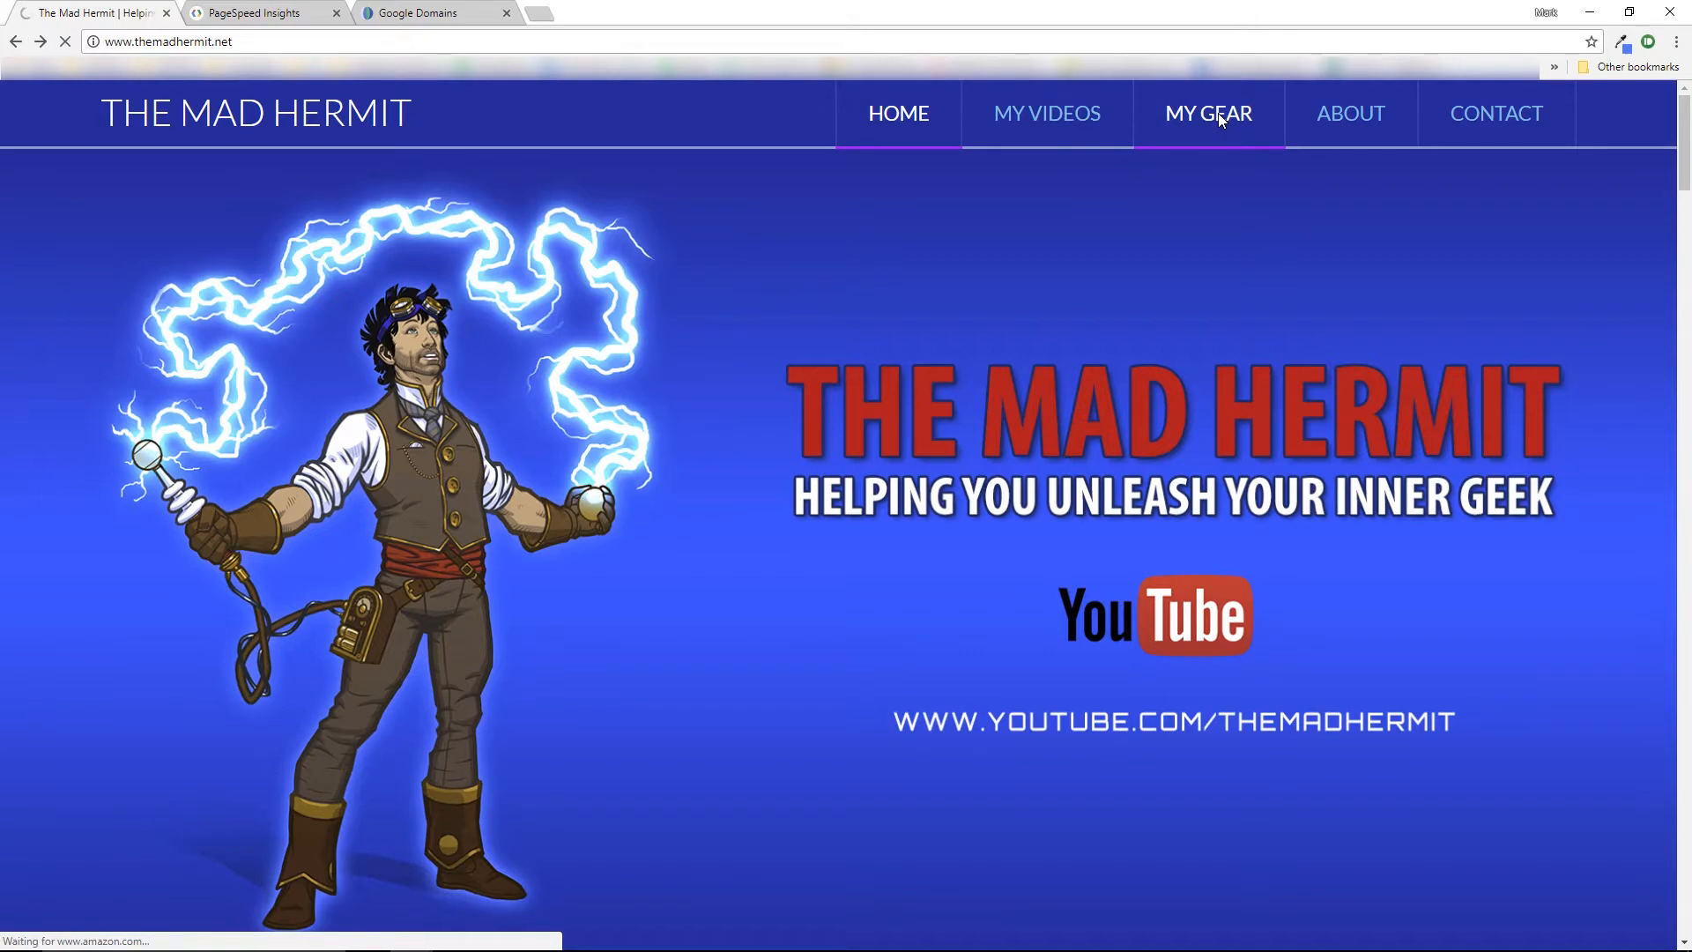
click(1207, 113)
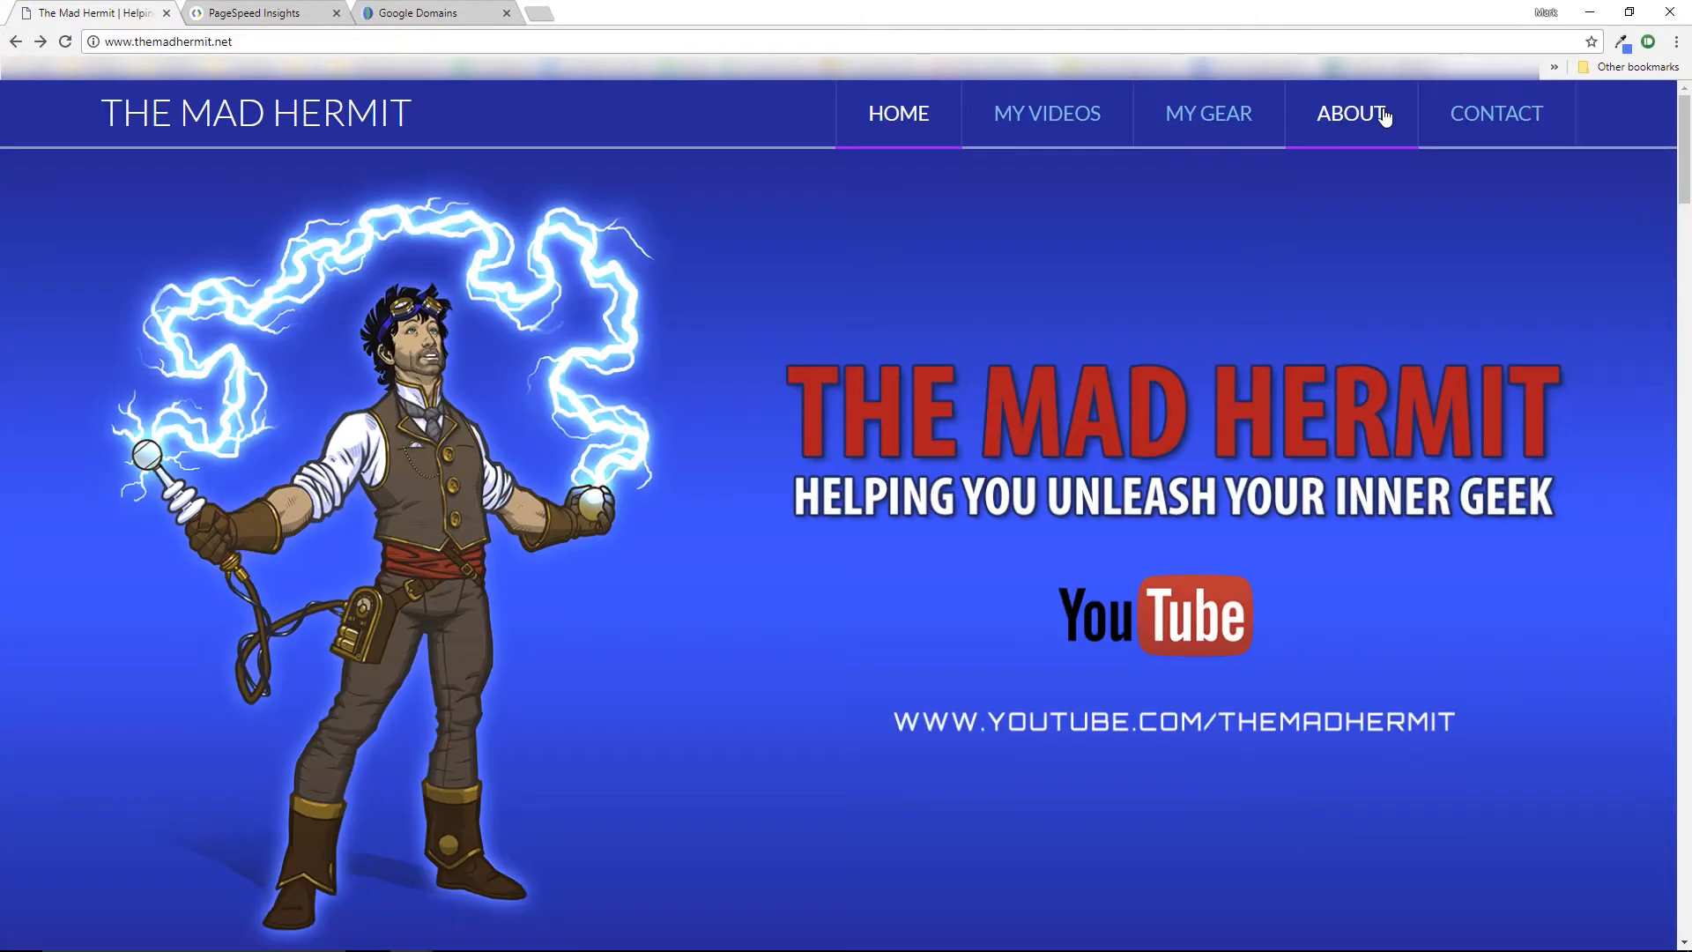
mouse_move(1497, 113)
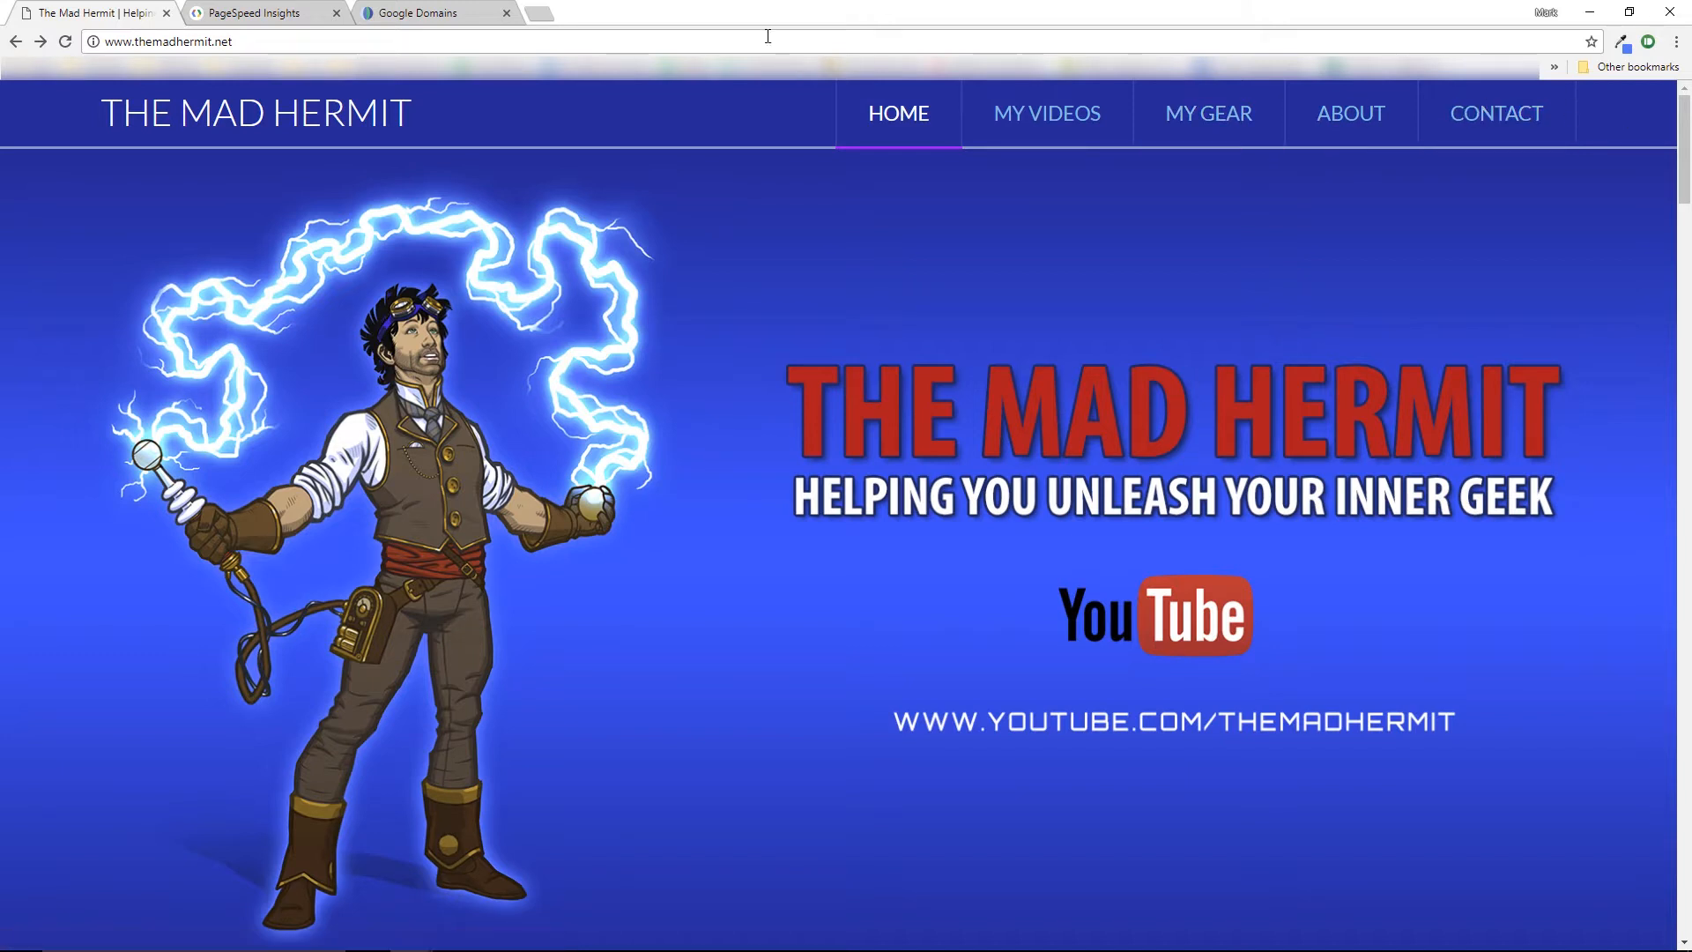
click(259, 13)
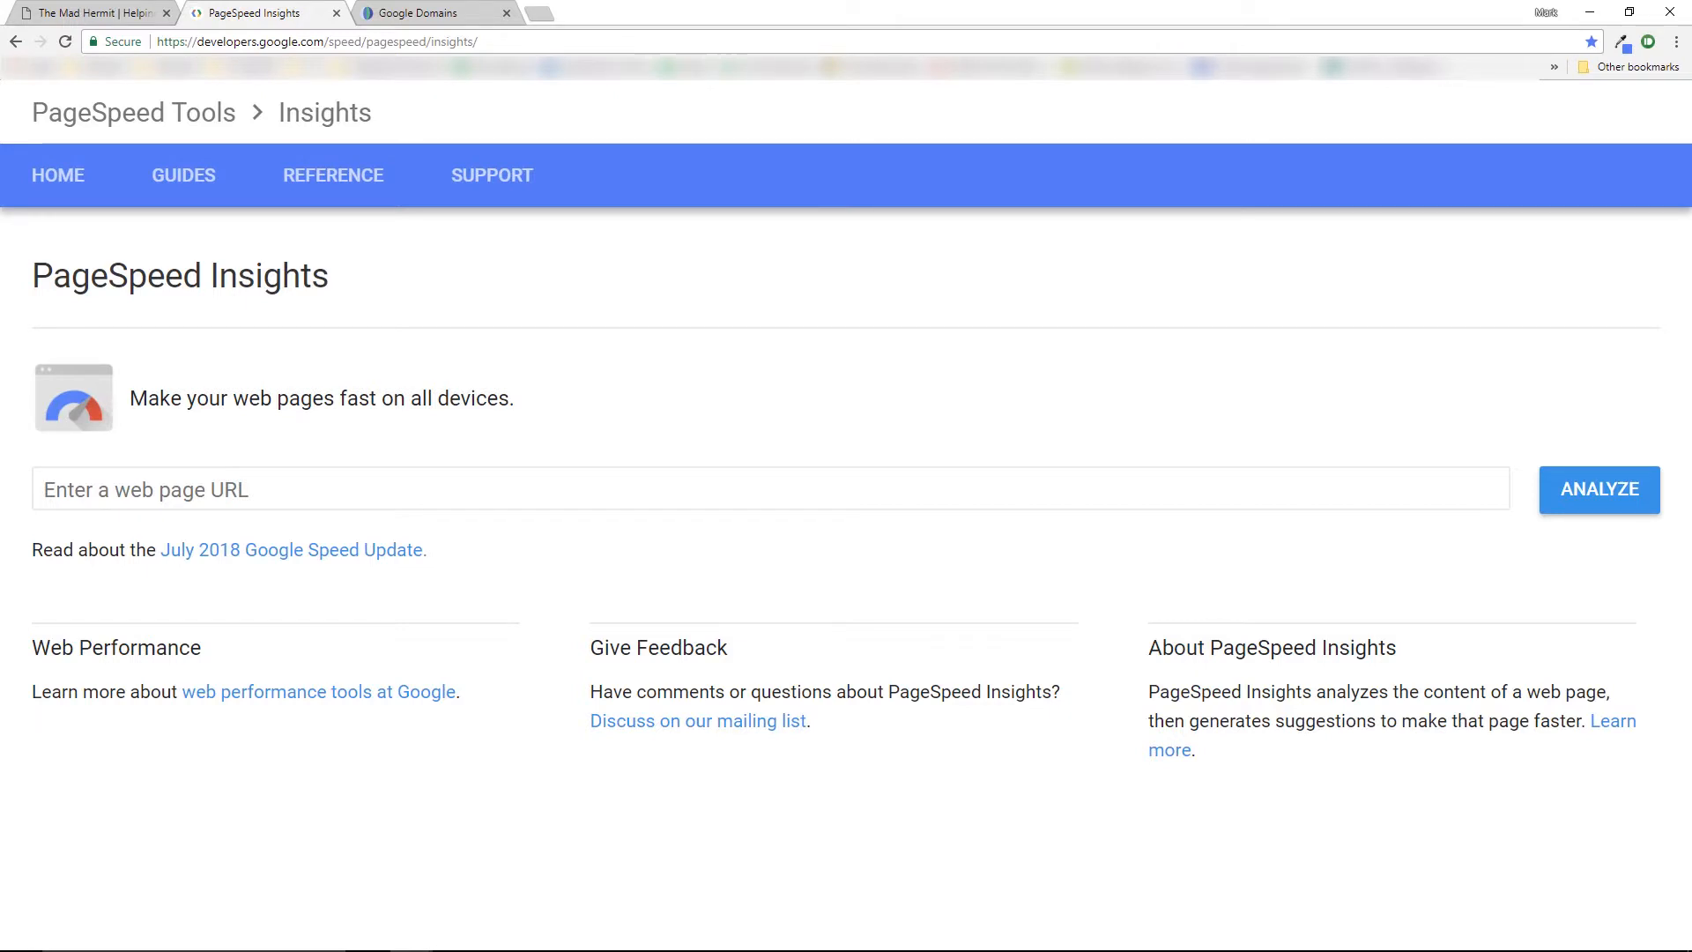
text(www.themadhermit.net)
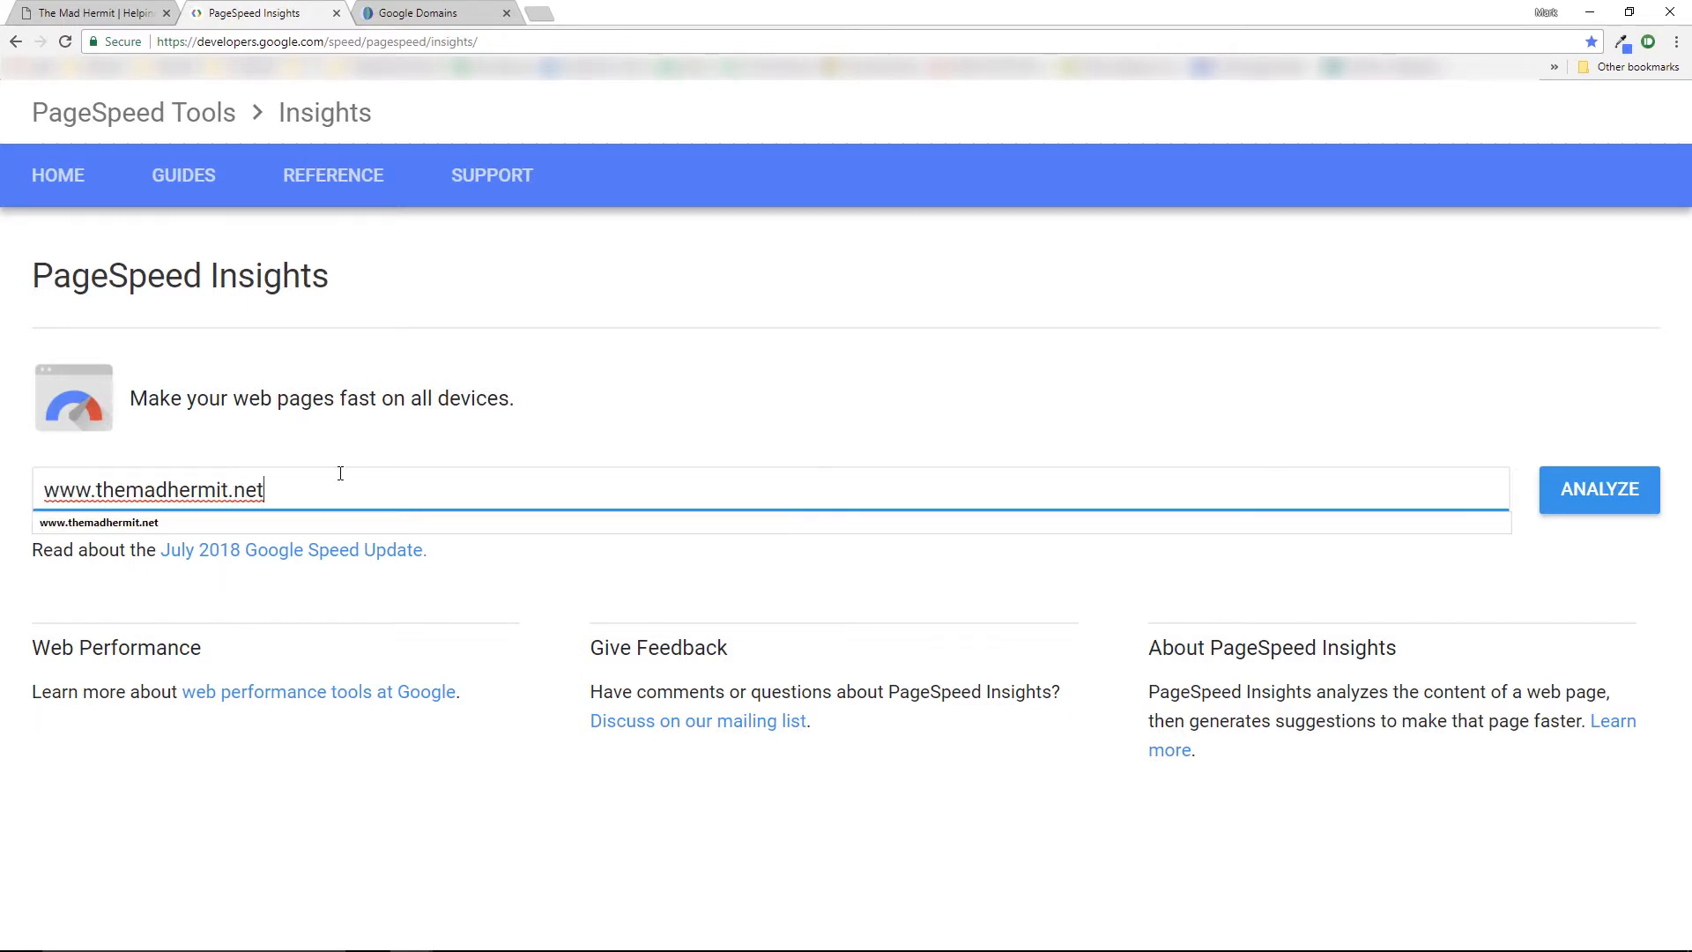
click(1599, 490)
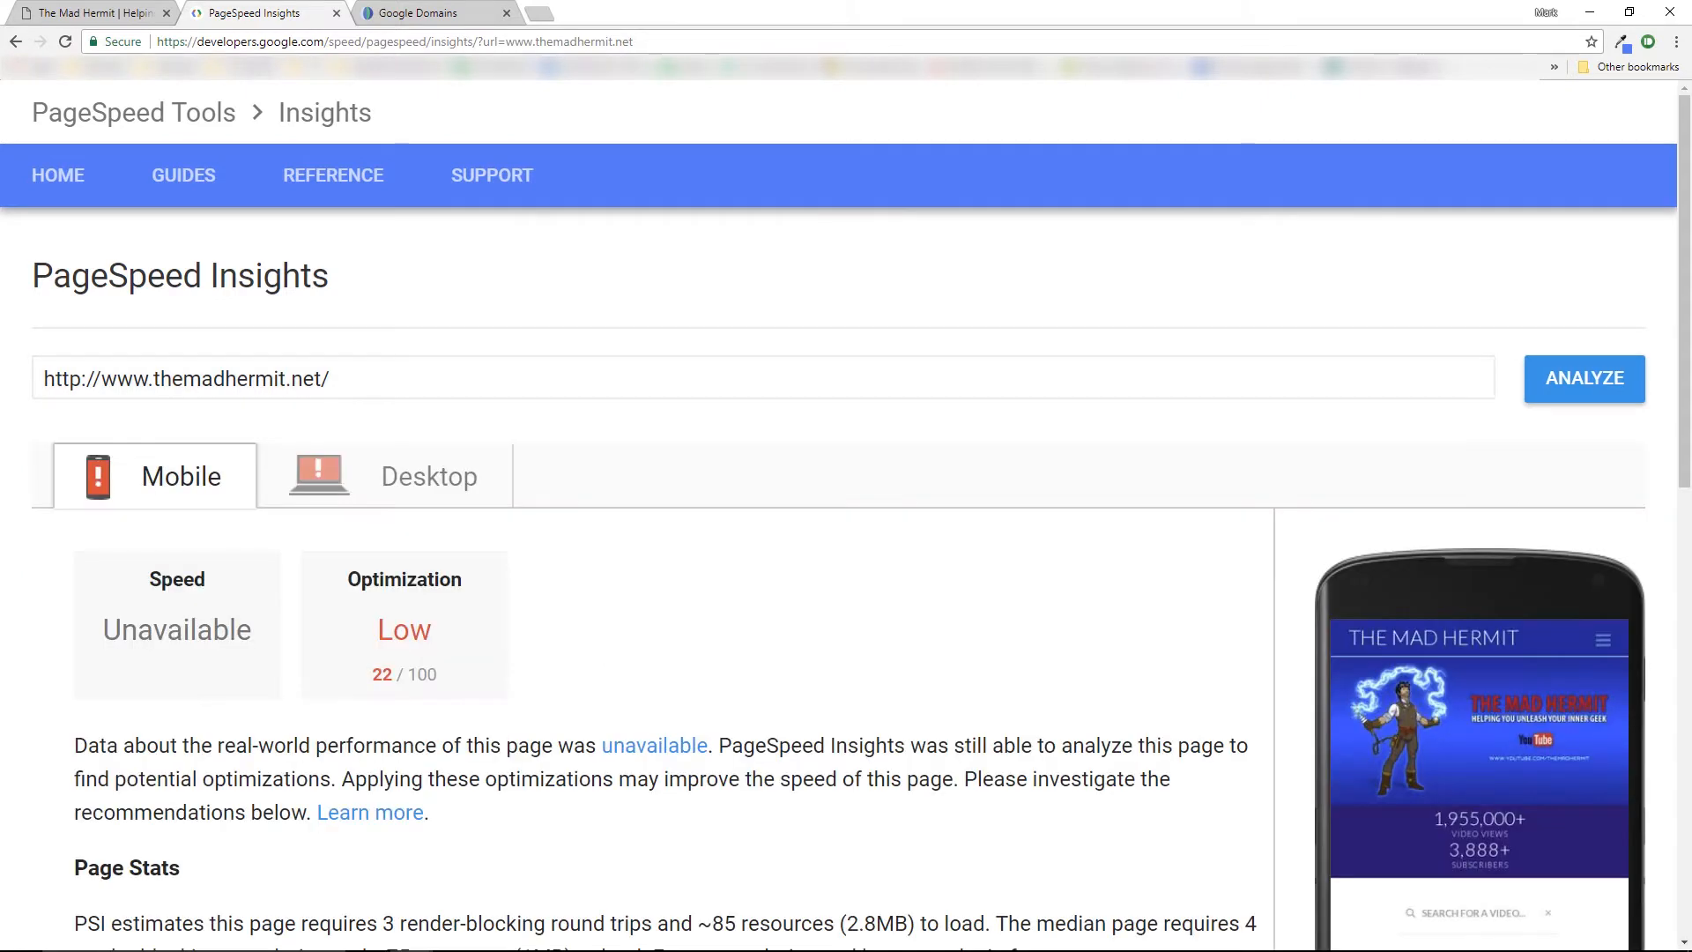
mouse_move(1666, 223)
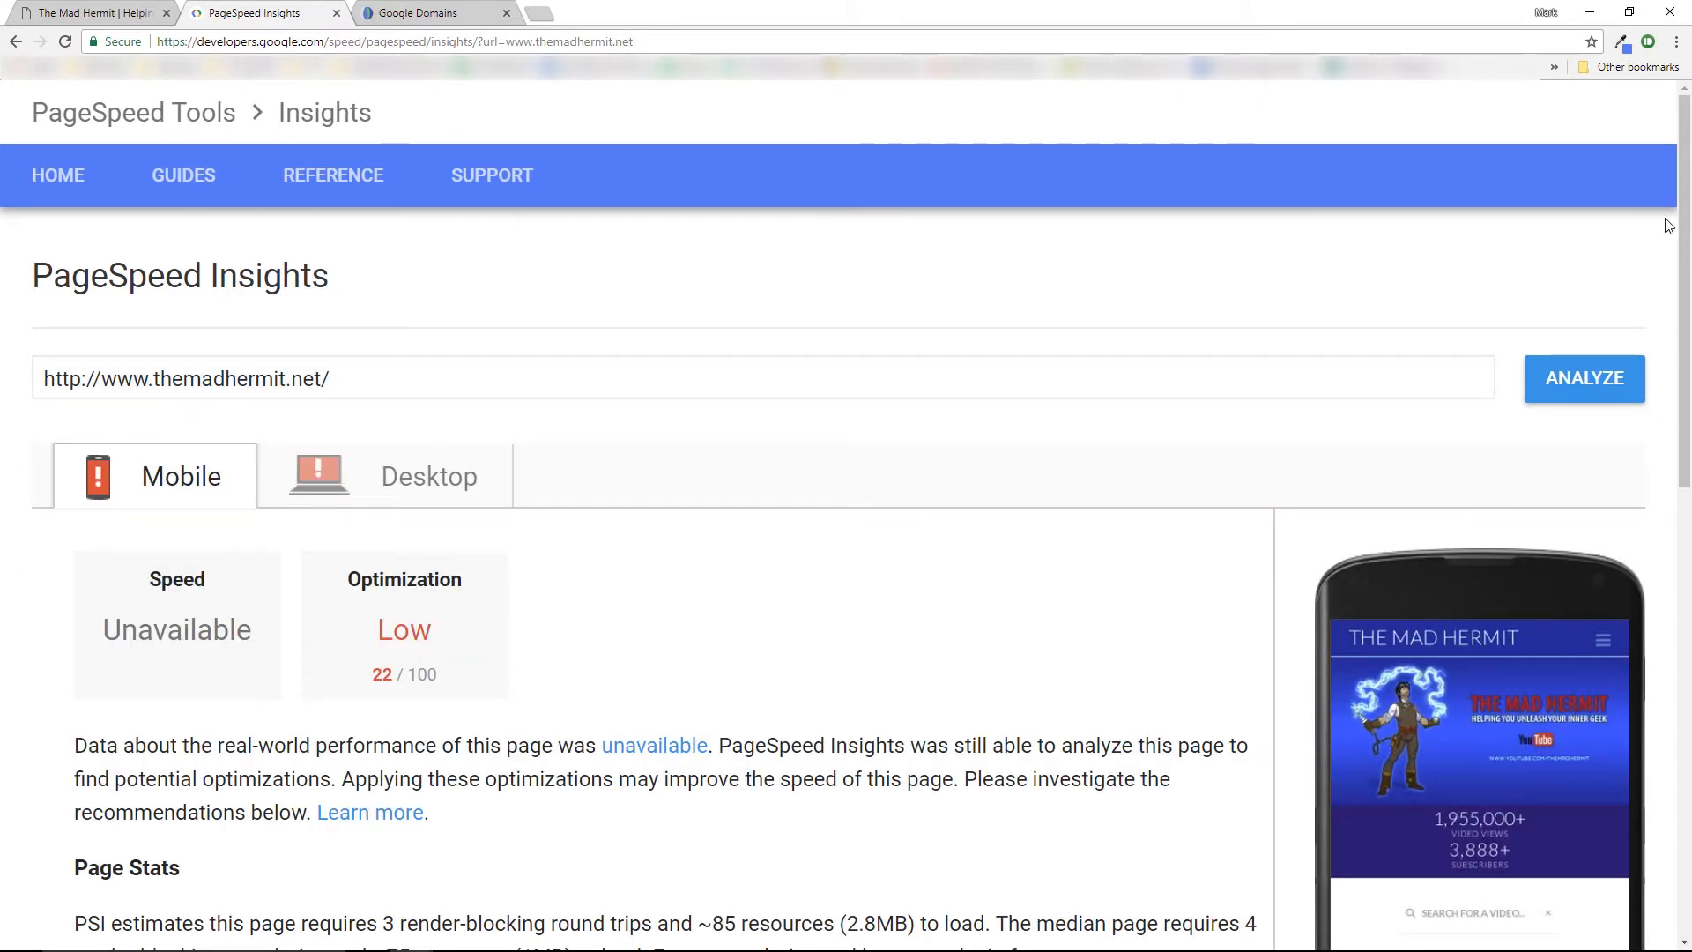
scroll(down, 3)
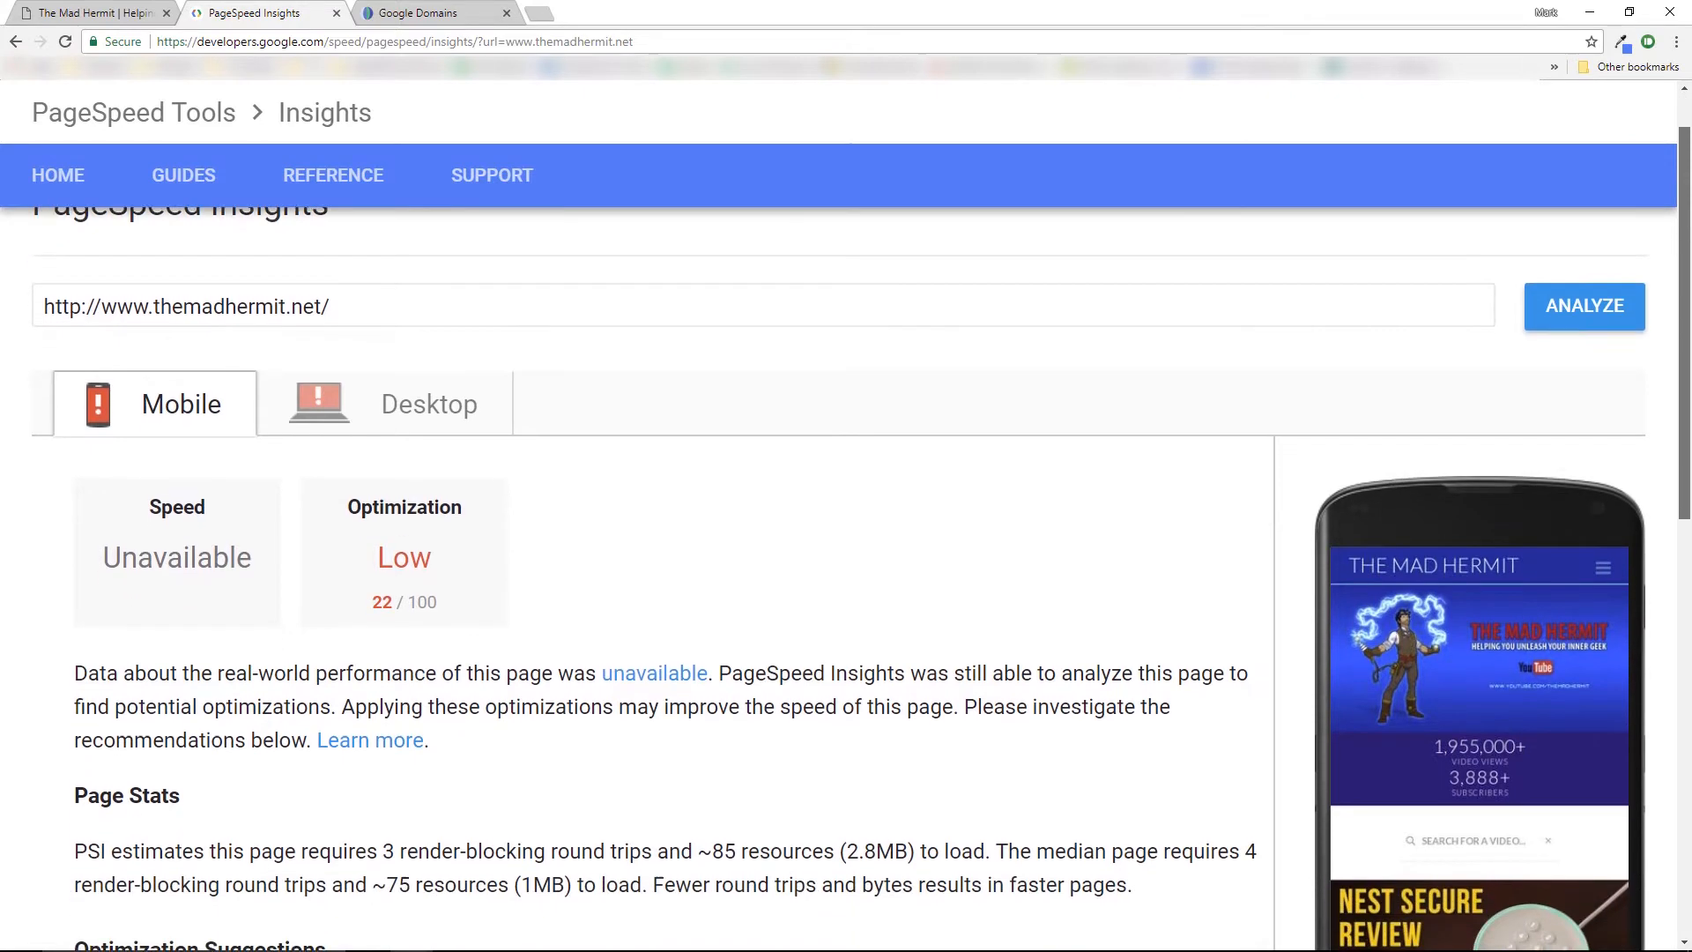
scroll(down, 3)
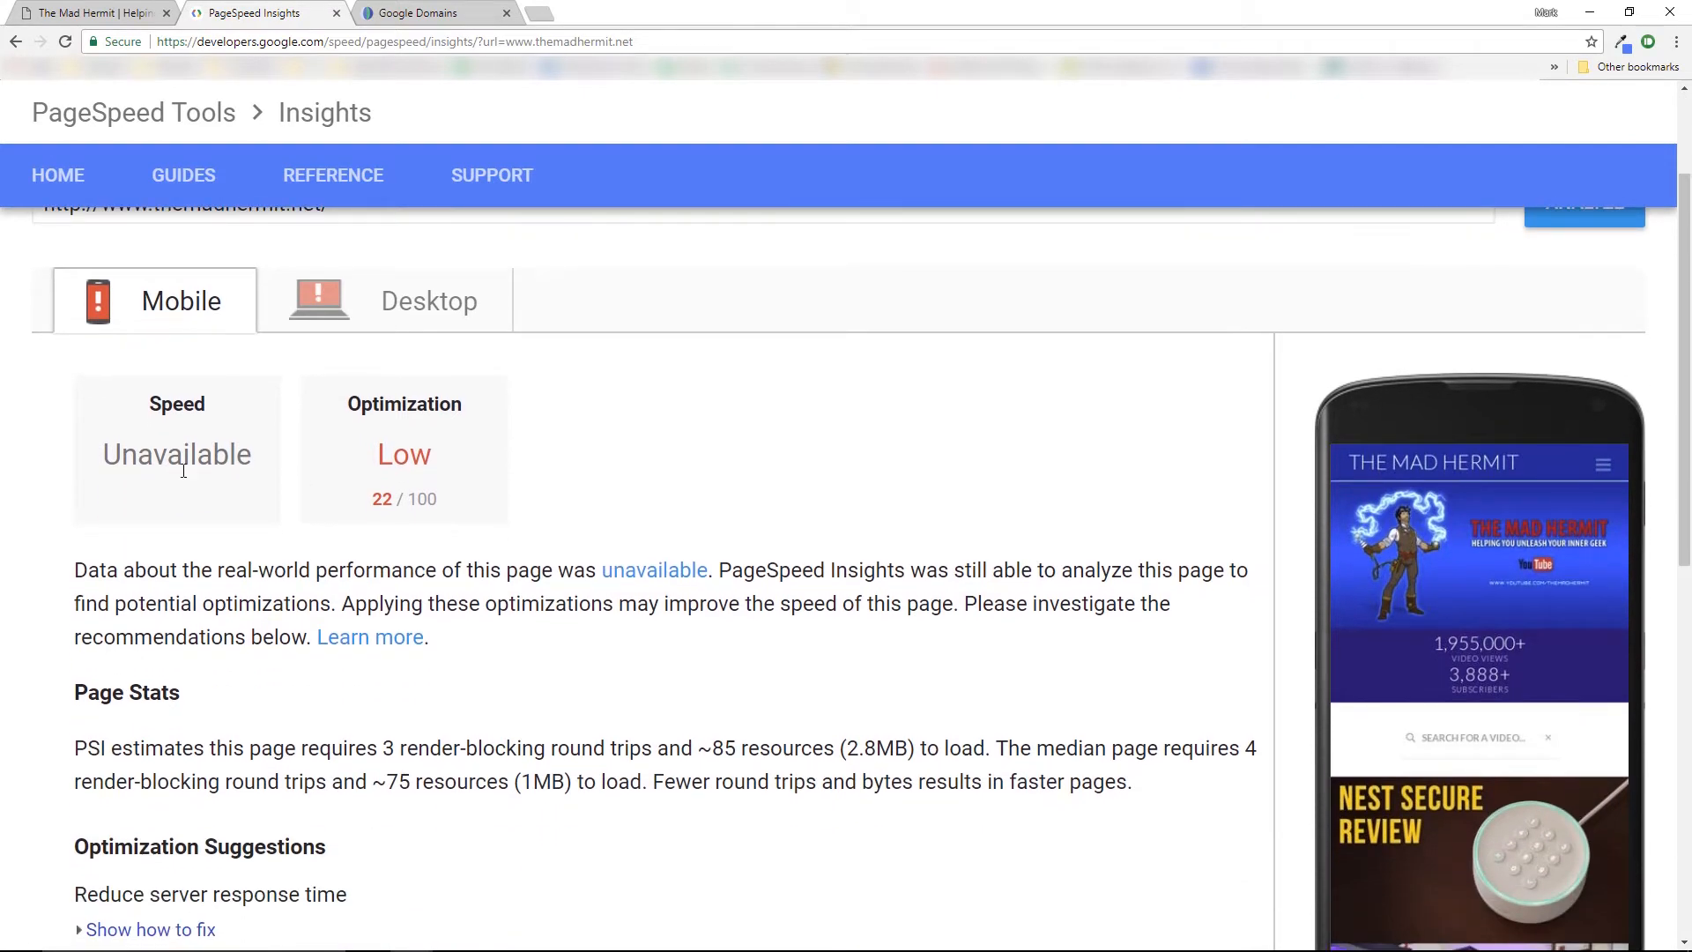
mouse_move(428, 302)
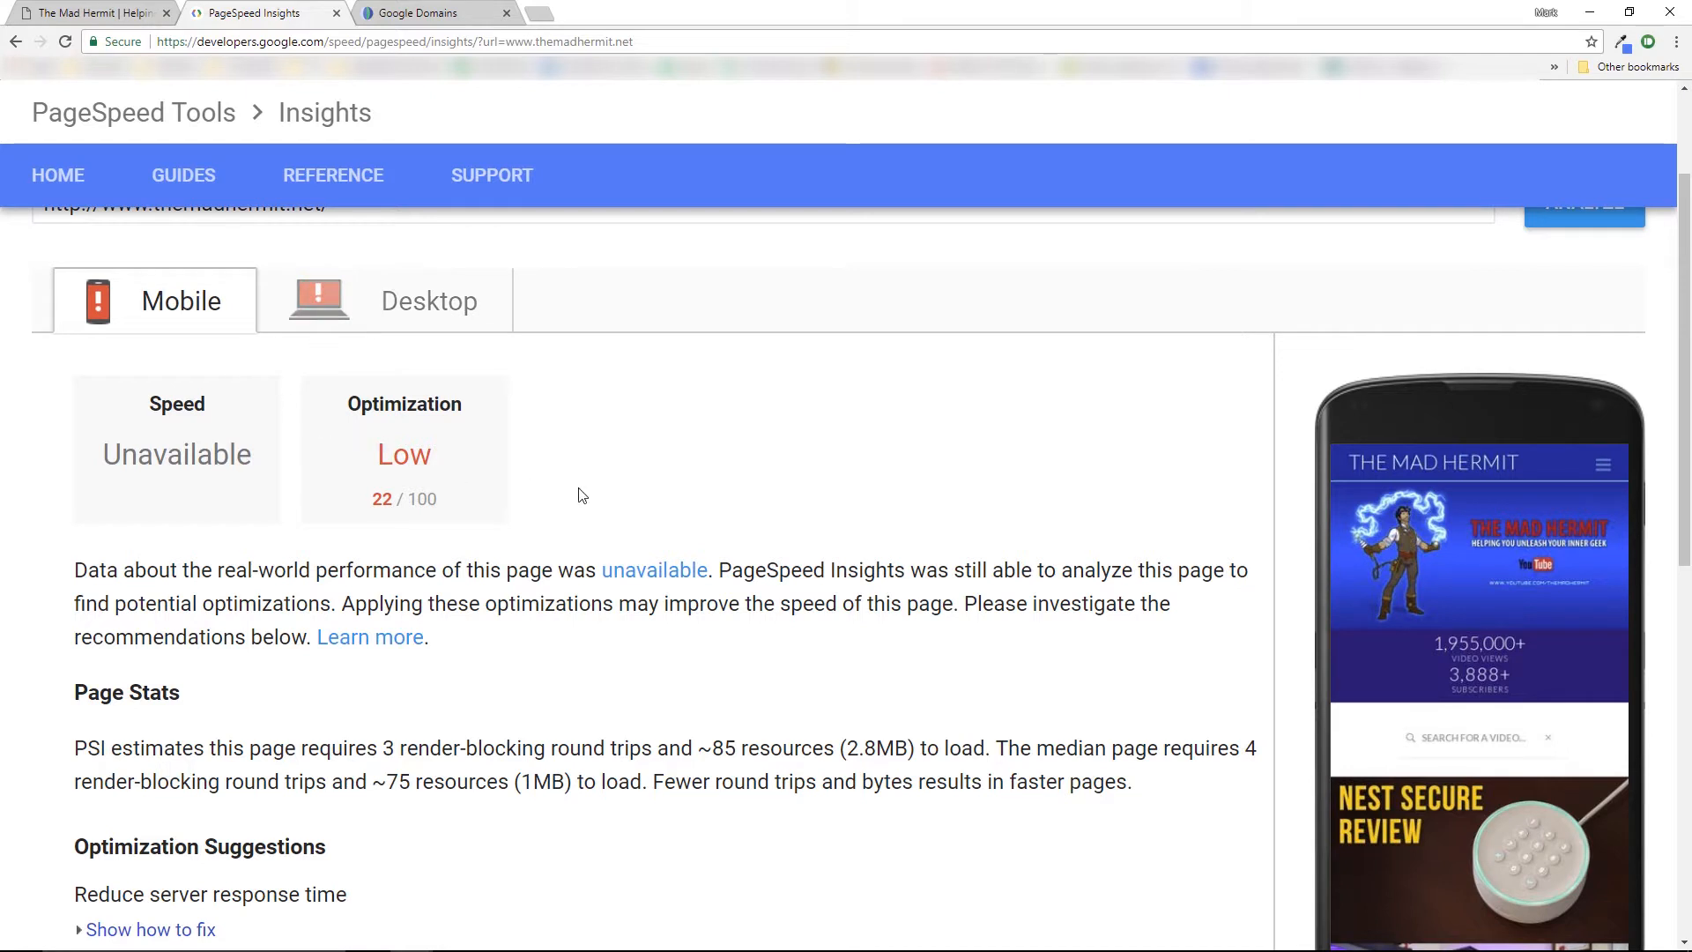
mouse_move(450, 319)
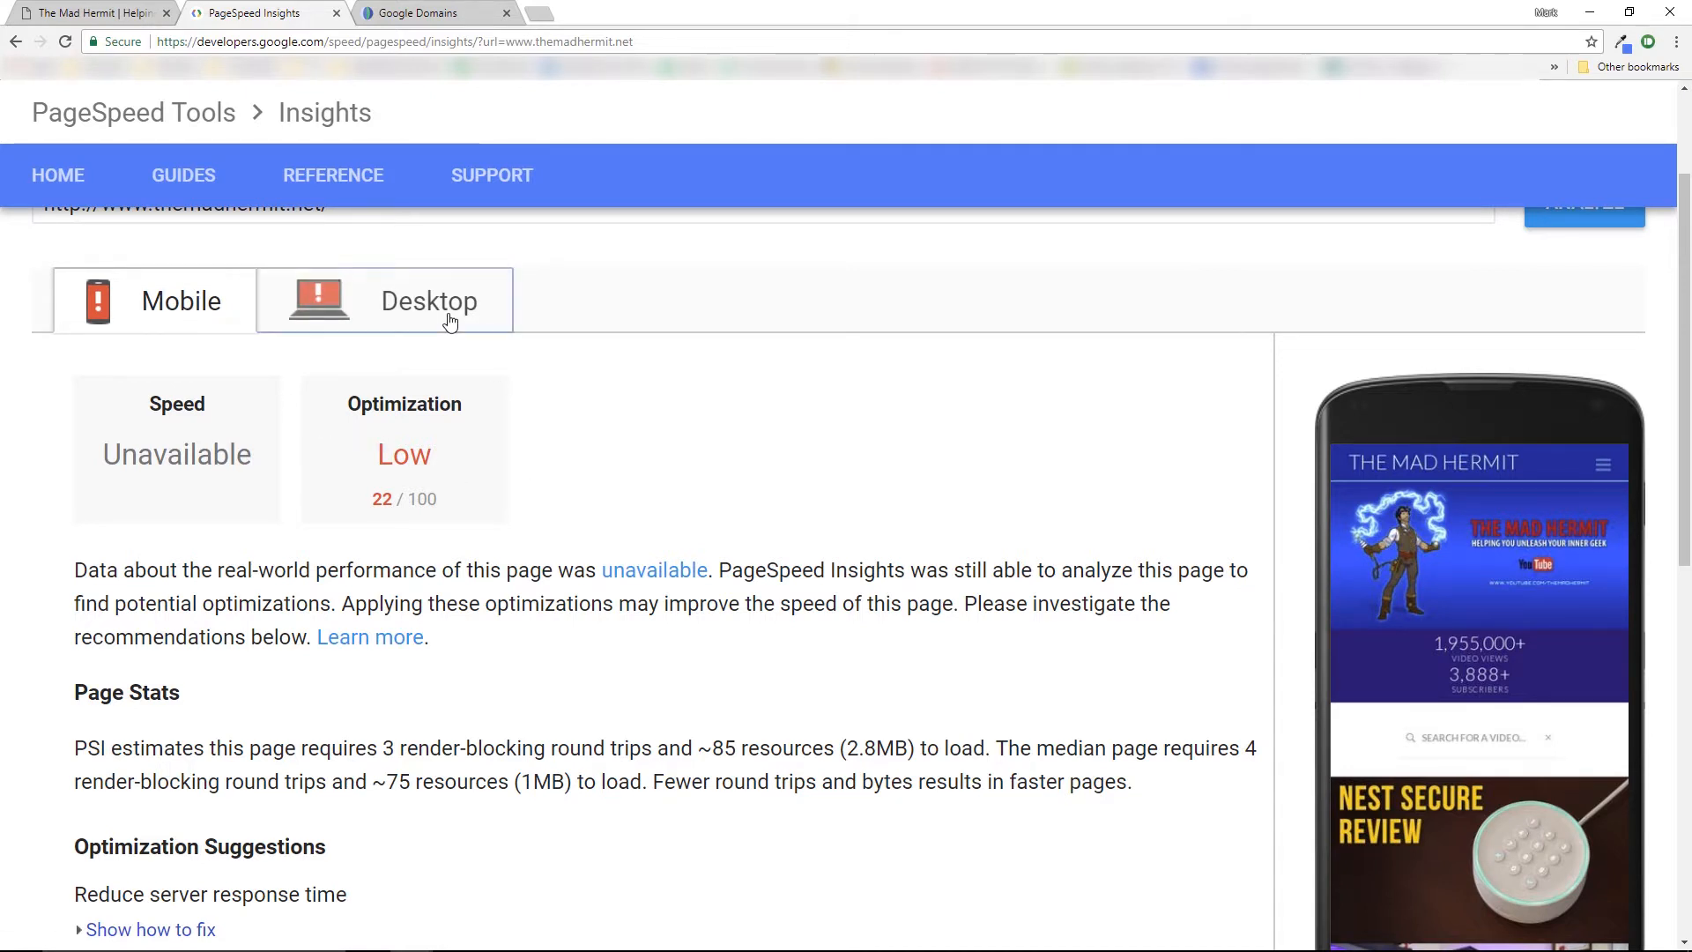
click(427, 302)
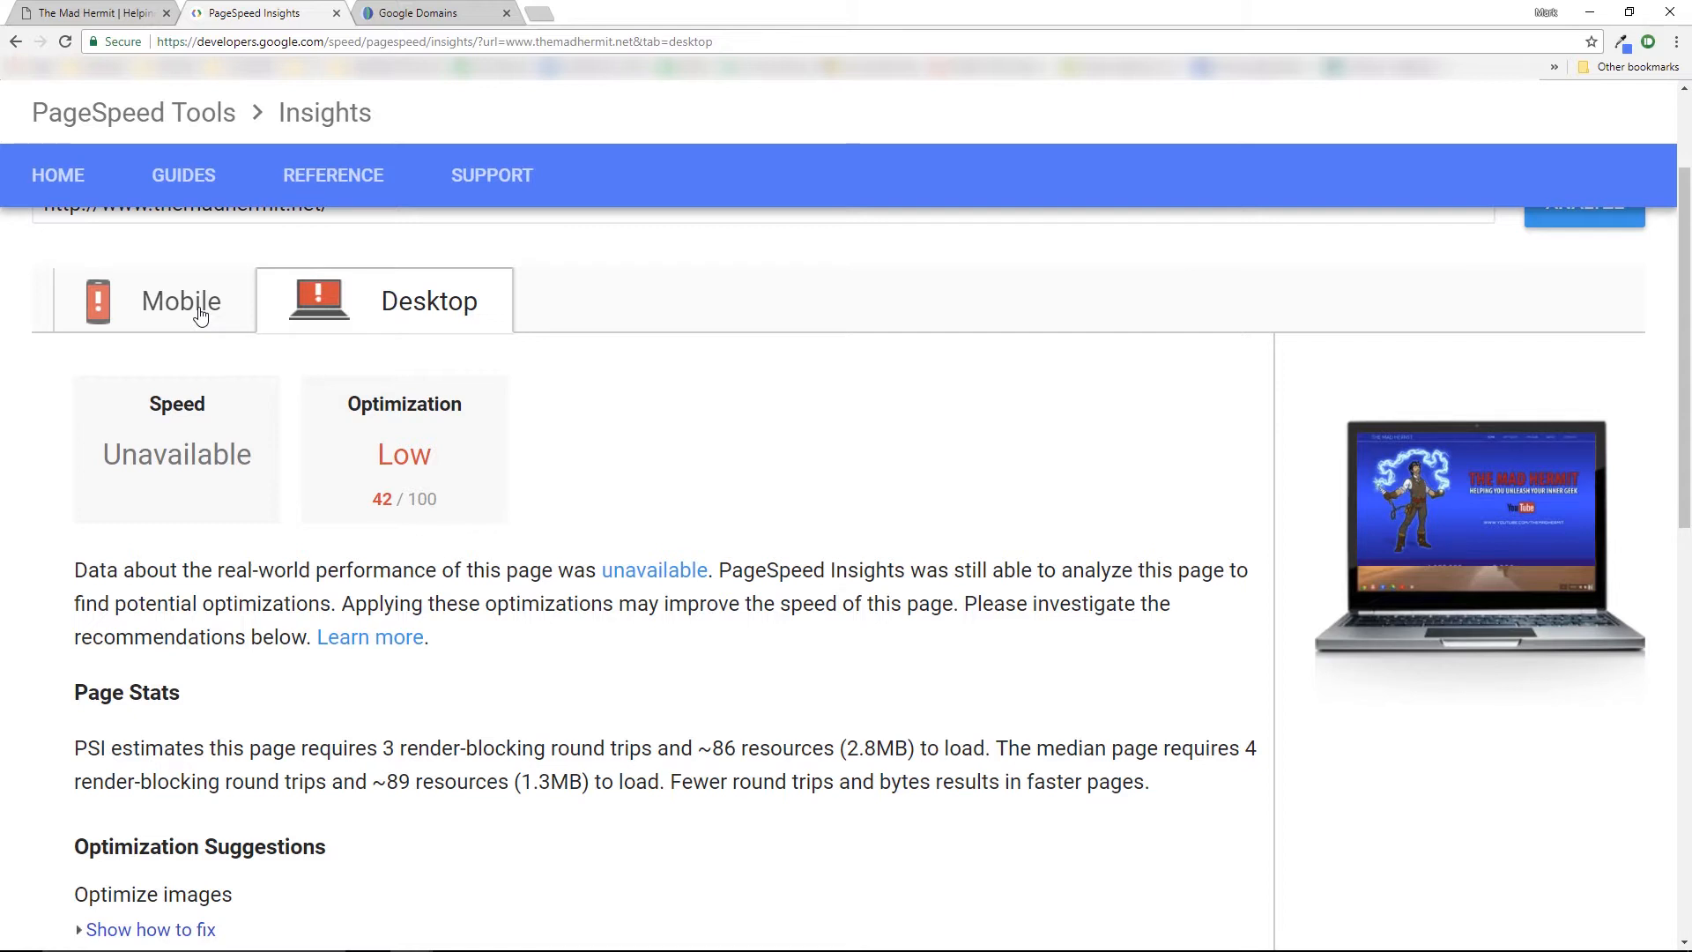
click(181, 299)
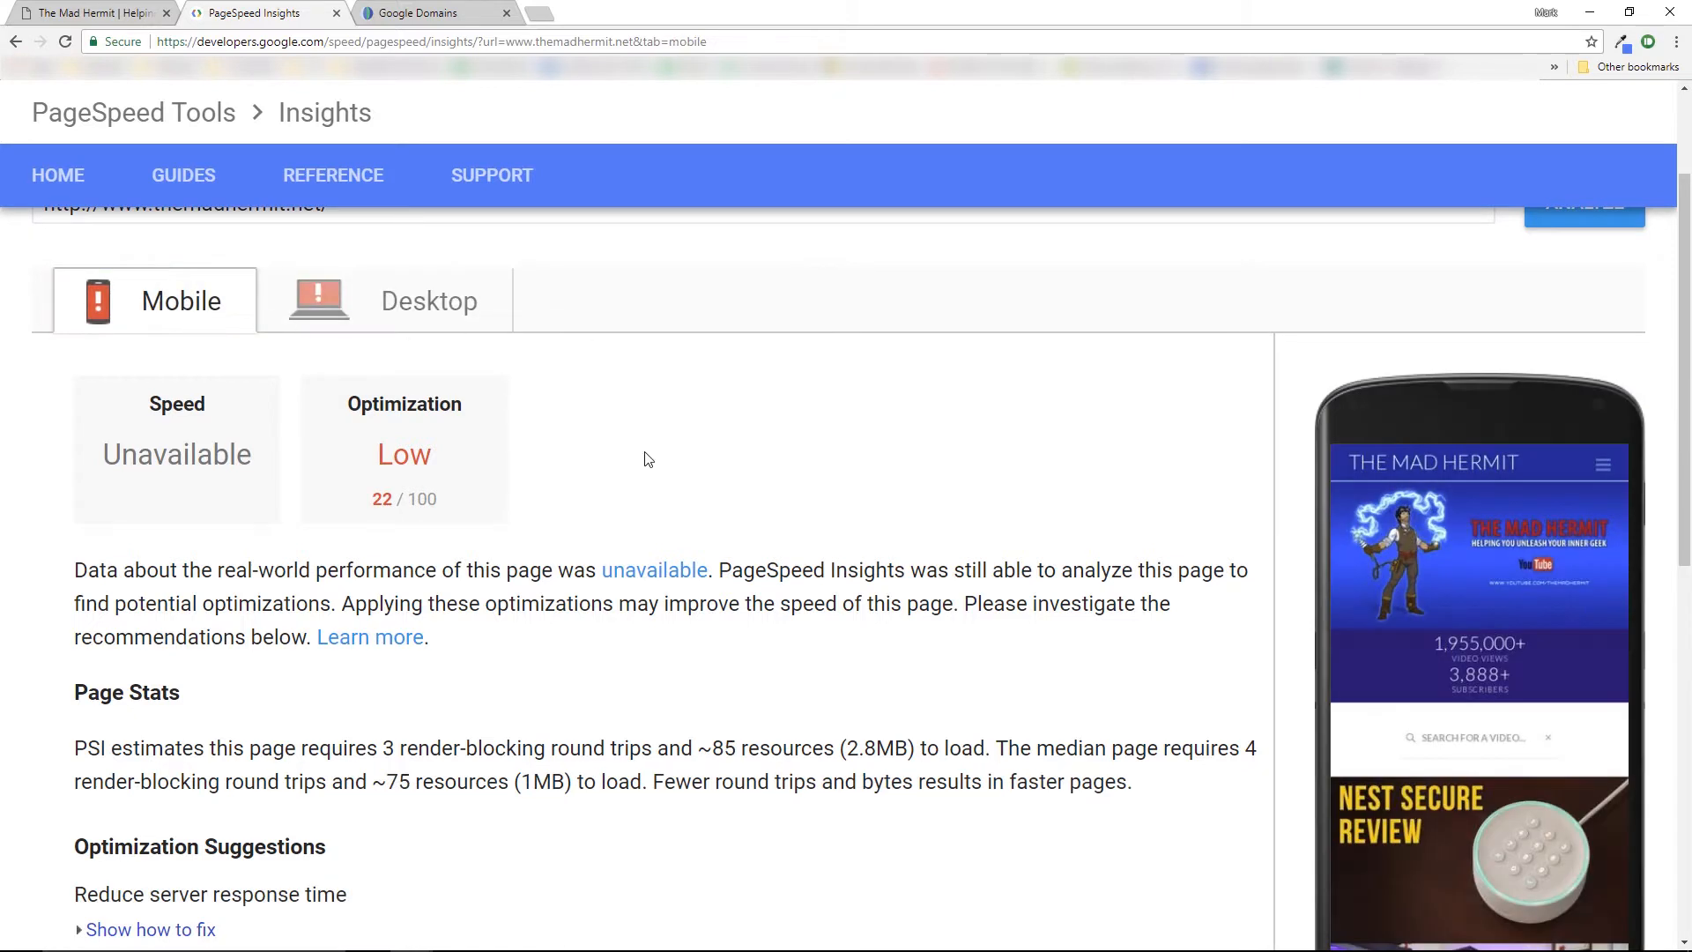
mouse_move(876, 434)
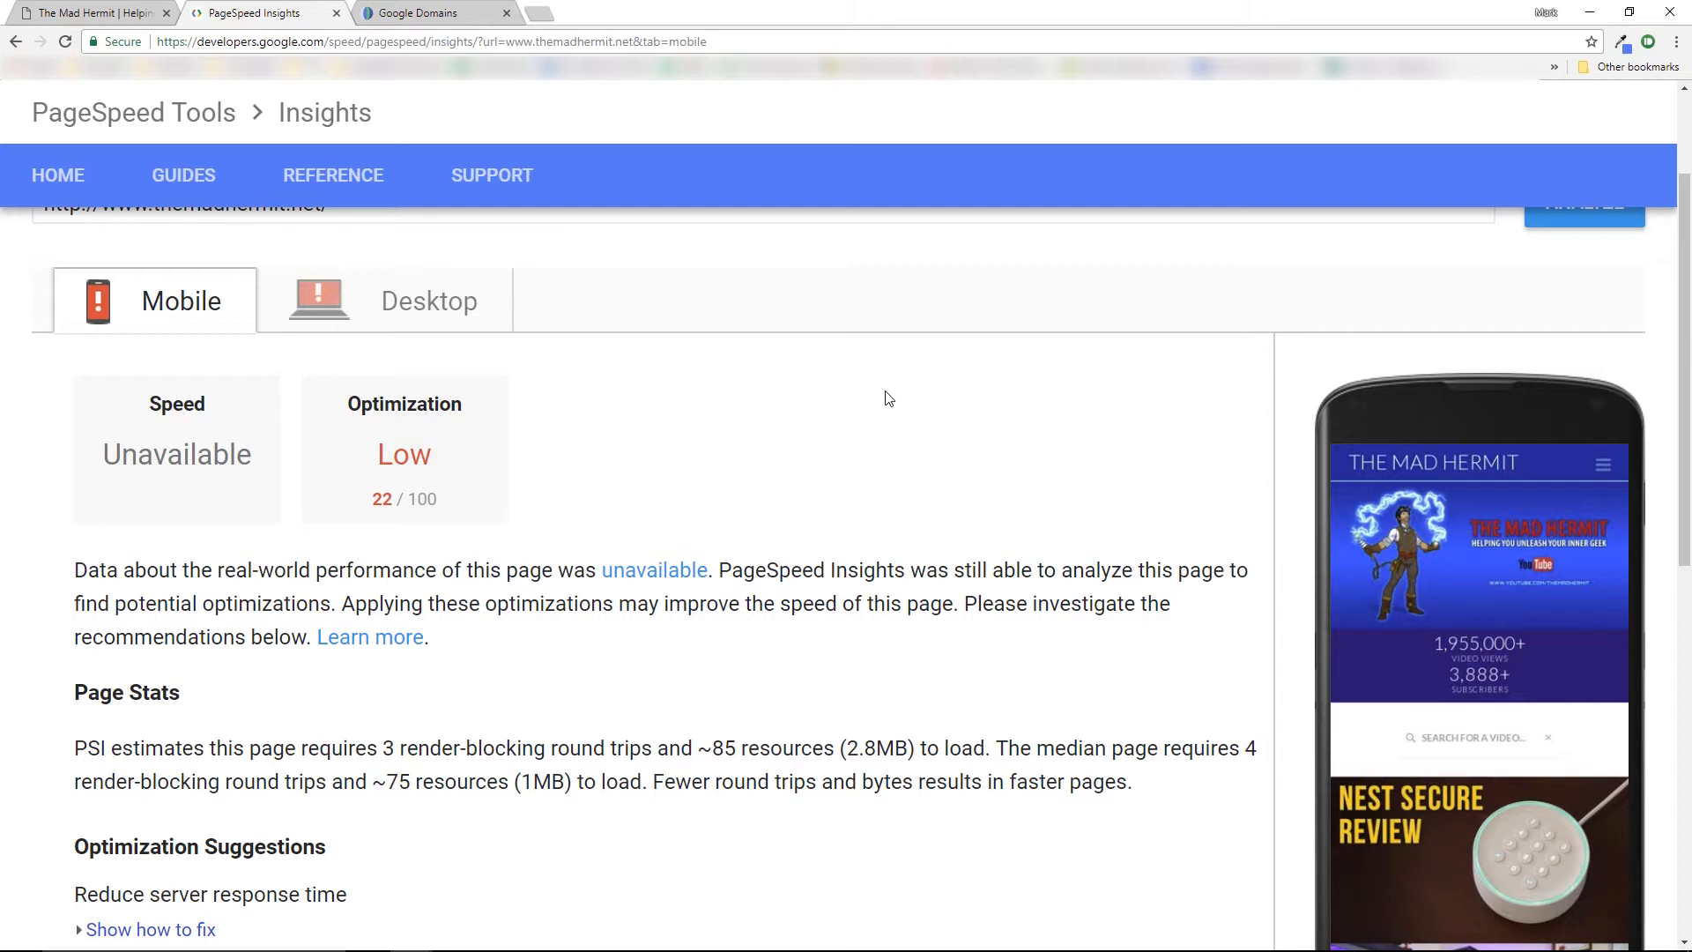
Reveal the 'Reduce server response time' details showing a 4.9-second response
scroll(down, 3)
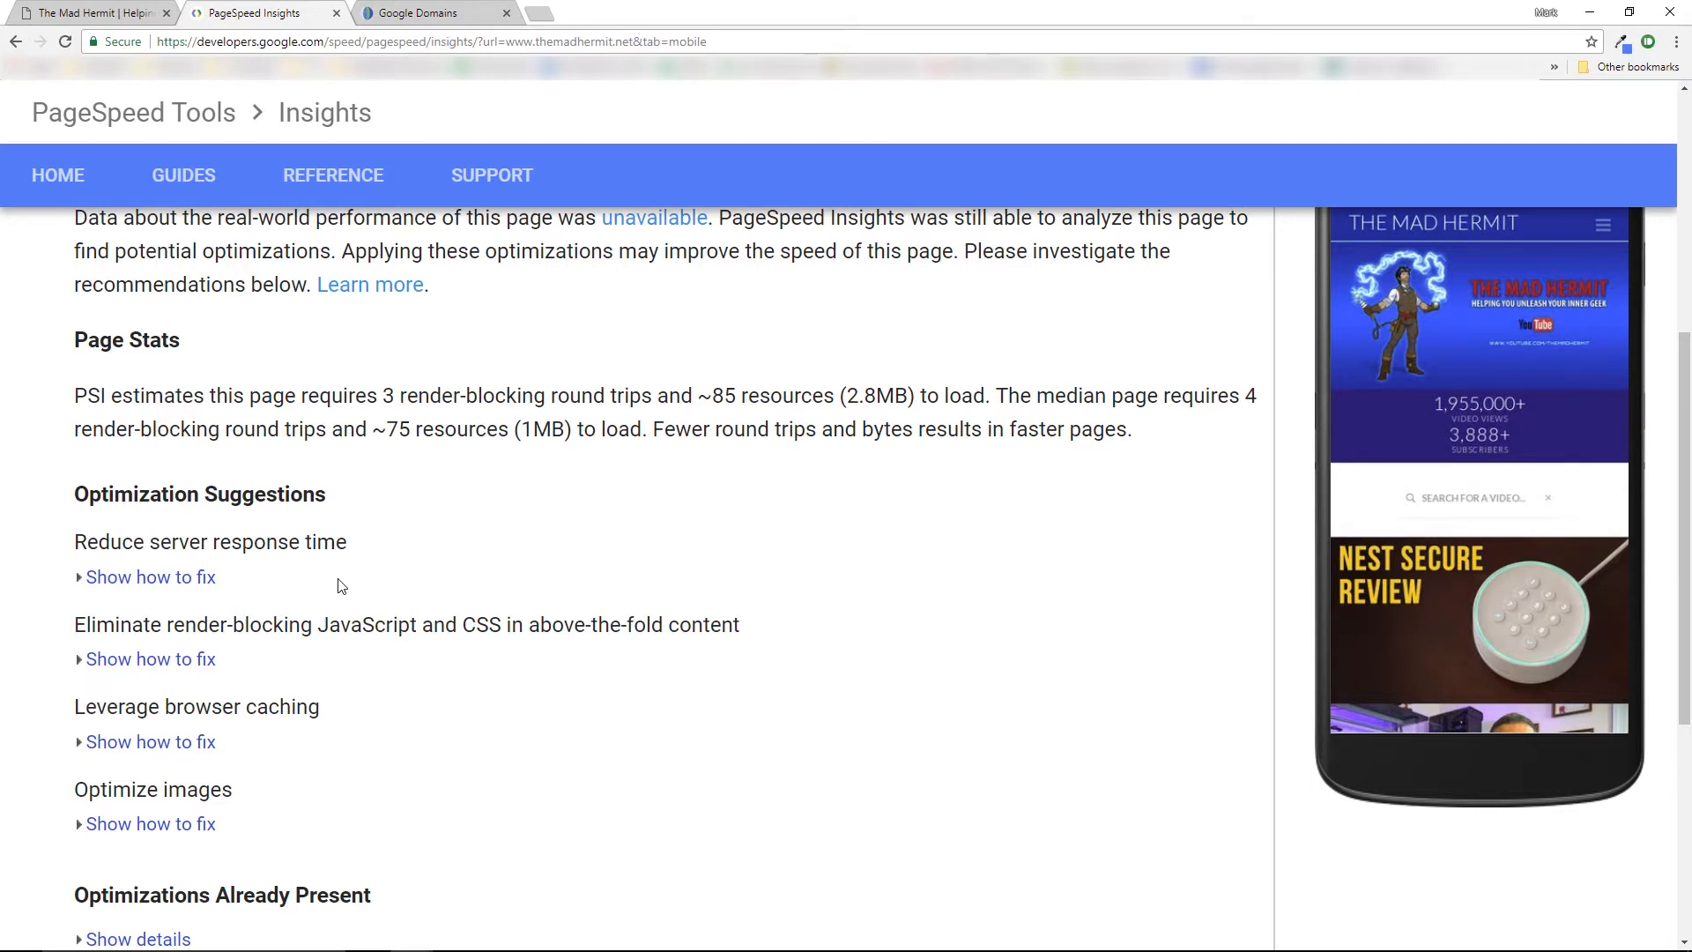
mouse_move(273, 566)
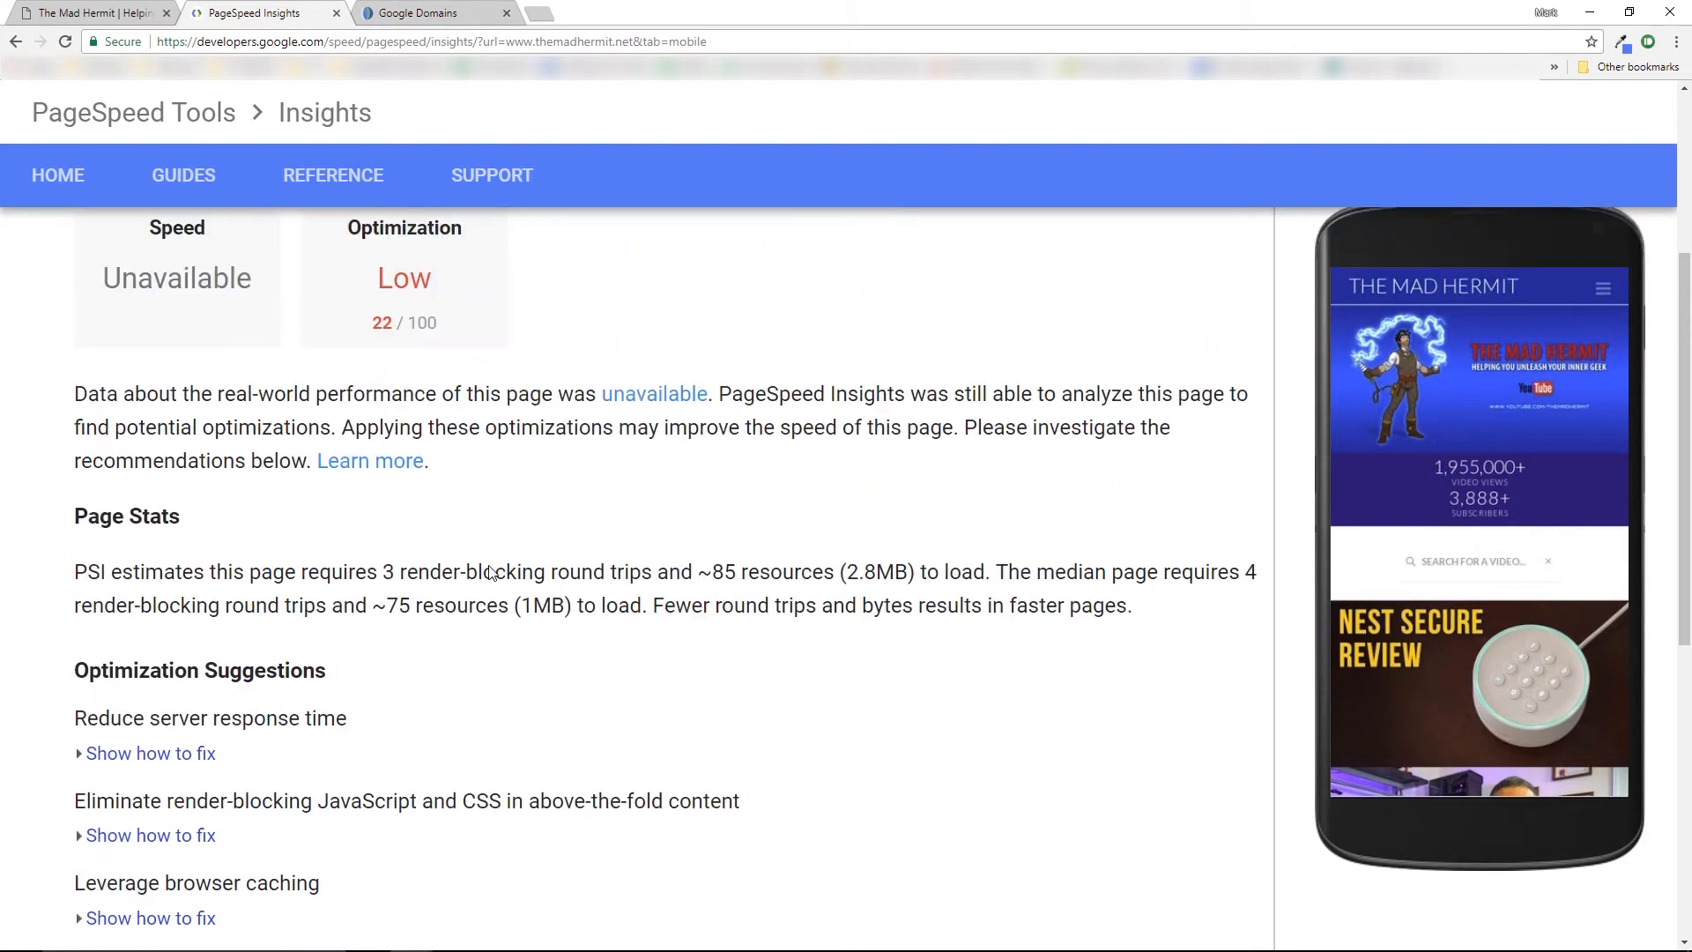
mouse_move(447, 714)
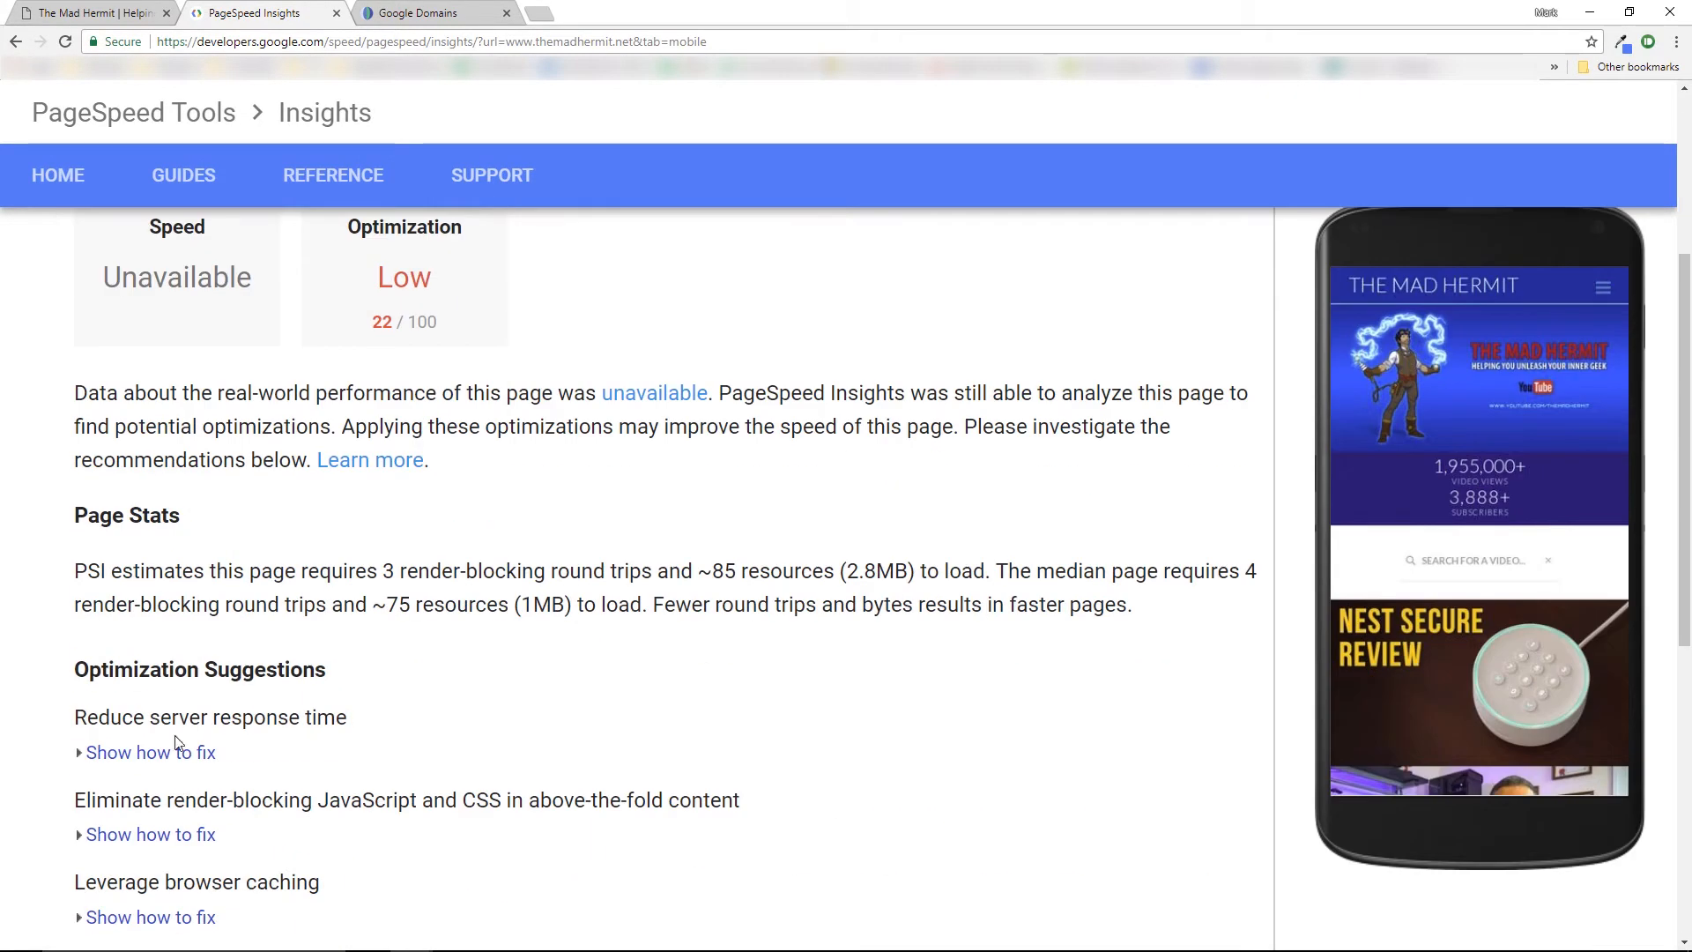
click(151, 753)
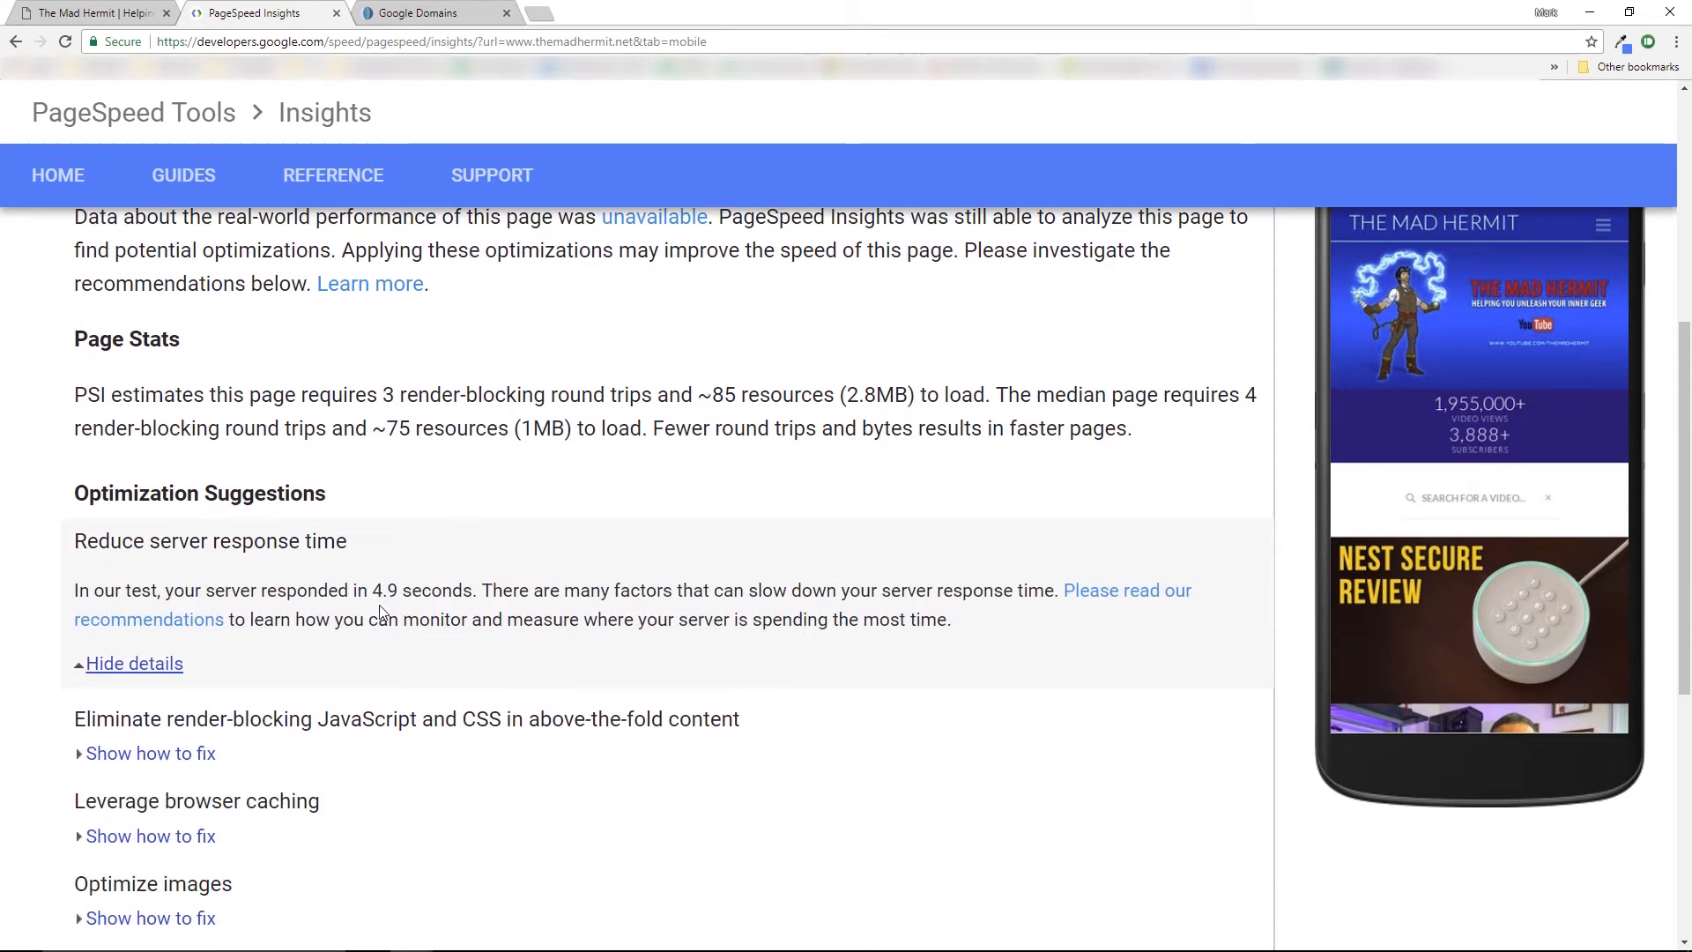
mouse_move(490, 666)
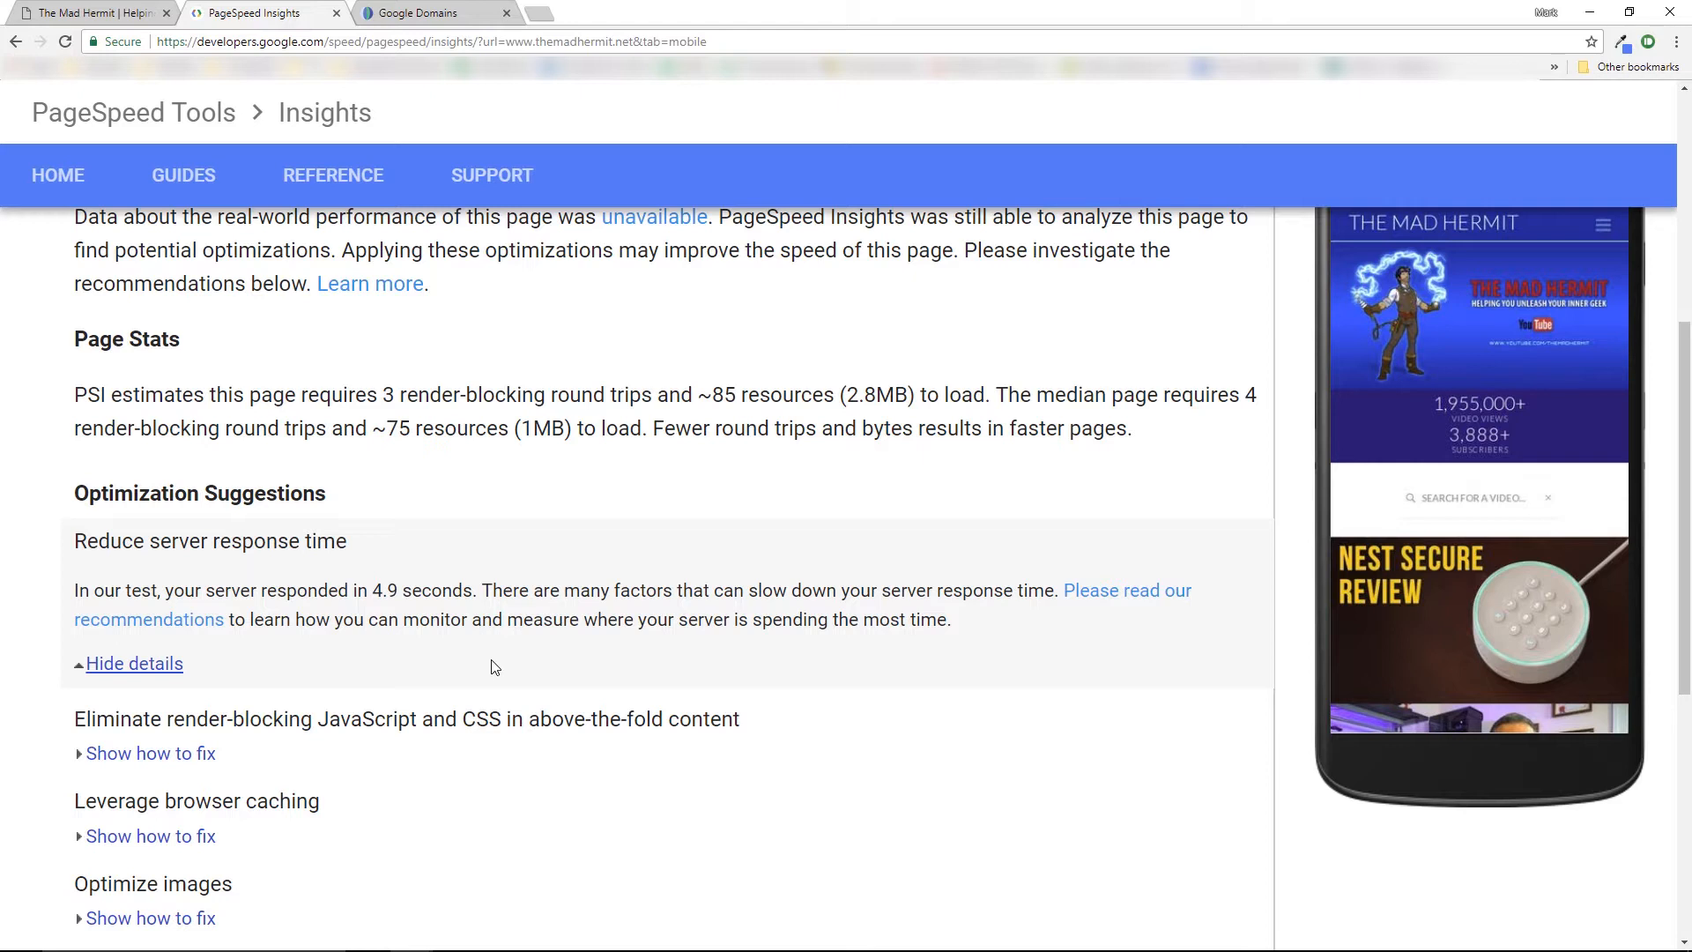
mouse_move(413, 665)
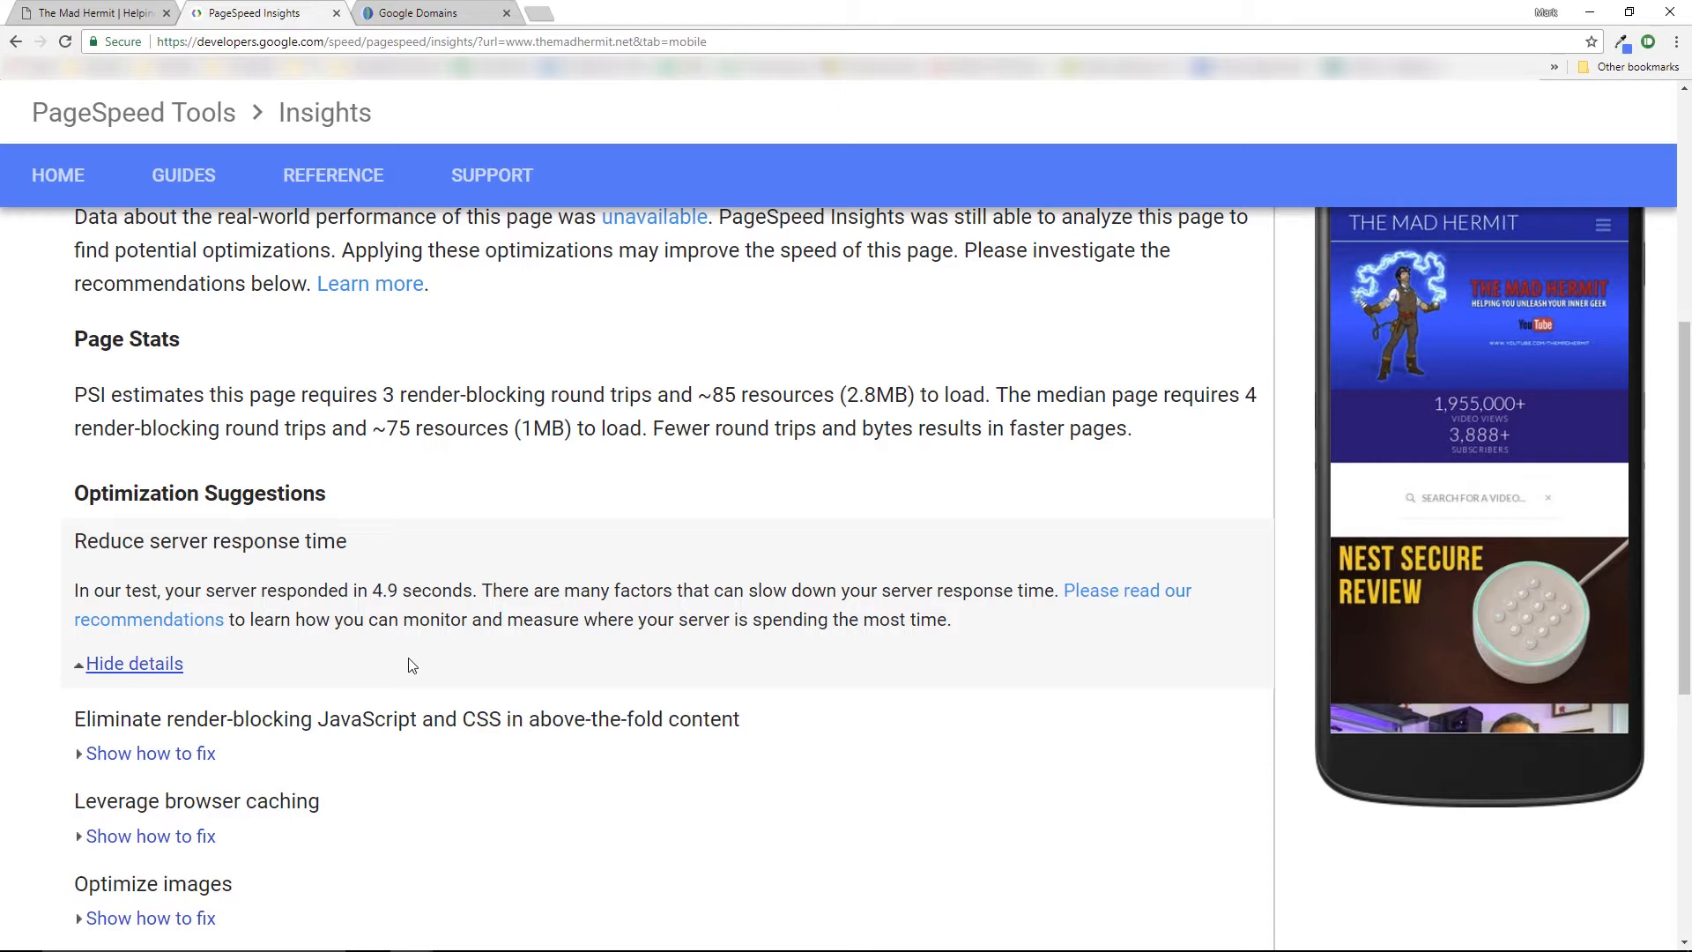
mouse_move(391, 661)
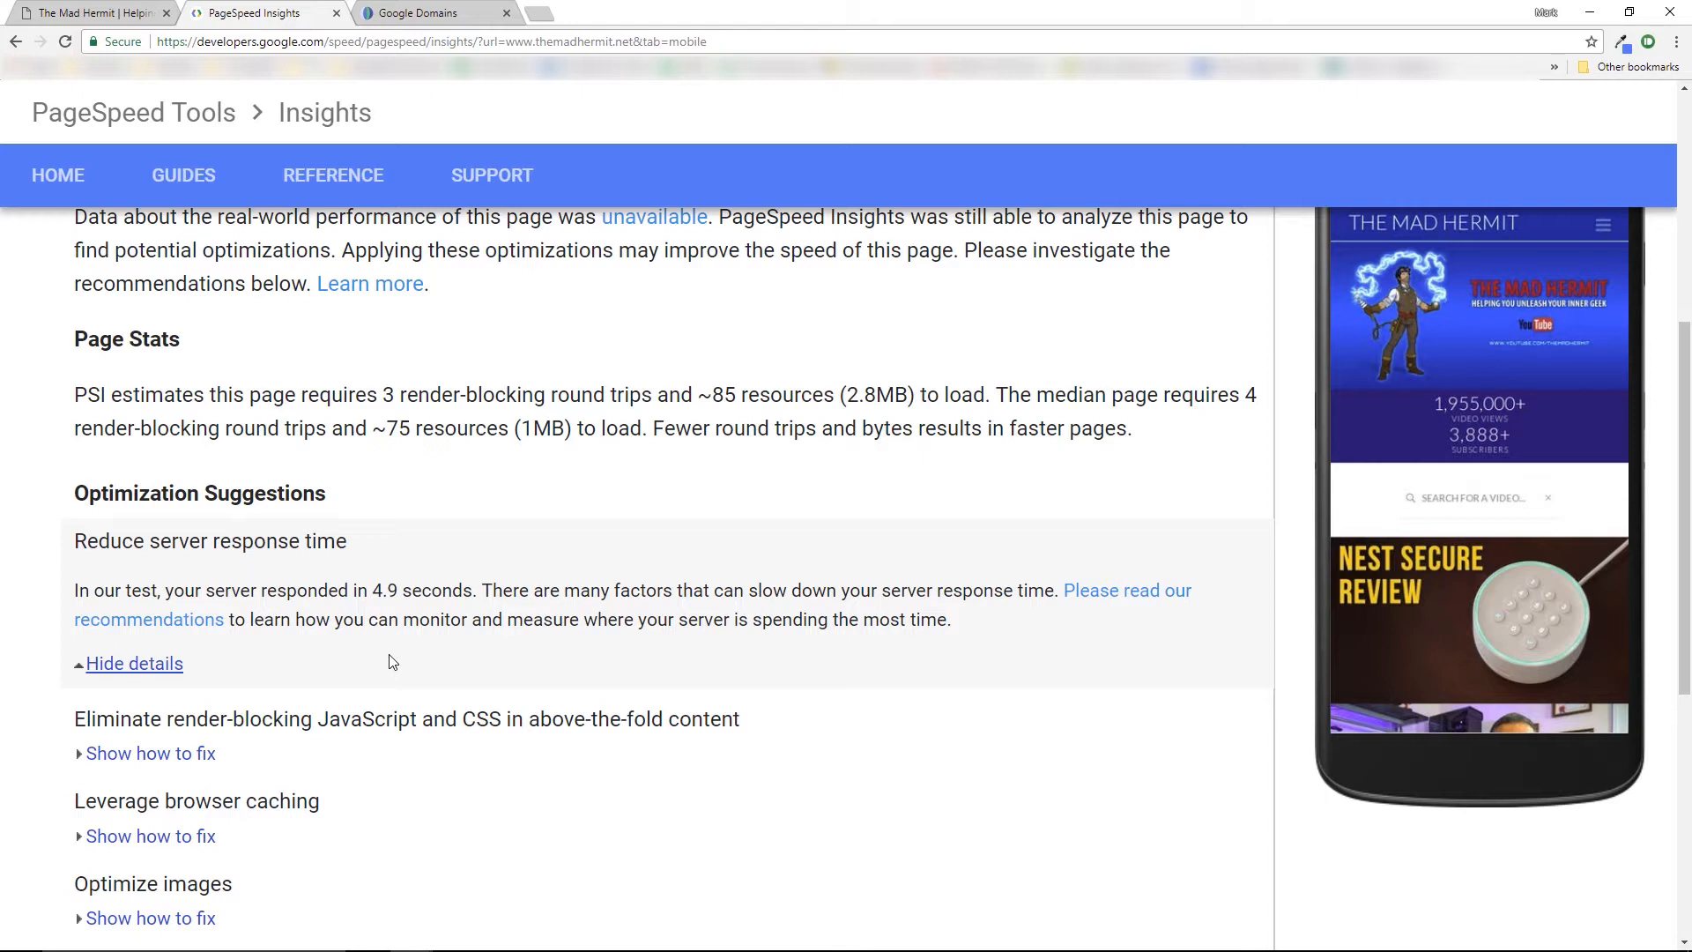
mouse_move(386, 655)
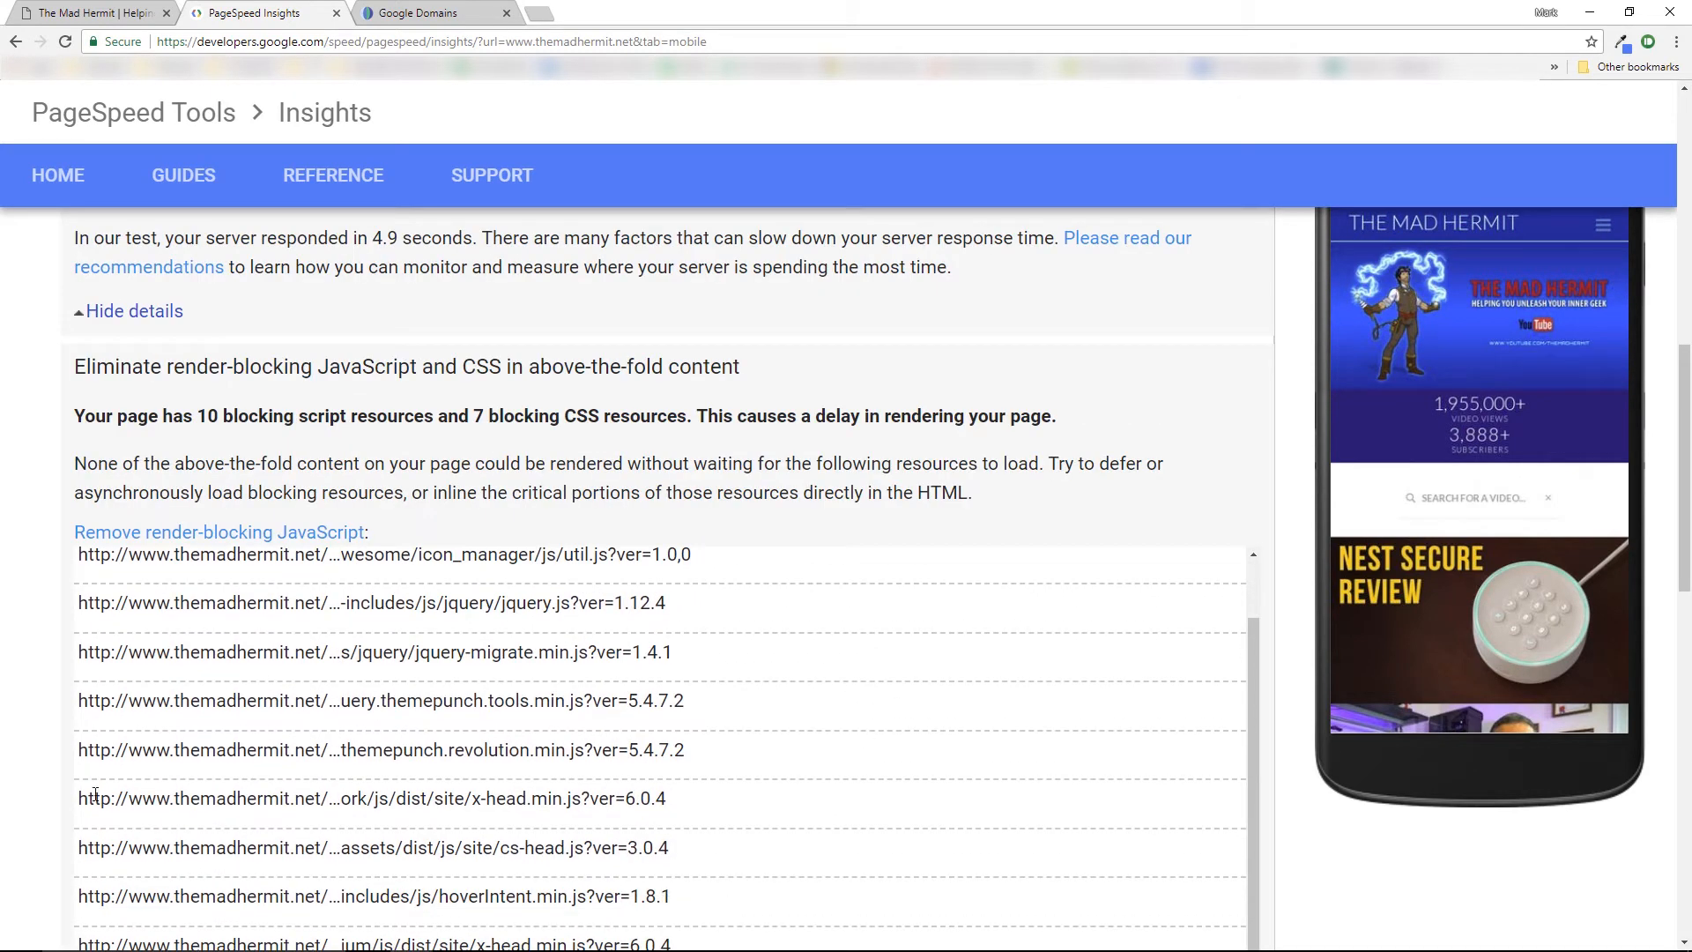
scroll(down, 3)
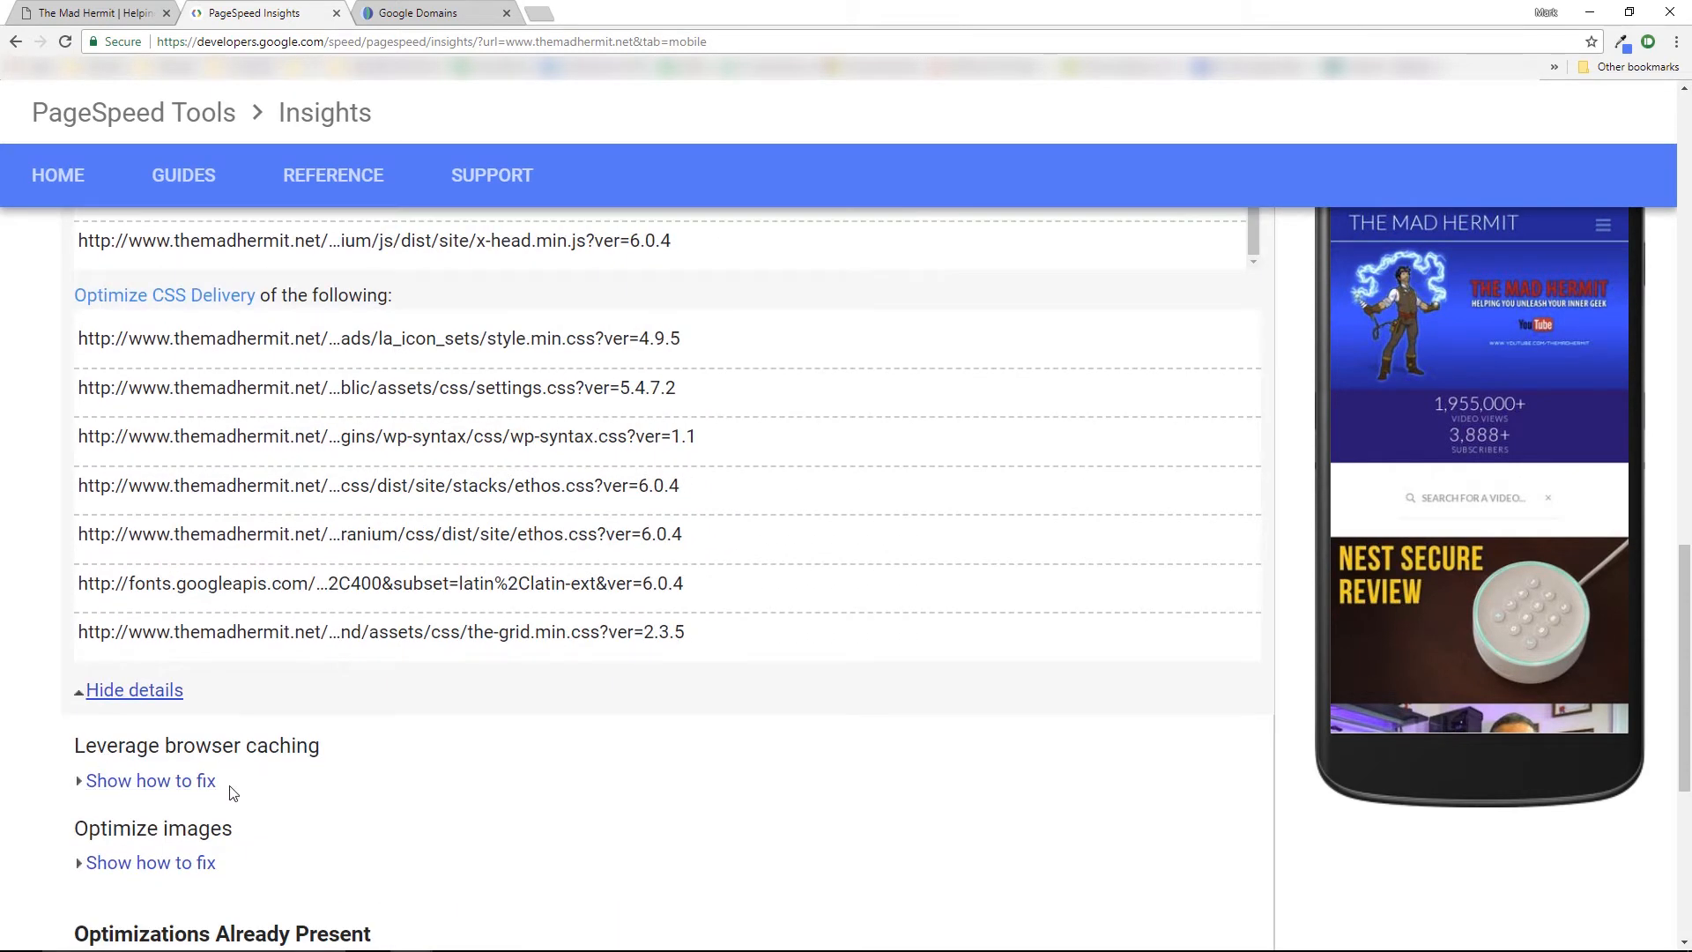
scroll(down, 3)
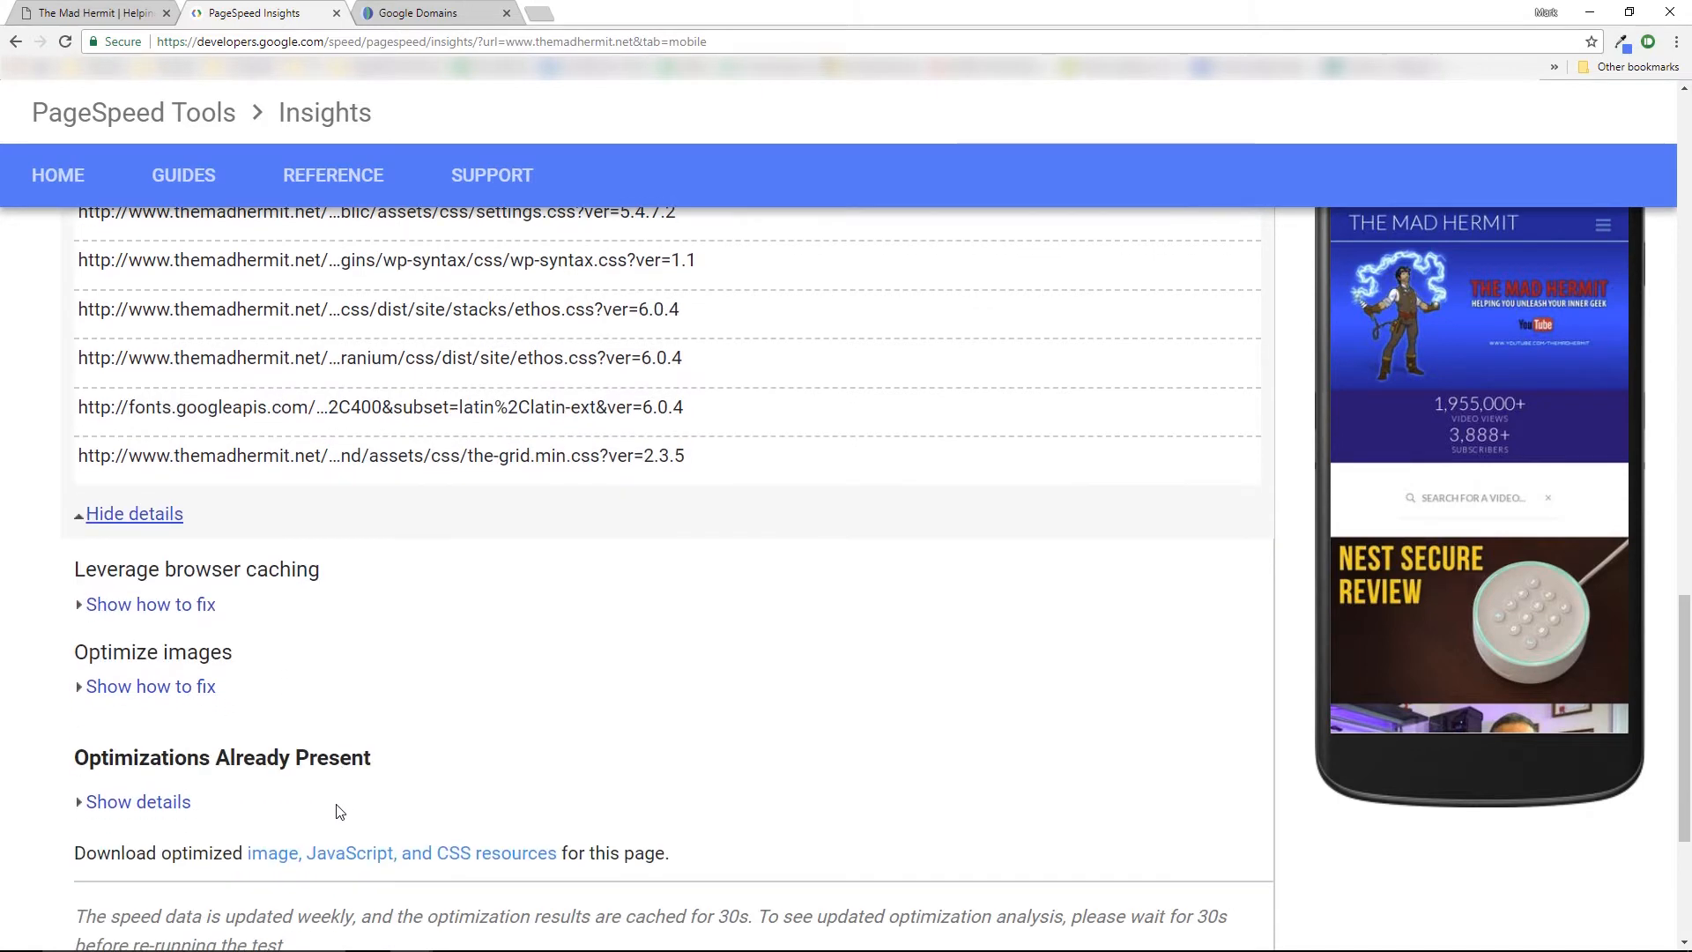
scroll(down, 3)
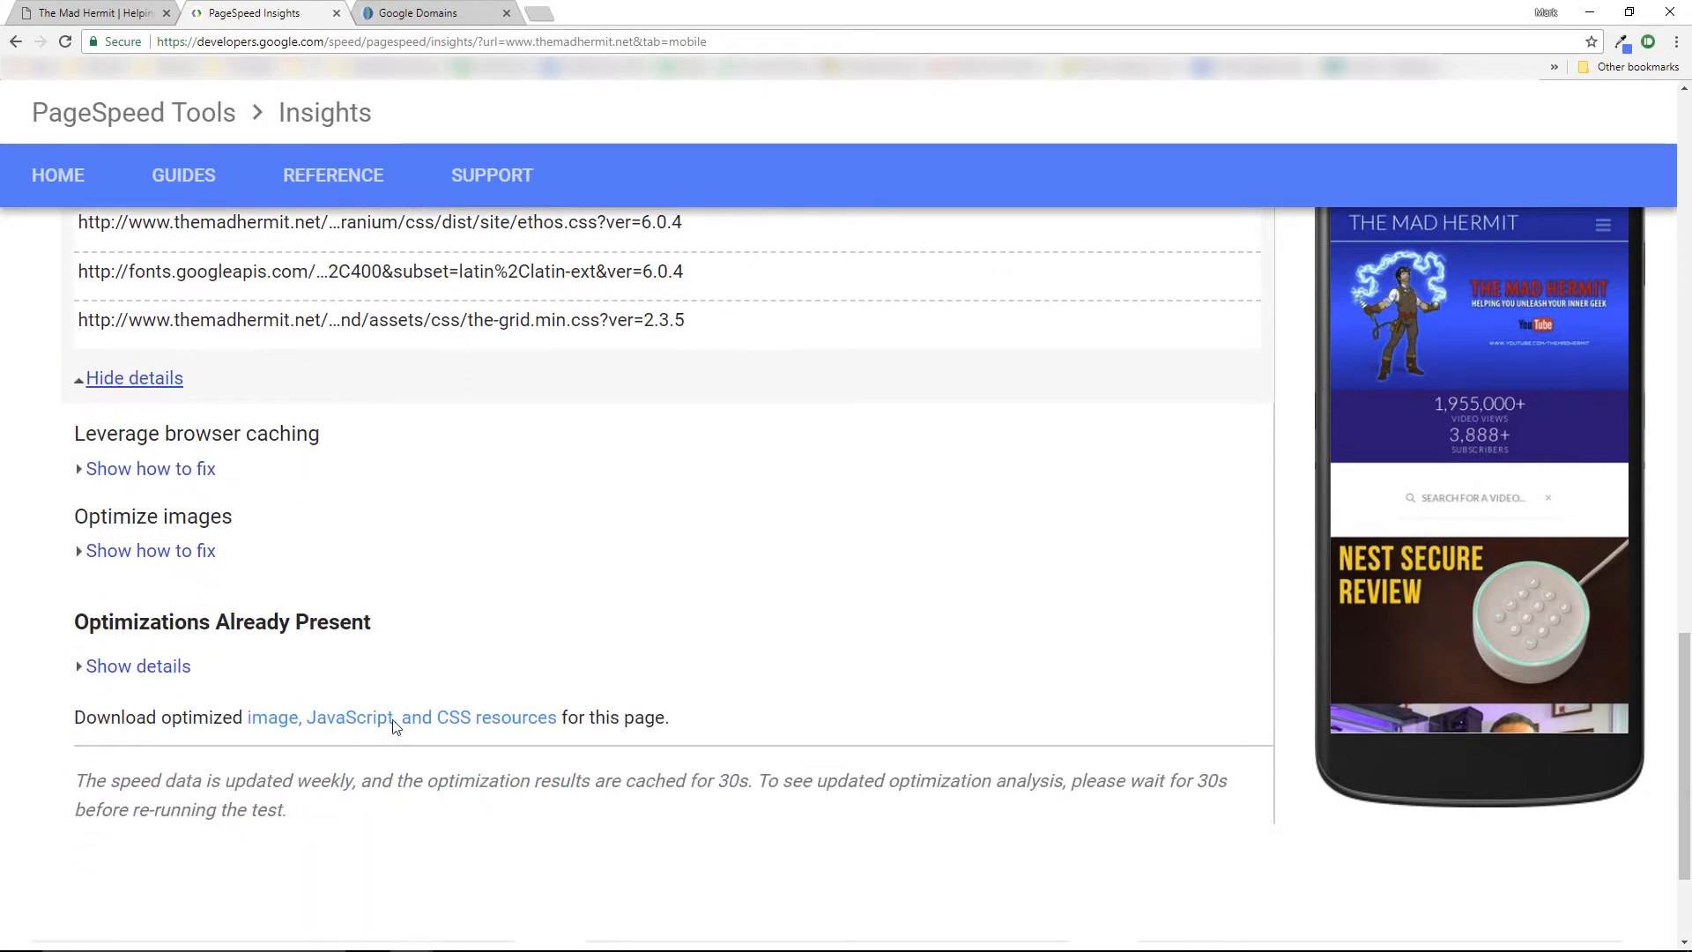
click(138, 666)
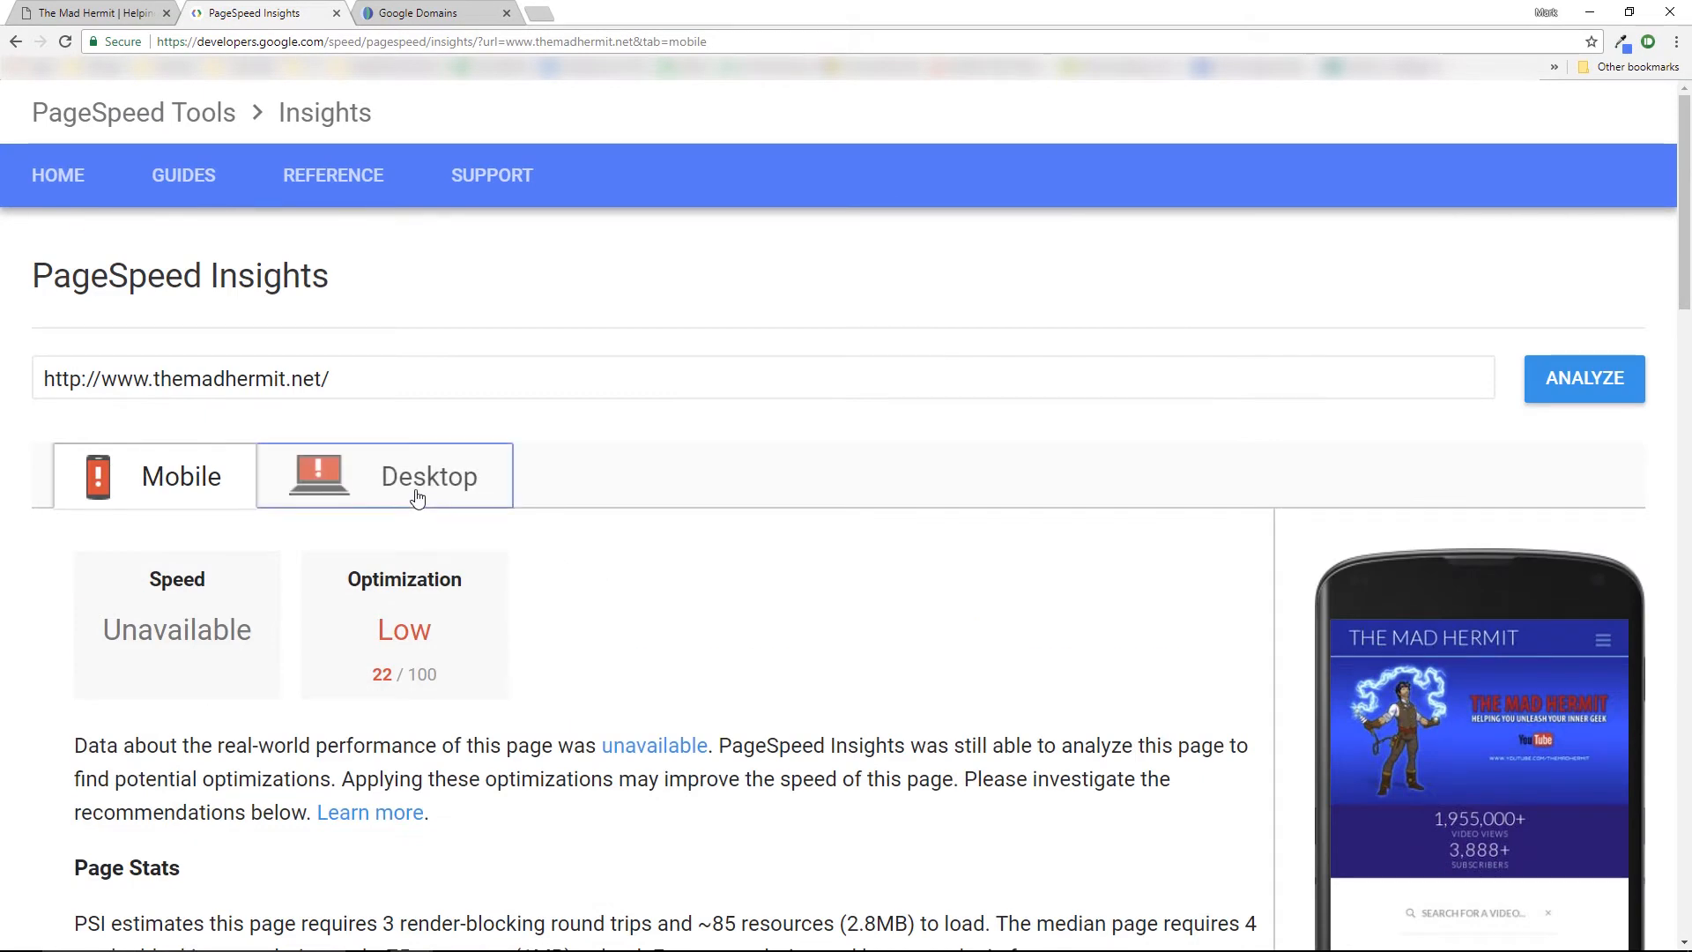
View the desktop report's 4.9-second server response details, then move to Google Domains
click(426, 476)
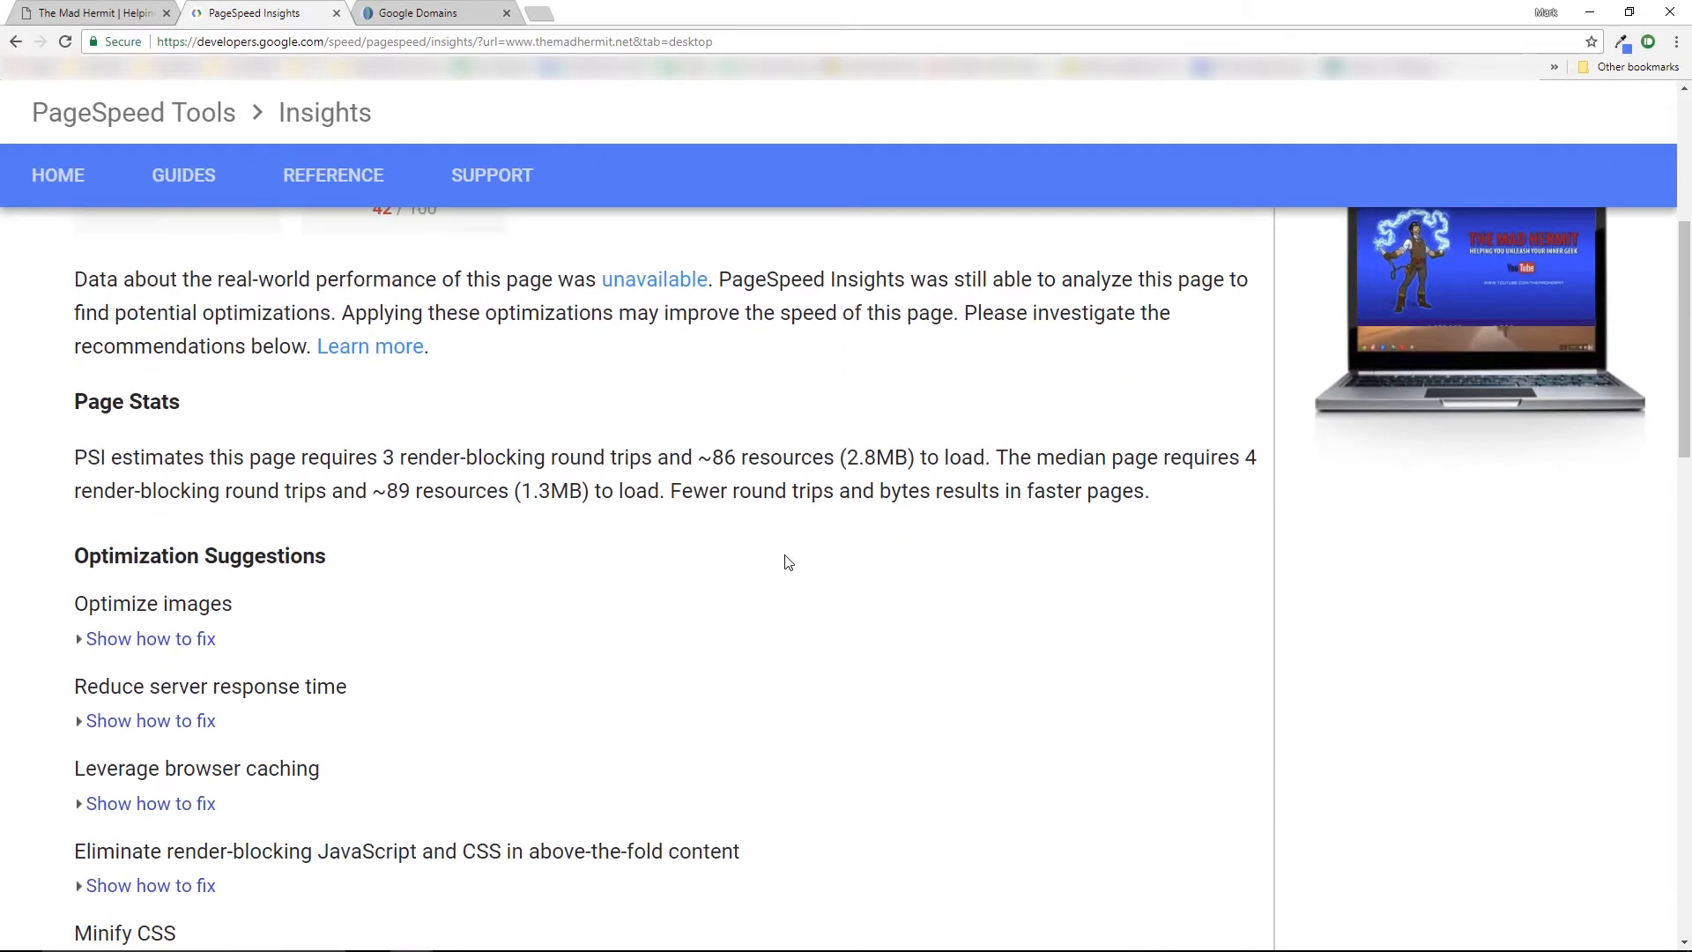
scroll(down, 3)
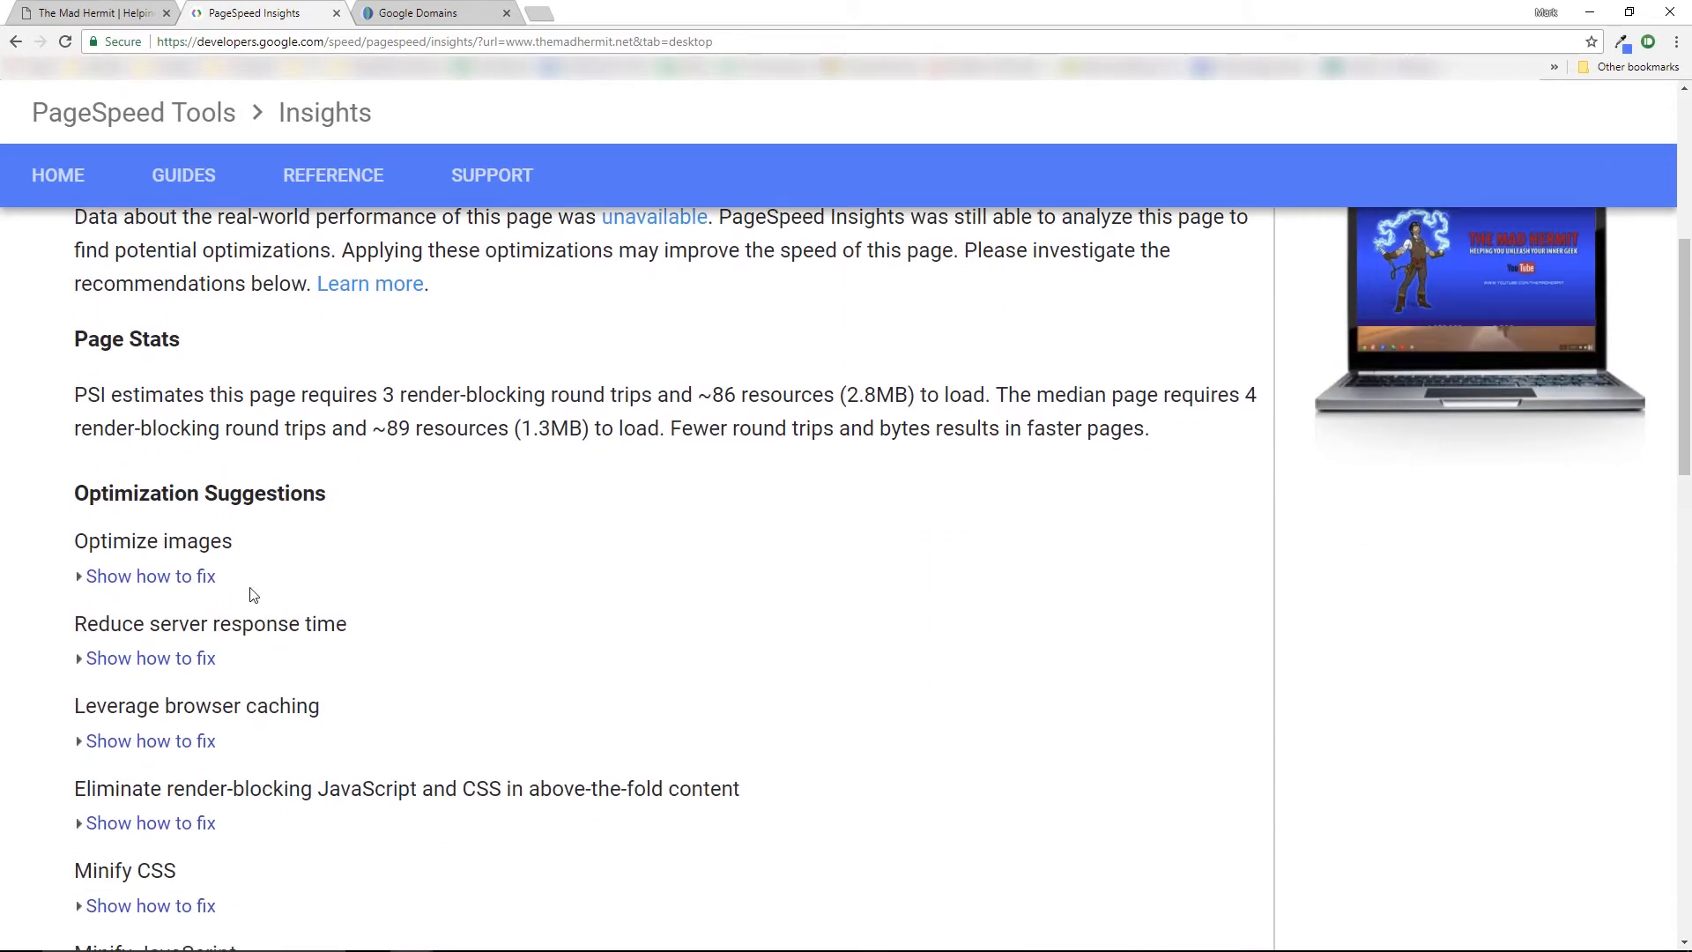
mouse_move(151, 657)
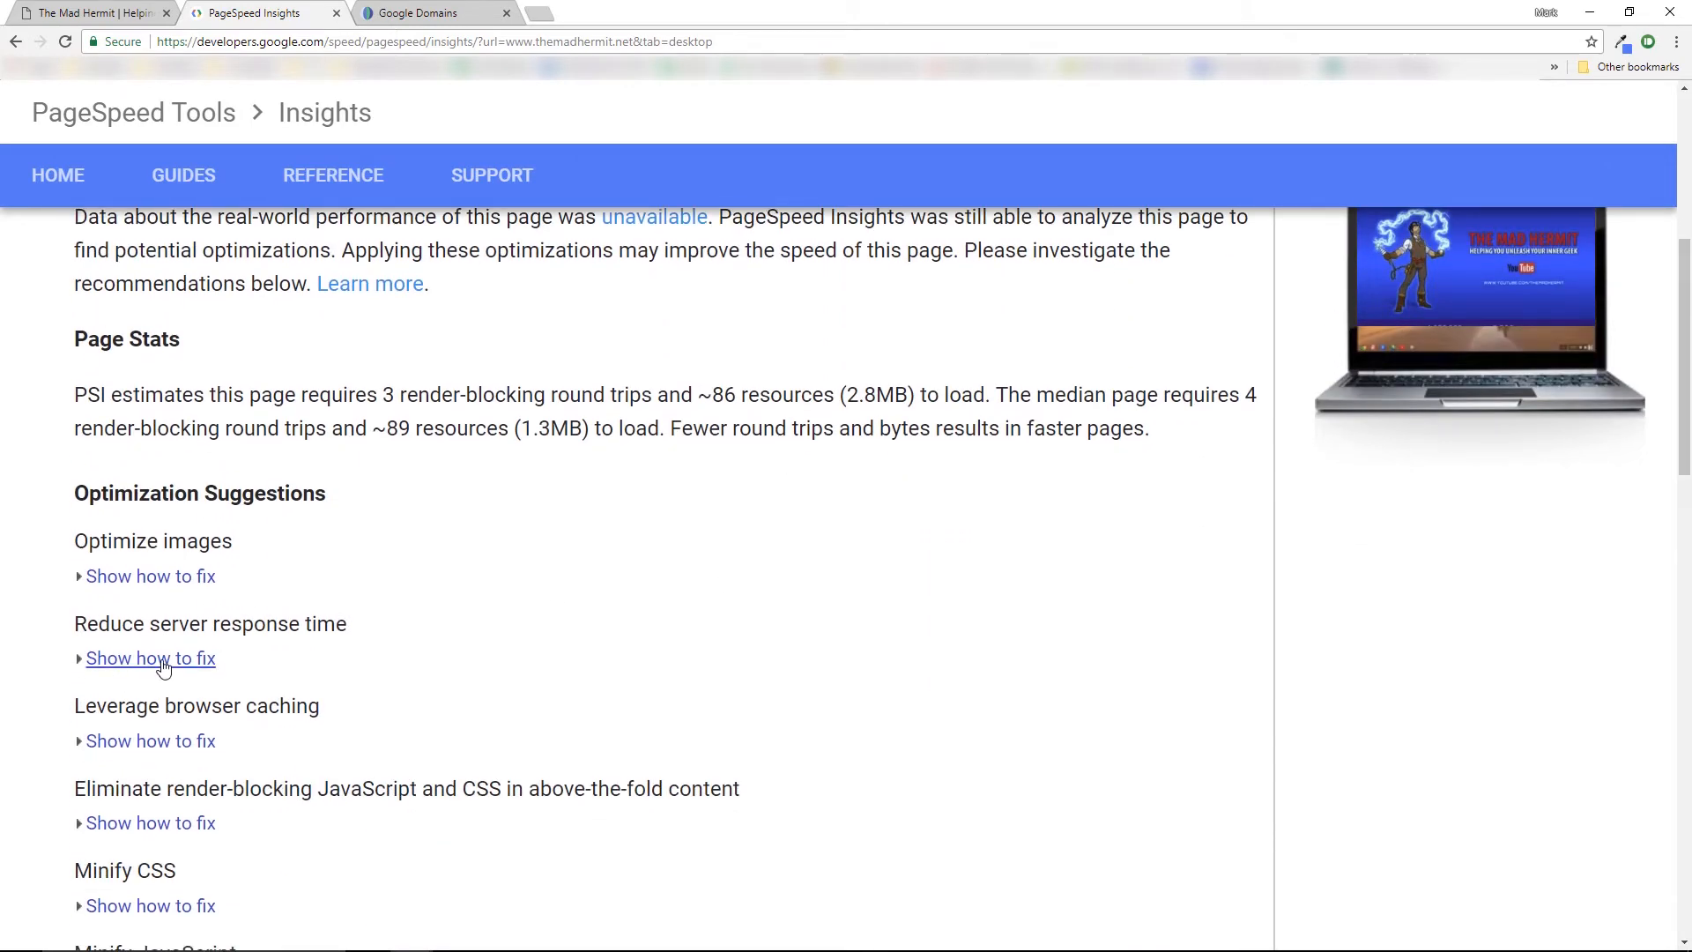
click(150, 658)
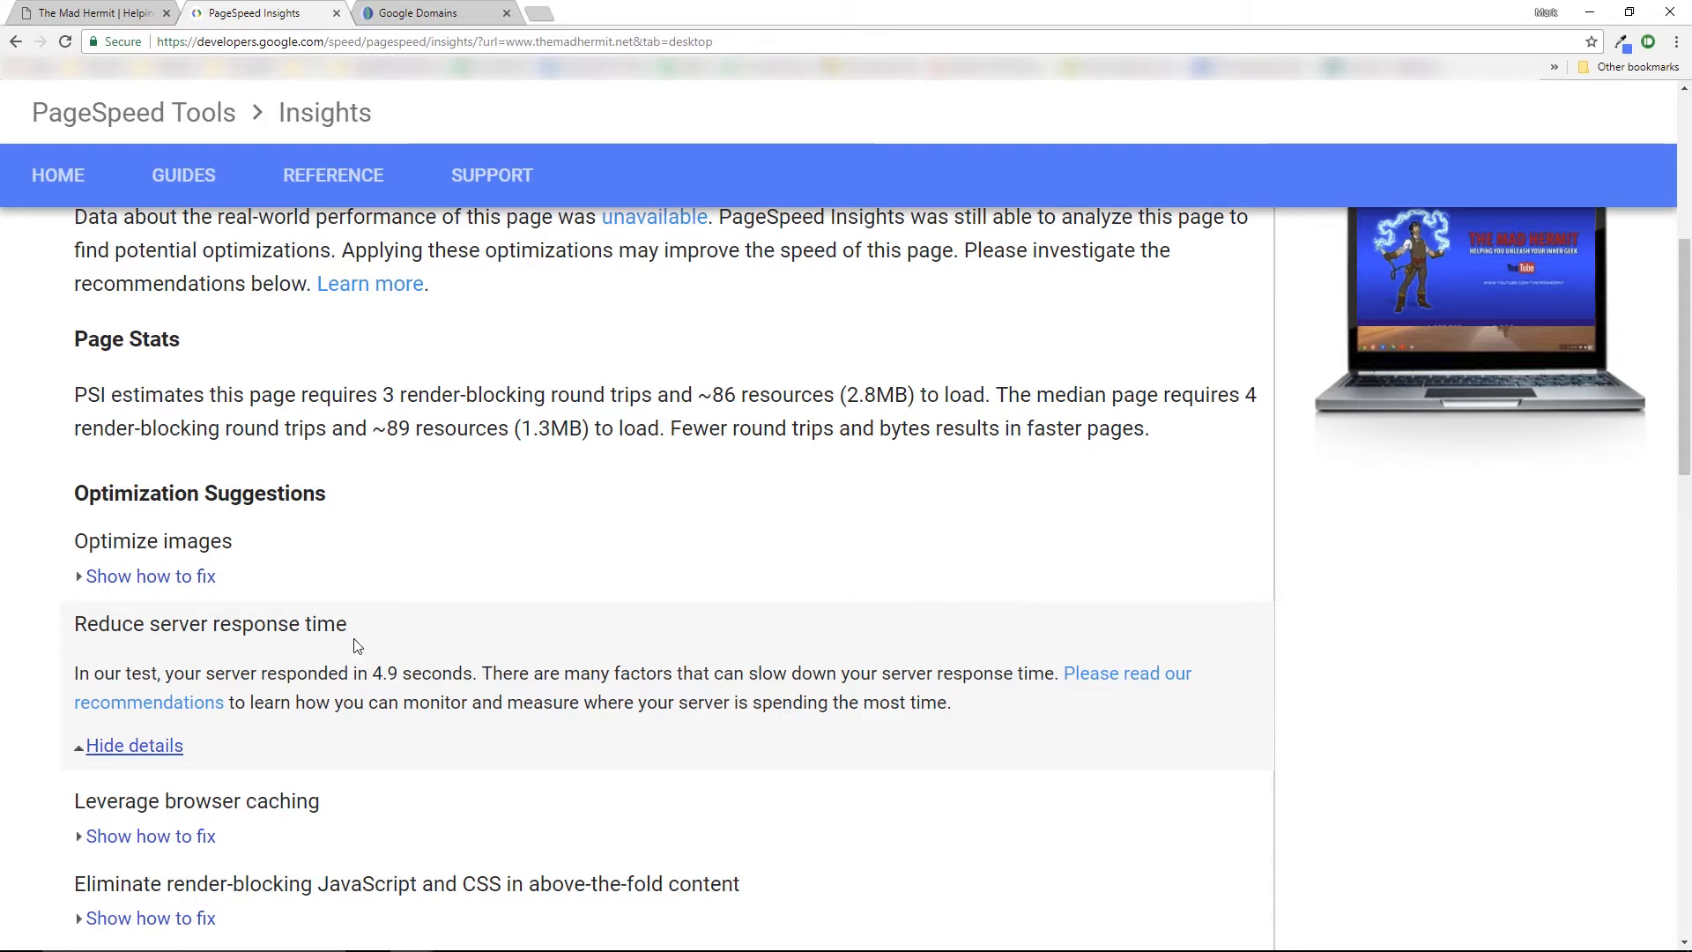
mouse_move(354, 645)
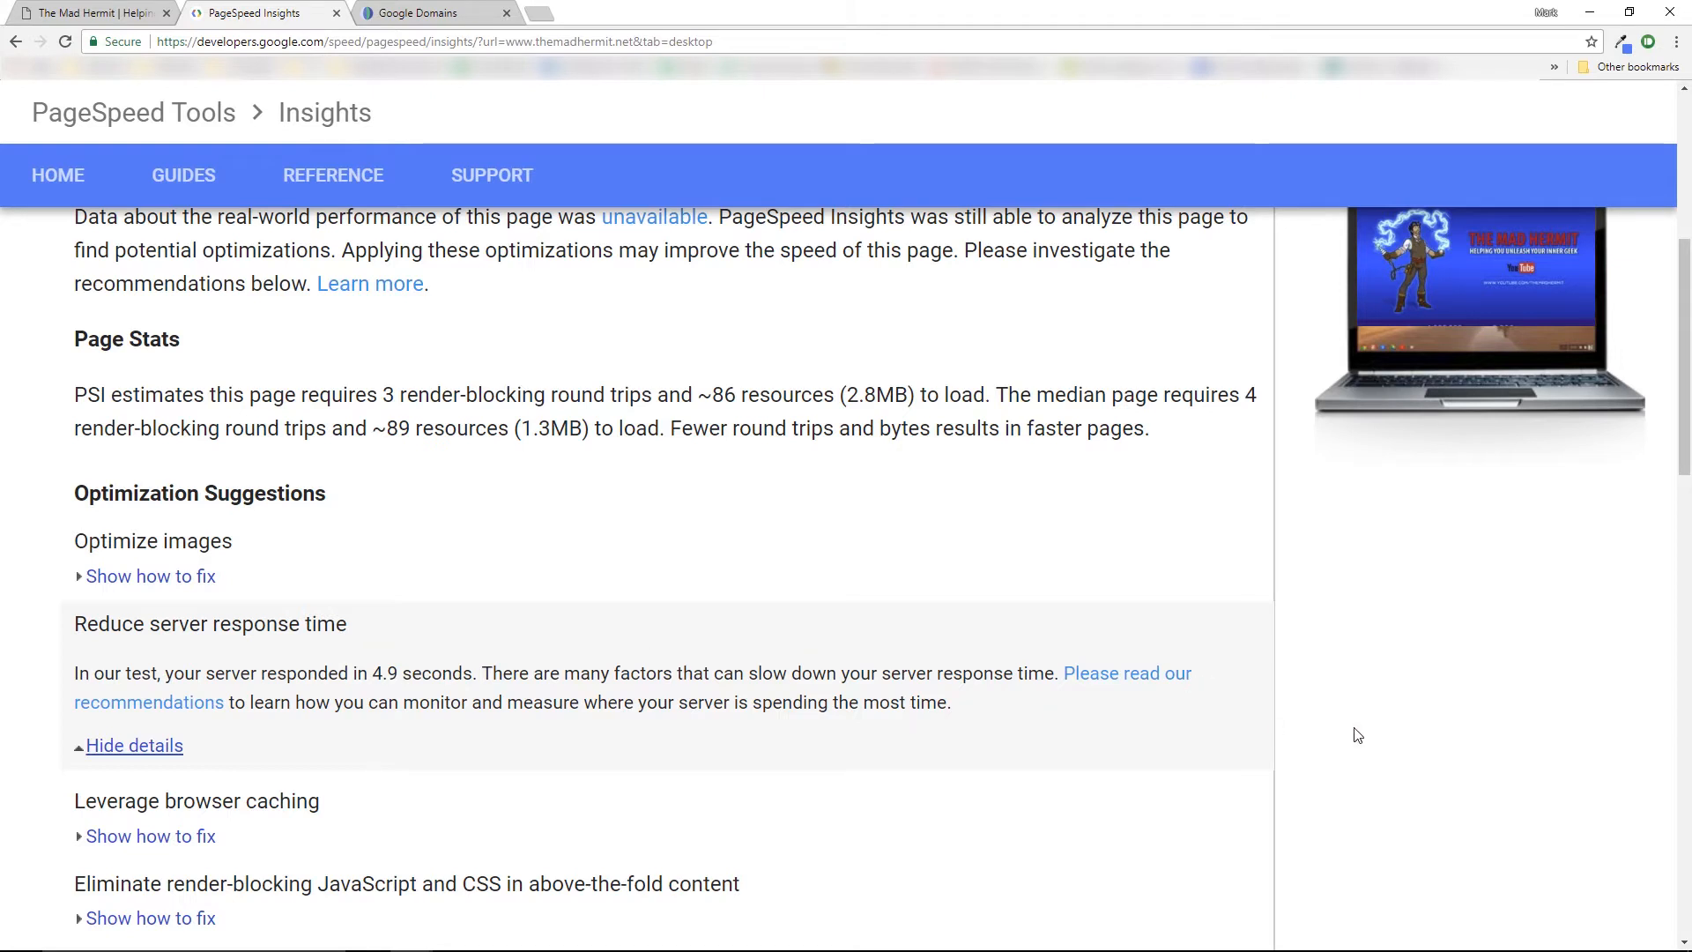
mouse_move(1338, 742)
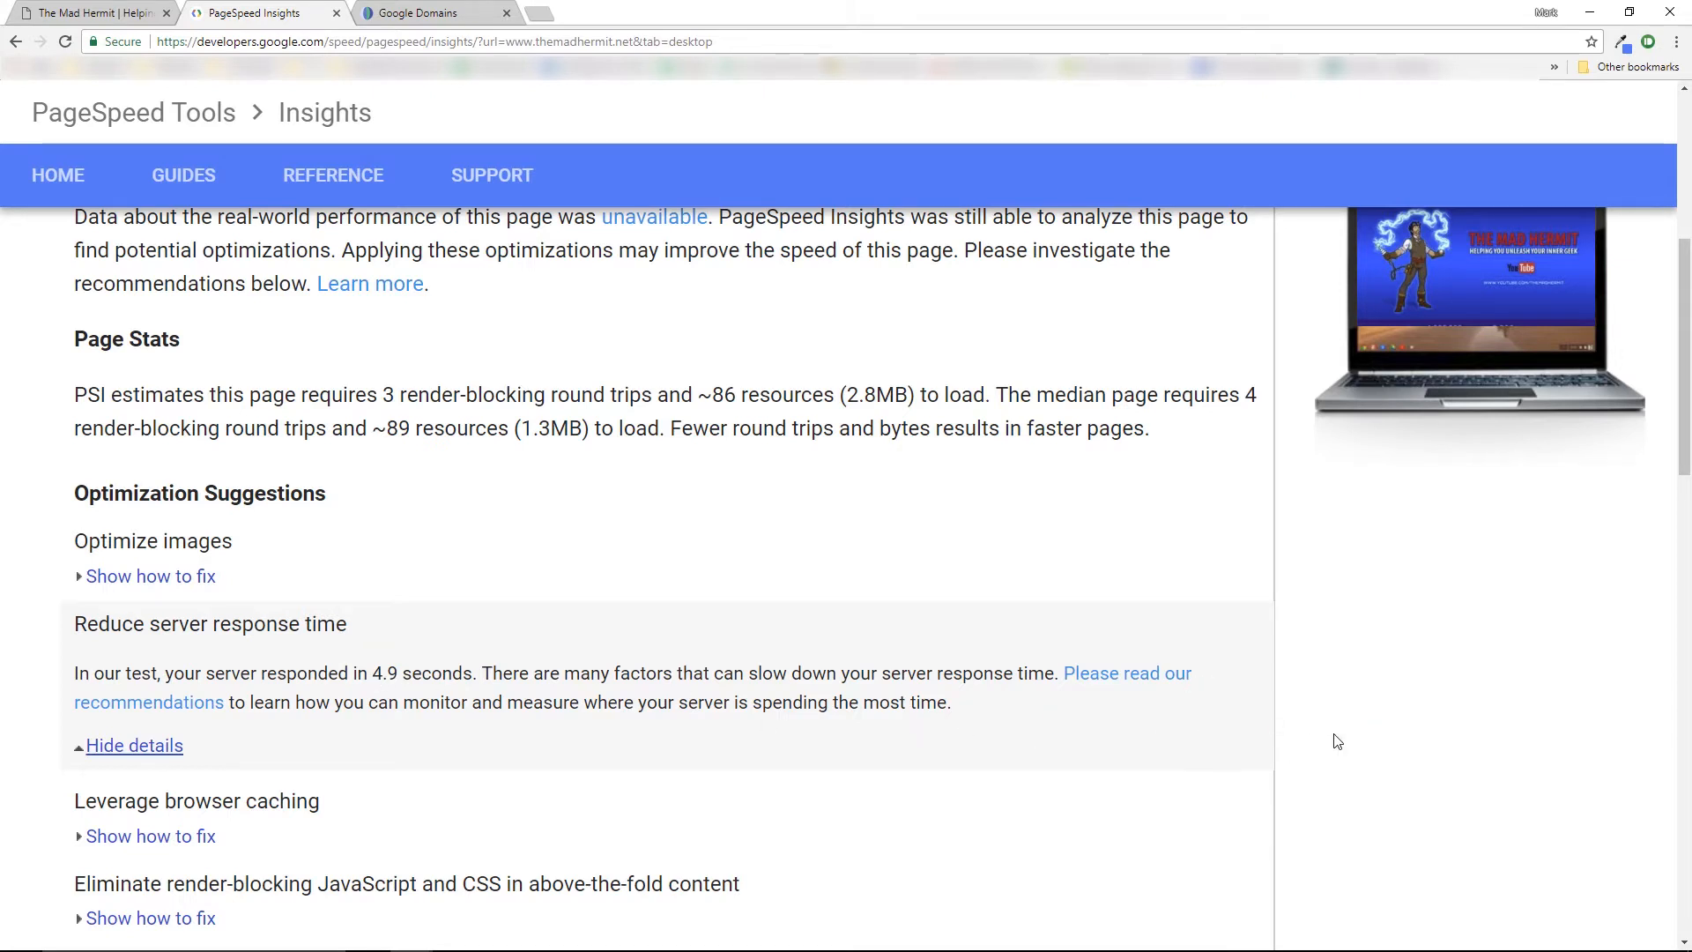
click(432, 12)
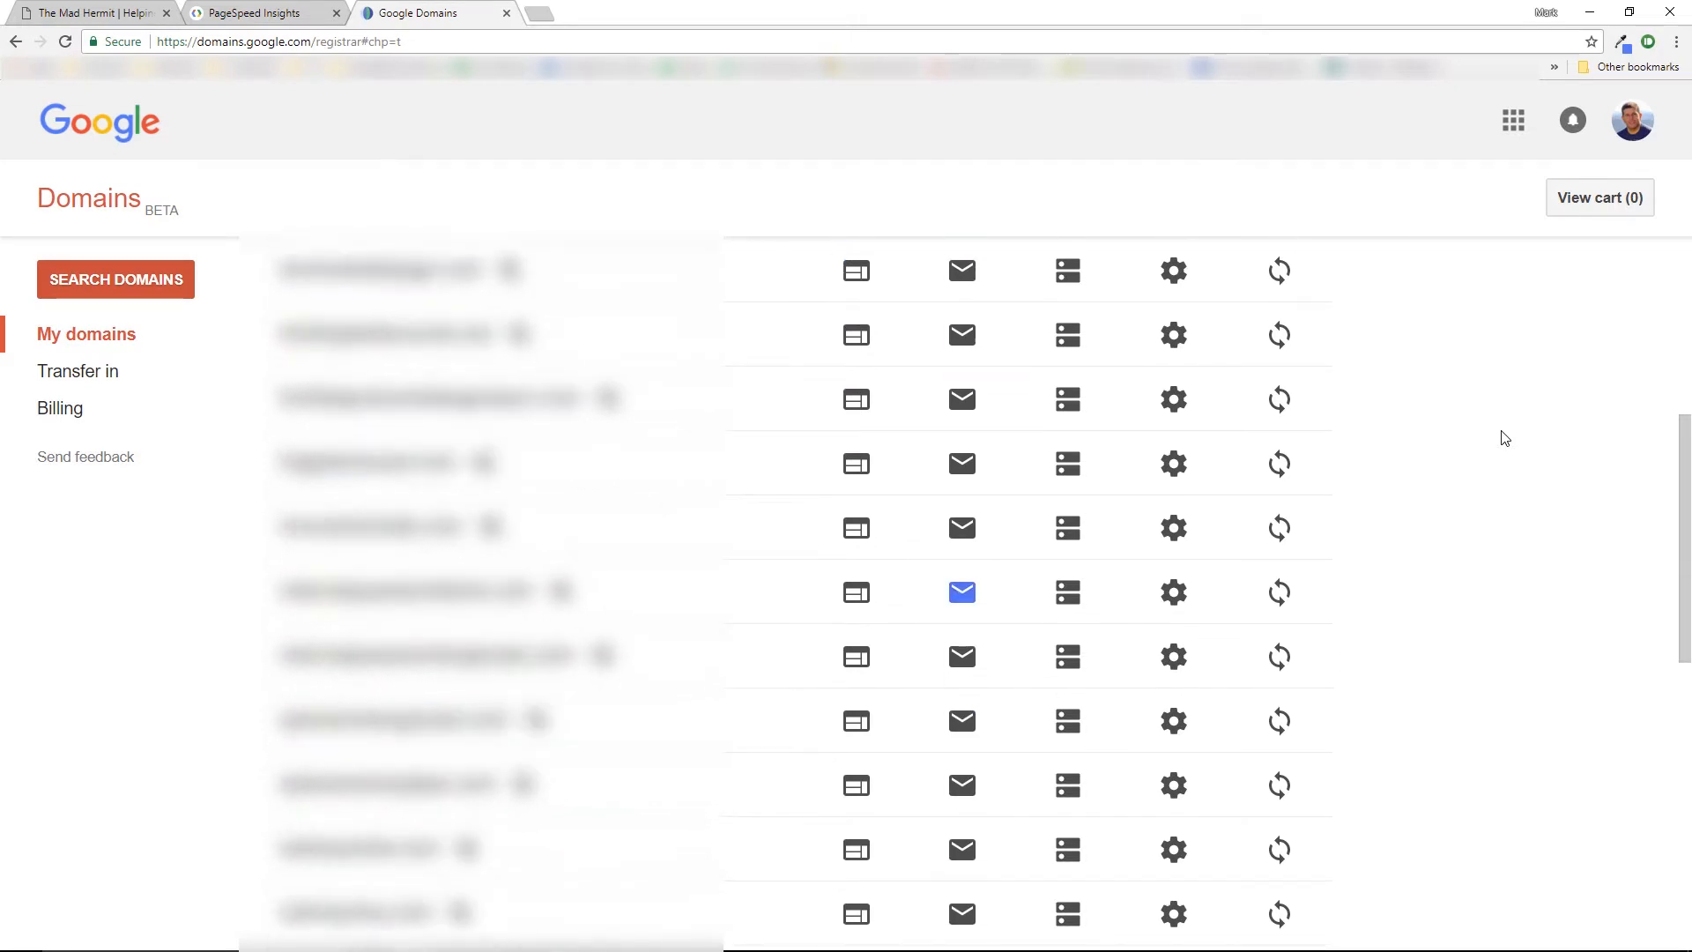
Open the DNS settings for themadhermit.net from the My domains list
scroll(down, 3)
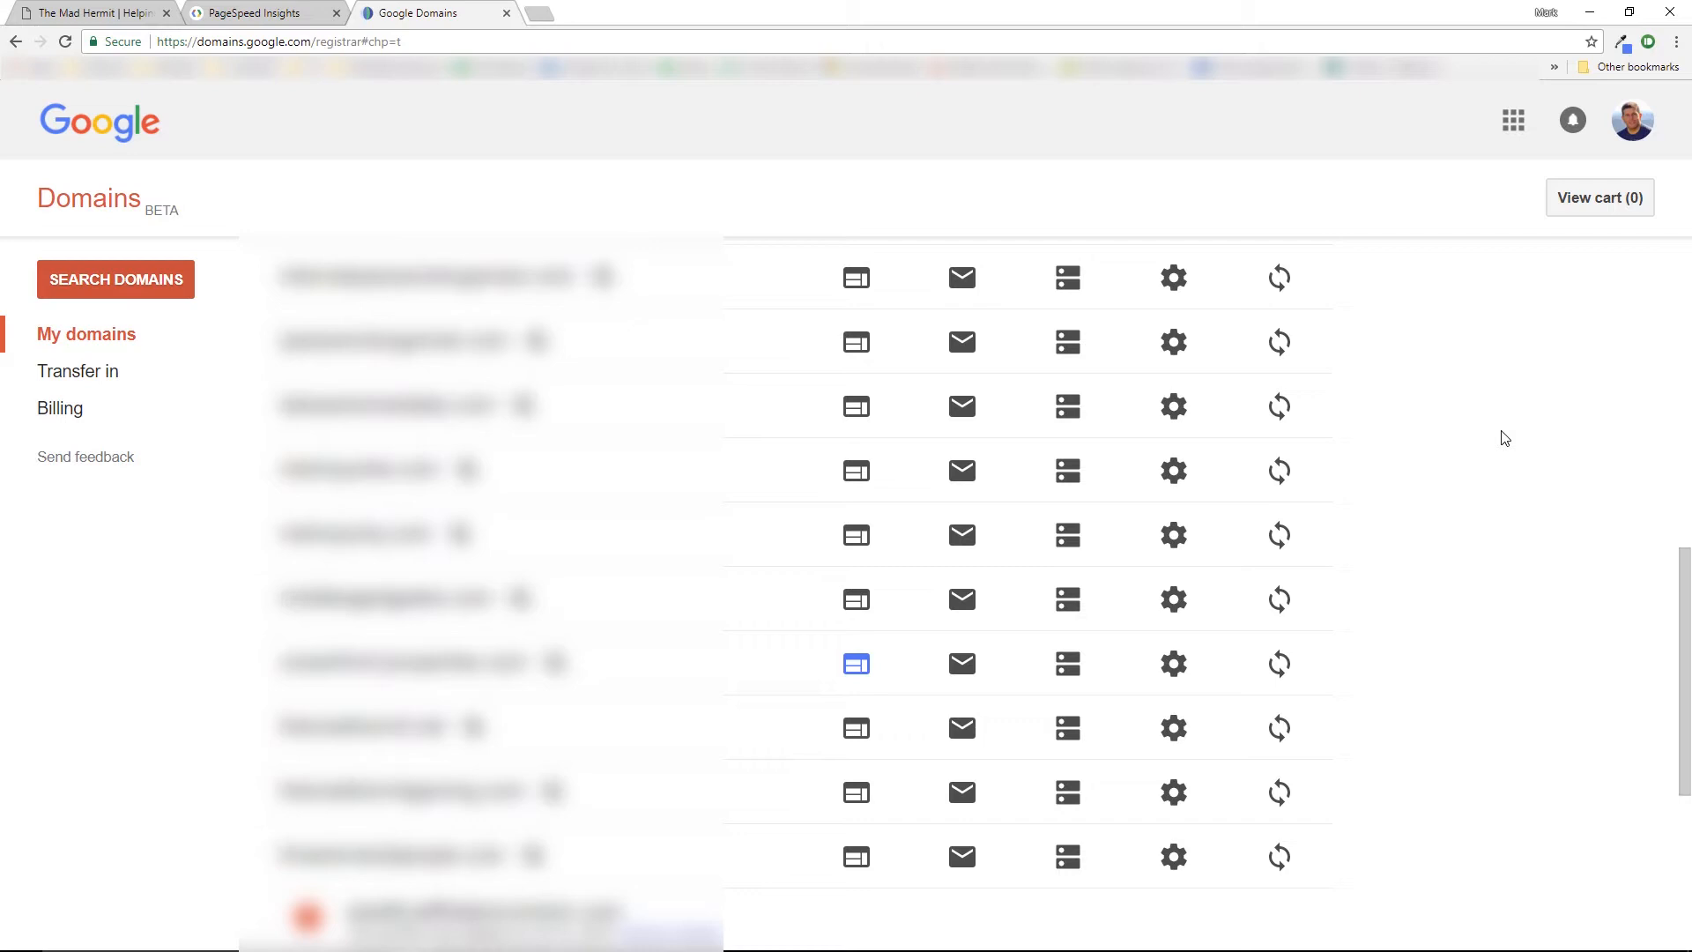
mouse_move(1068, 727)
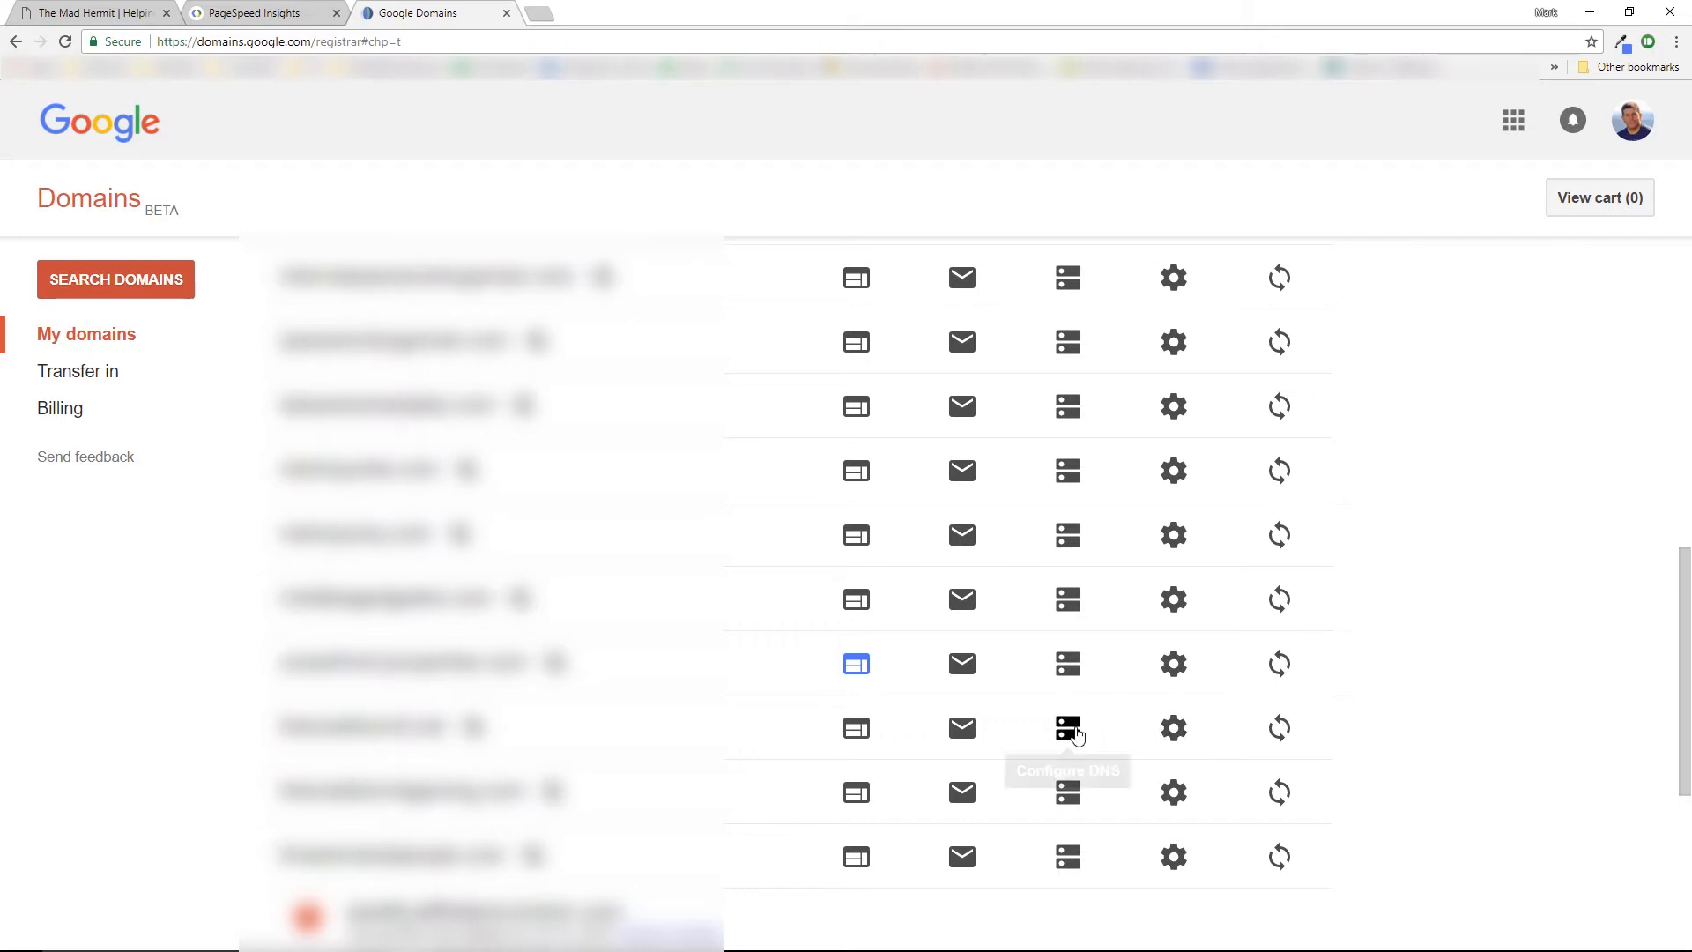
click(1068, 728)
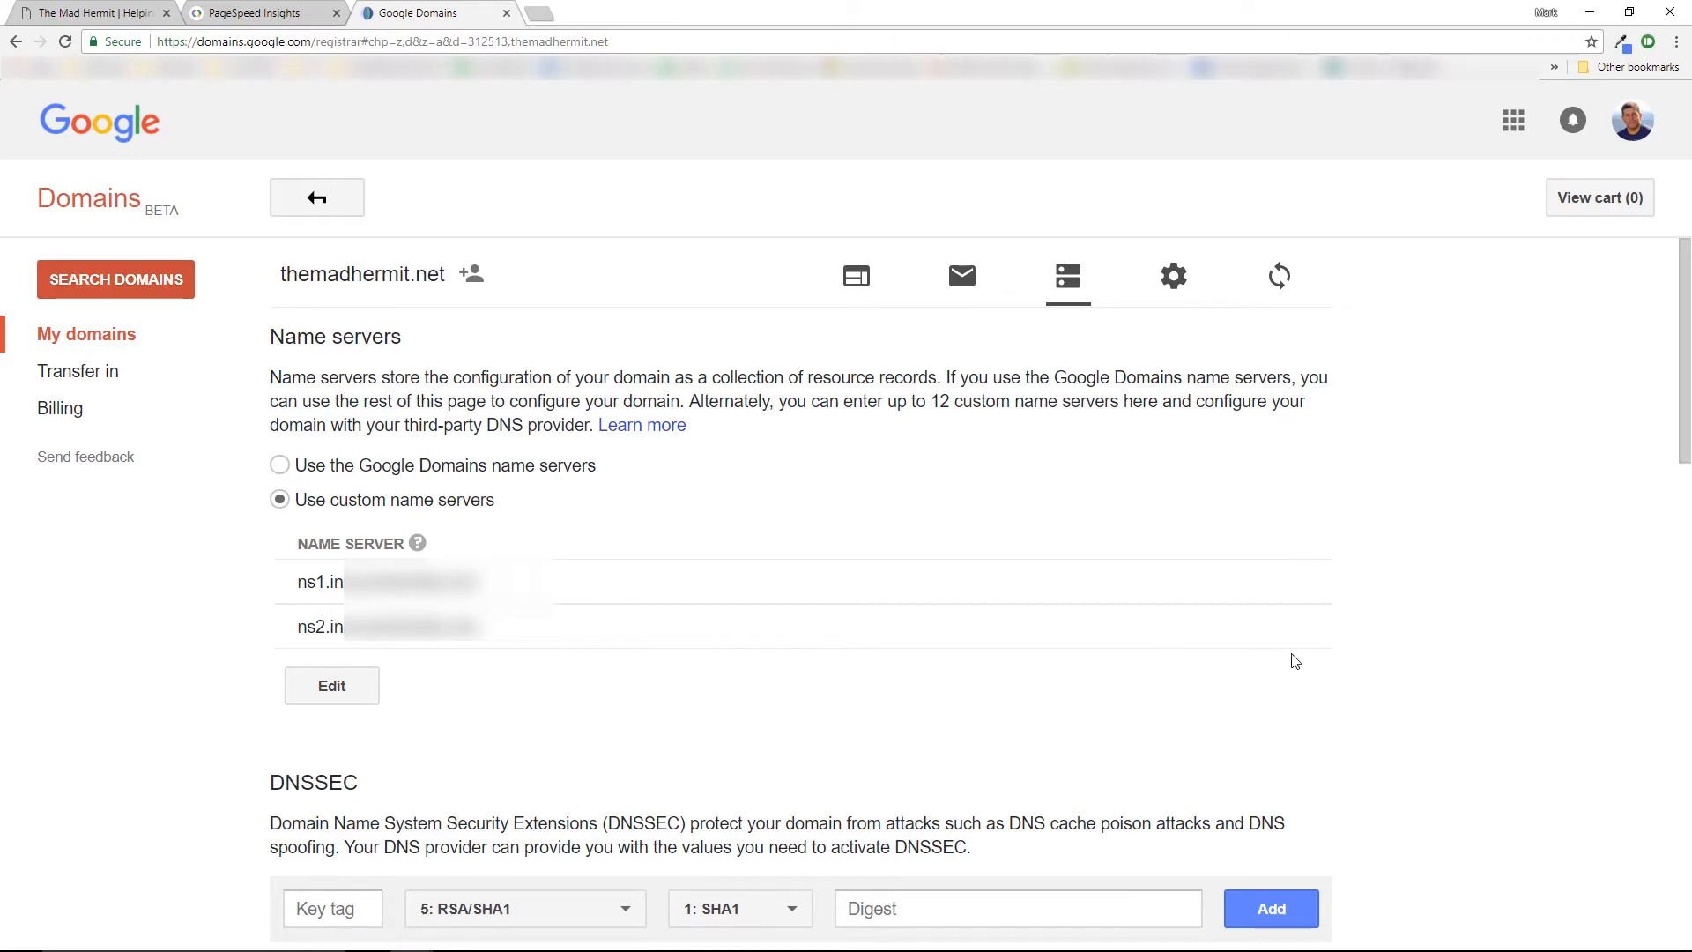
Set the name servers to NS1, NS2 and NS3.DREAMHOST.COM and save
click(332, 685)
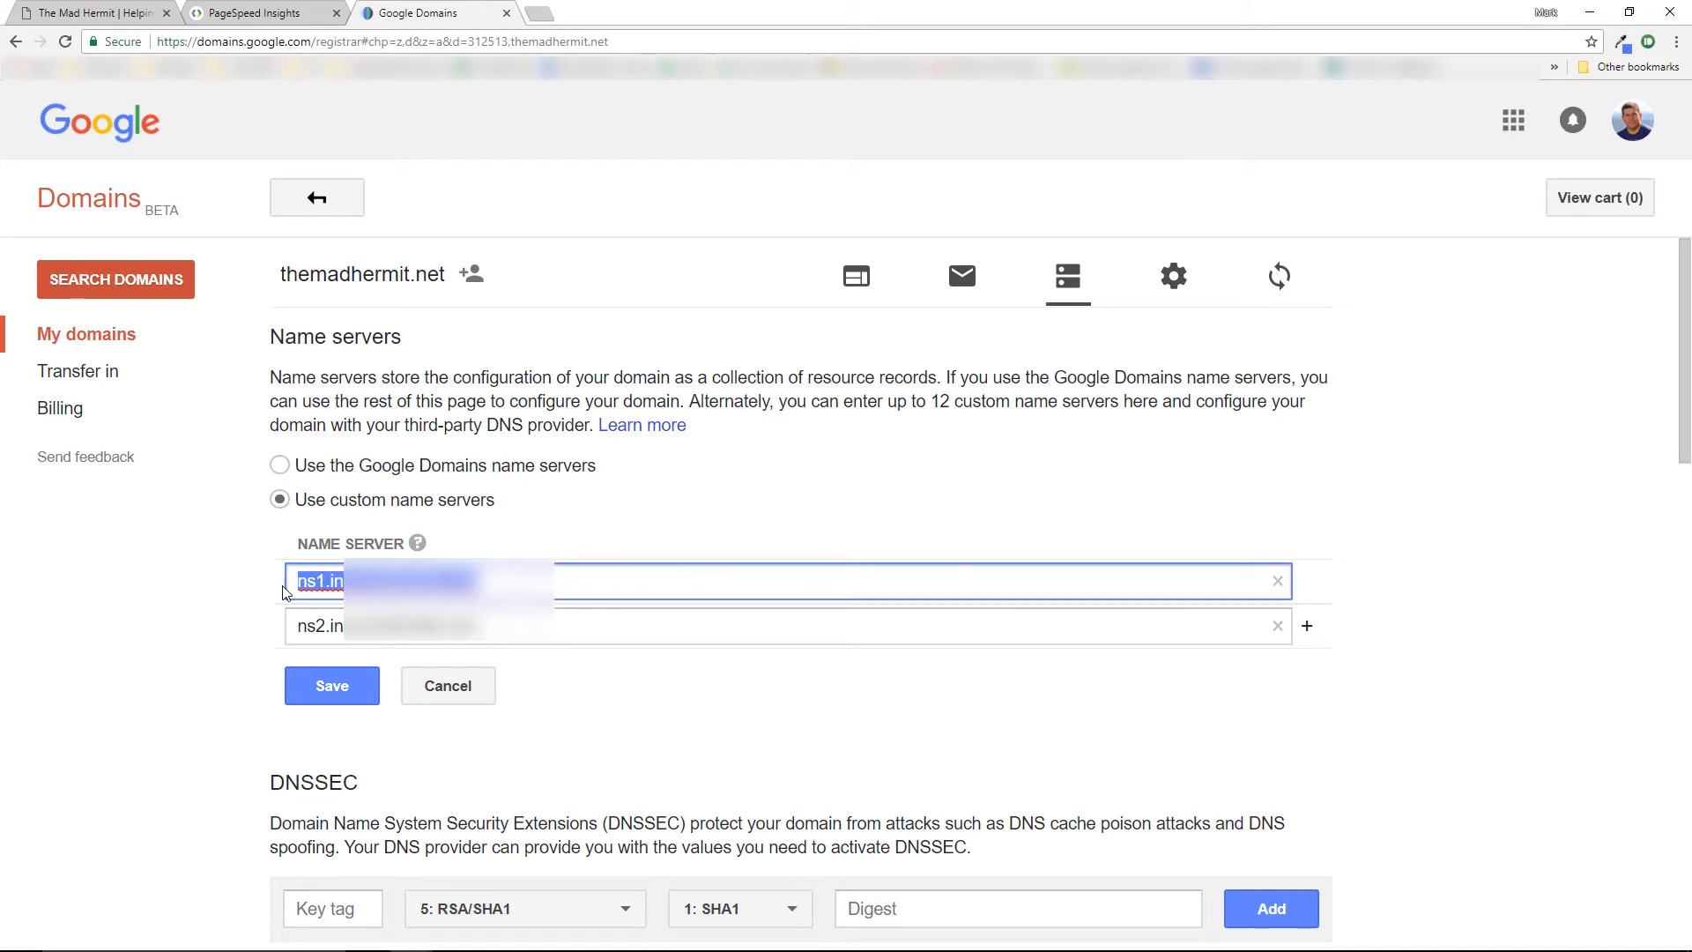
text(NS1.DREAMHOST.COM)
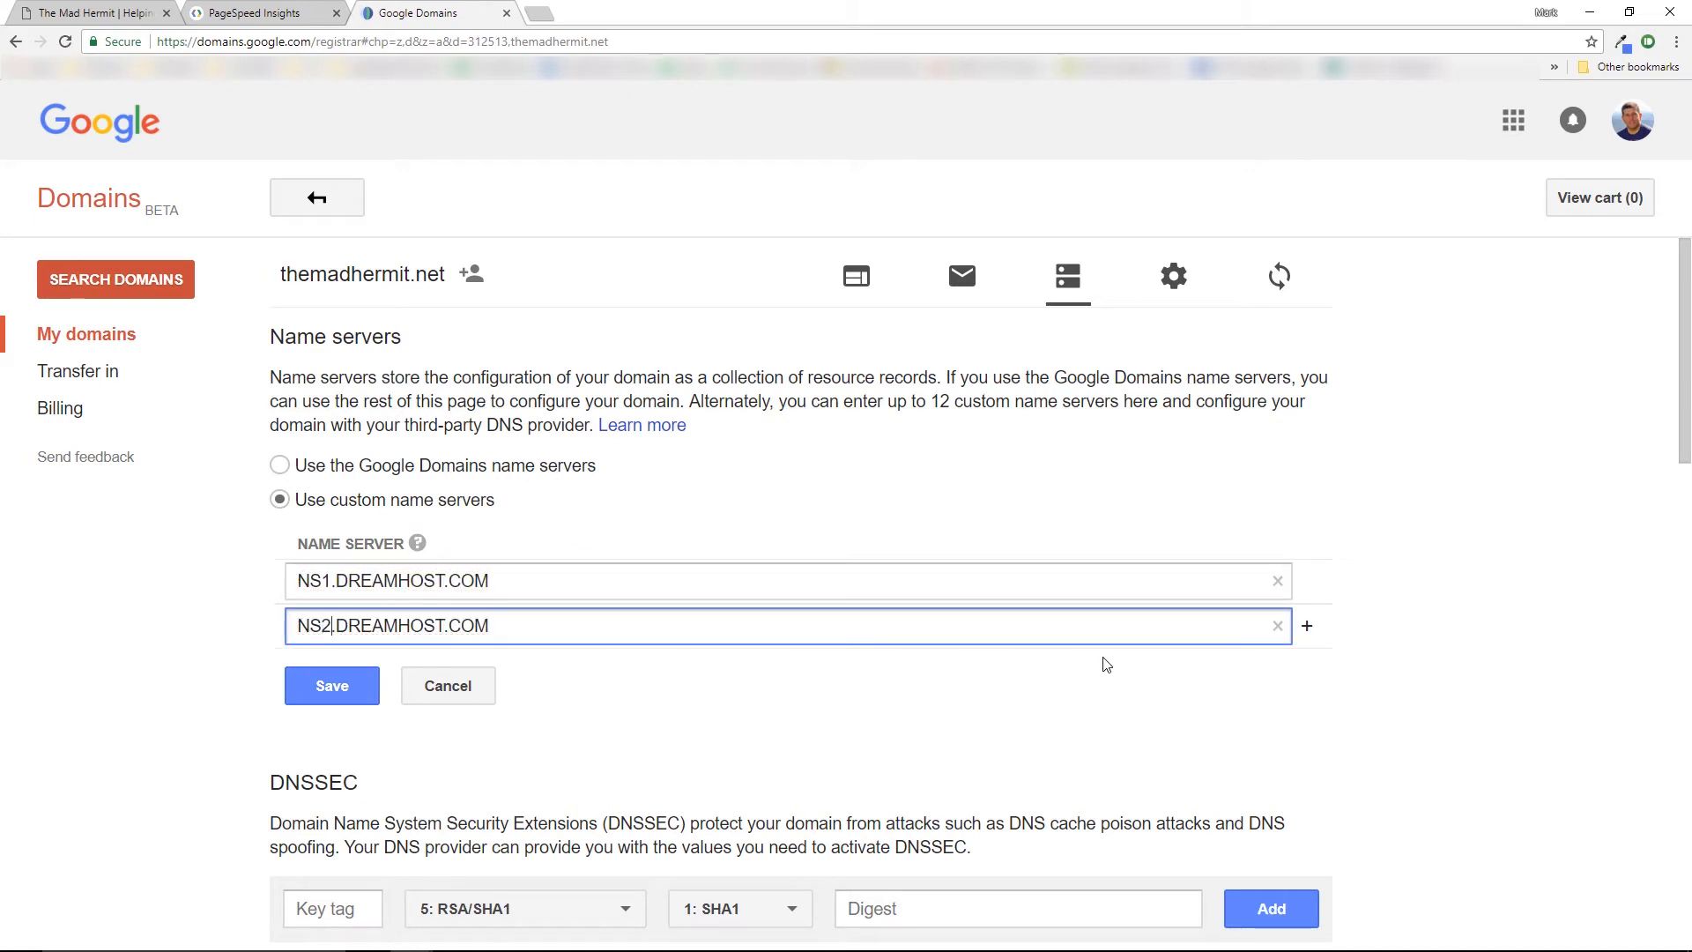
click(1306, 626)
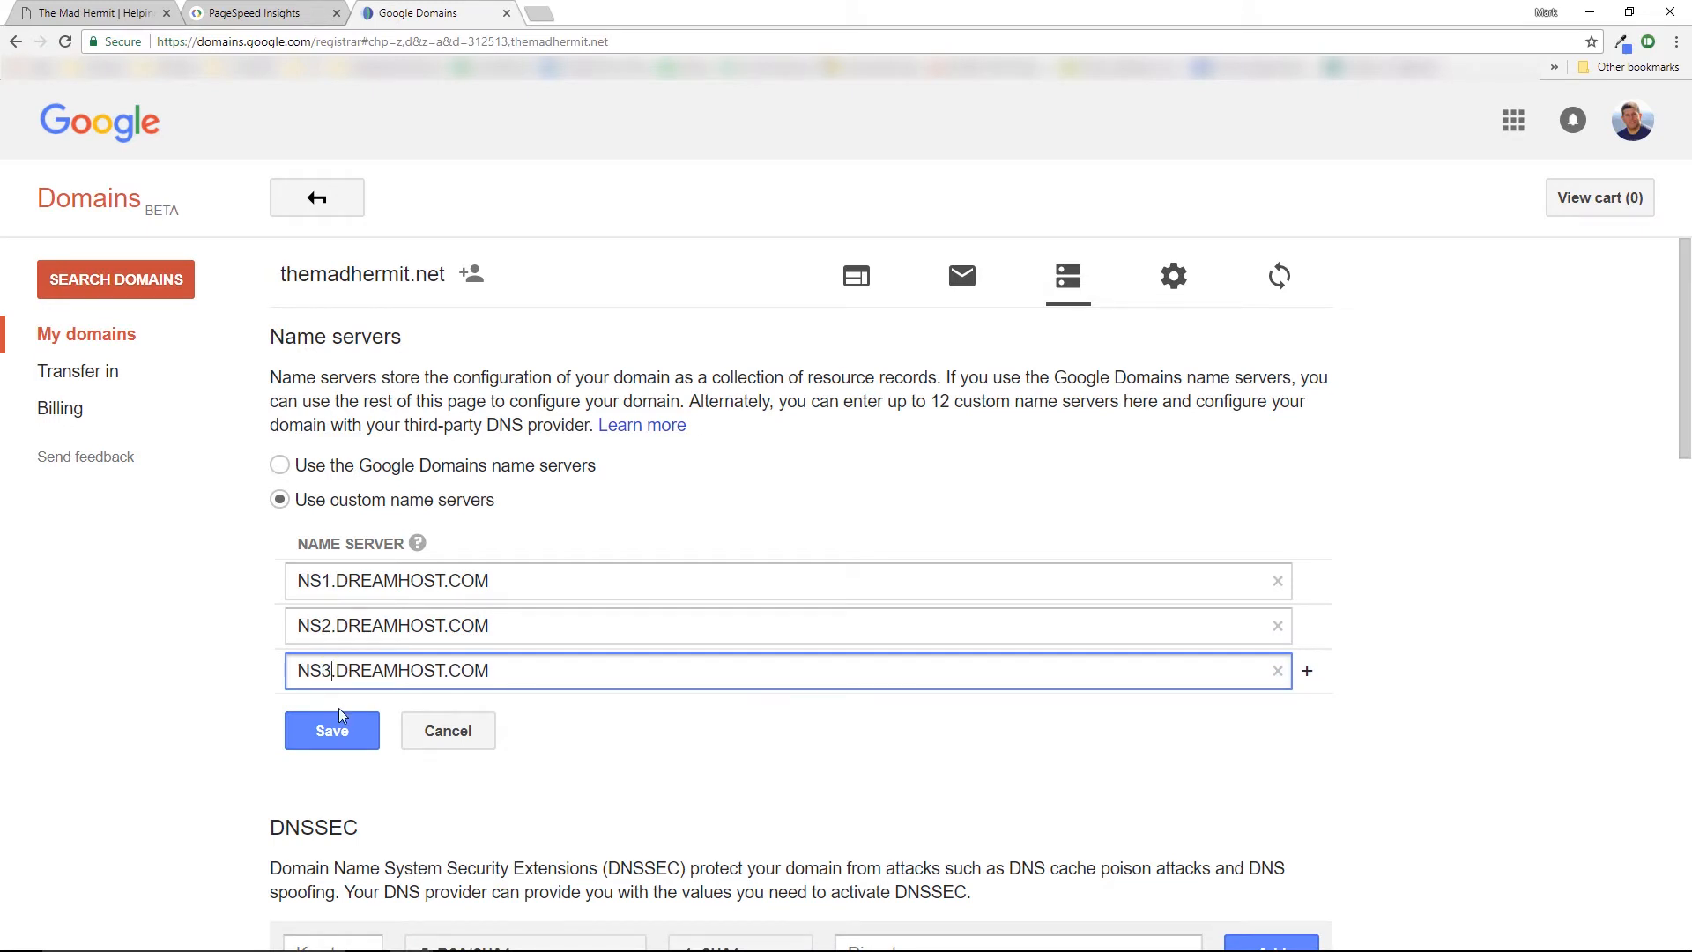
click(331, 730)
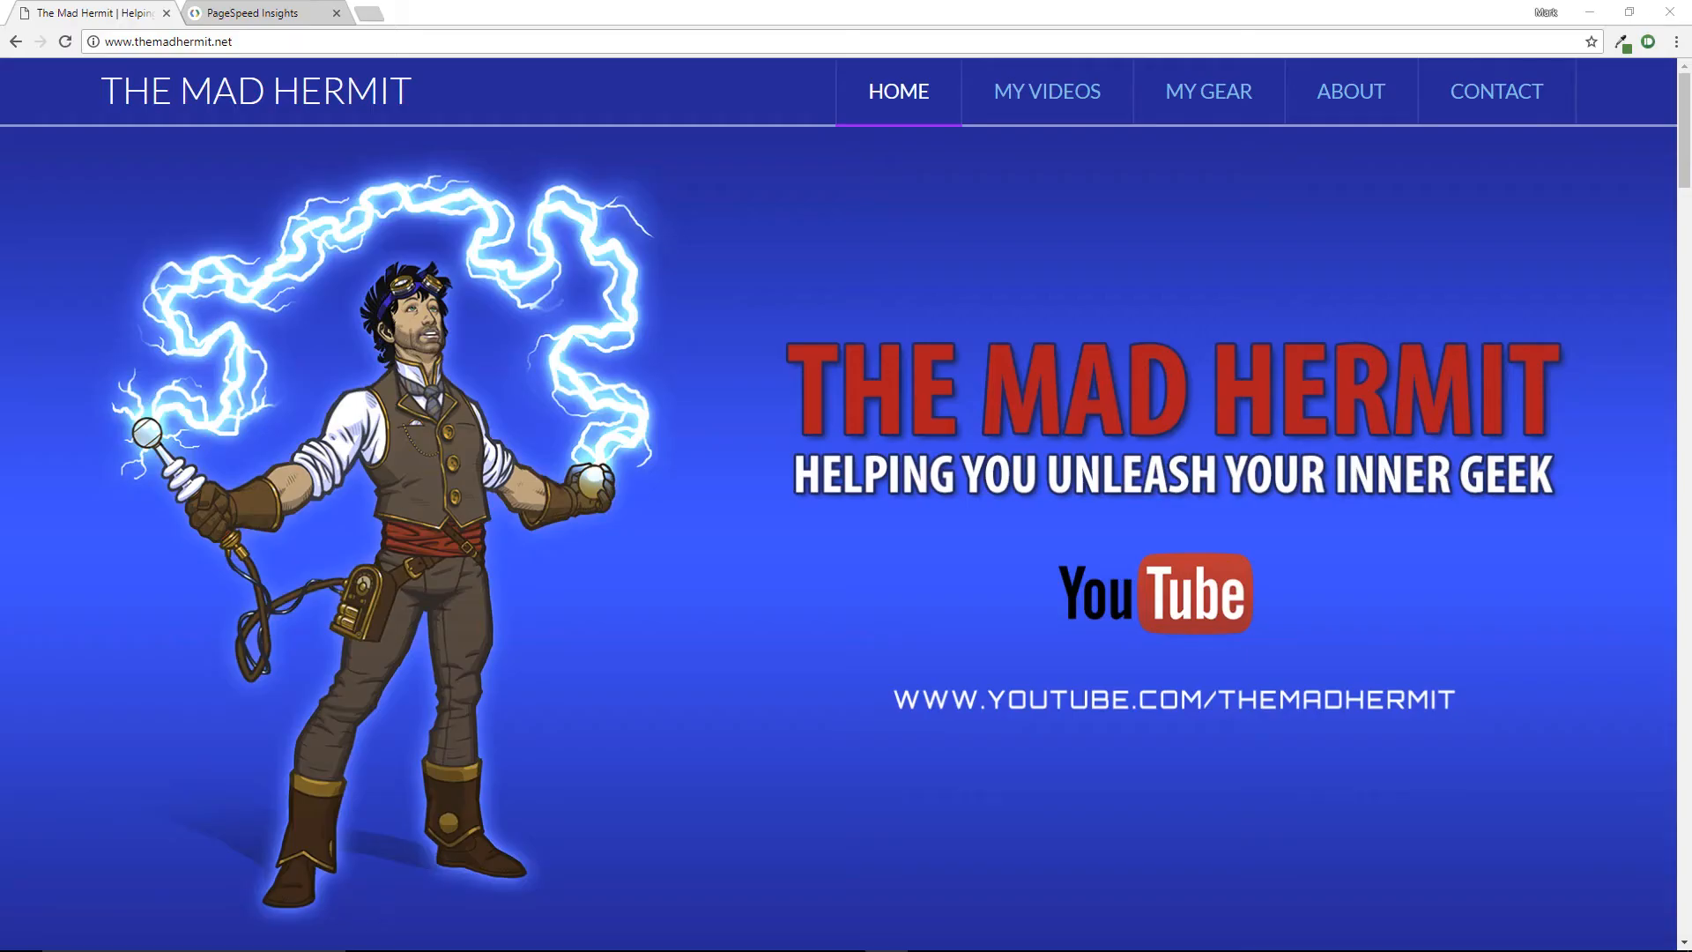
scroll(down, 3)
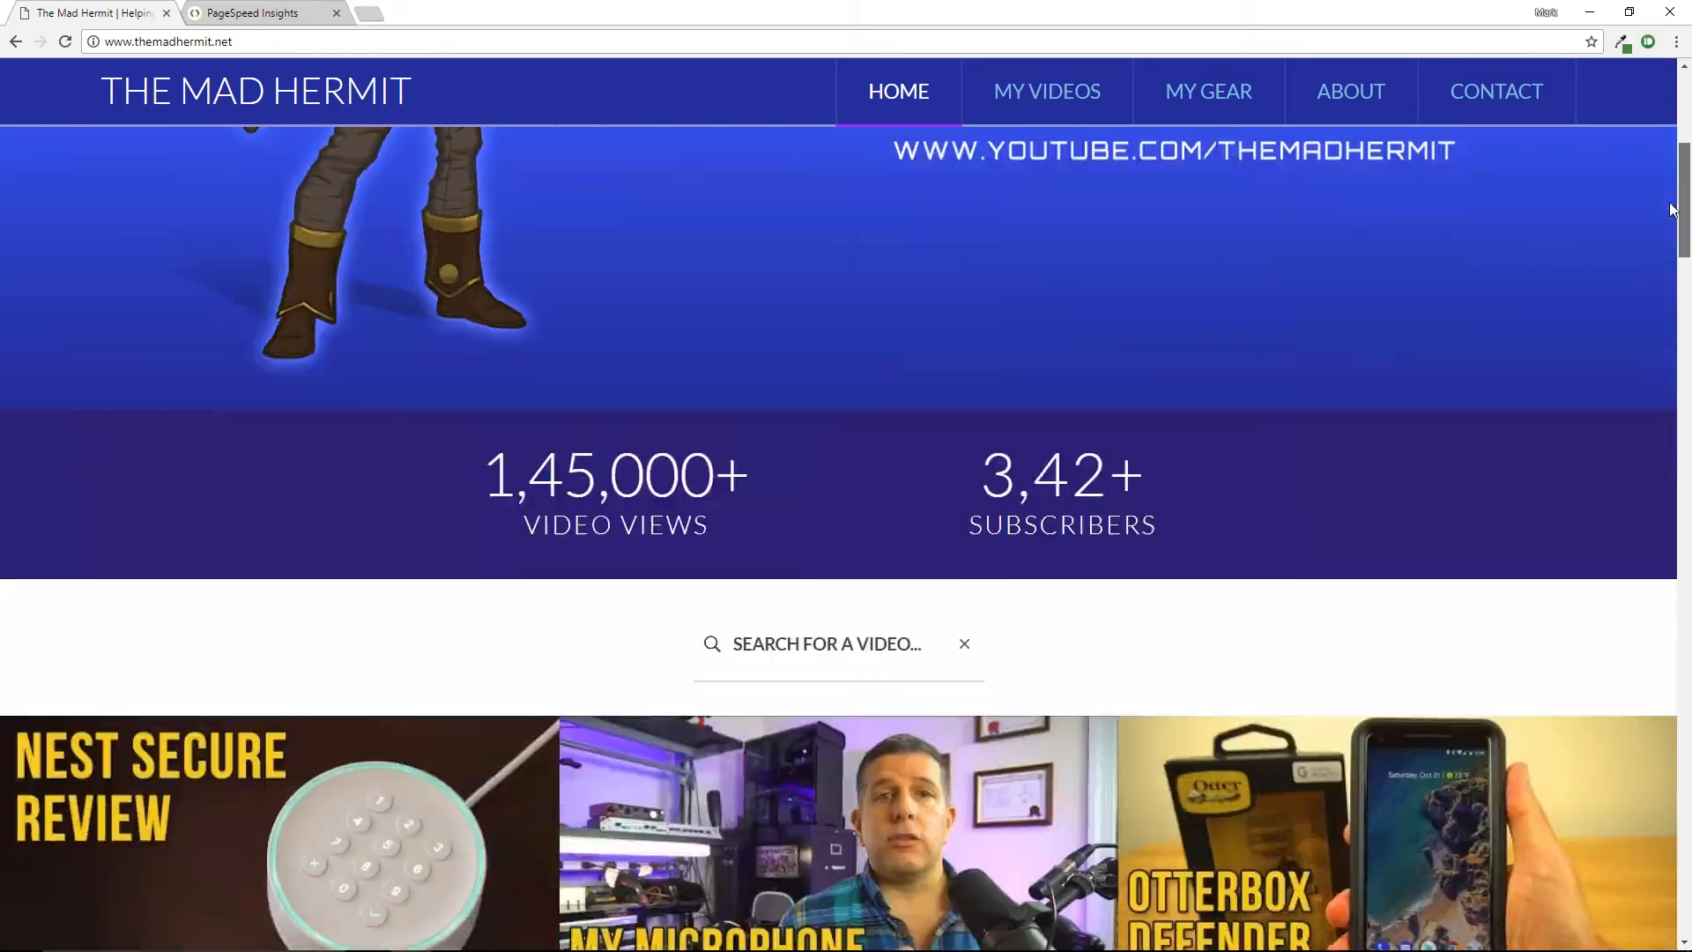
scroll(down, 3)
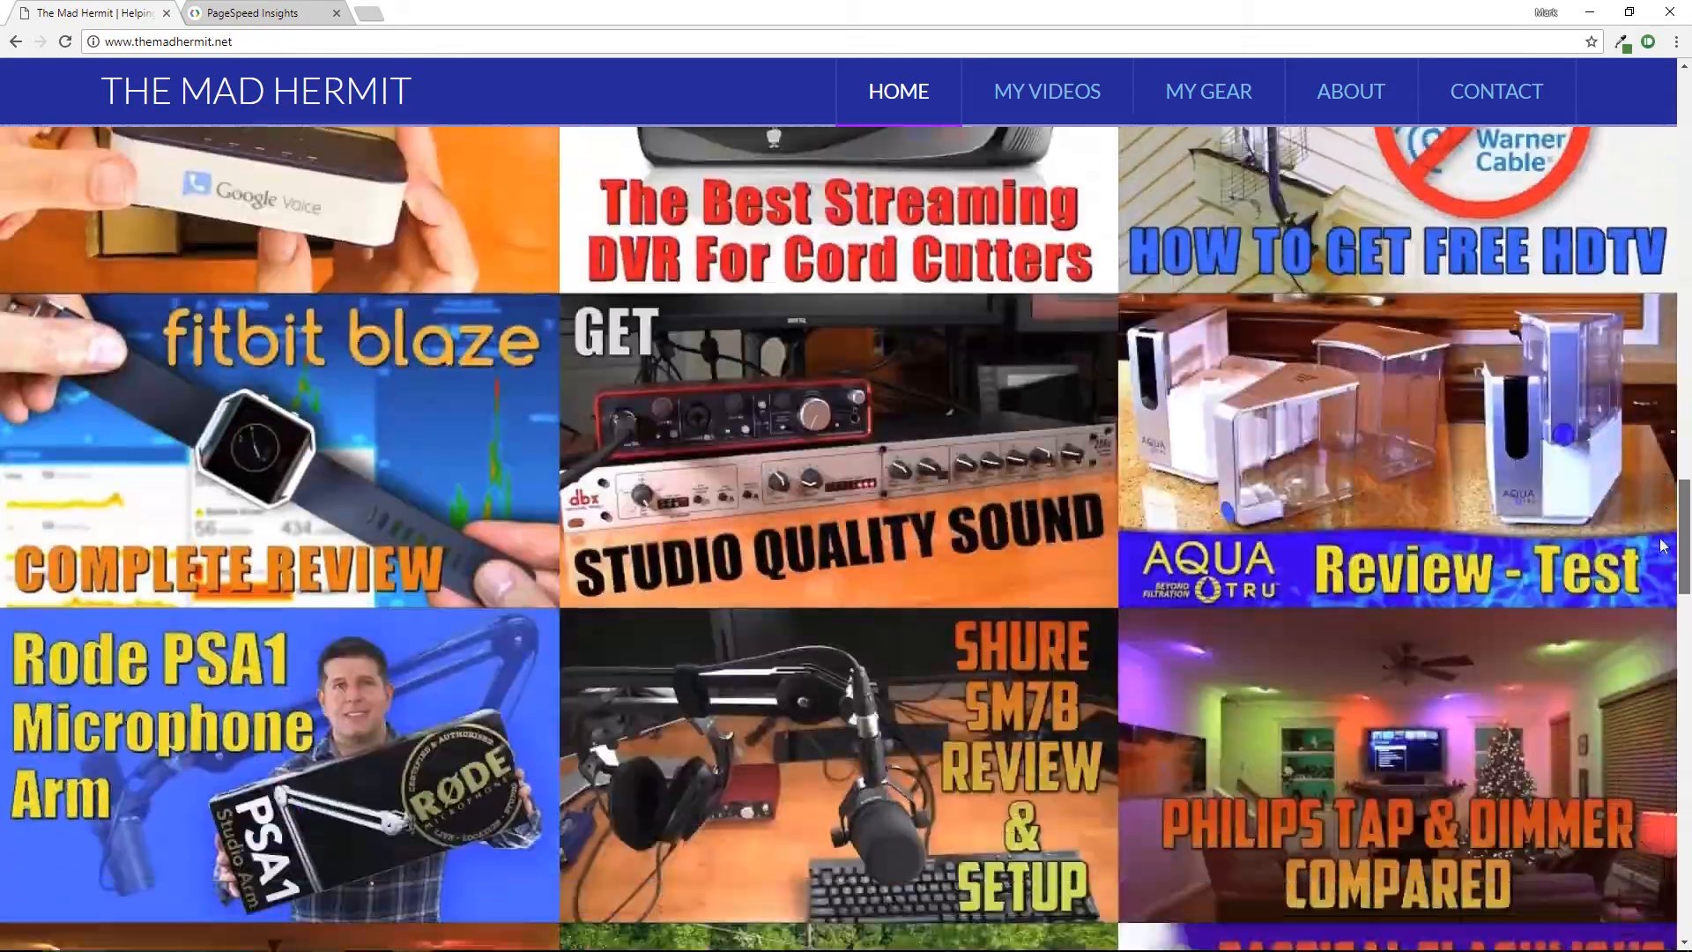
scroll(down, 3)
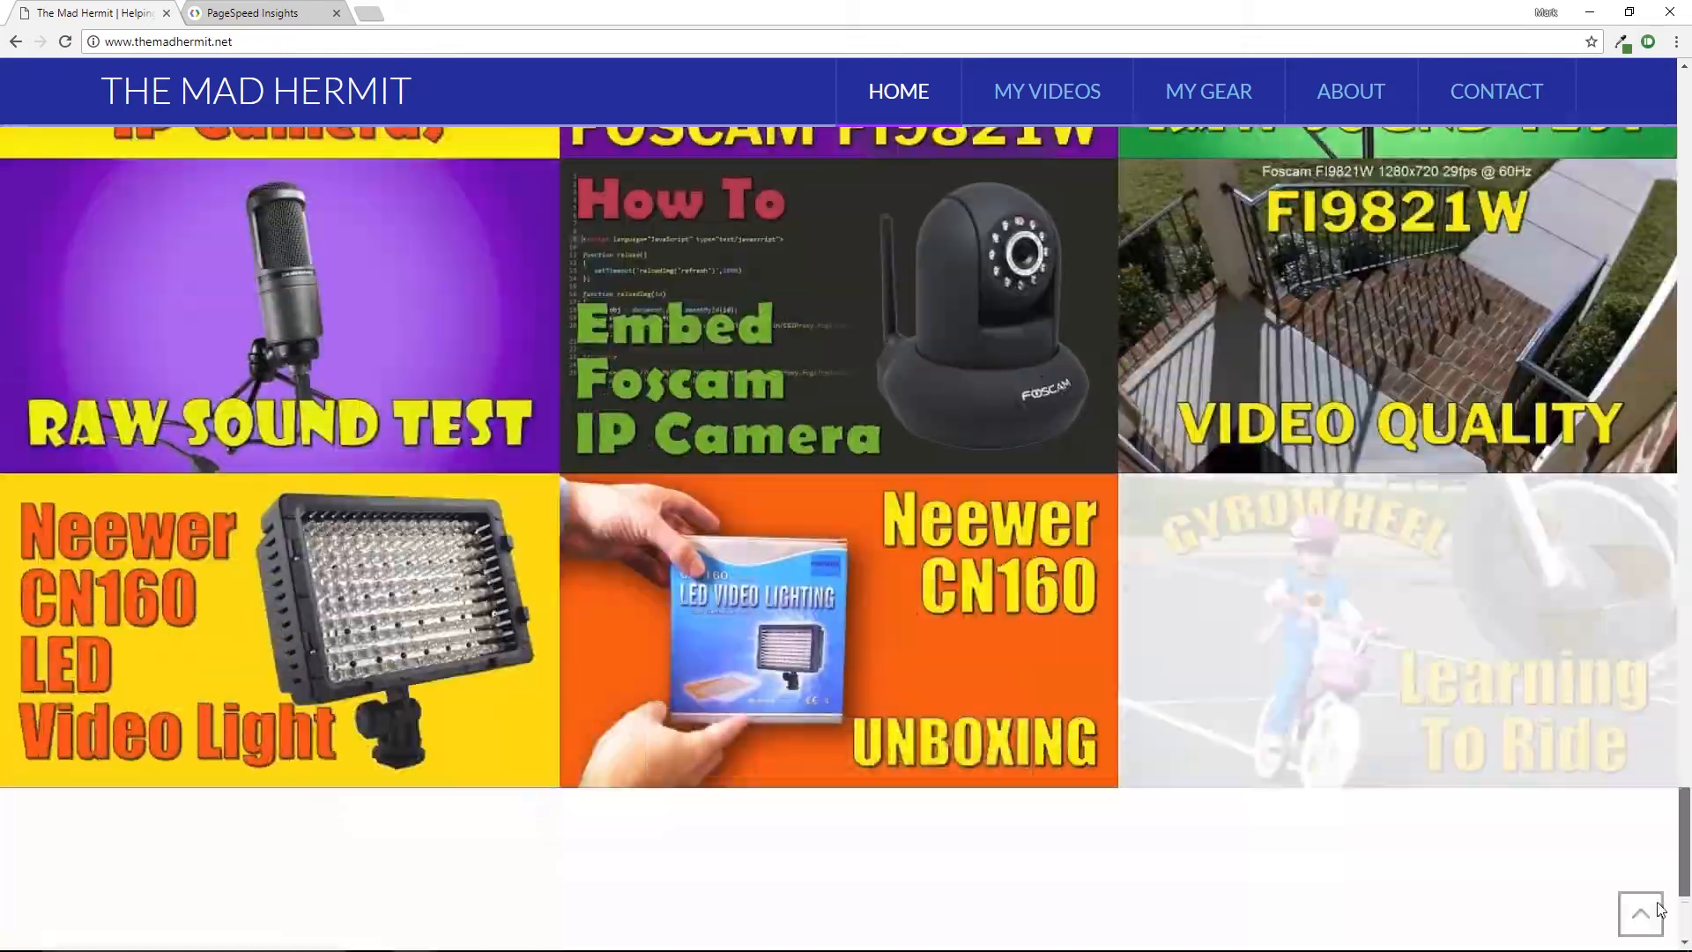
Start a fresh PageSpeed Insights analysis of themadhermit.net from the URL box
click(259, 12)
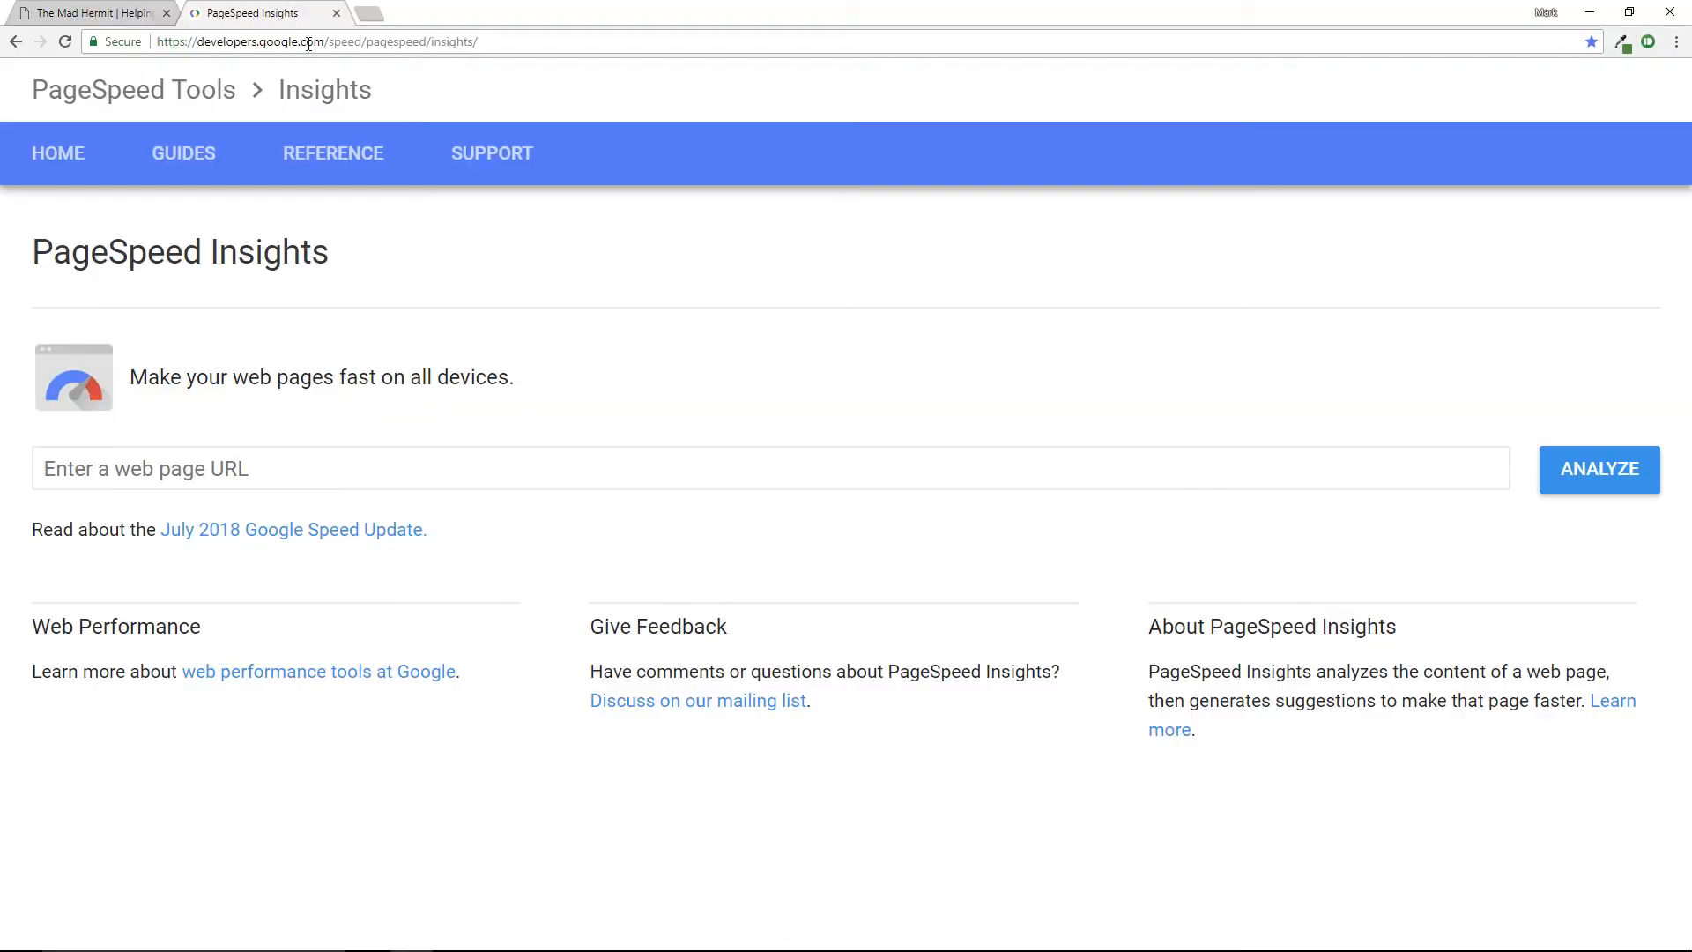
click(756, 468)
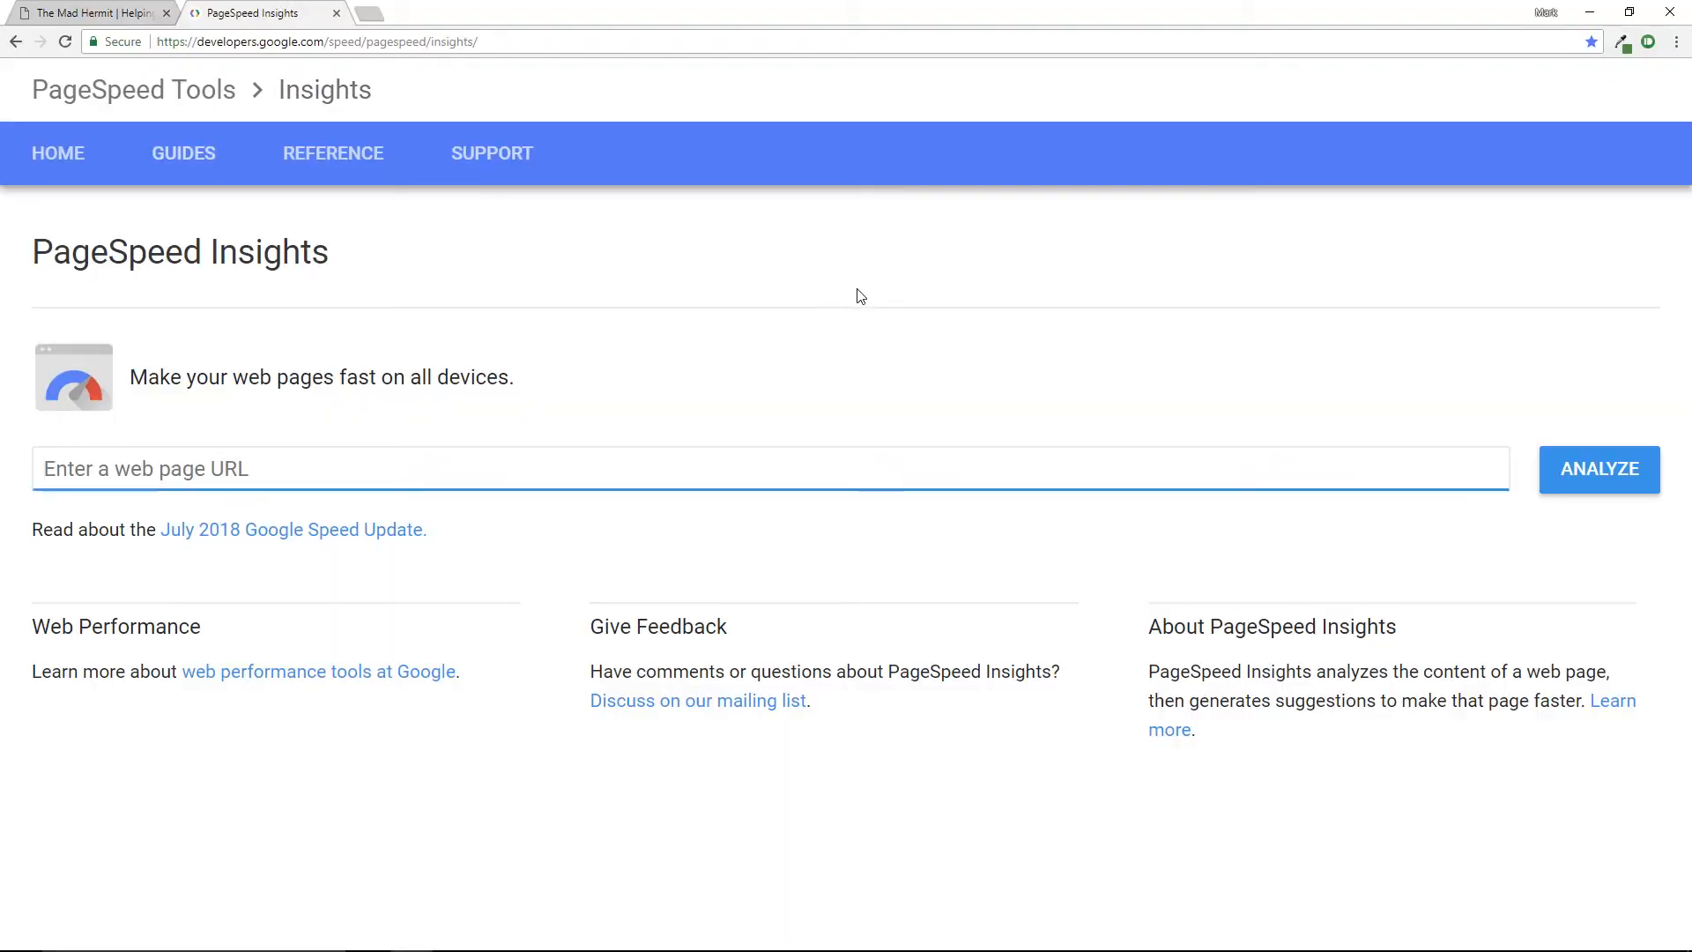
click(1598, 469)
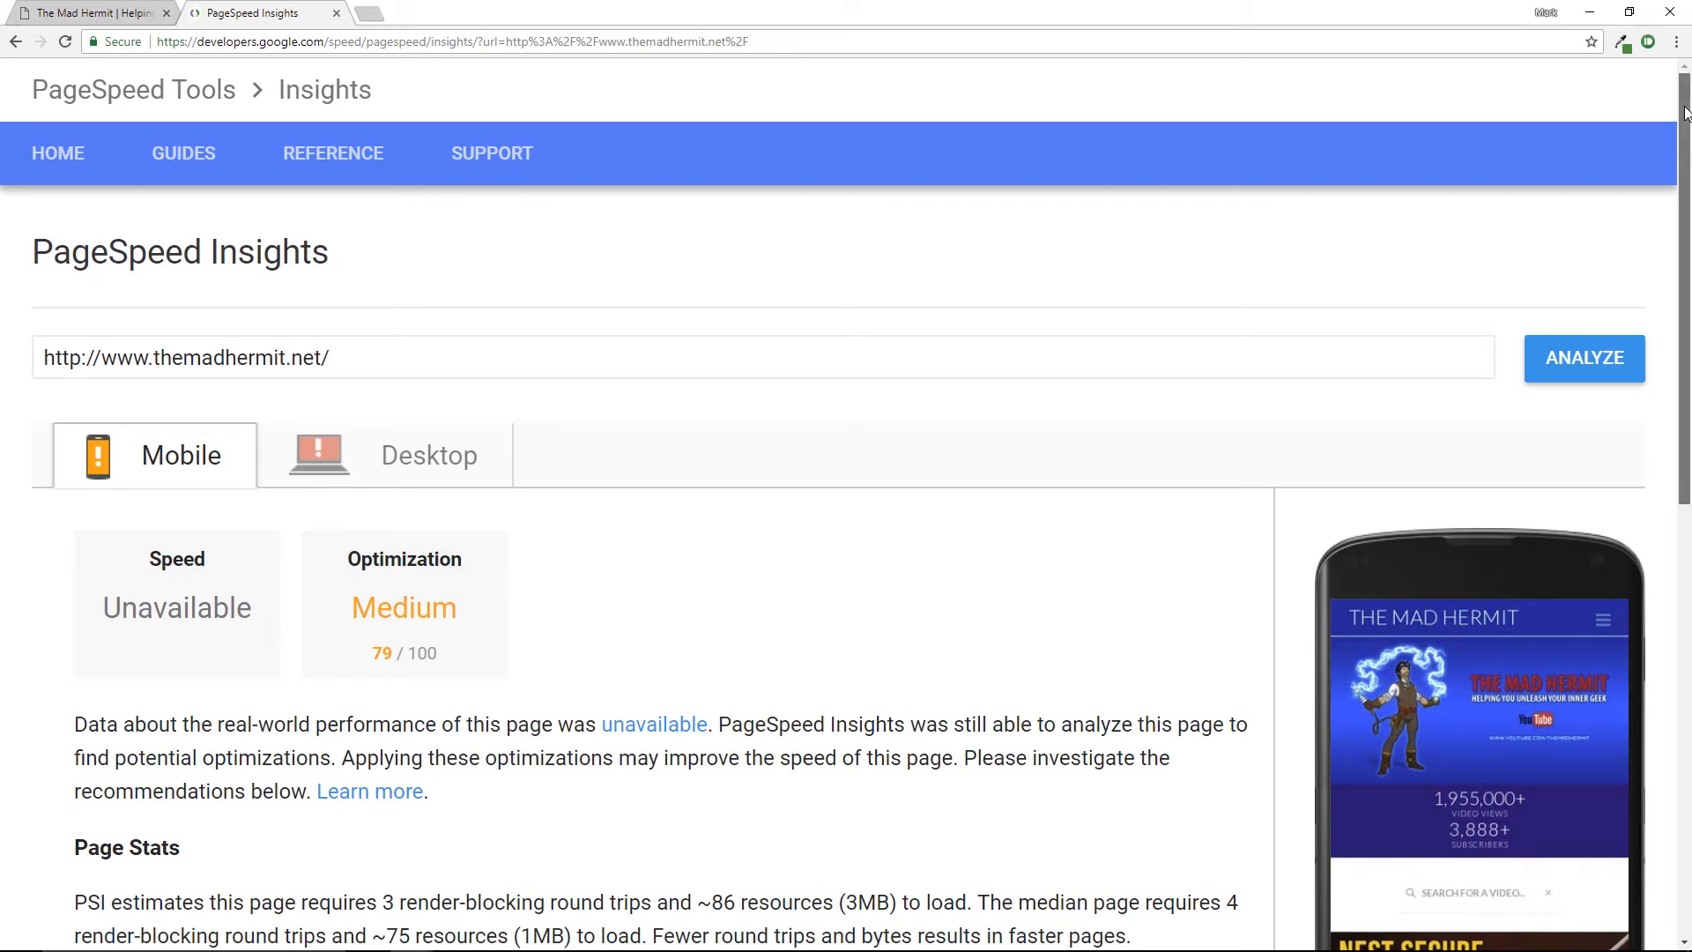
scroll(down, 3)
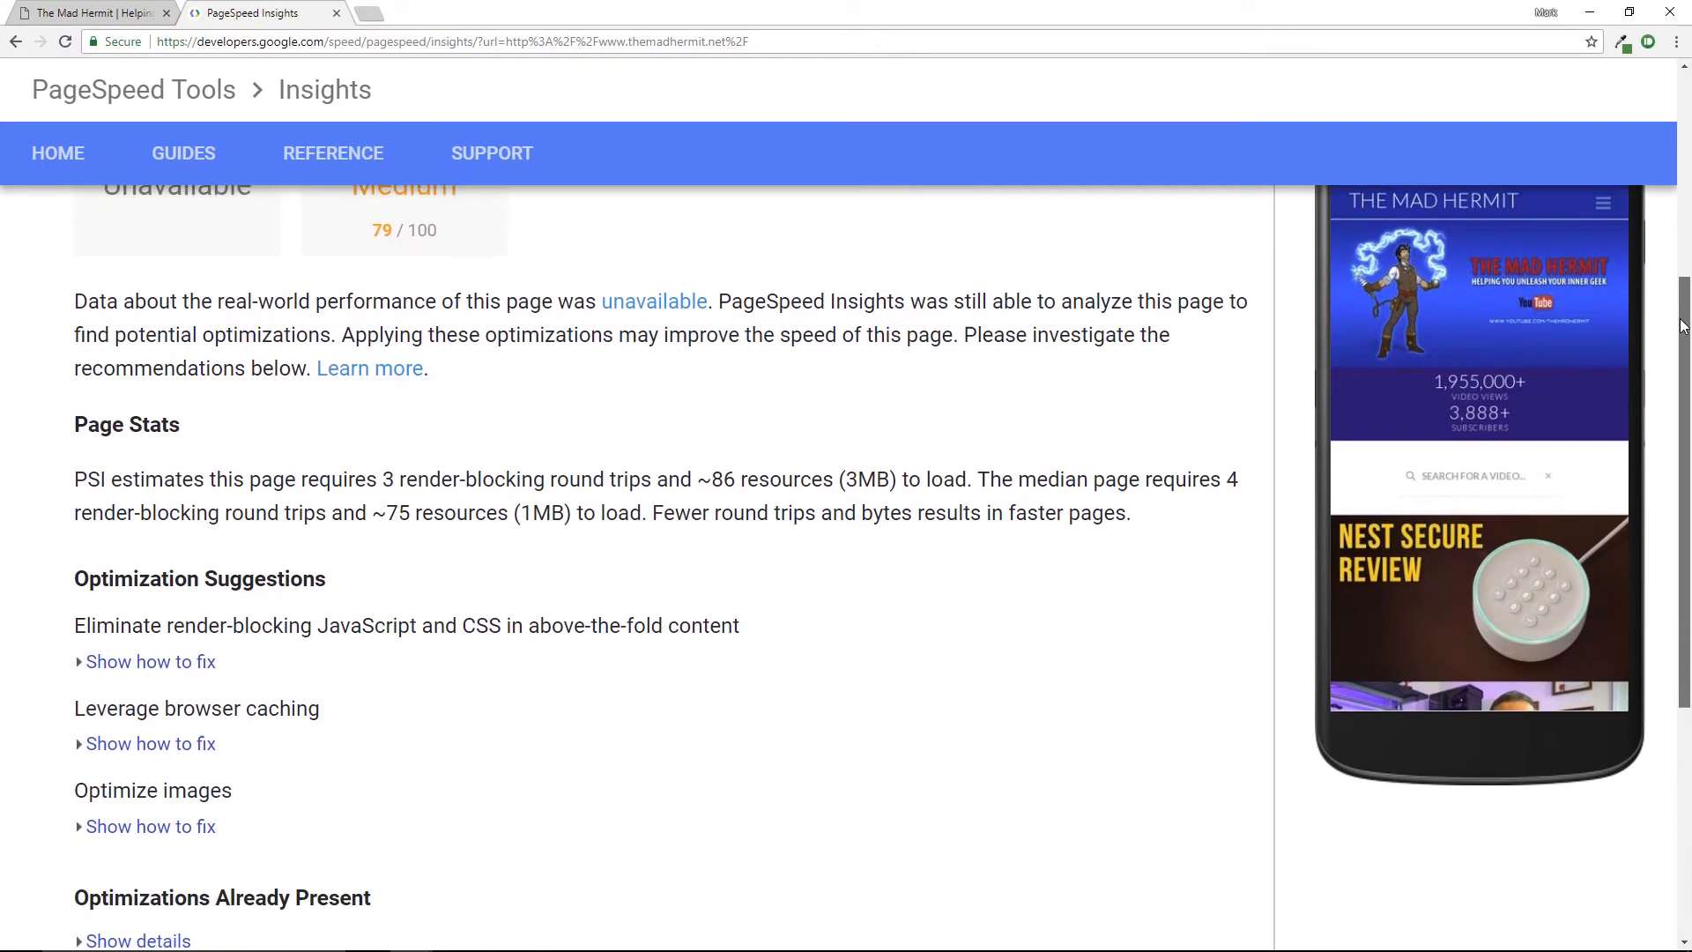
scroll(down, 3)
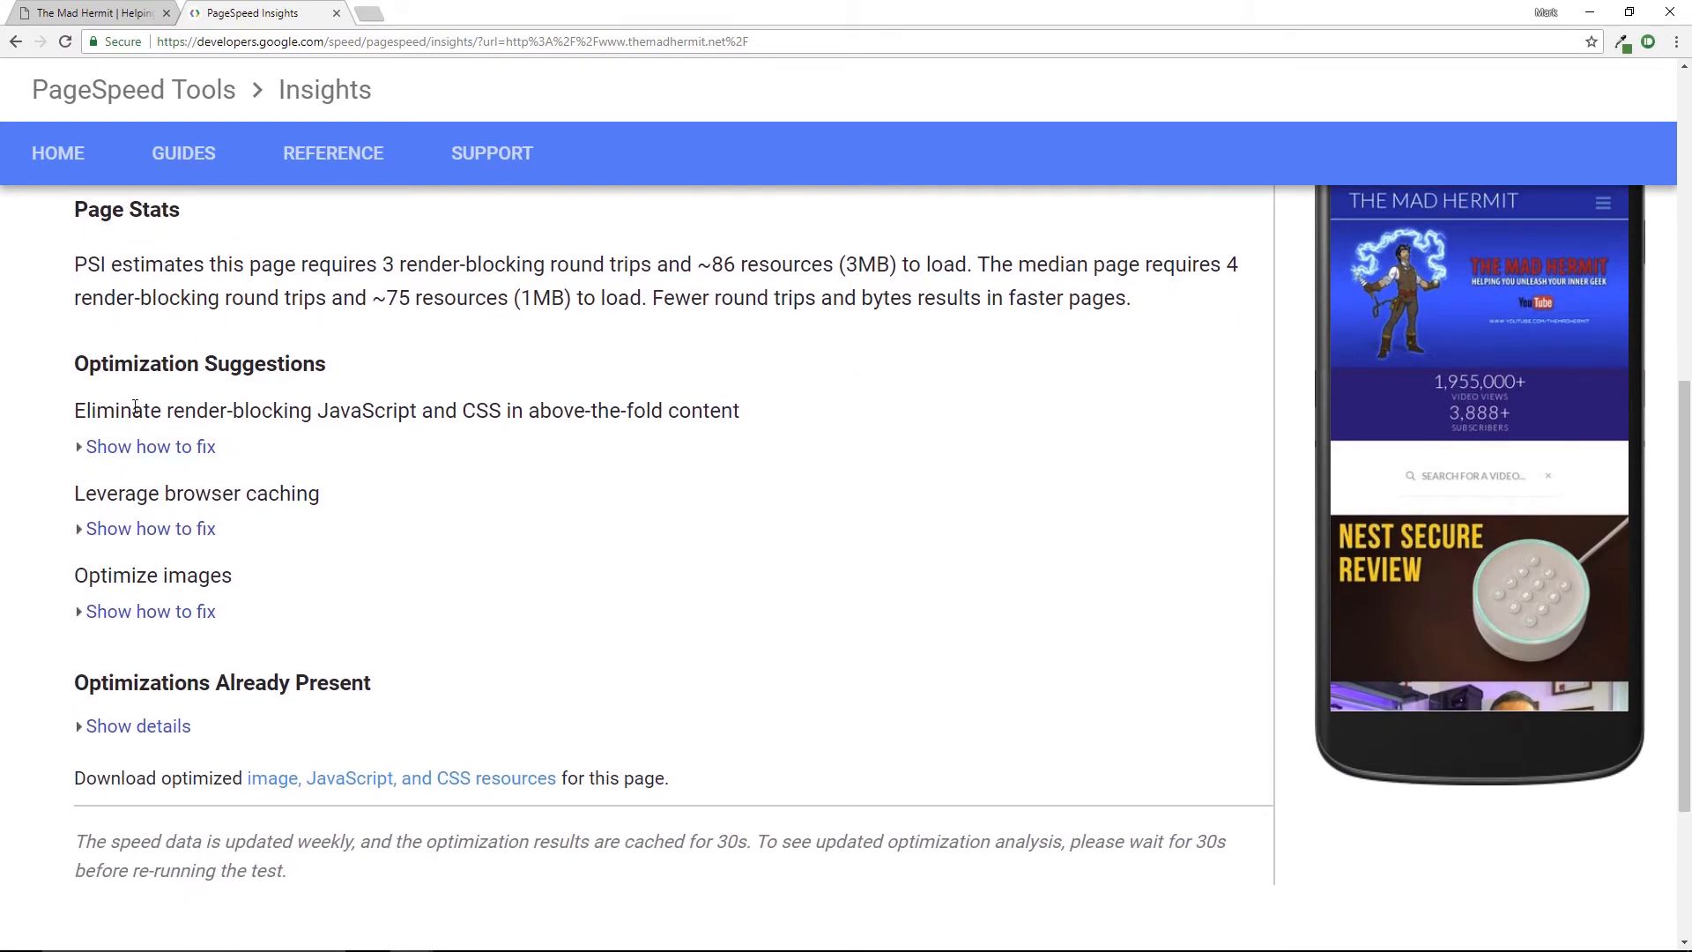
mouse_move(307, 450)
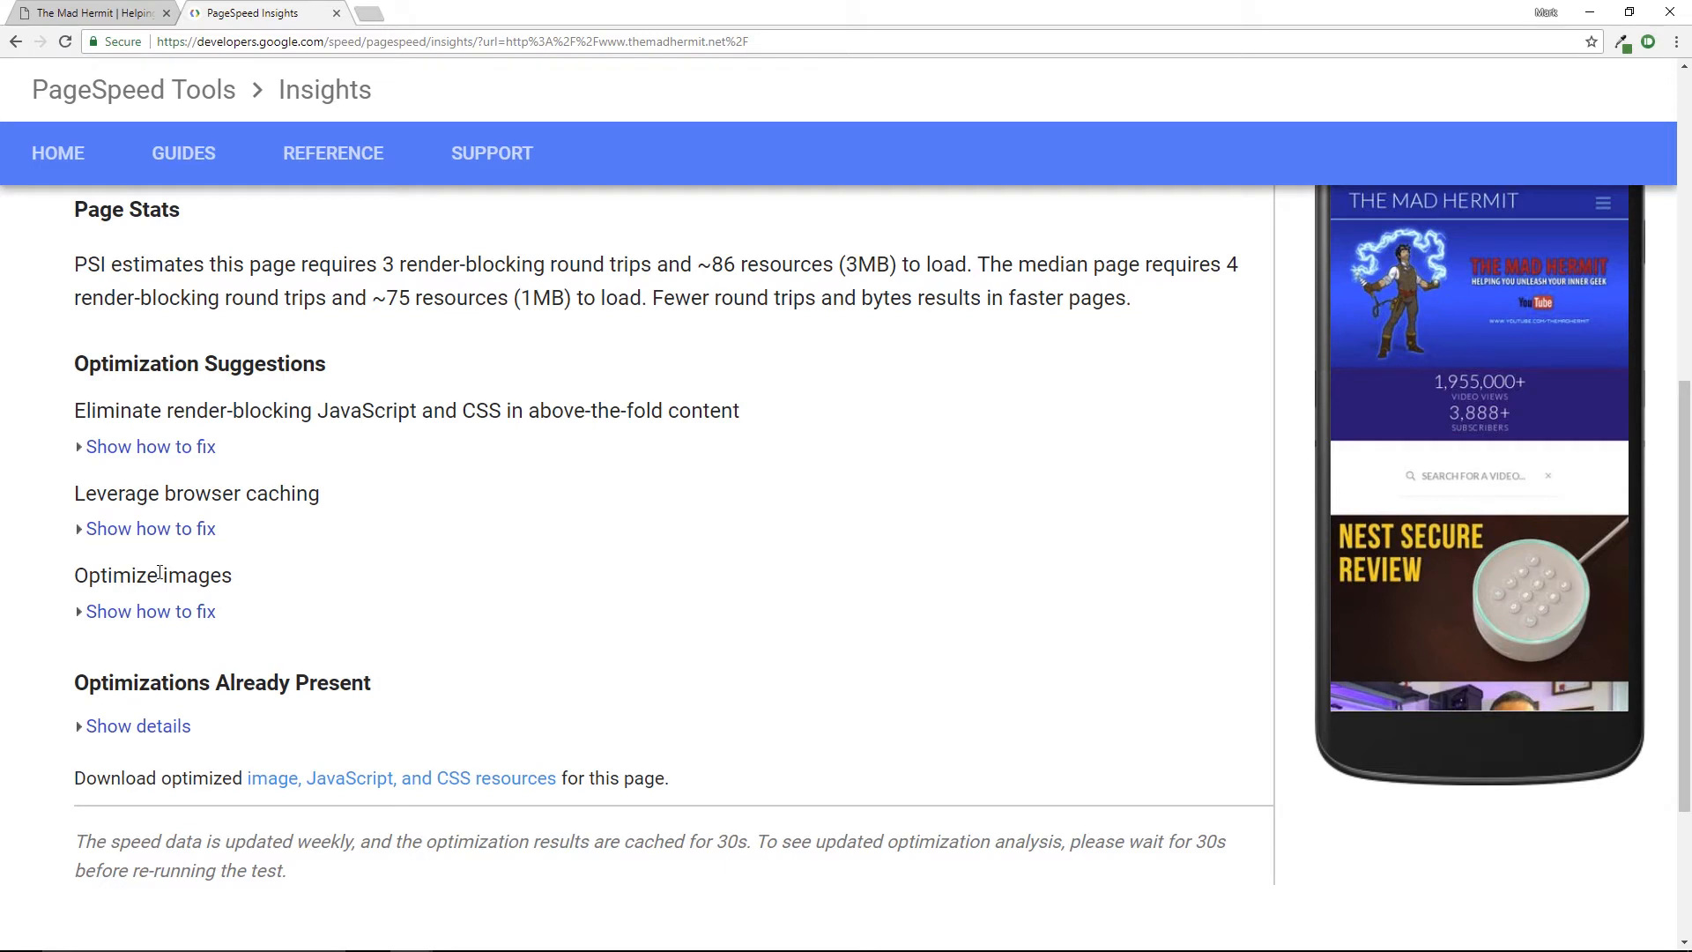
mouse_move(342, 472)
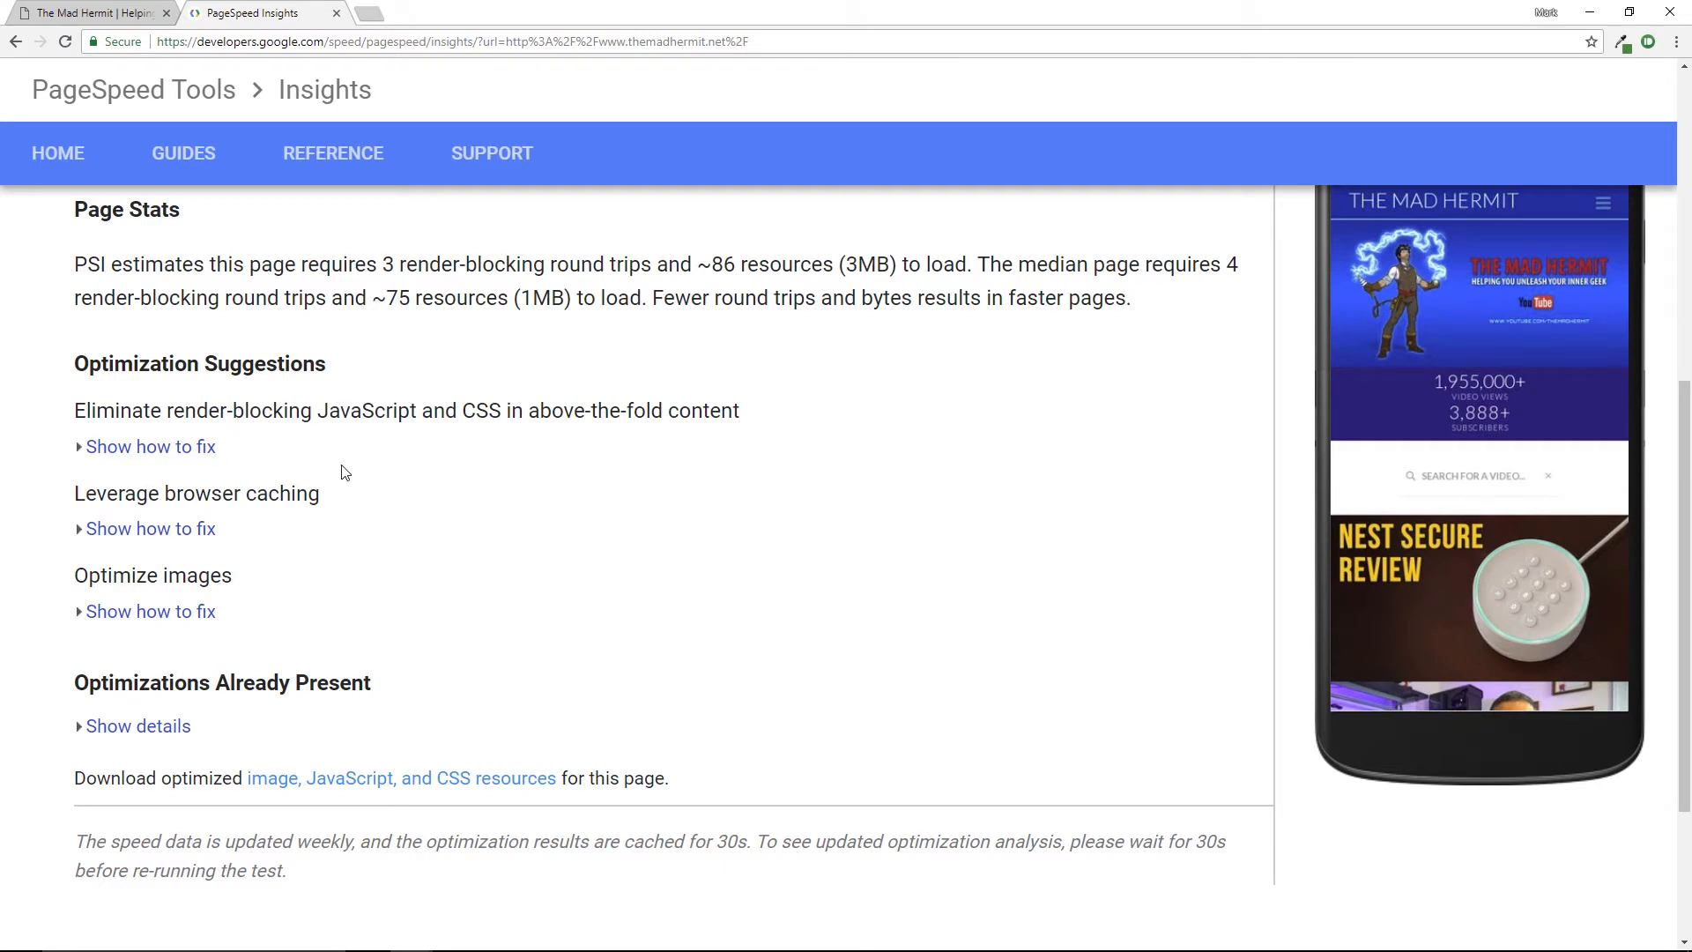
mouse_move(311, 611)
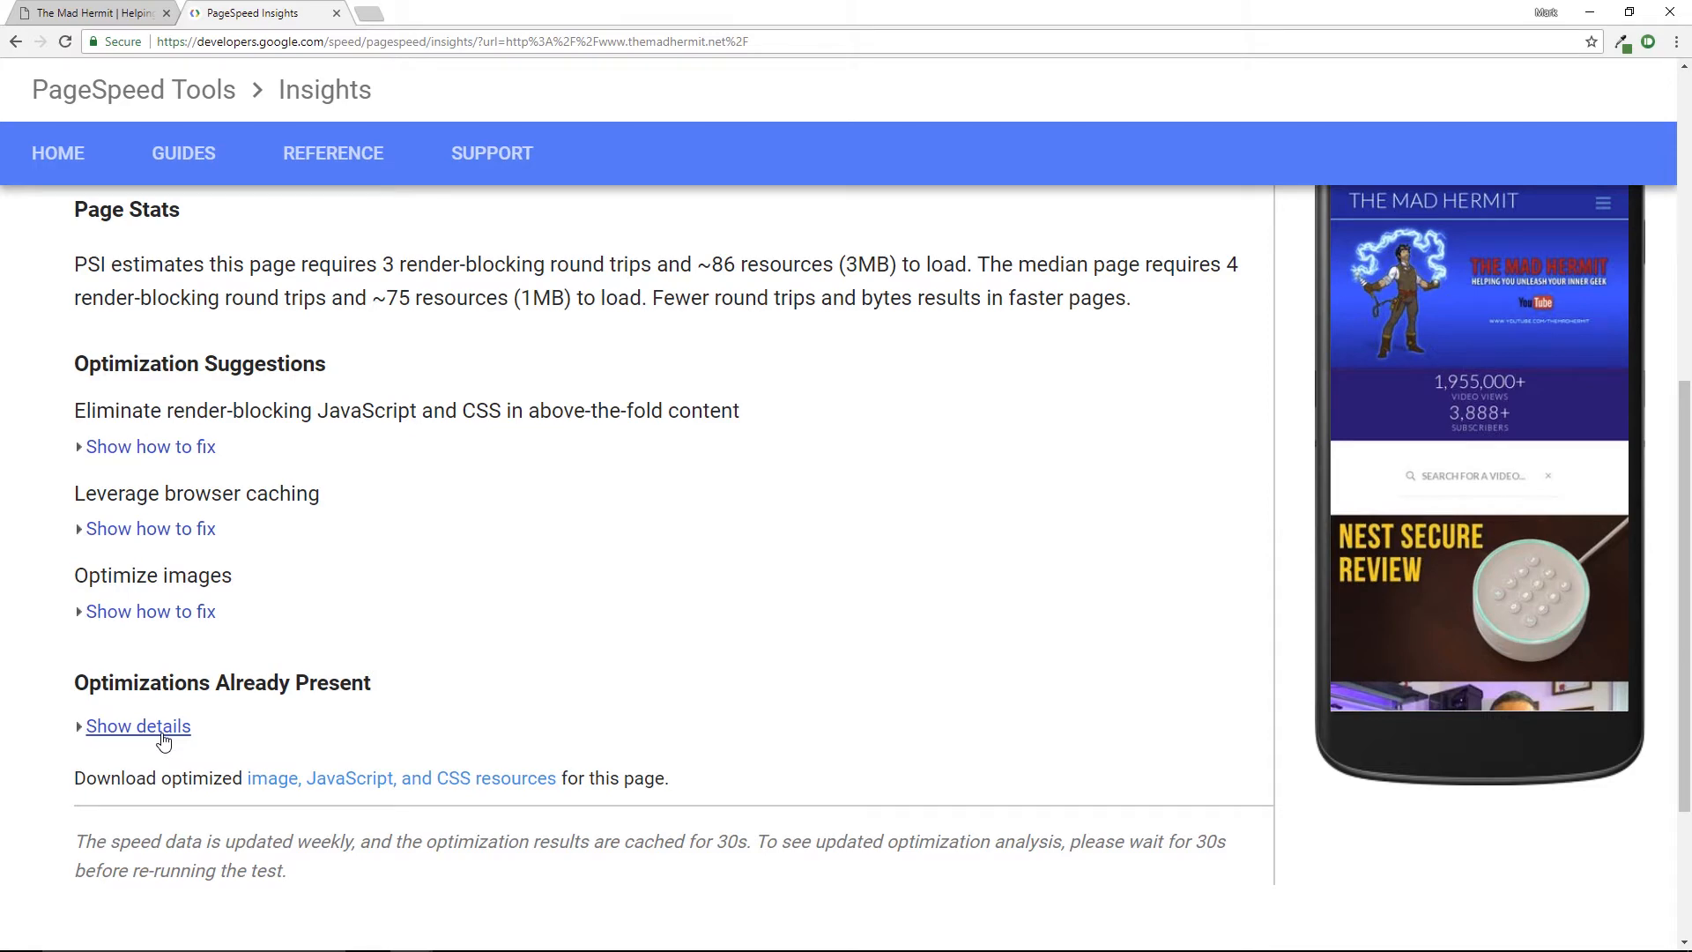
Expand and review the seven optimizations already present in the mobile report
click(137, 724)
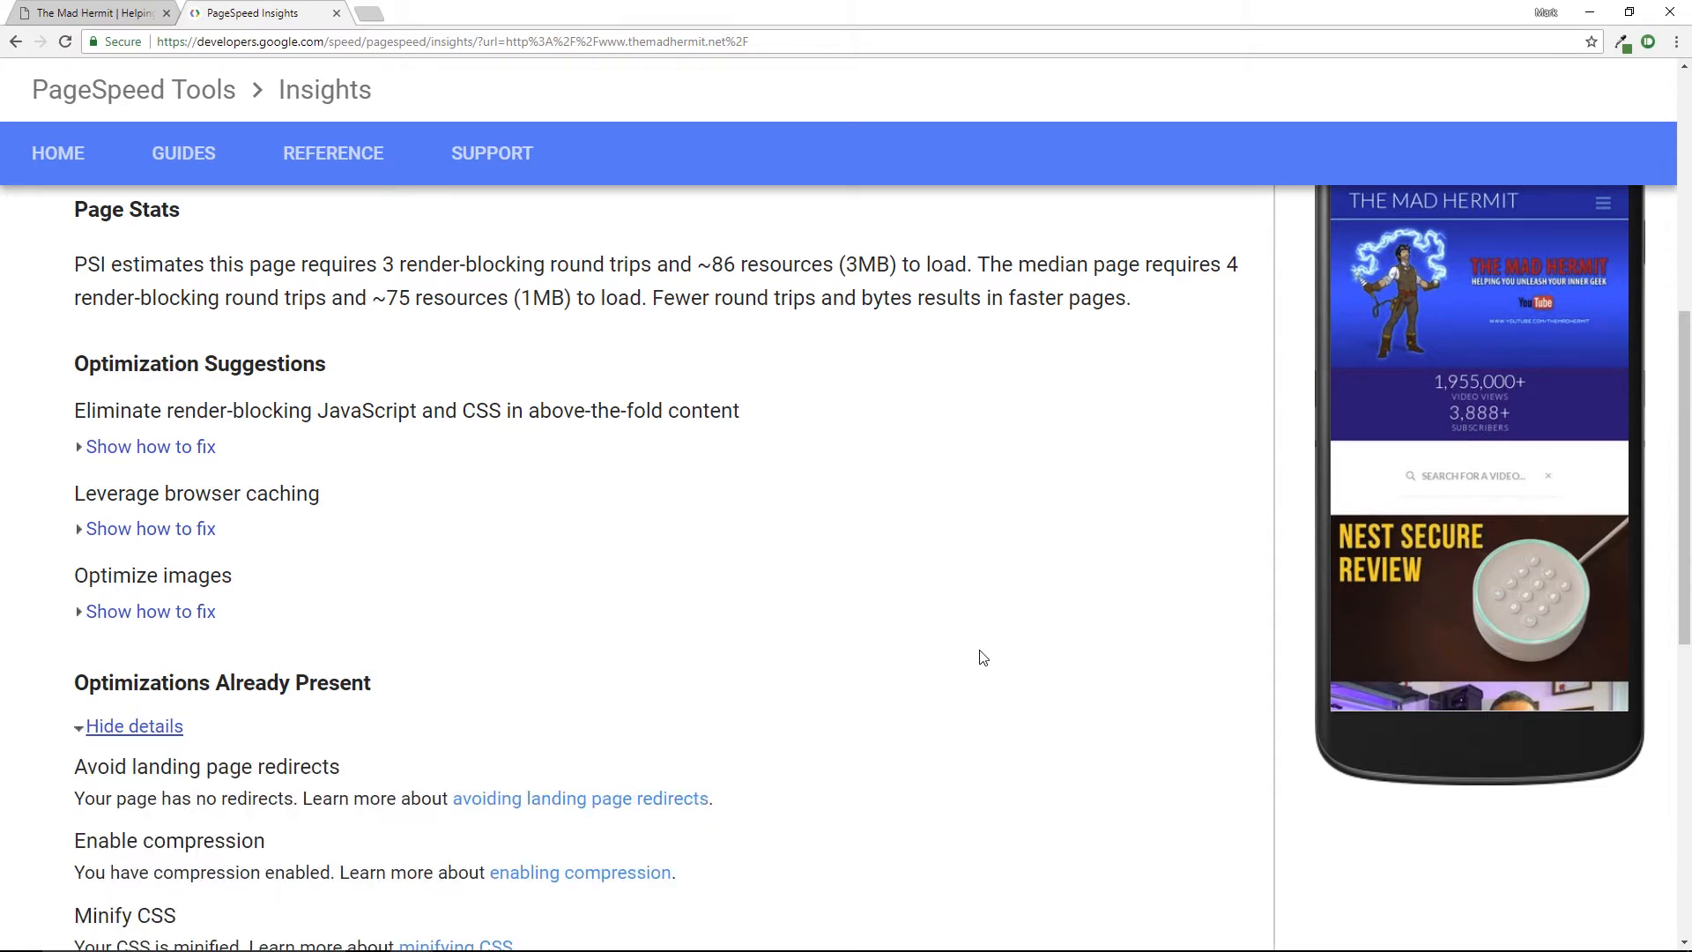
scroll(down, 3)
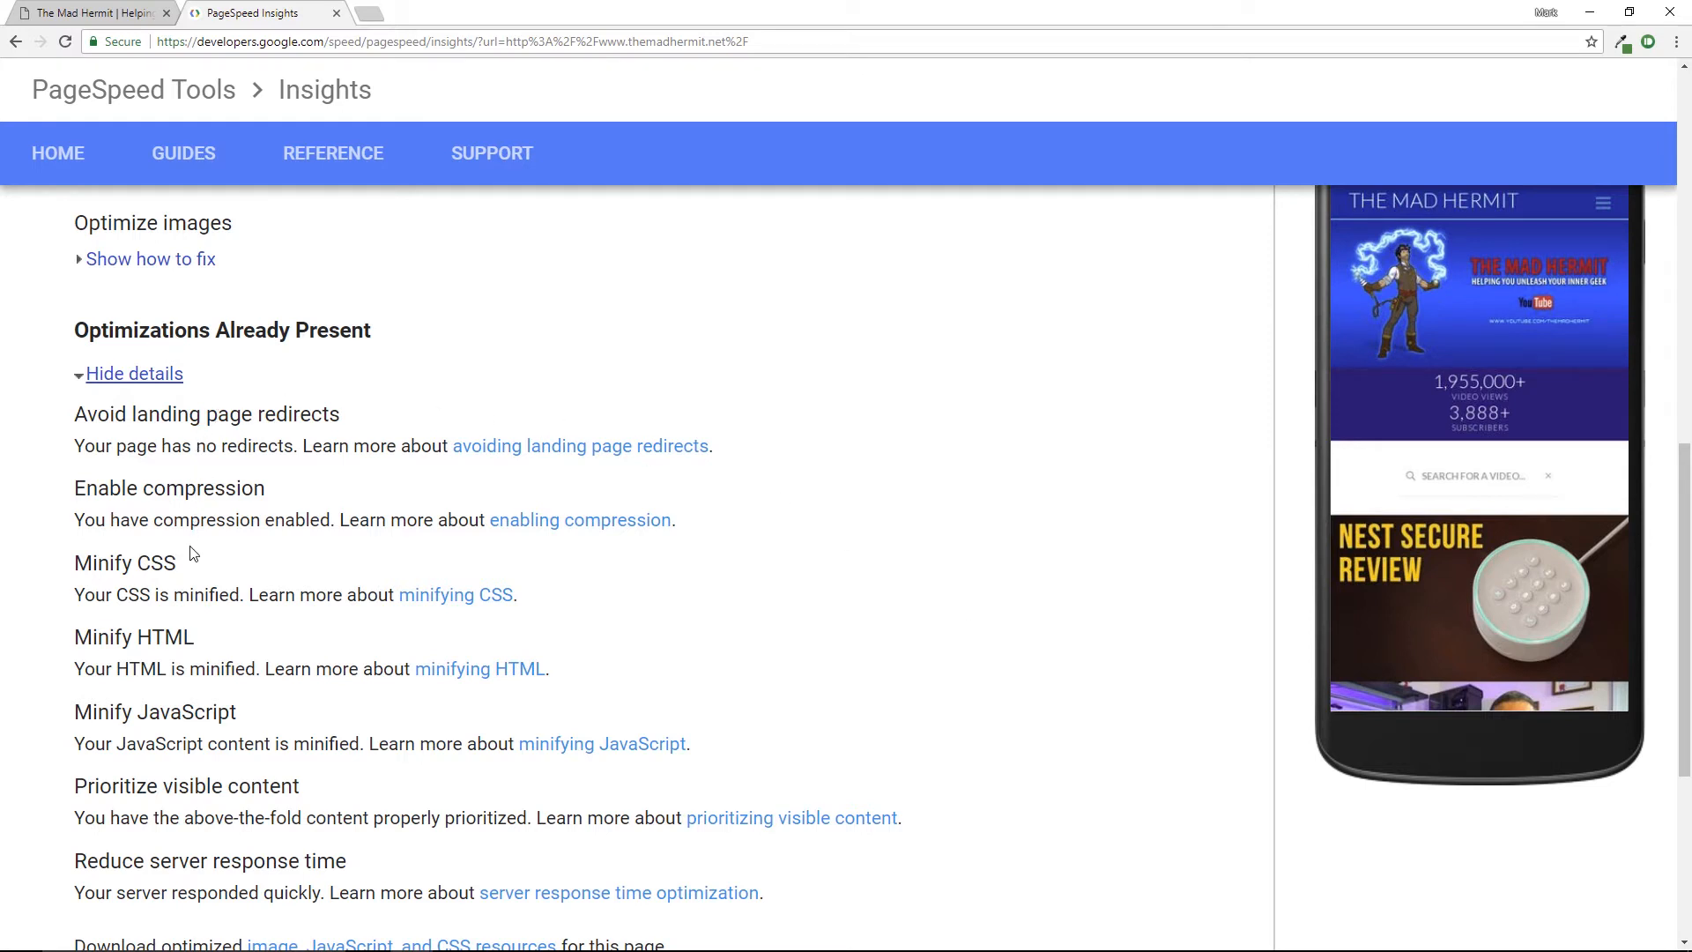
scroll(down, 3)
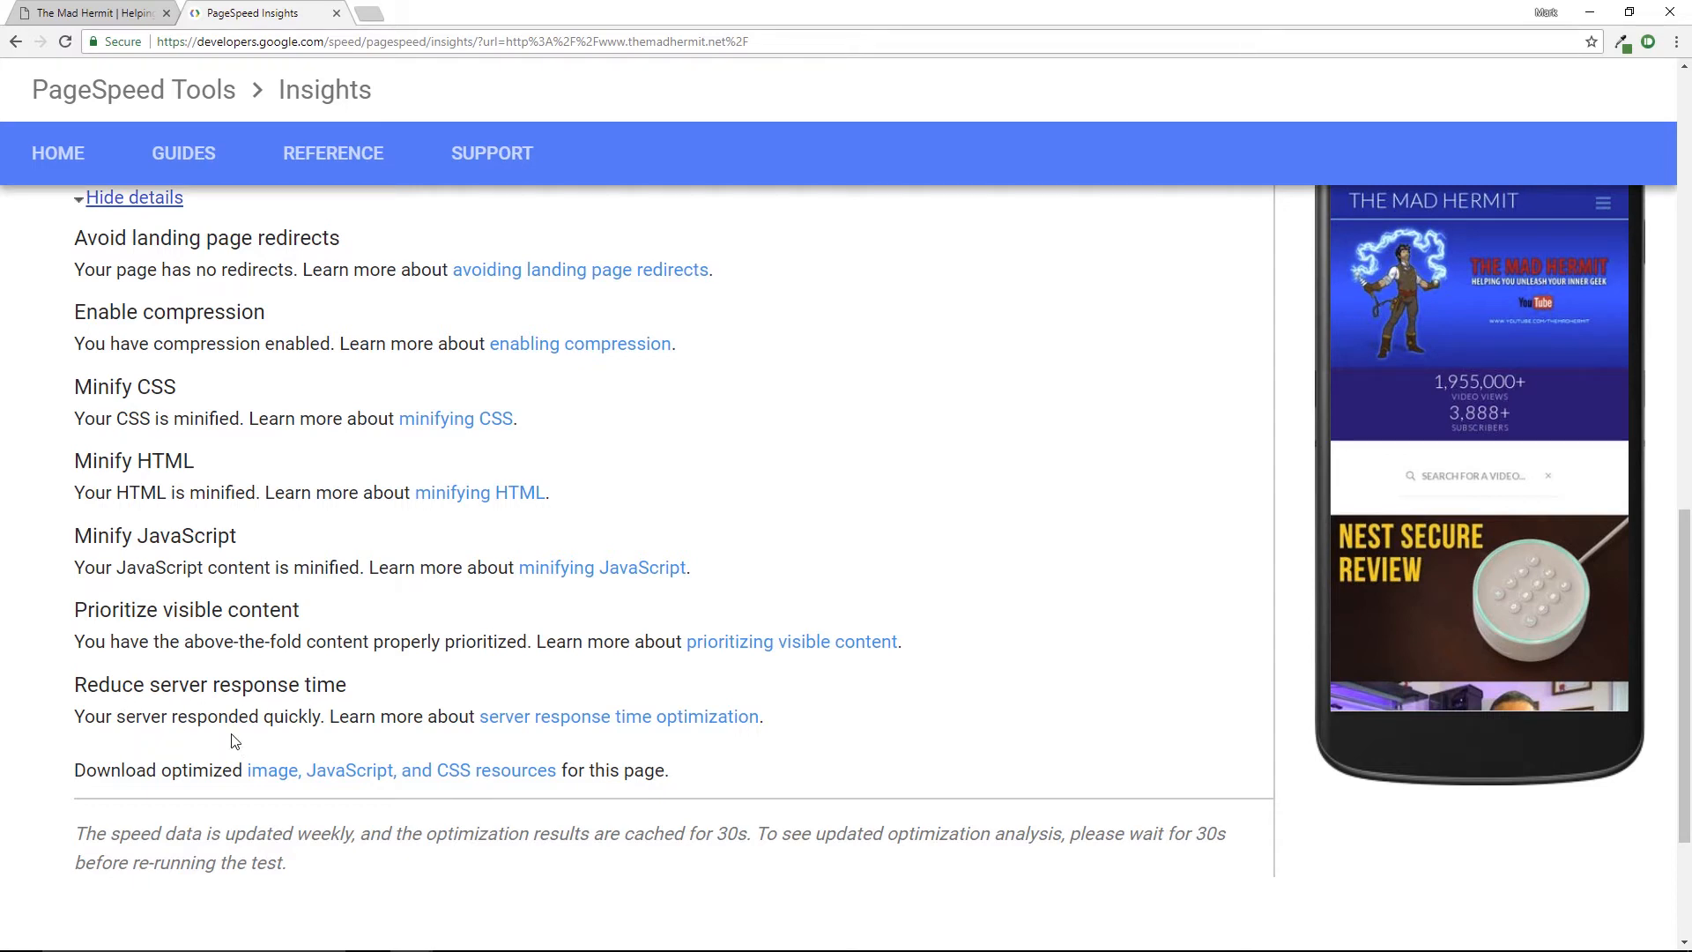
mouse_move(397, 742)
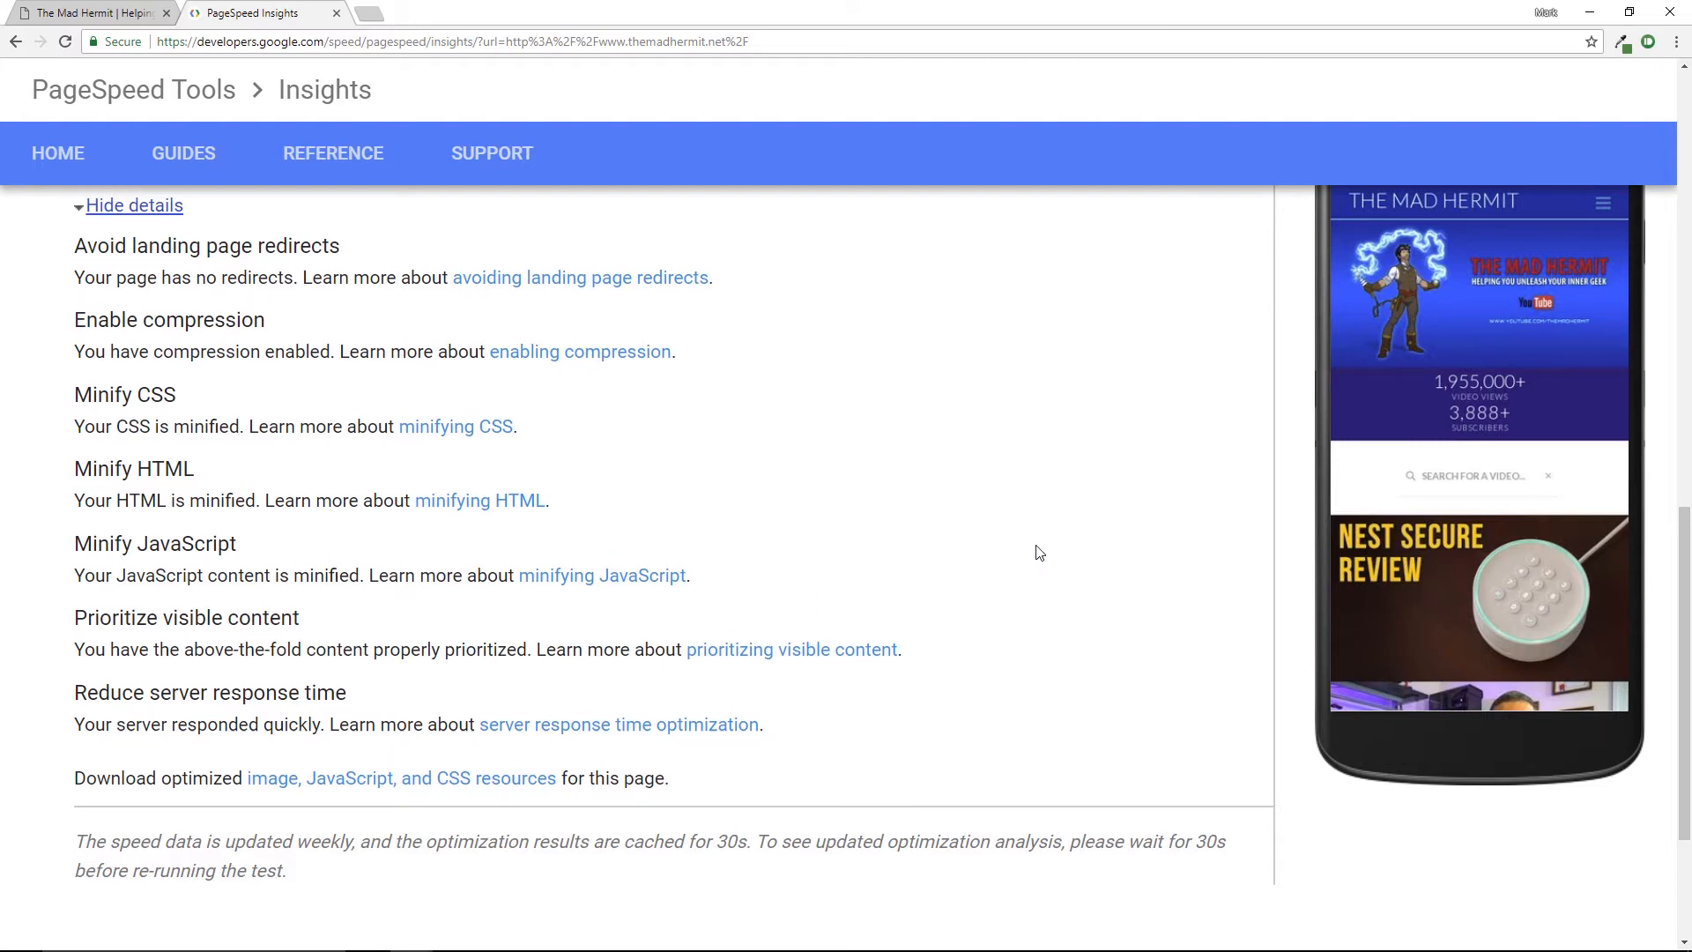
scroll(up, 3)
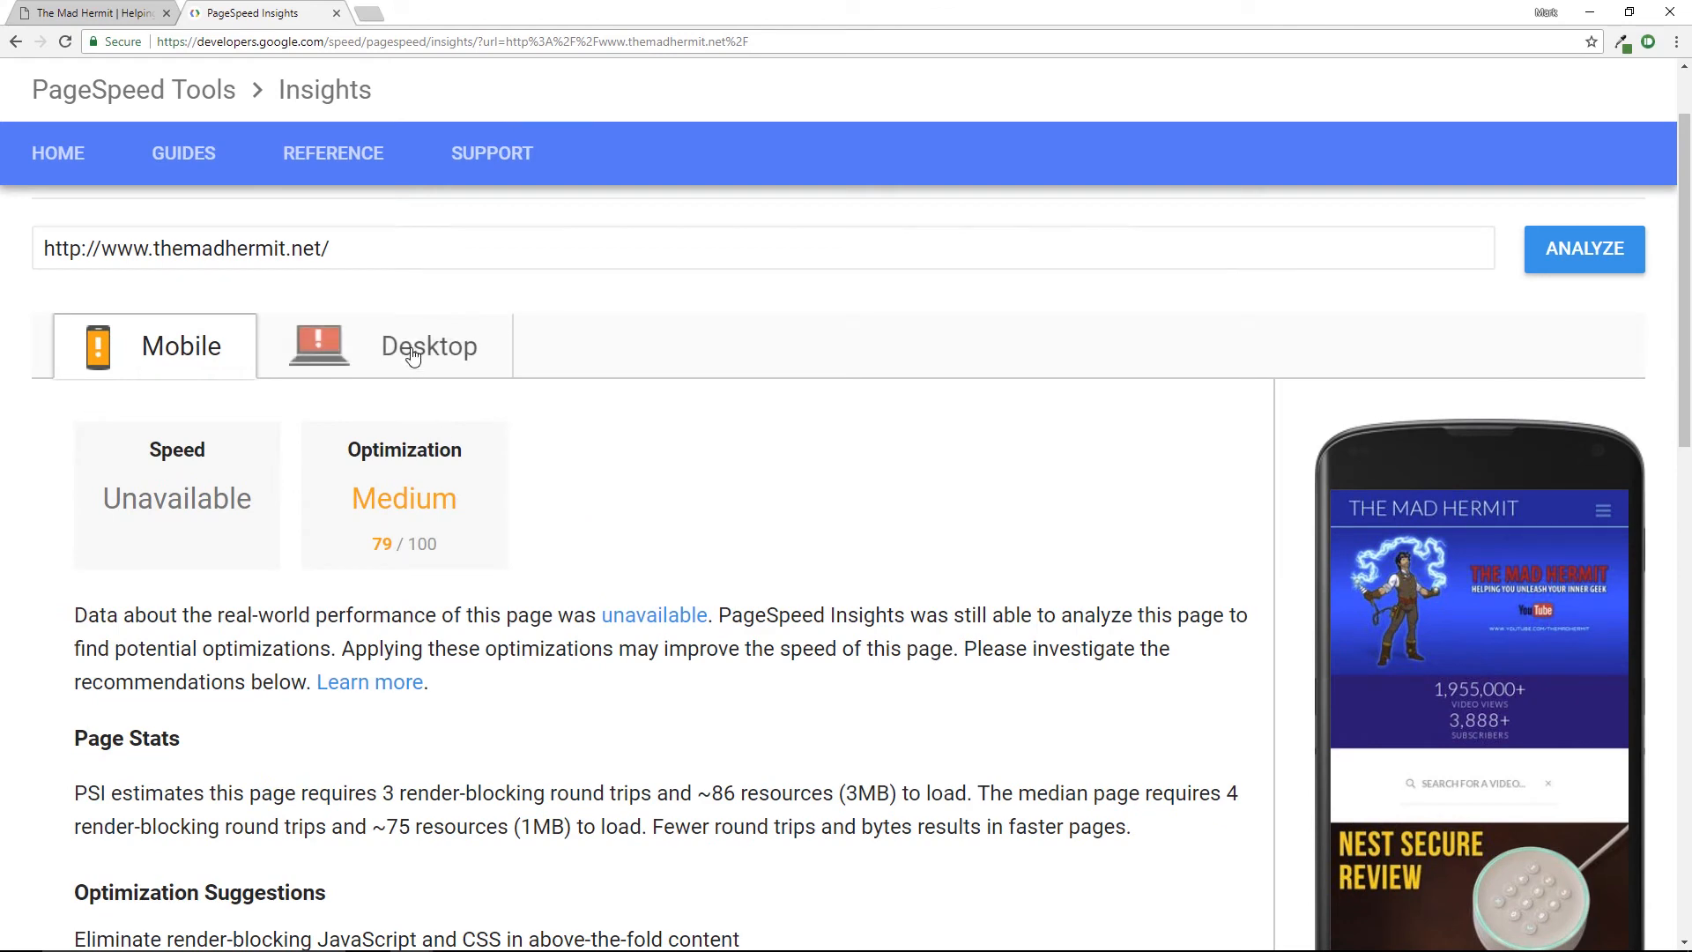
View the desktop report rating optimization Low at 50/100 with its suggestions
click(426, 346)
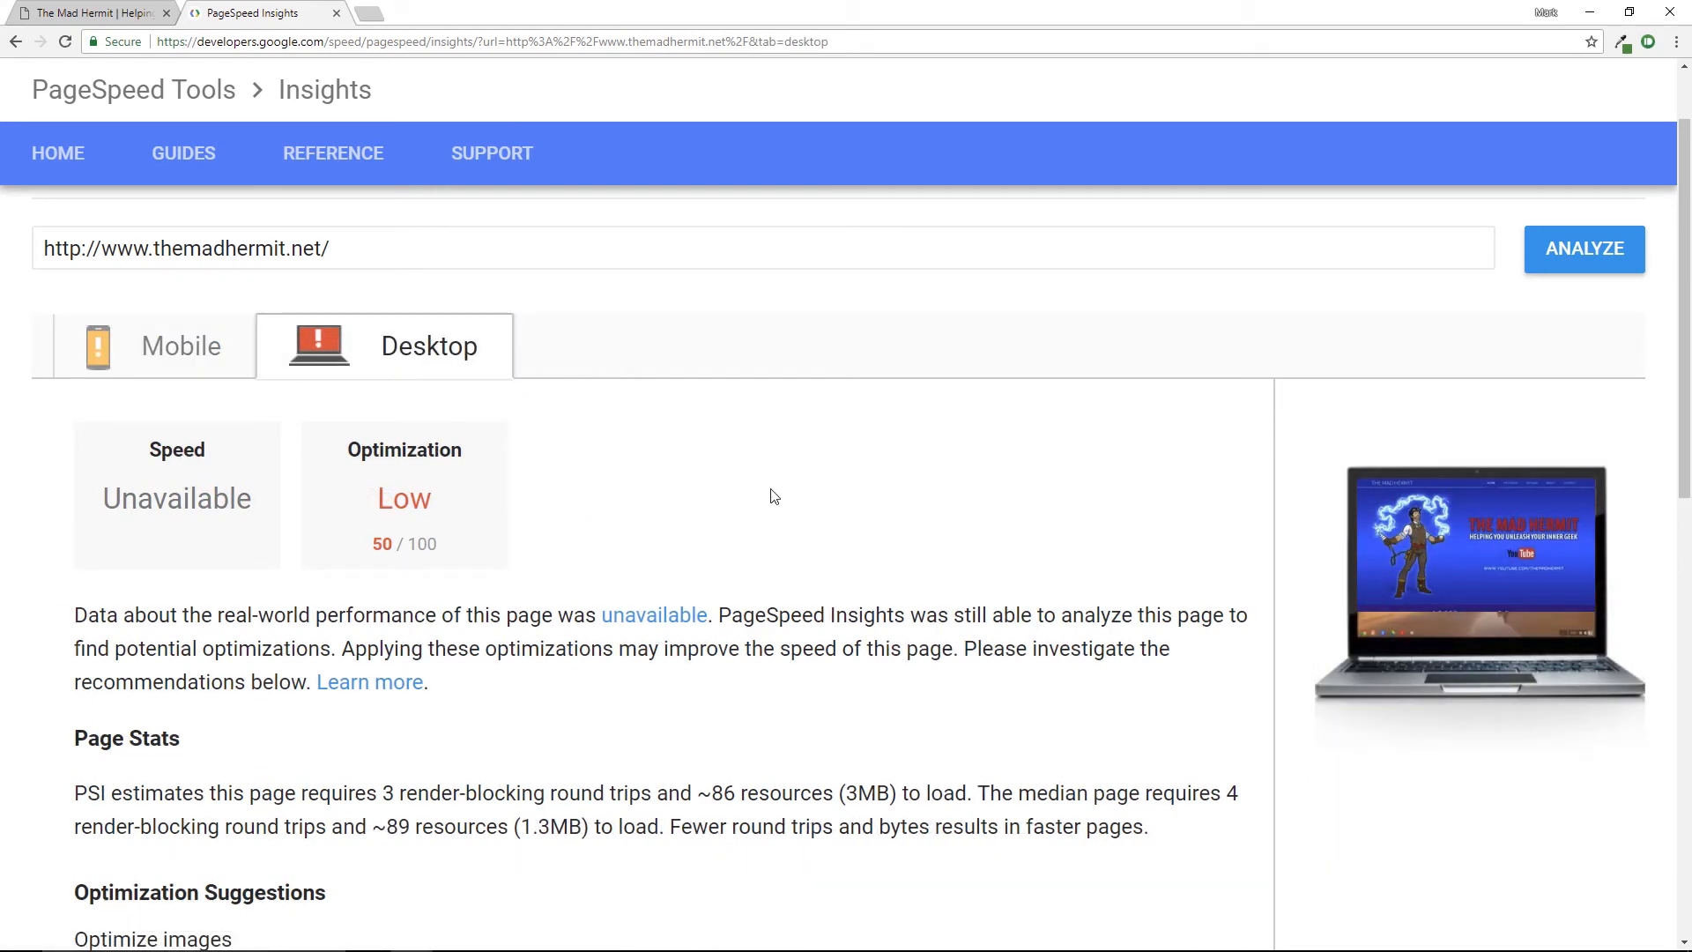
scroll(down, 3)
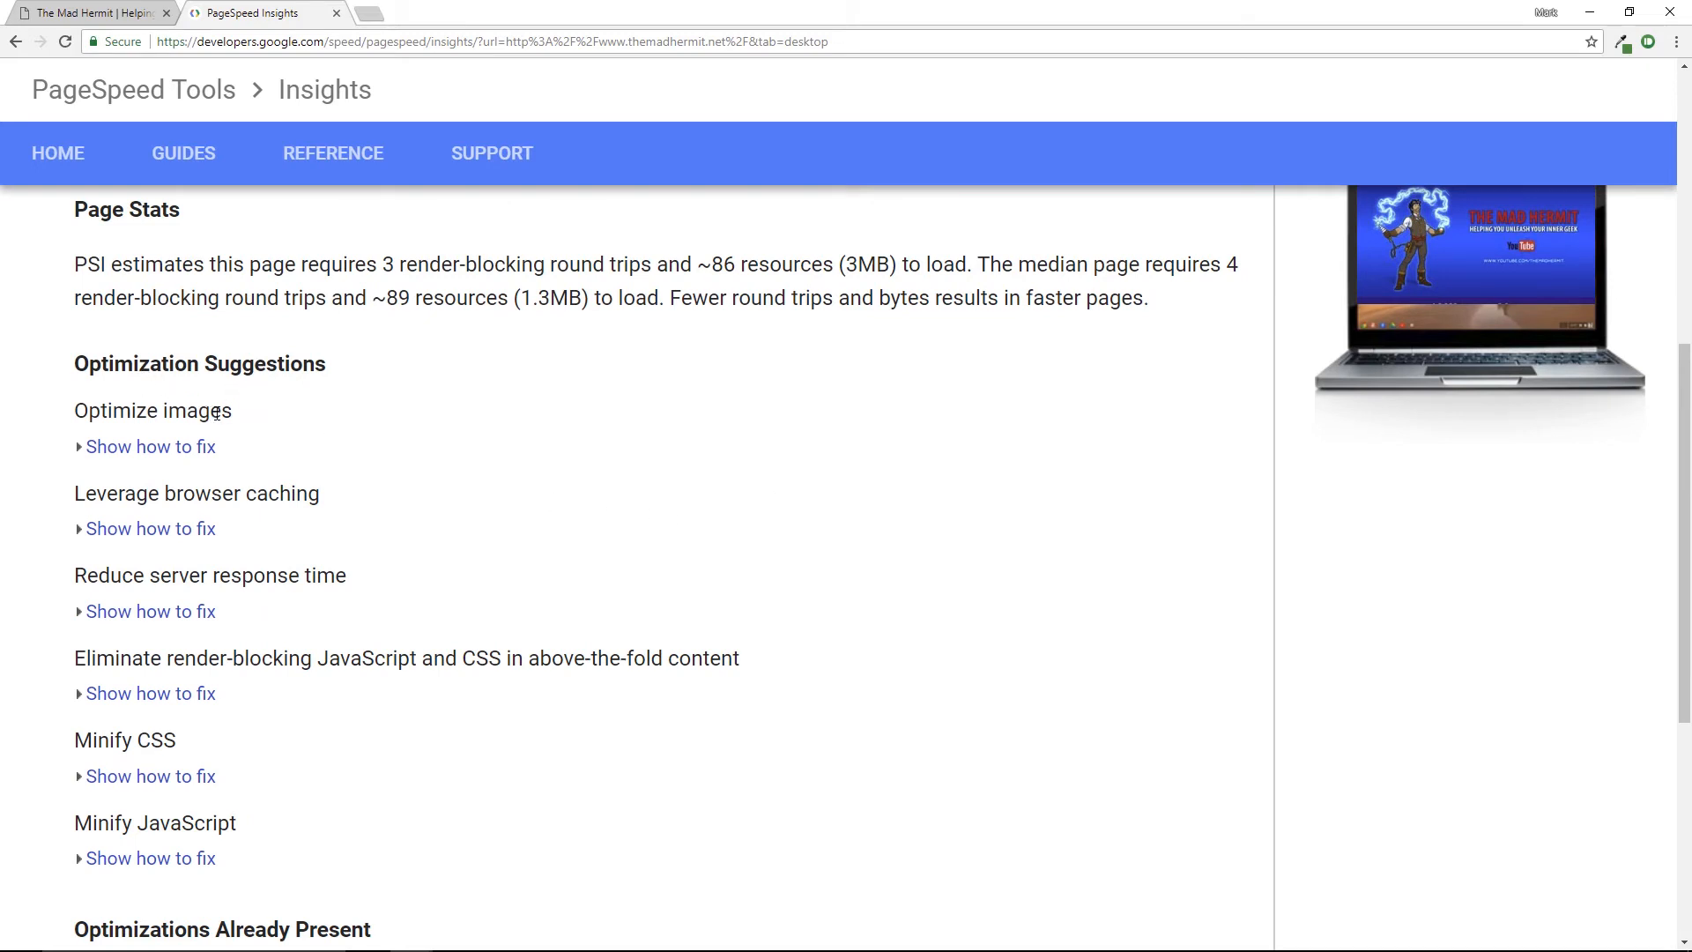
mouse_move(275, 523)
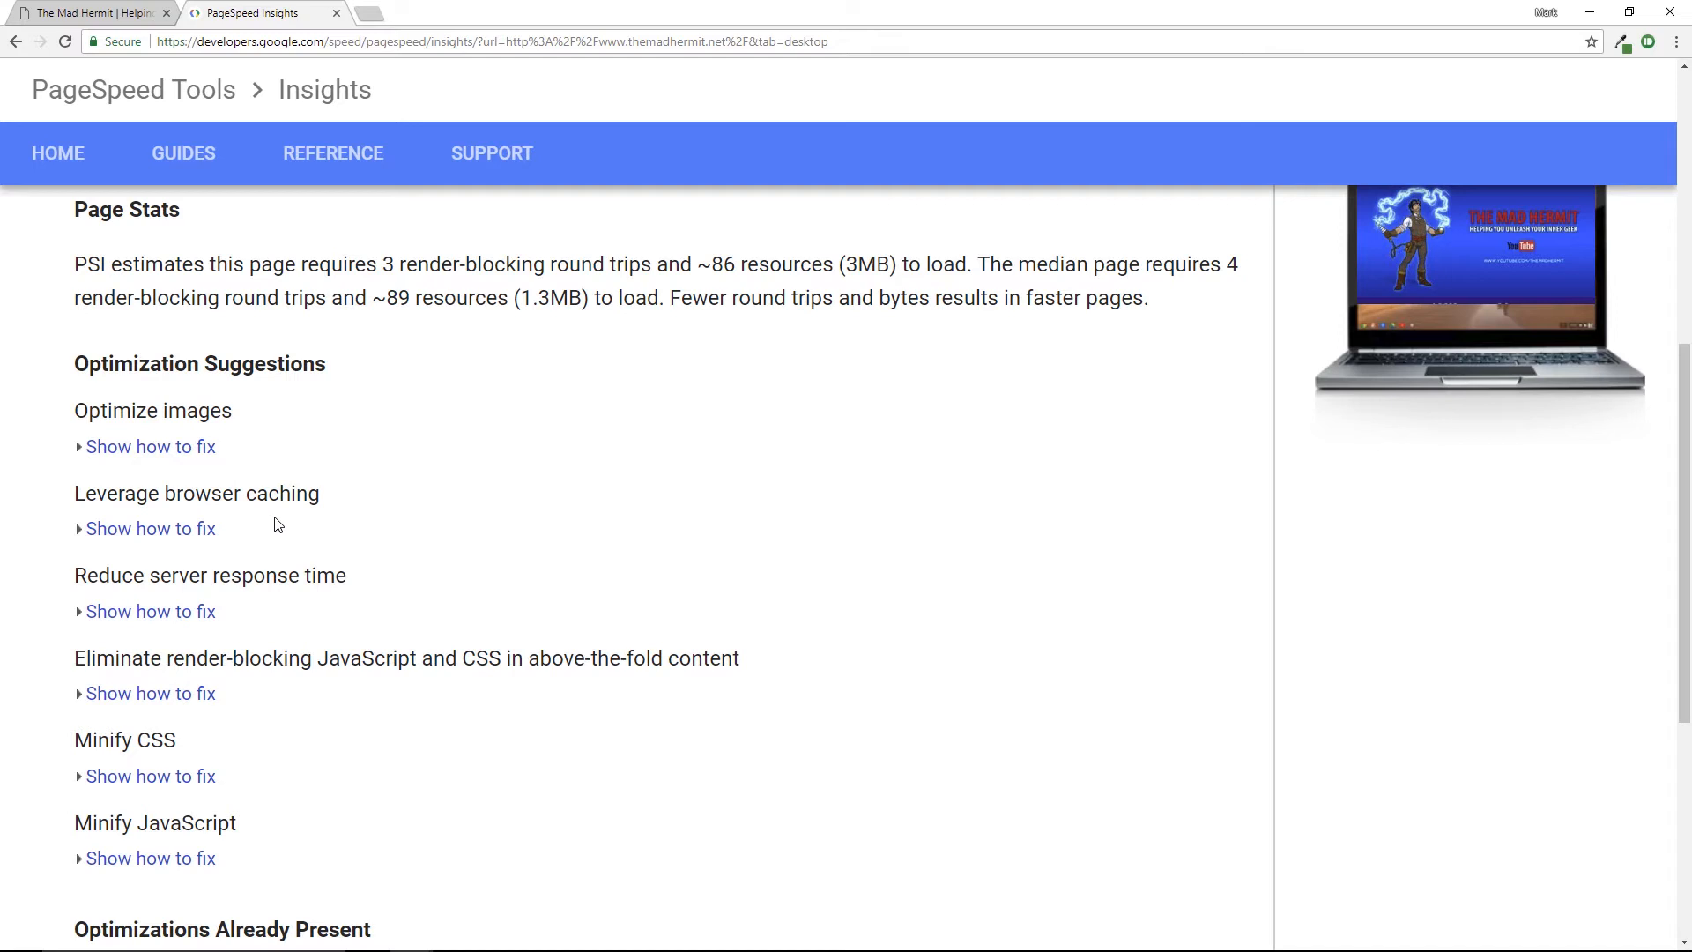
mouse_move(245, 586)
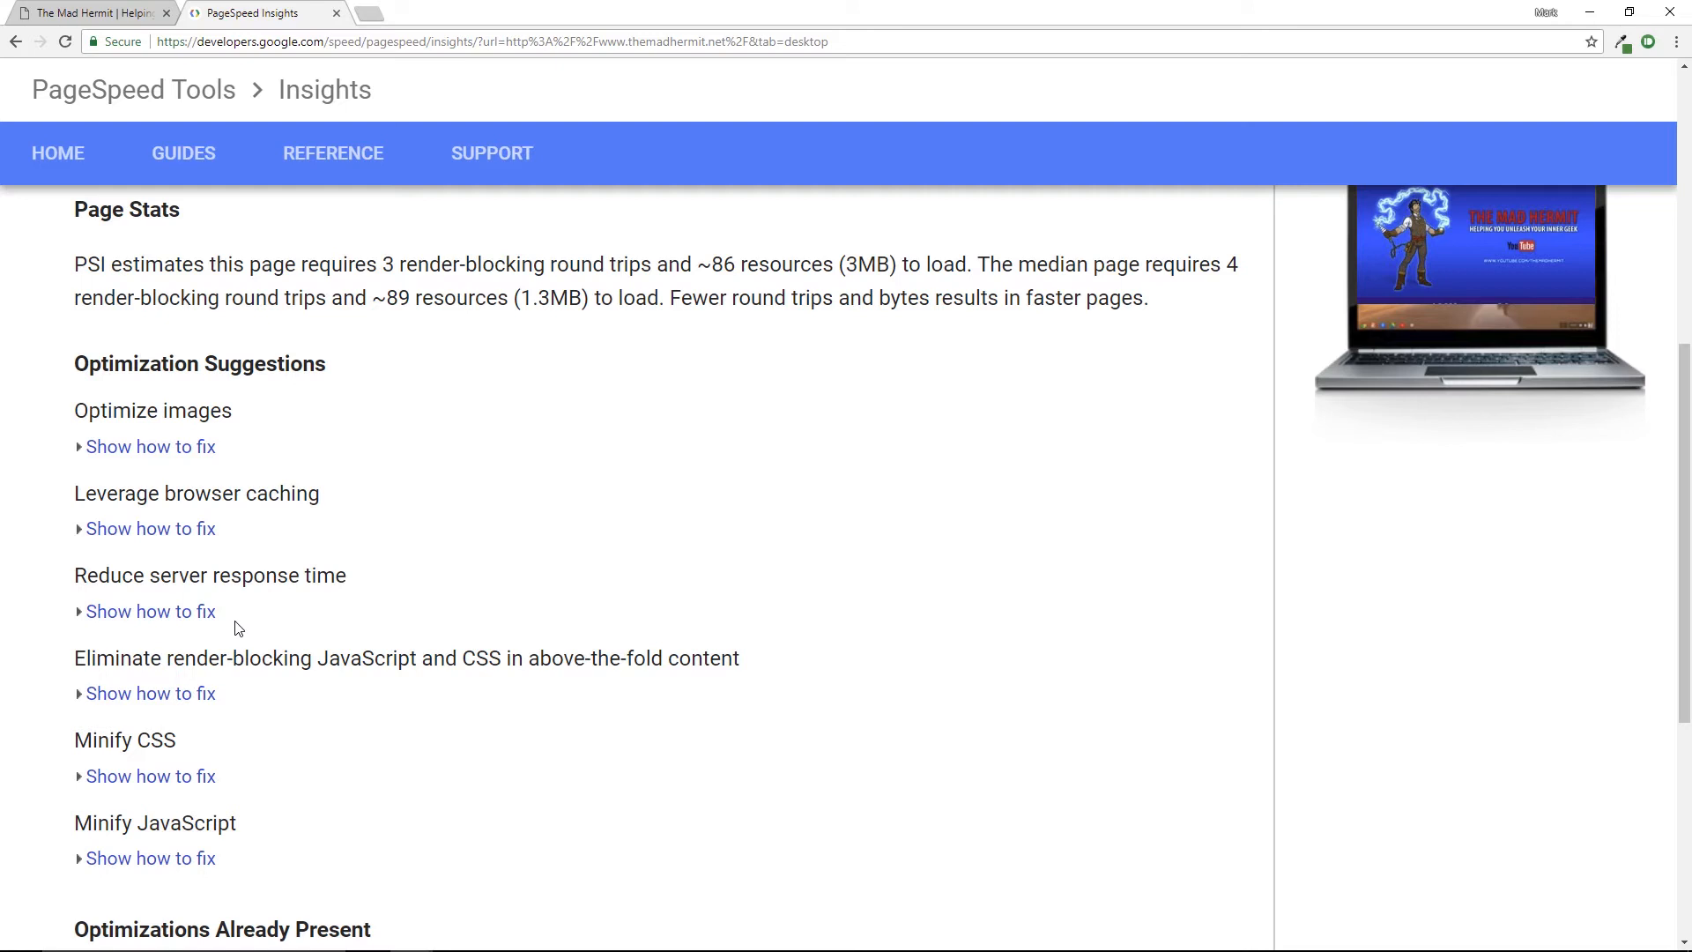
Expand the desktop server response details showing 0.97 seconds, then go to the comparison spreadsheet
click(151, 612)
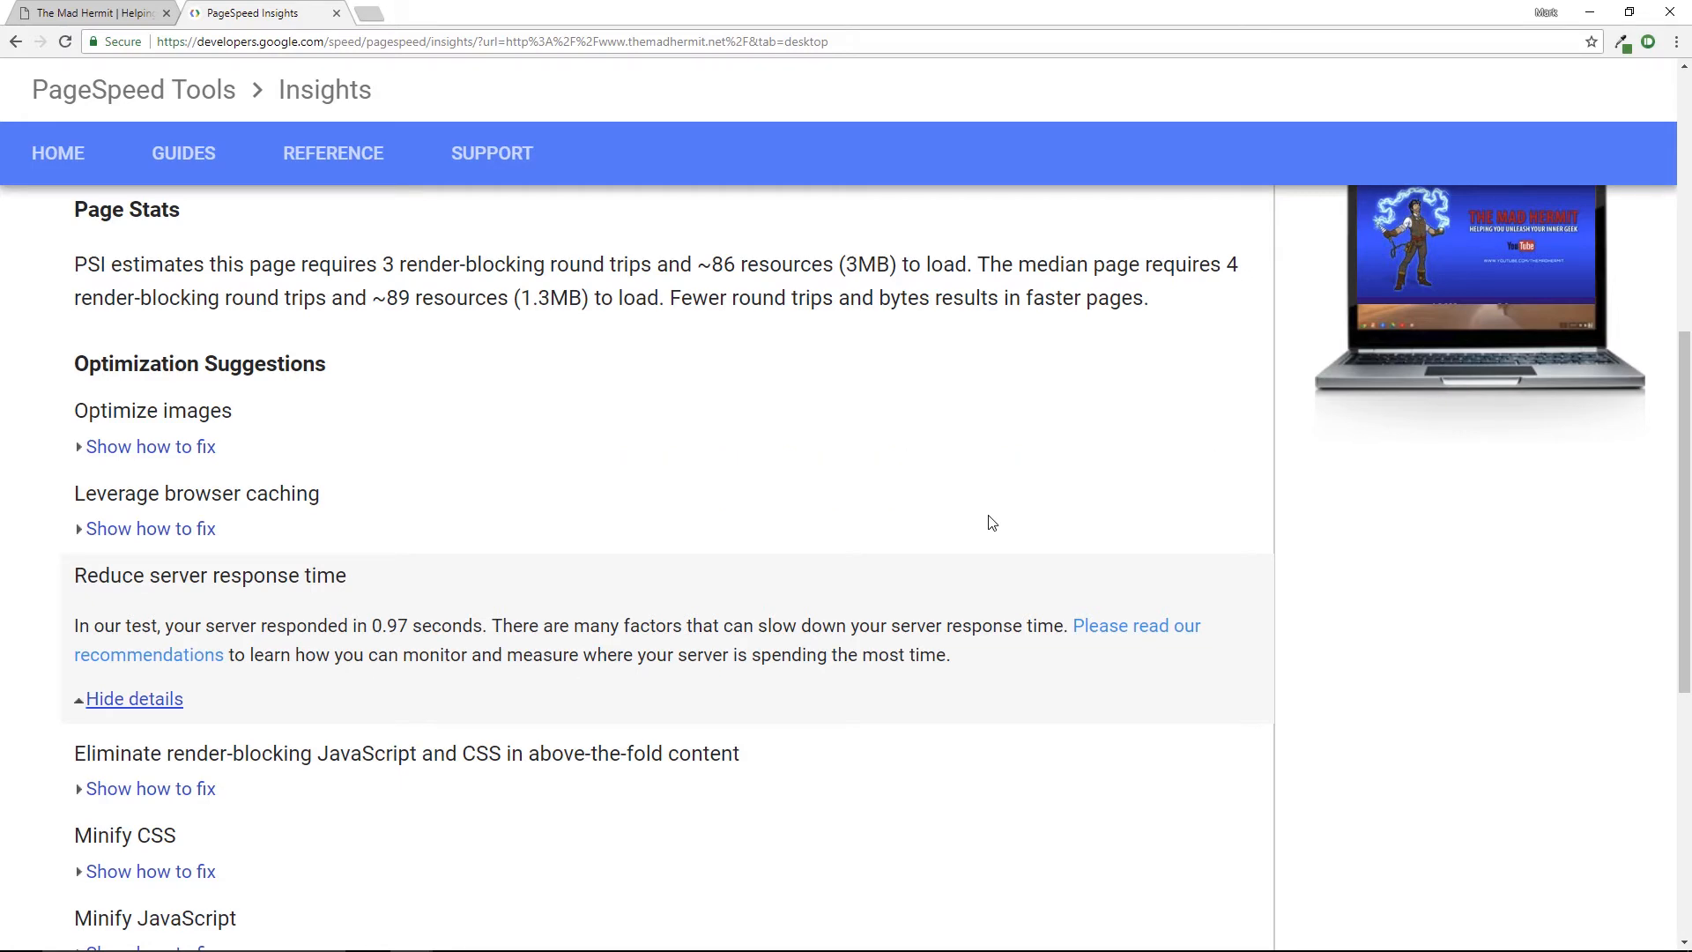
scroll(down, 3)
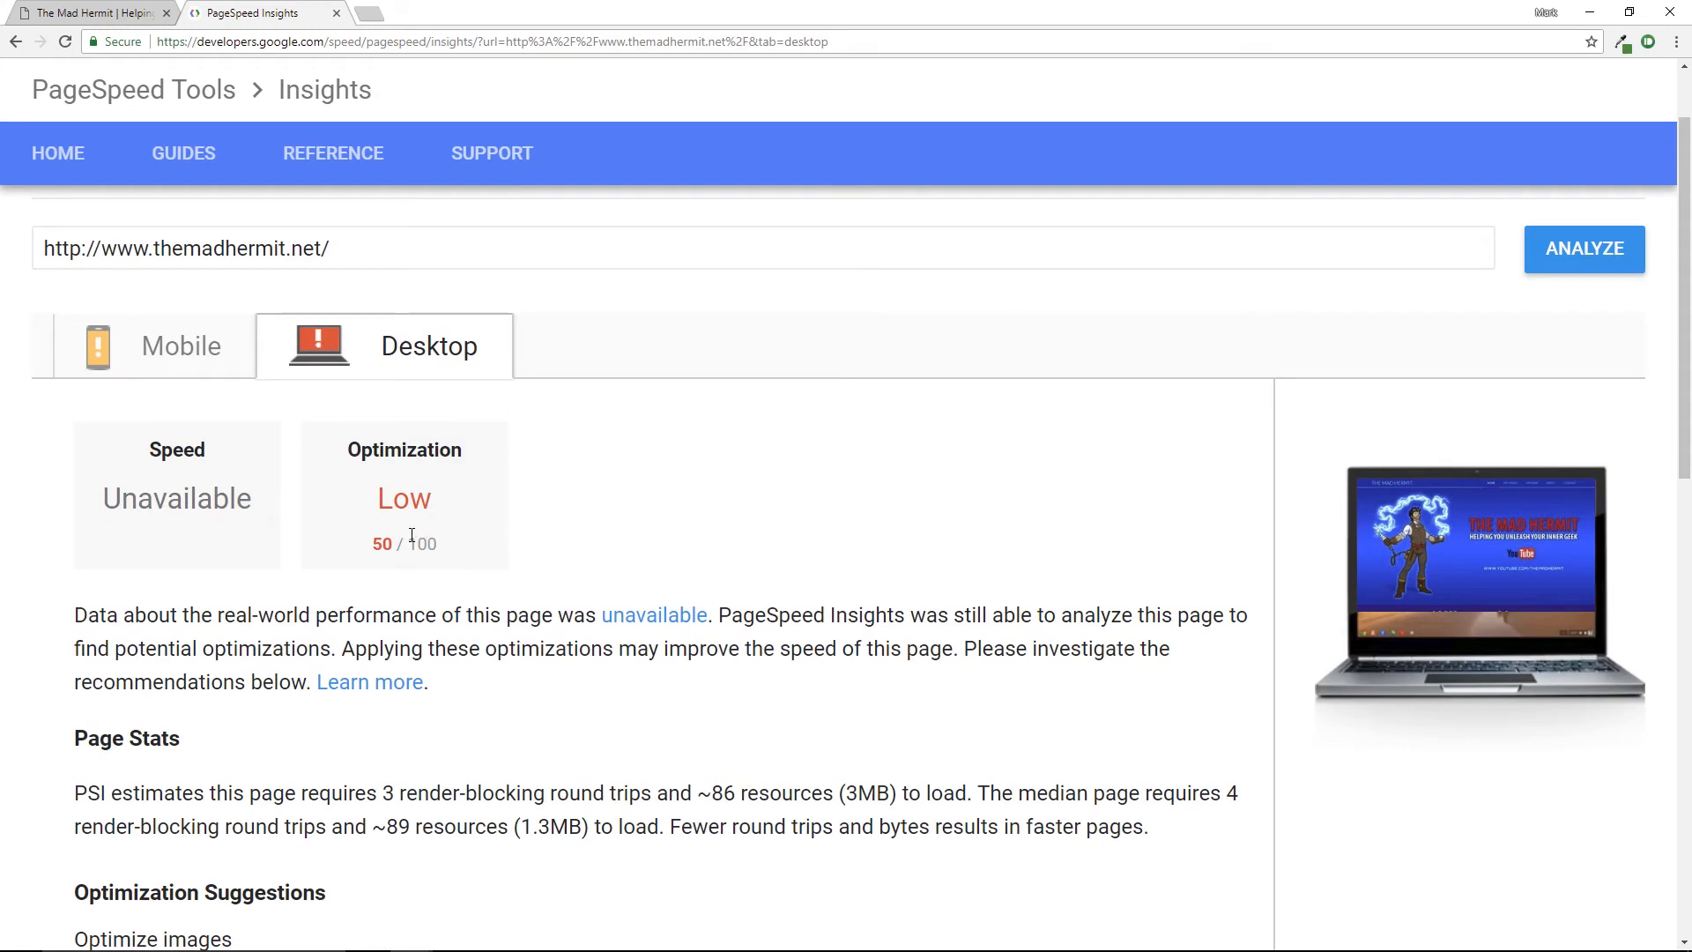
mouse_move(583, 531)
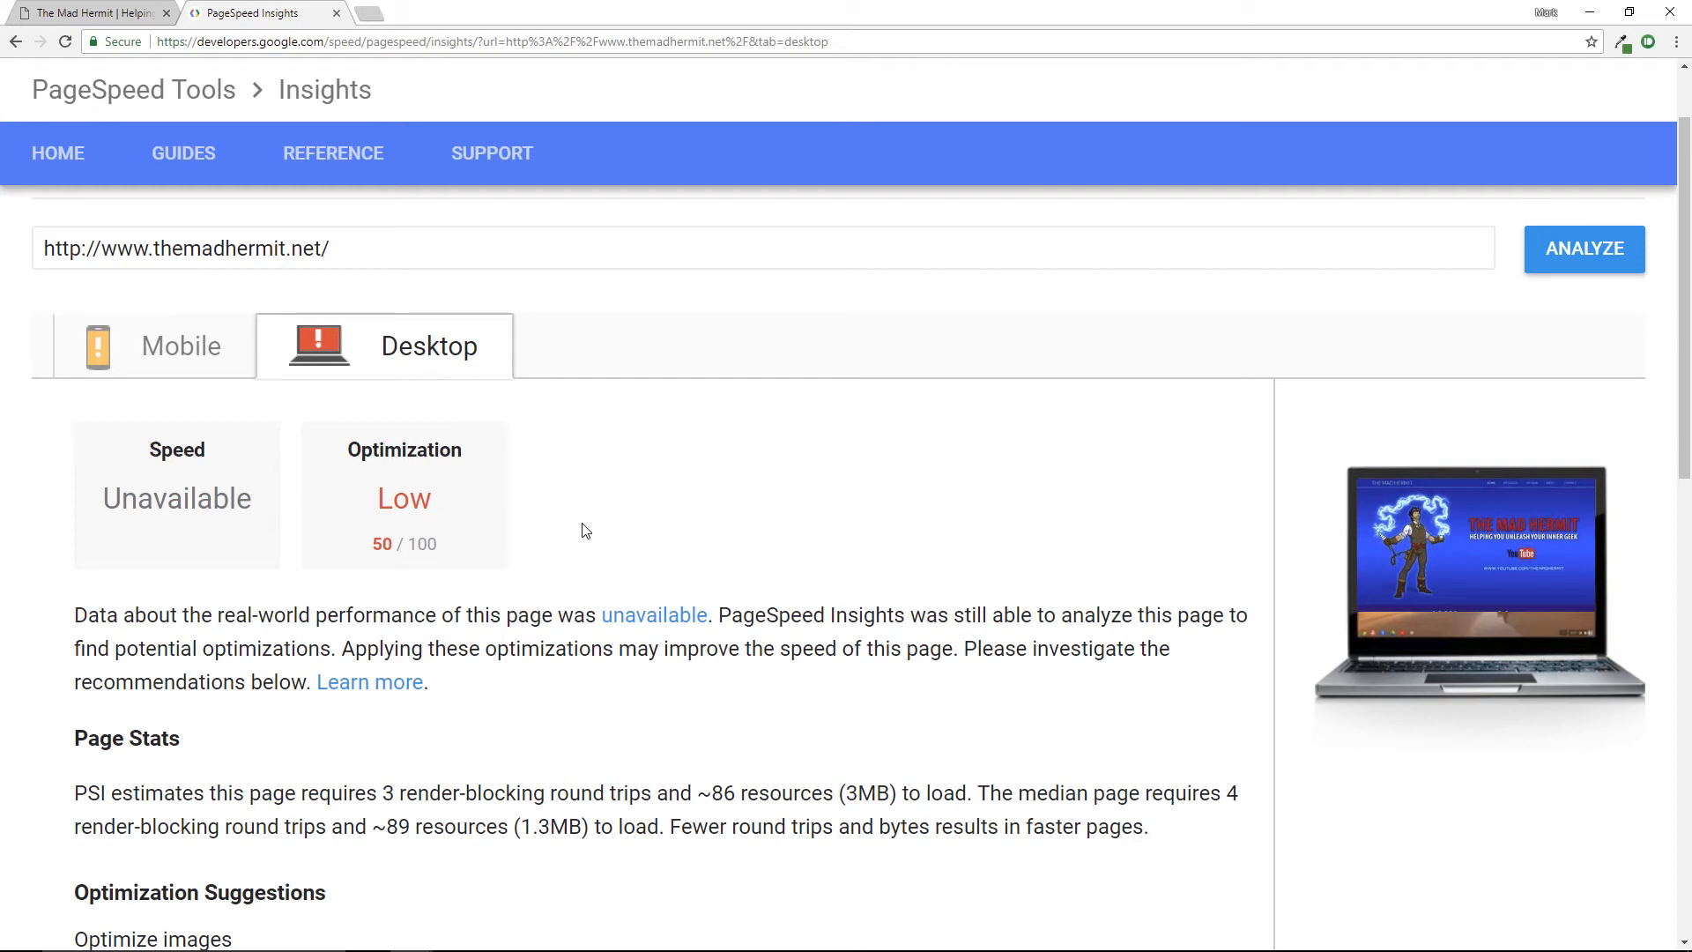
click(87, 12)
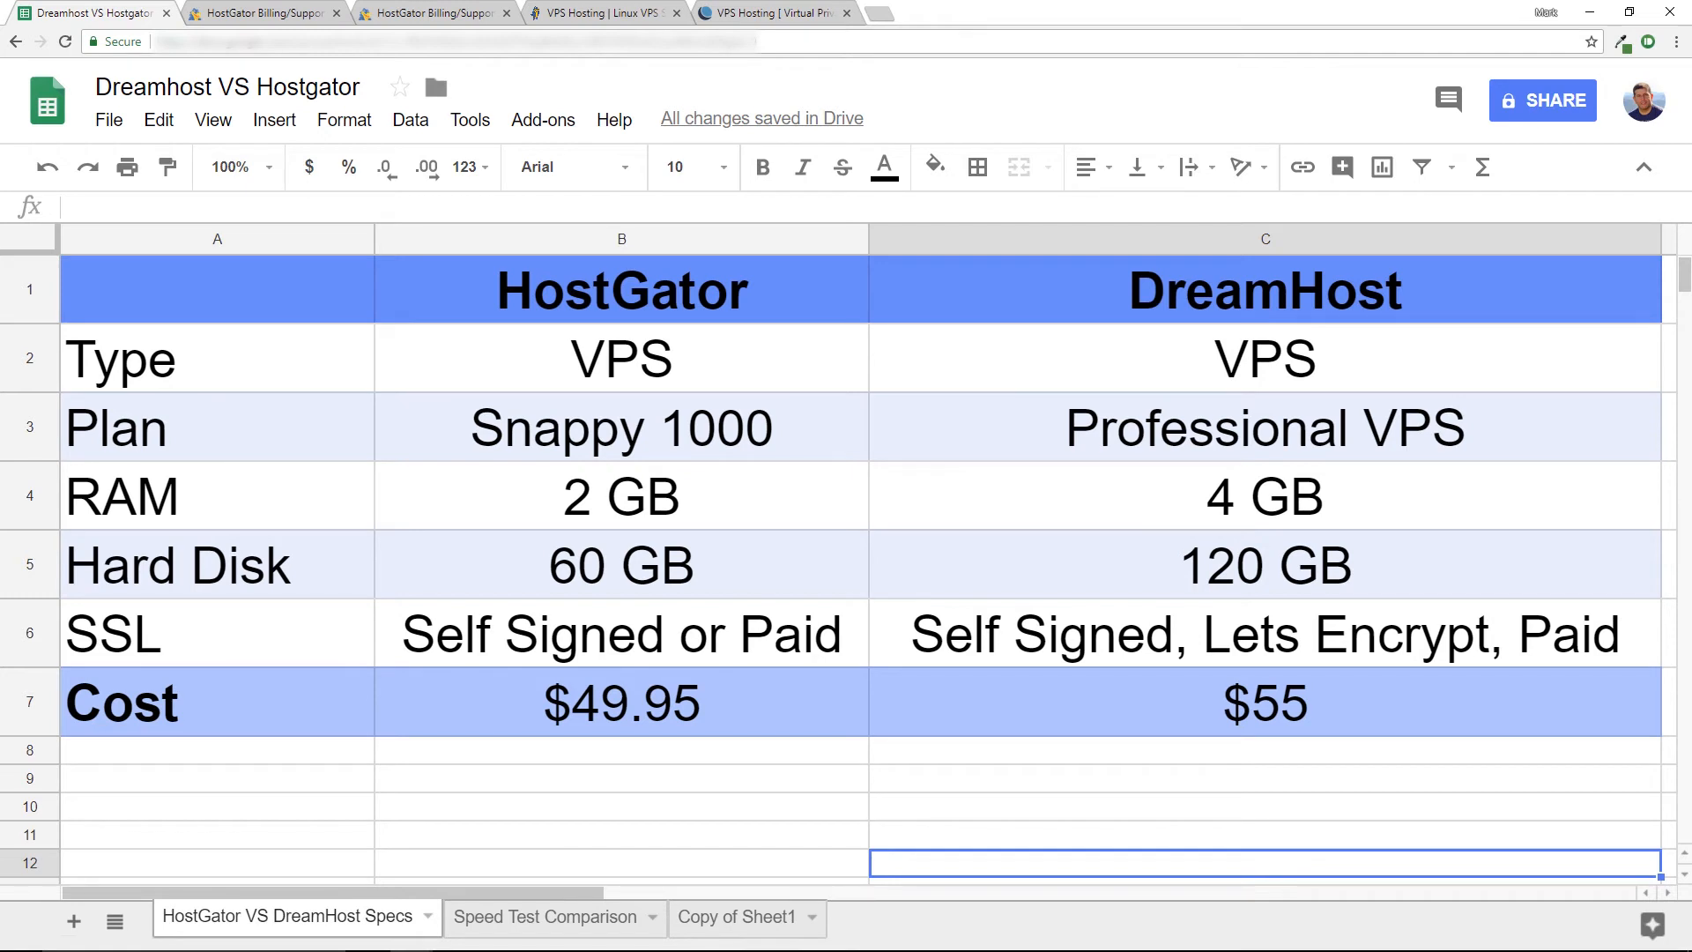
Review the HostGator Snappy 1000 vs DreamHost Professional VPS specs and $49.95 vs $55 costs, then view HostGator billing history
click(620, 289)
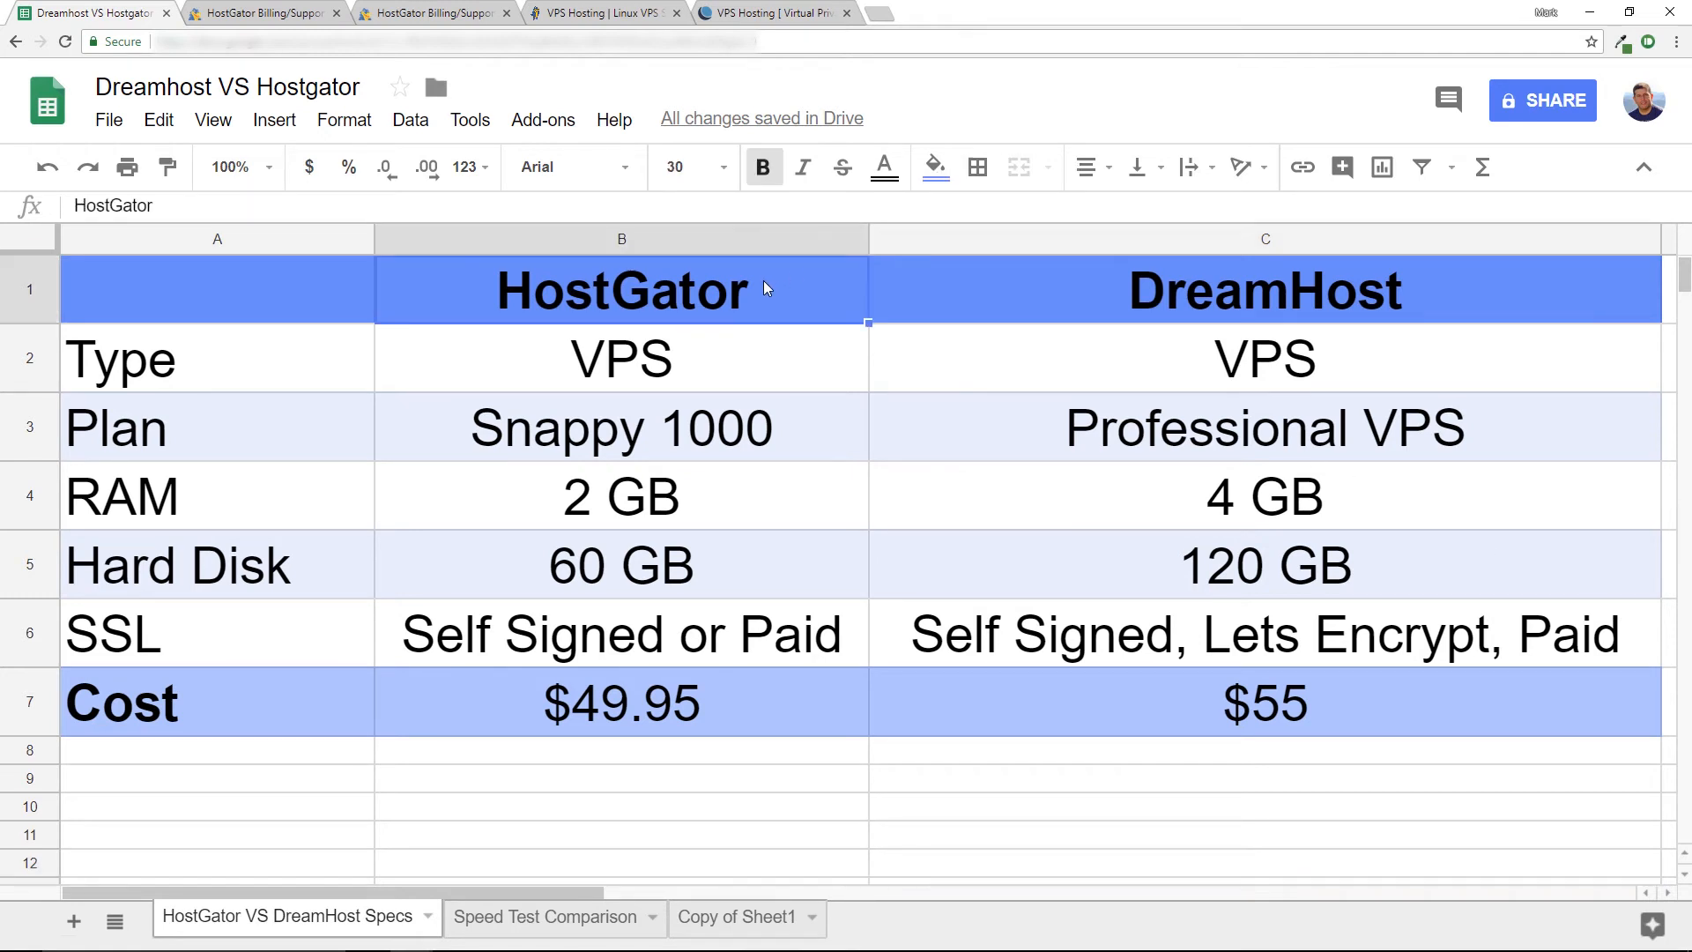
click(620, 427)
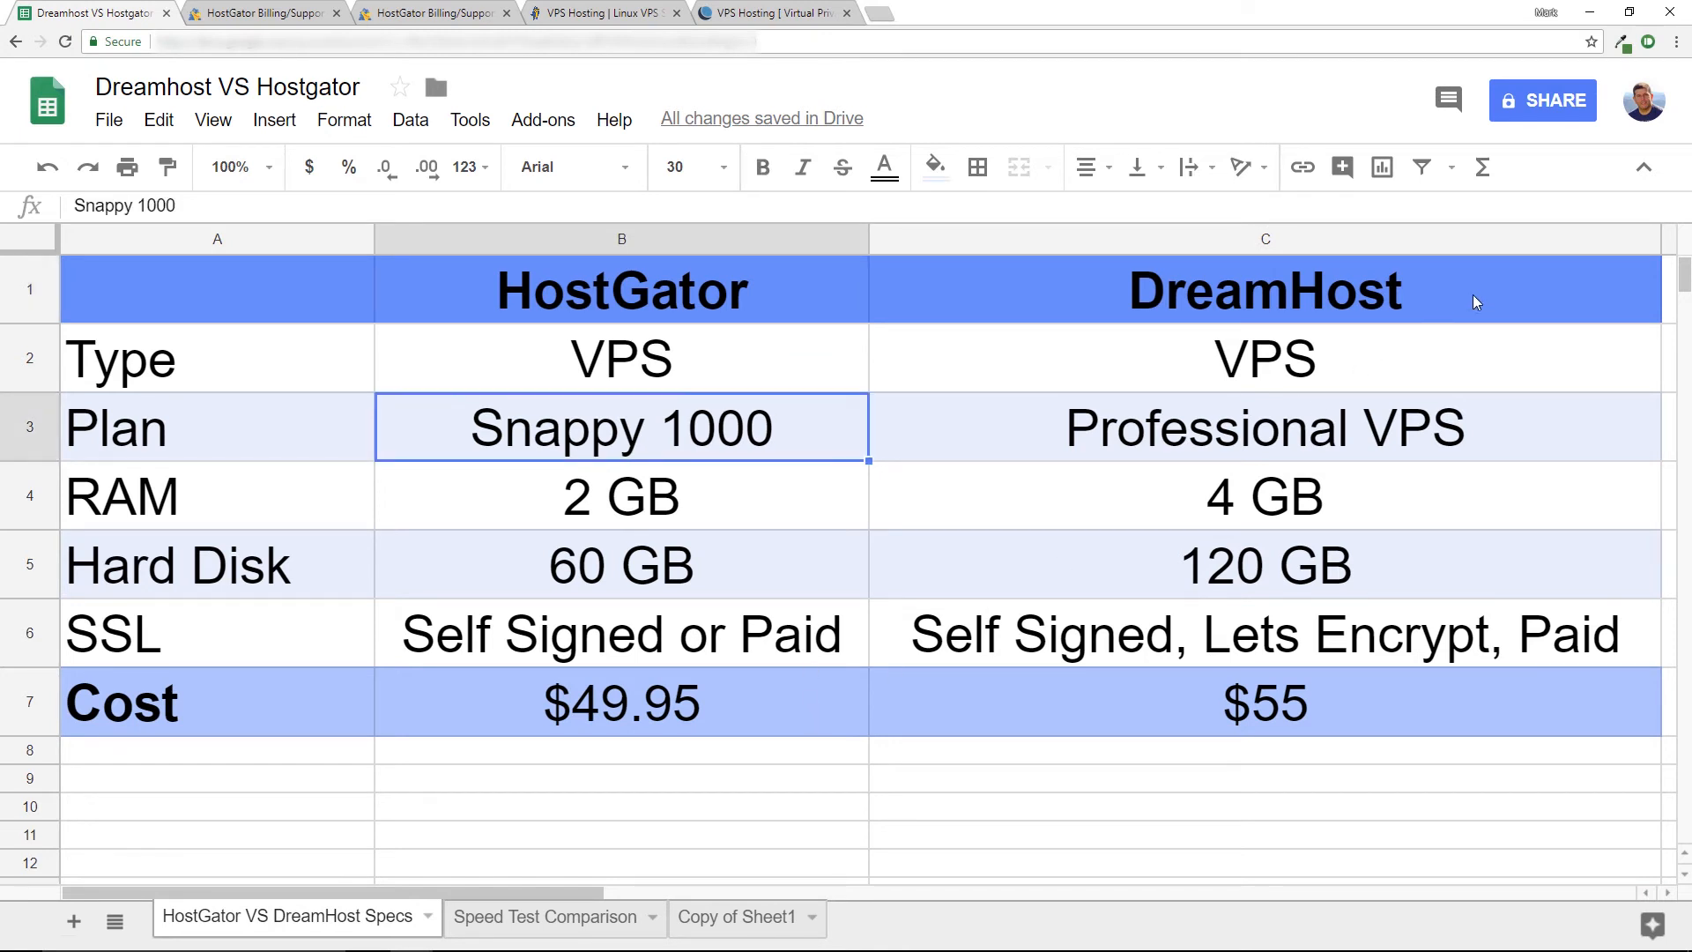
click(1265, 426)
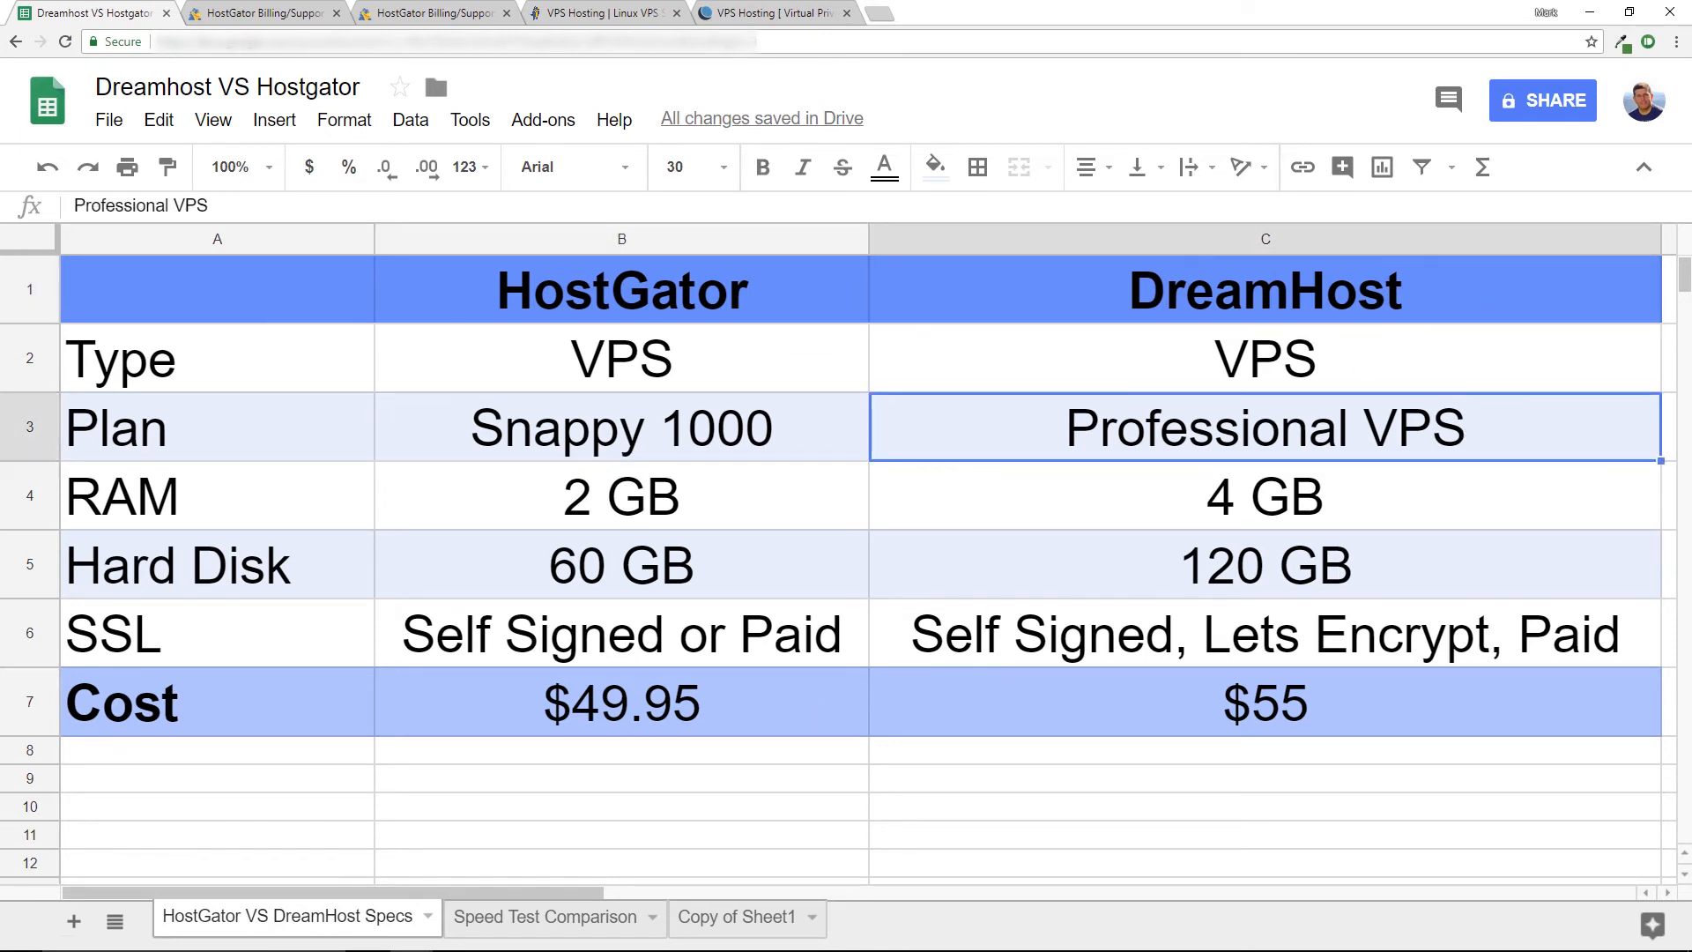
mouse_move(1306, 377)
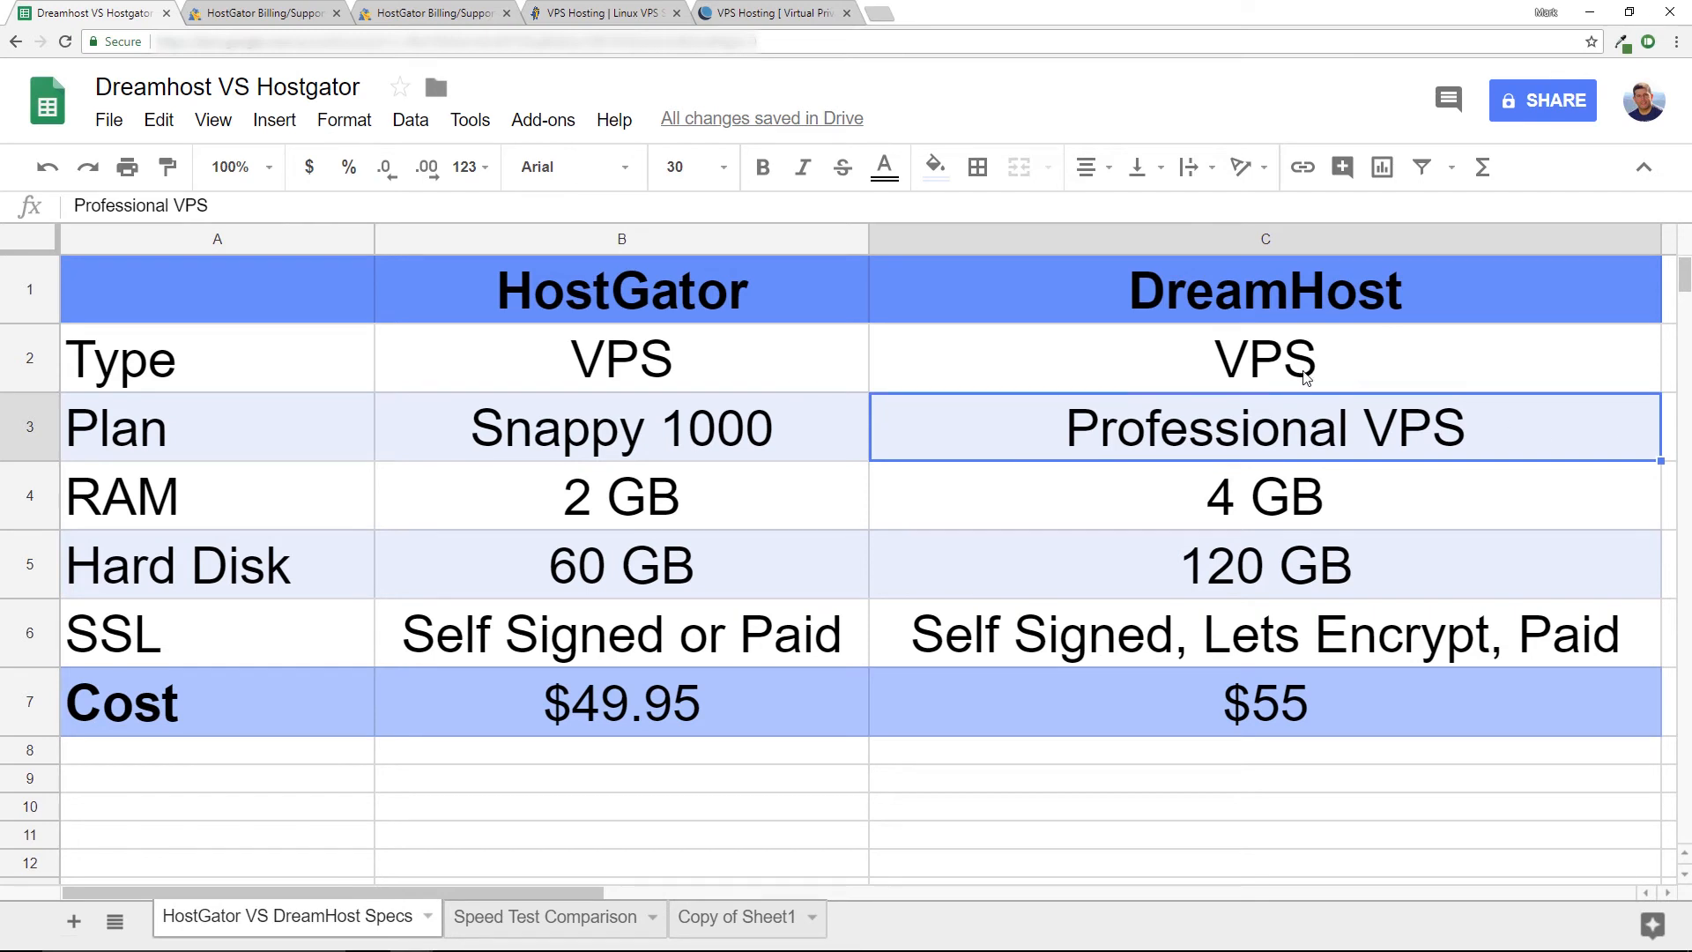
mouse_move(739, 728)
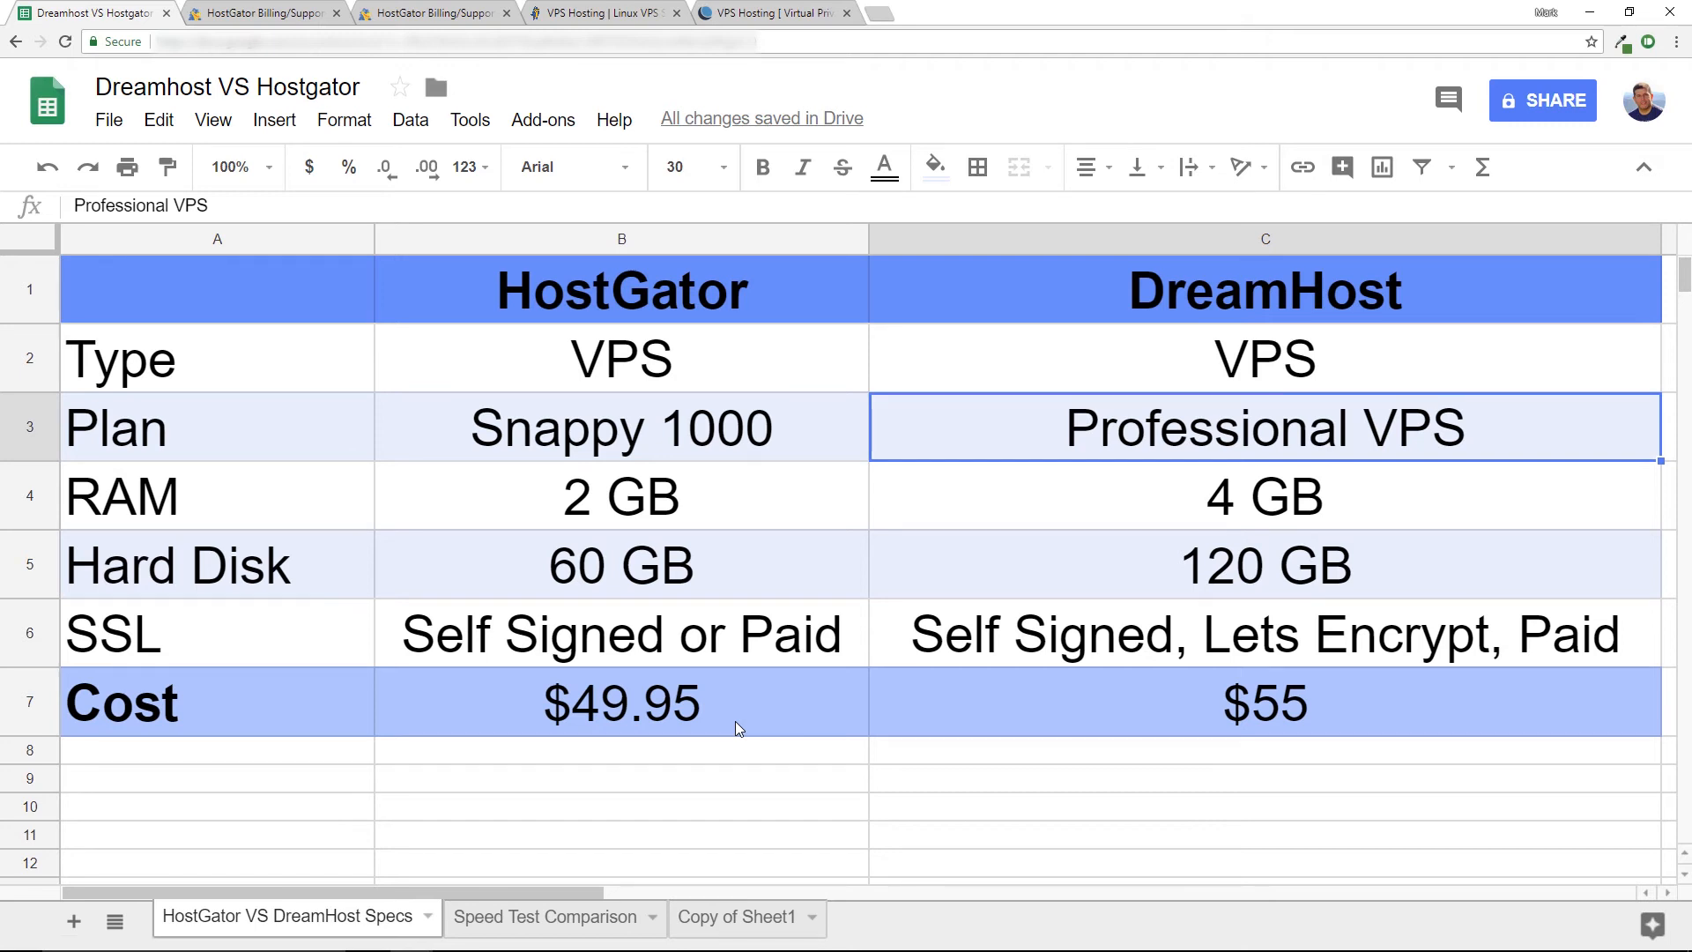
click(620, 703)
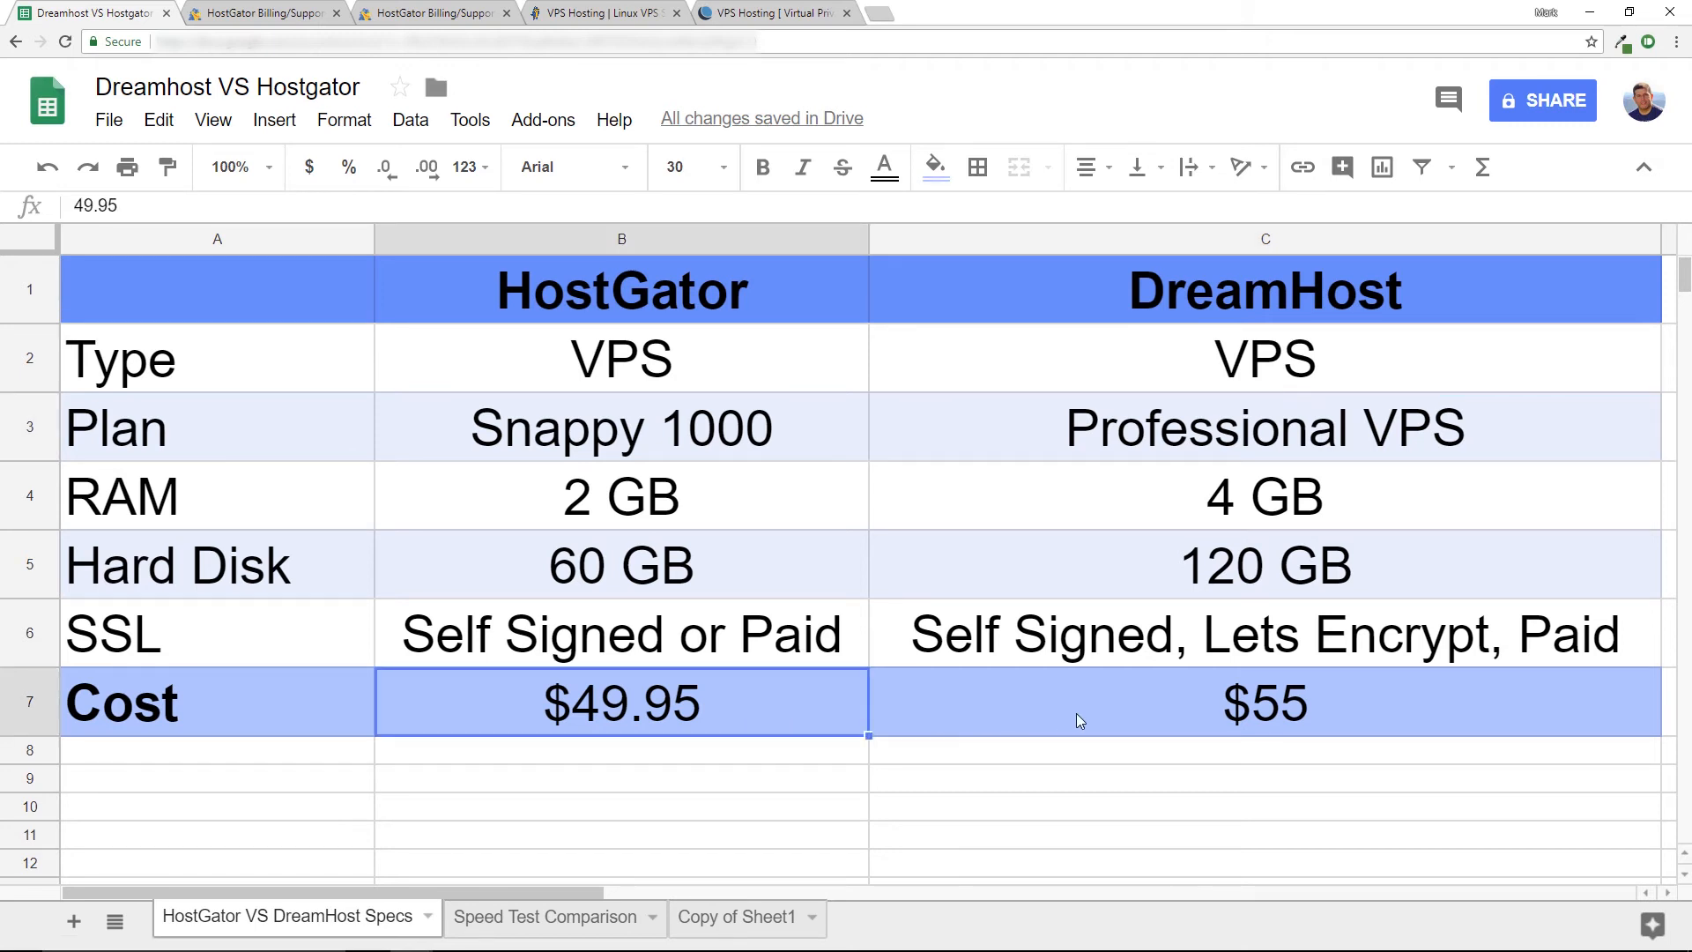
click(1264, 704)
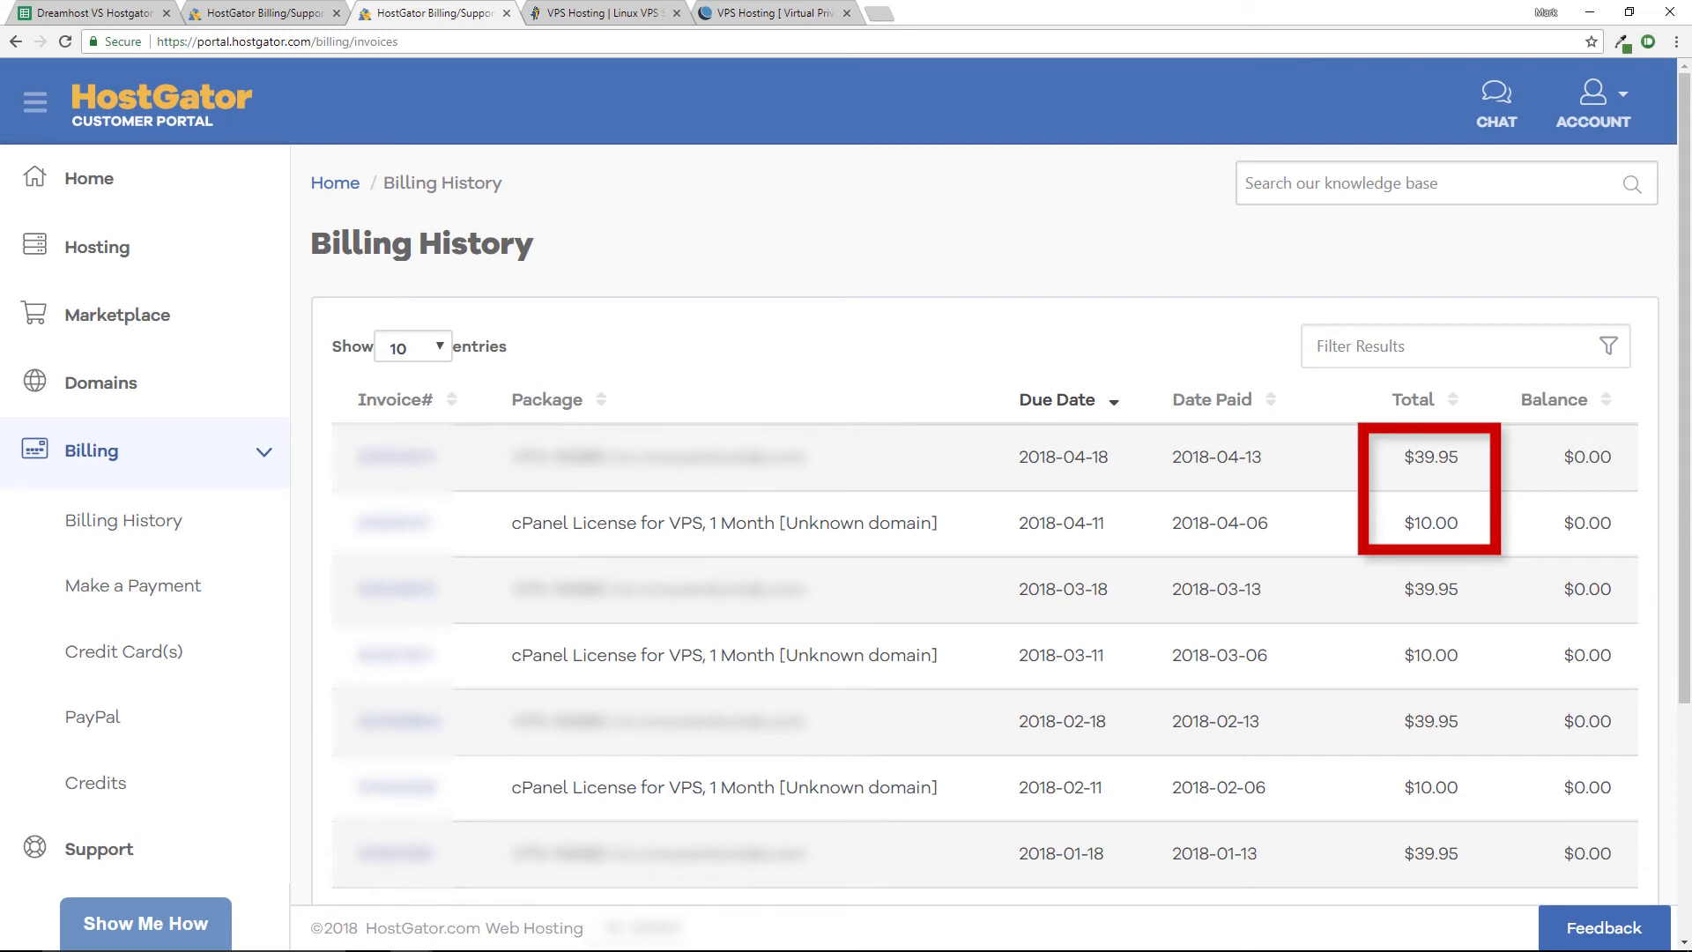
click(91, 13)
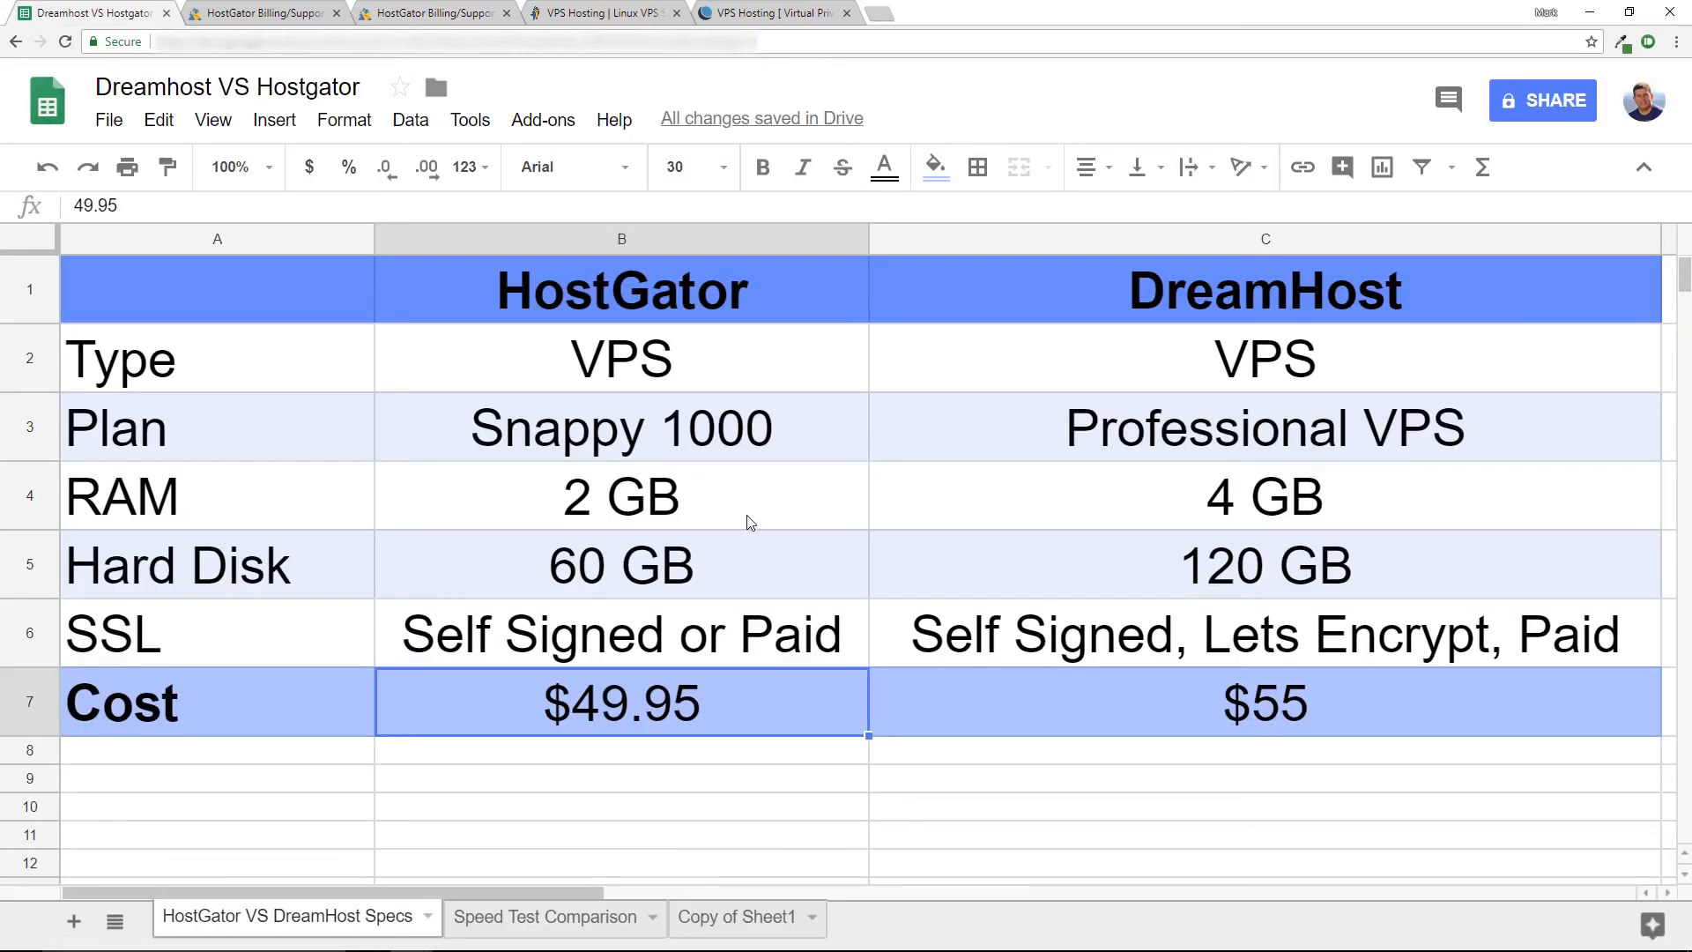
click(621, 495)
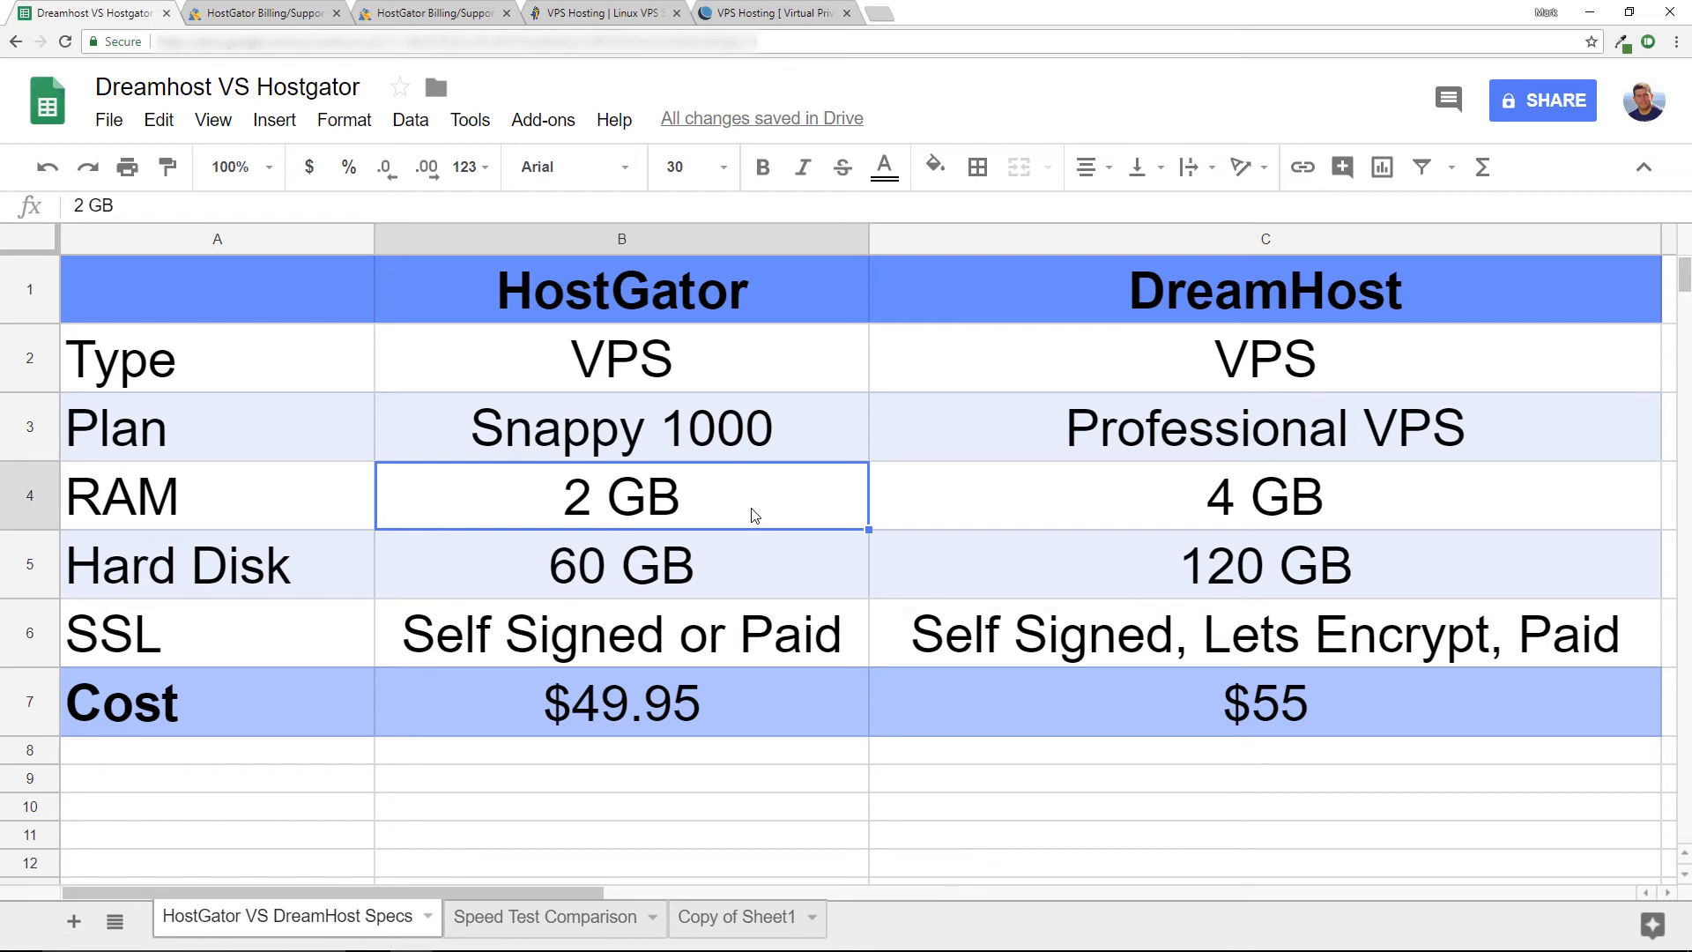
click(1264, 497)
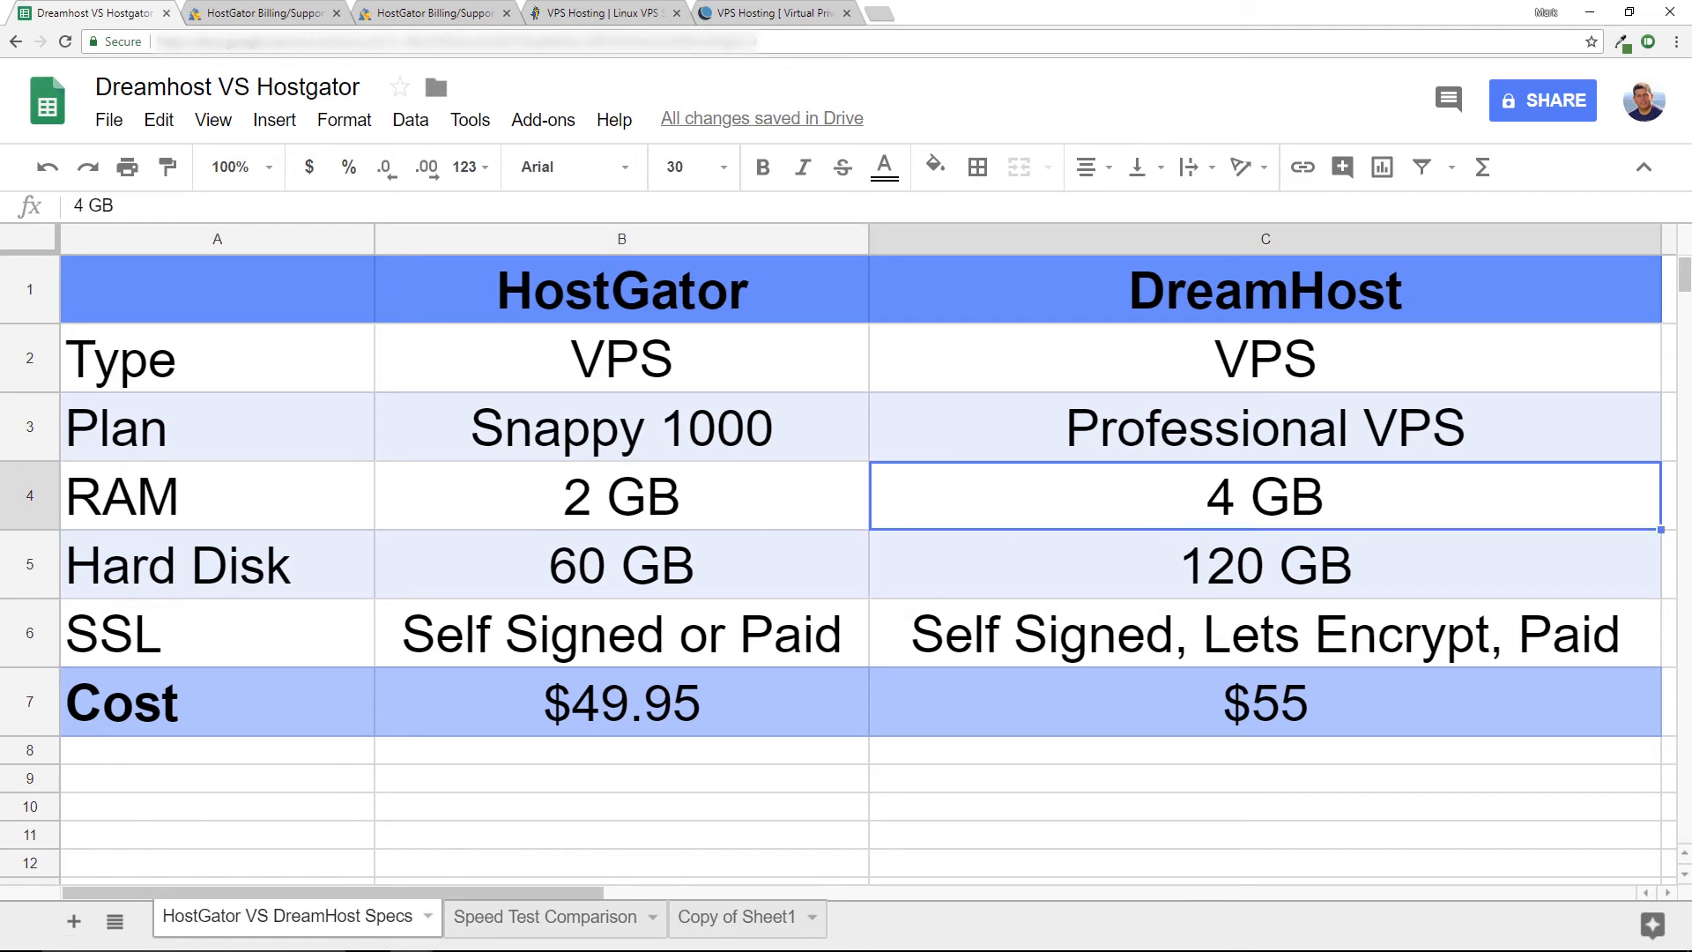
mouse_move(726, 592)
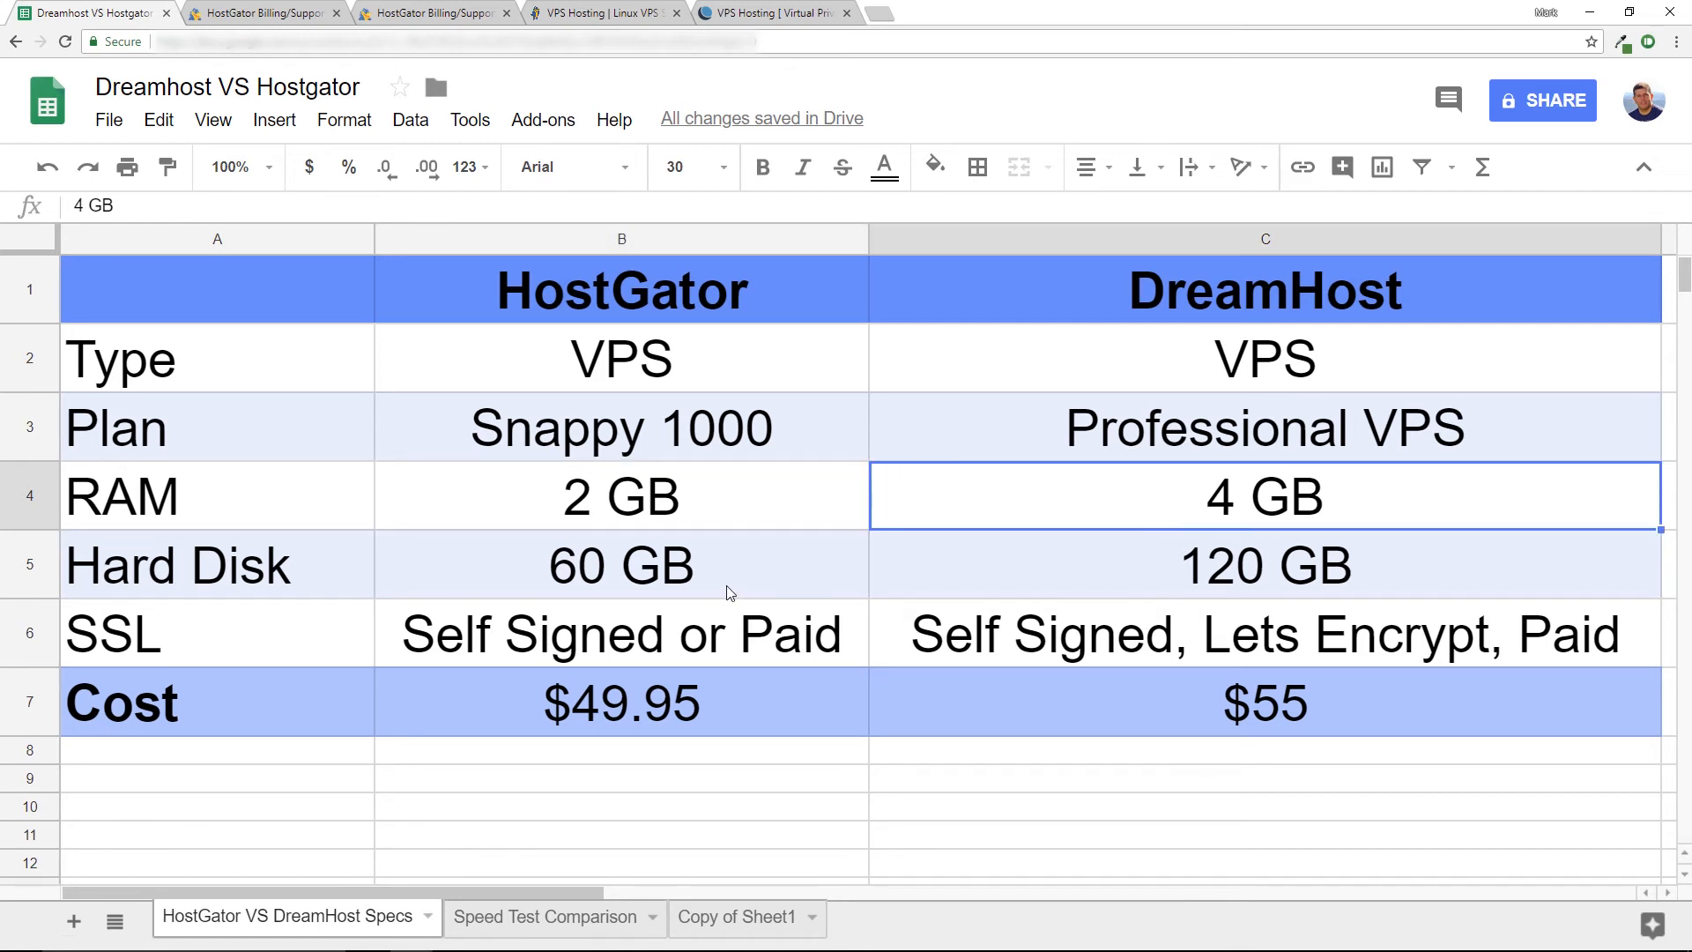
click(620, 564)
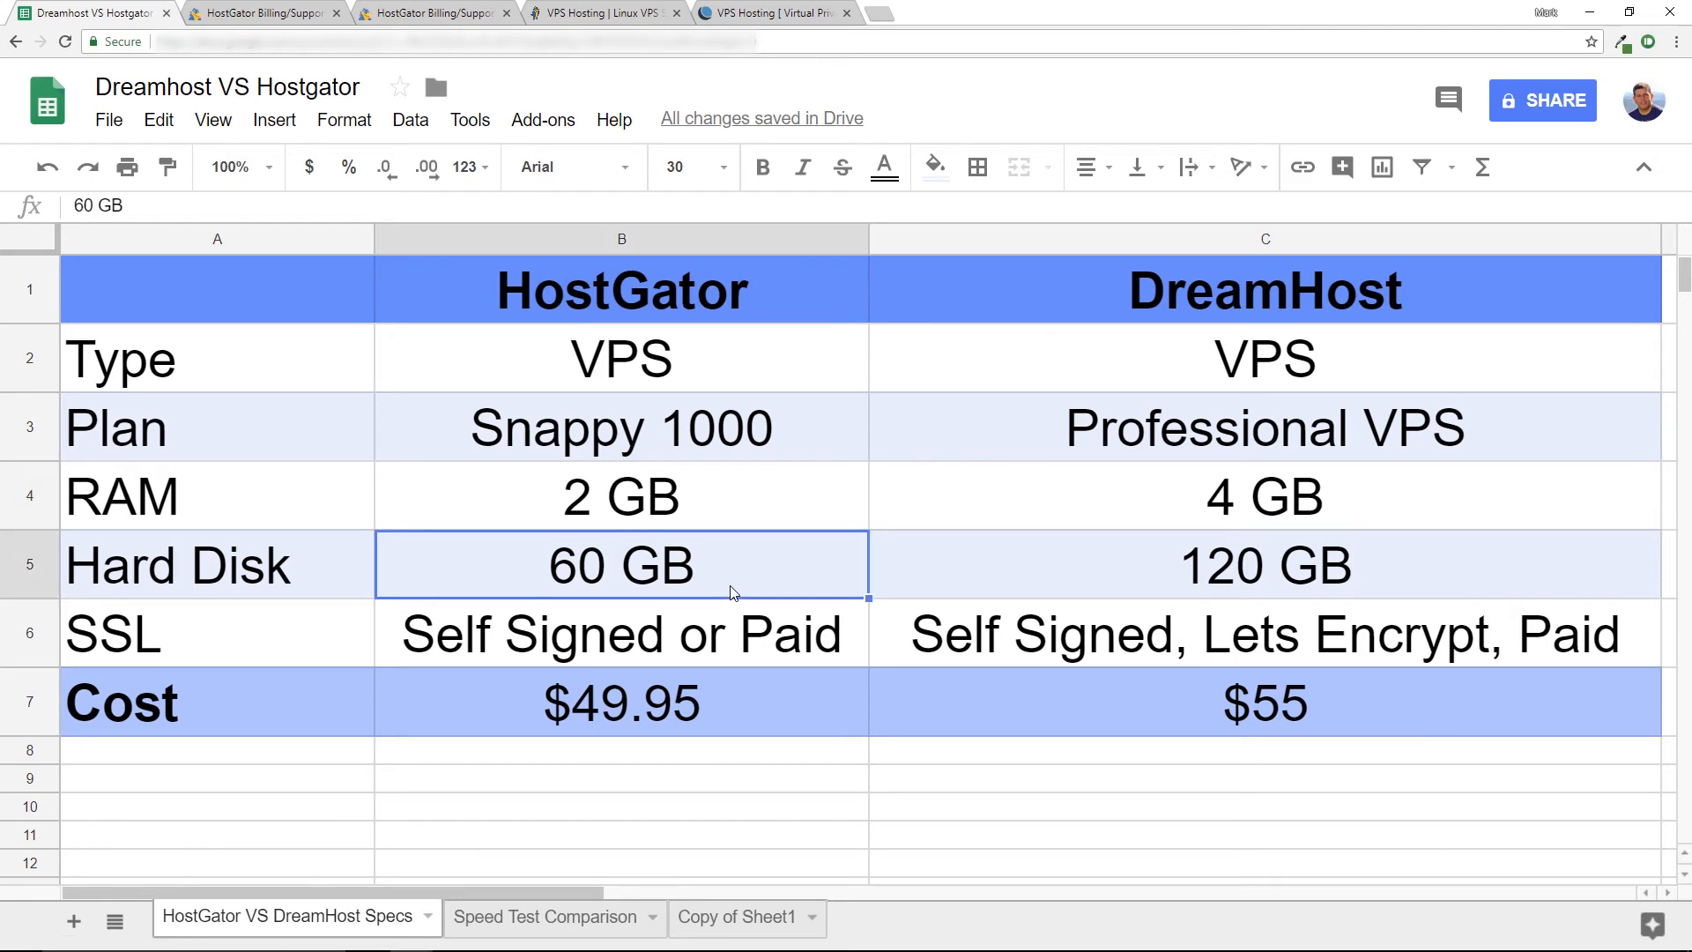
click(1264, 564)
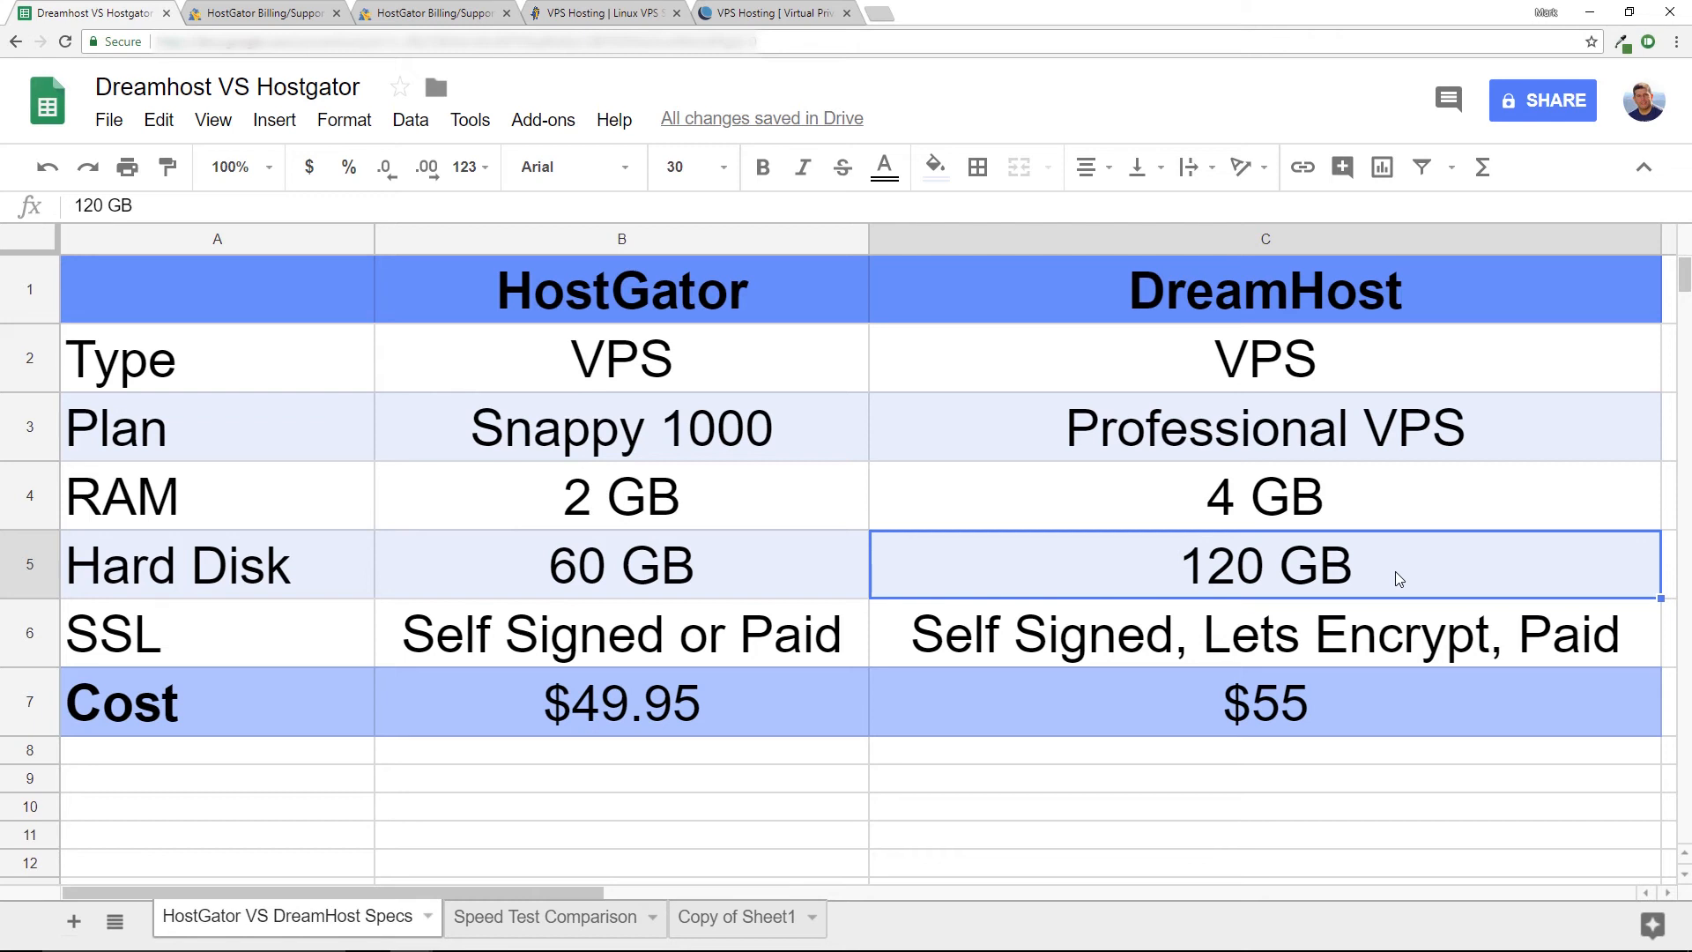
mouse_move(700, 641)
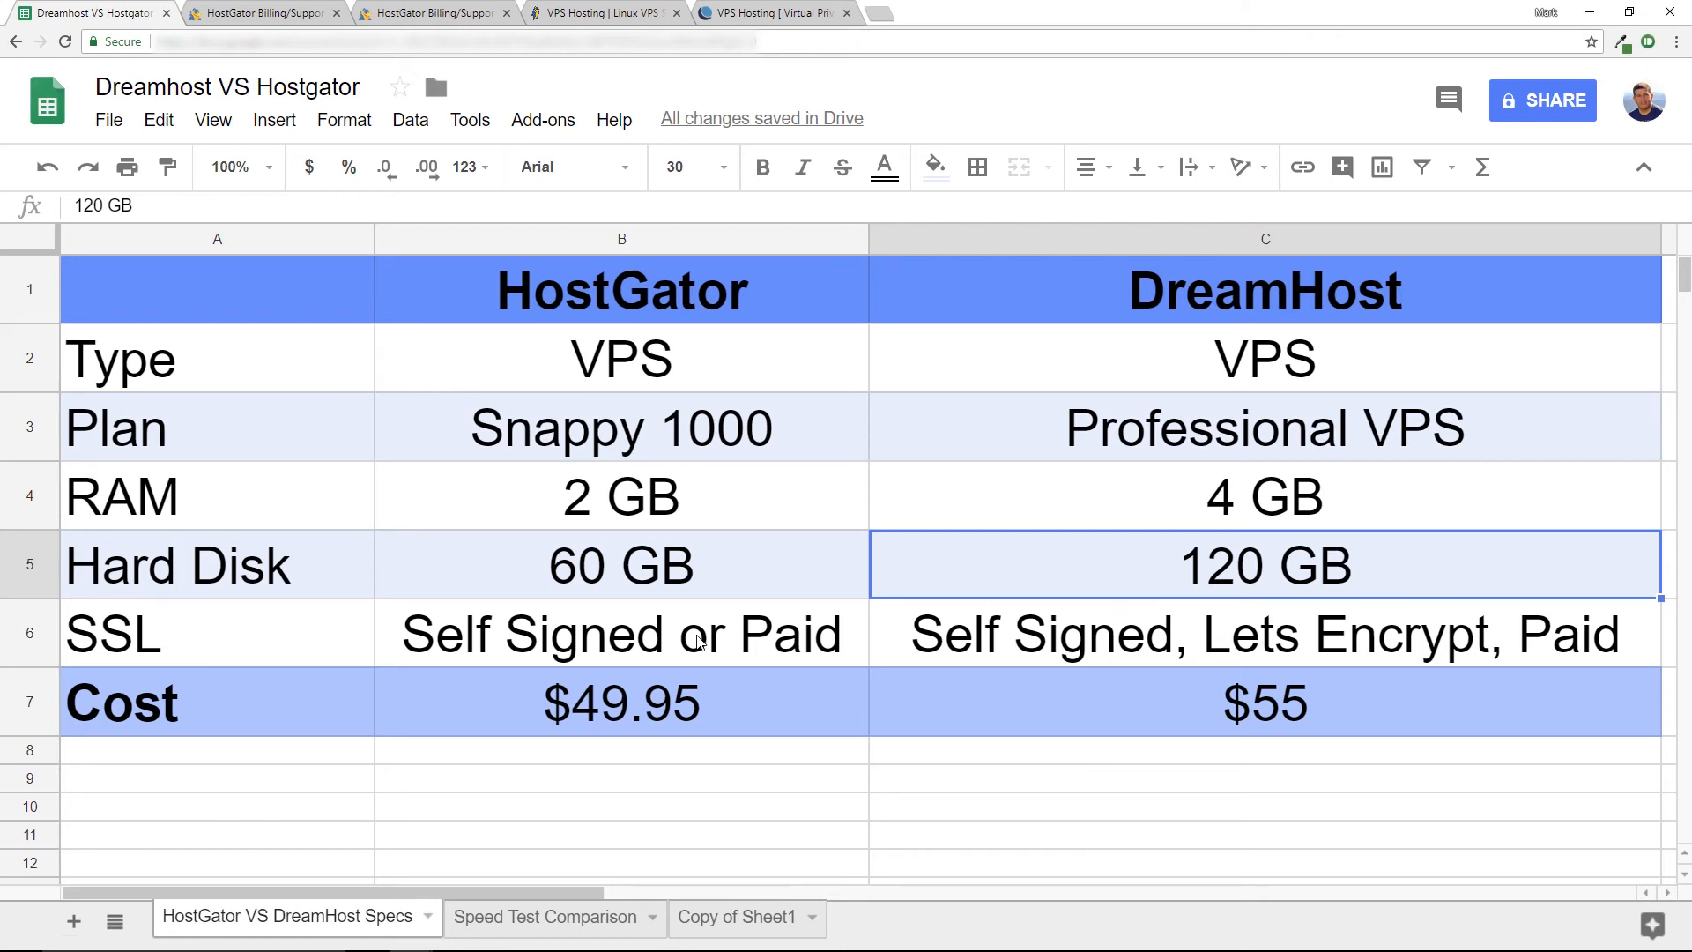
click(621, 632)
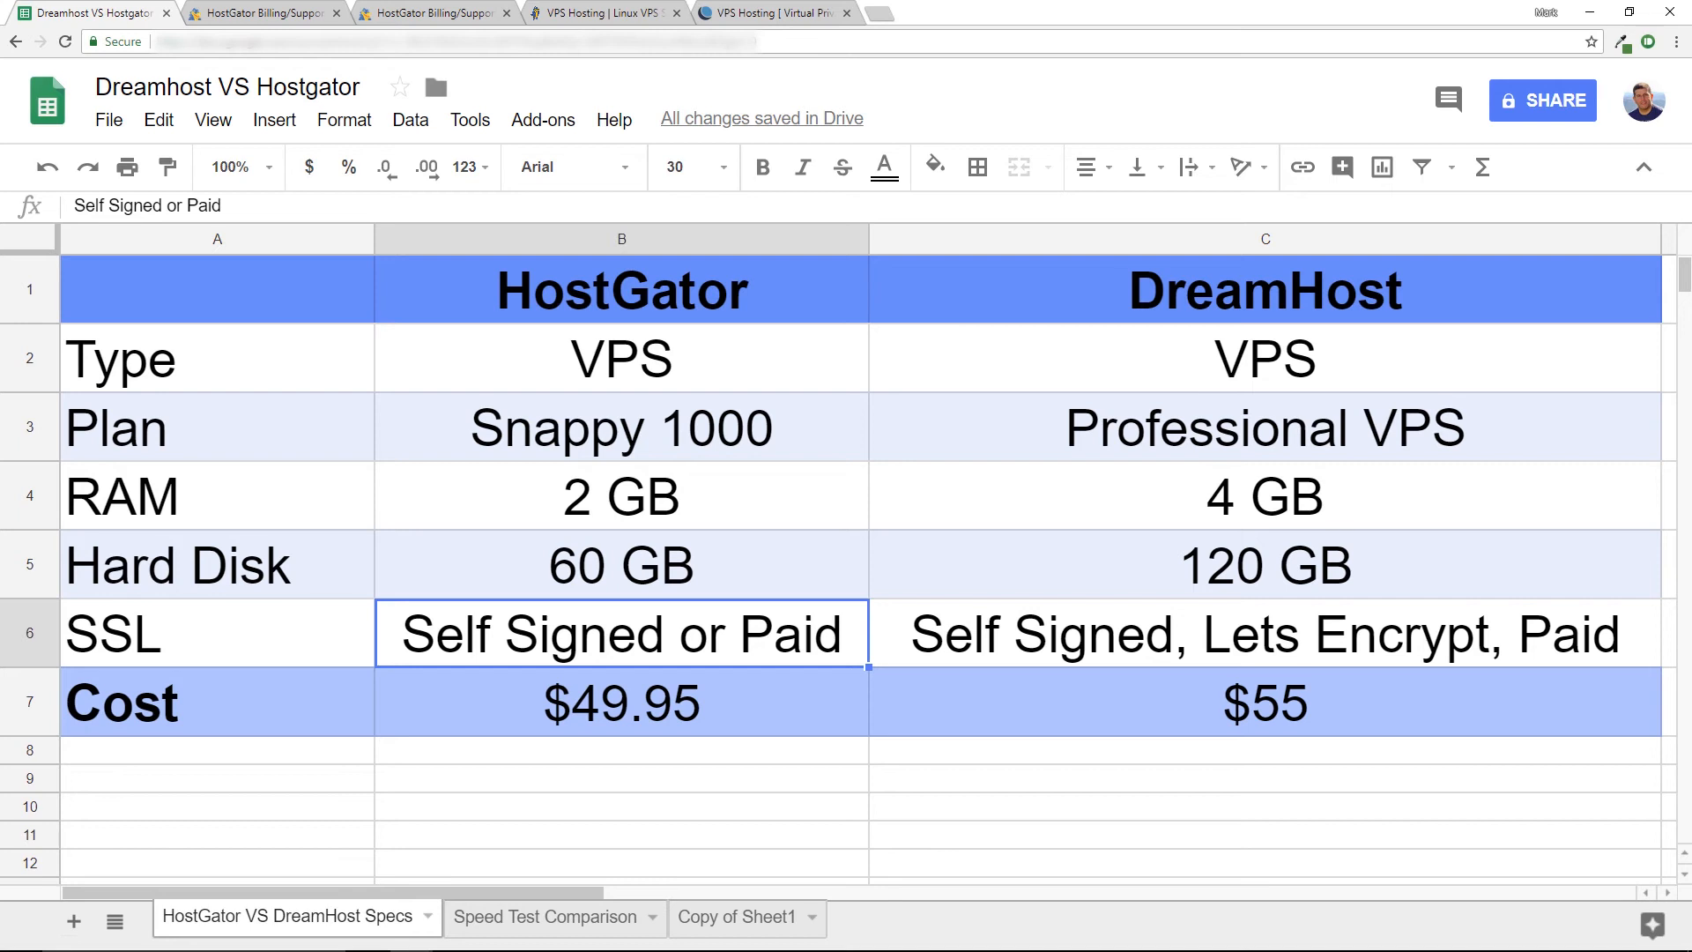
mouse_move(1387, 649)
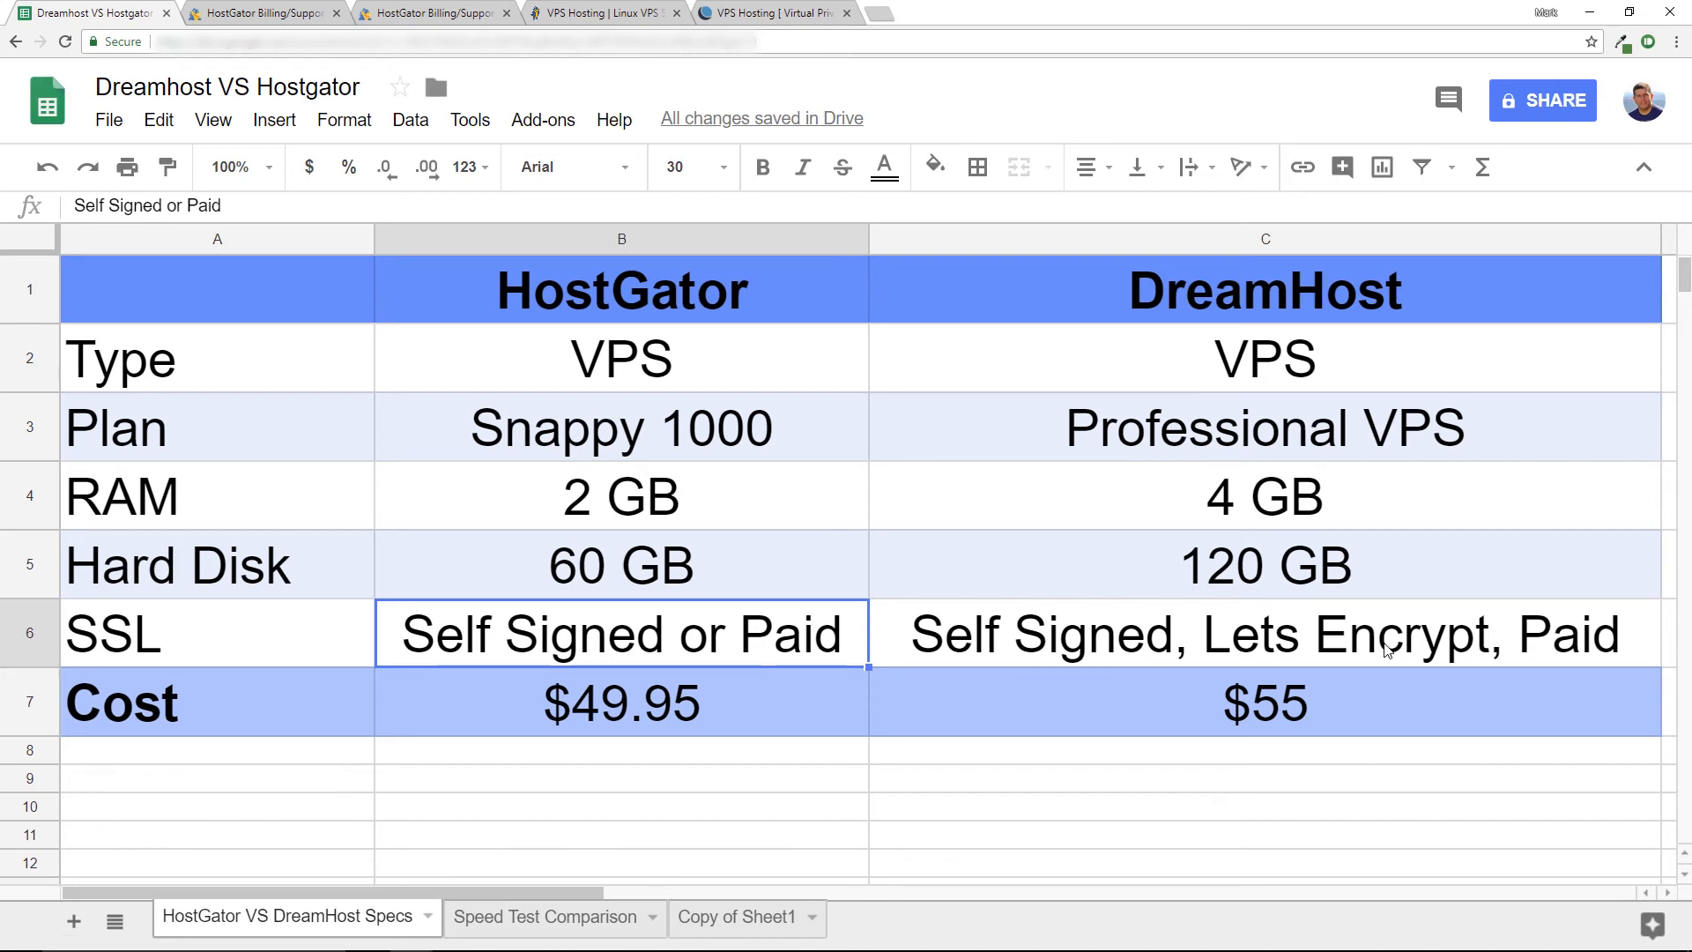
click(1261, 633)
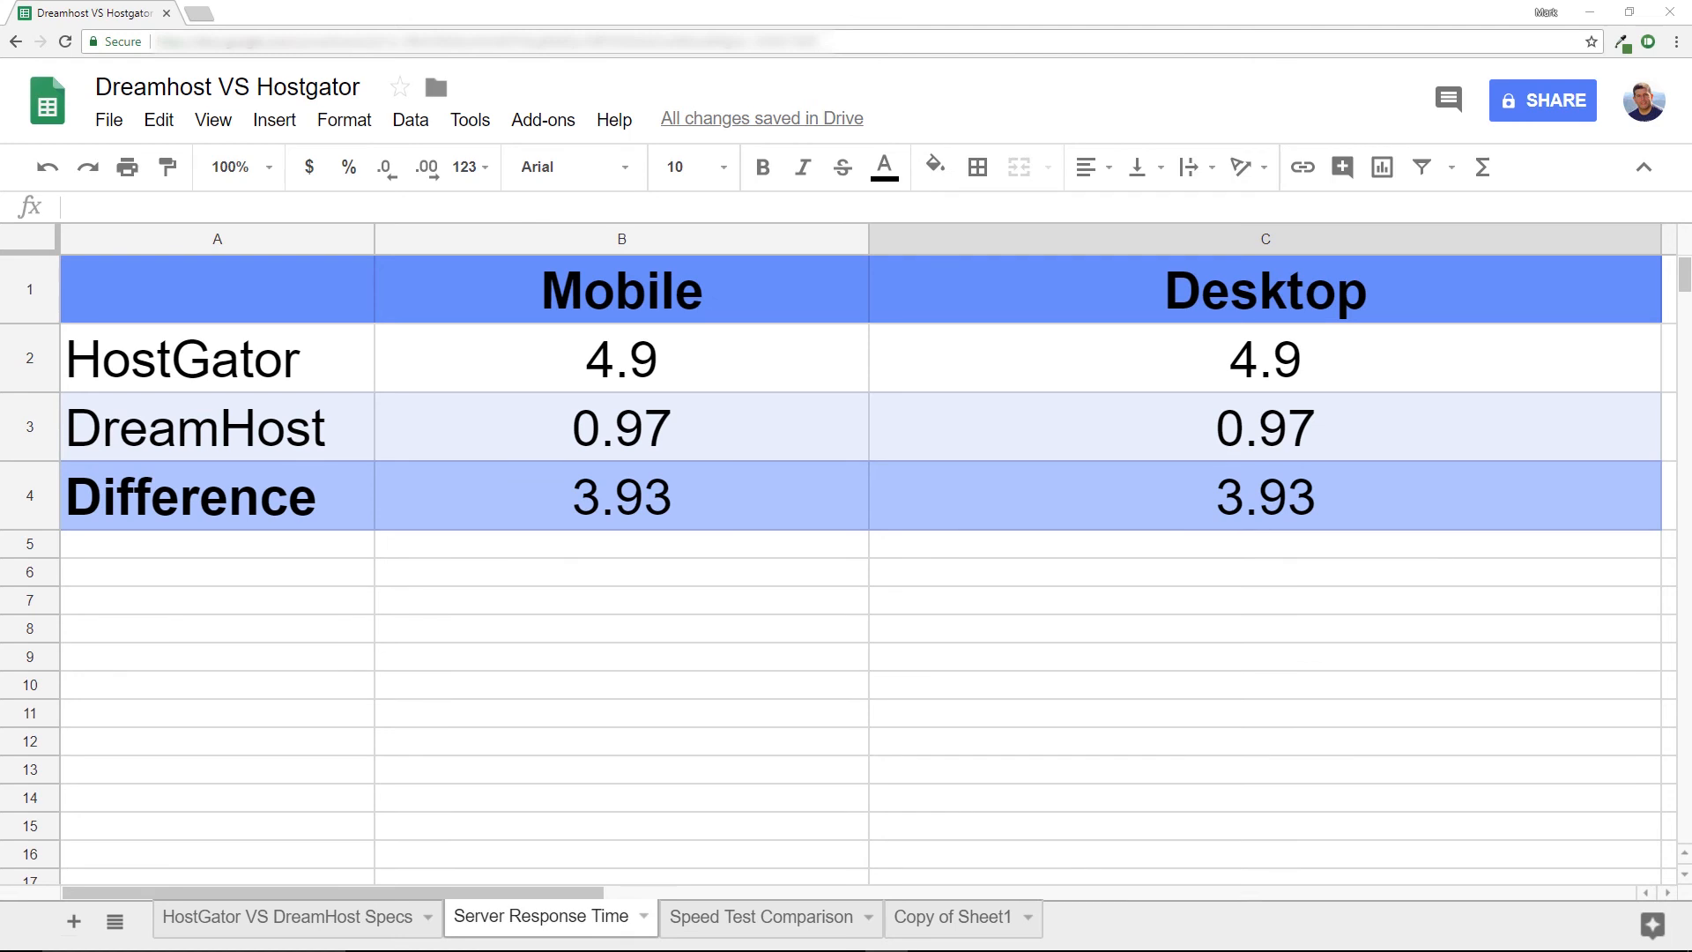
mouse_move(687, 363)
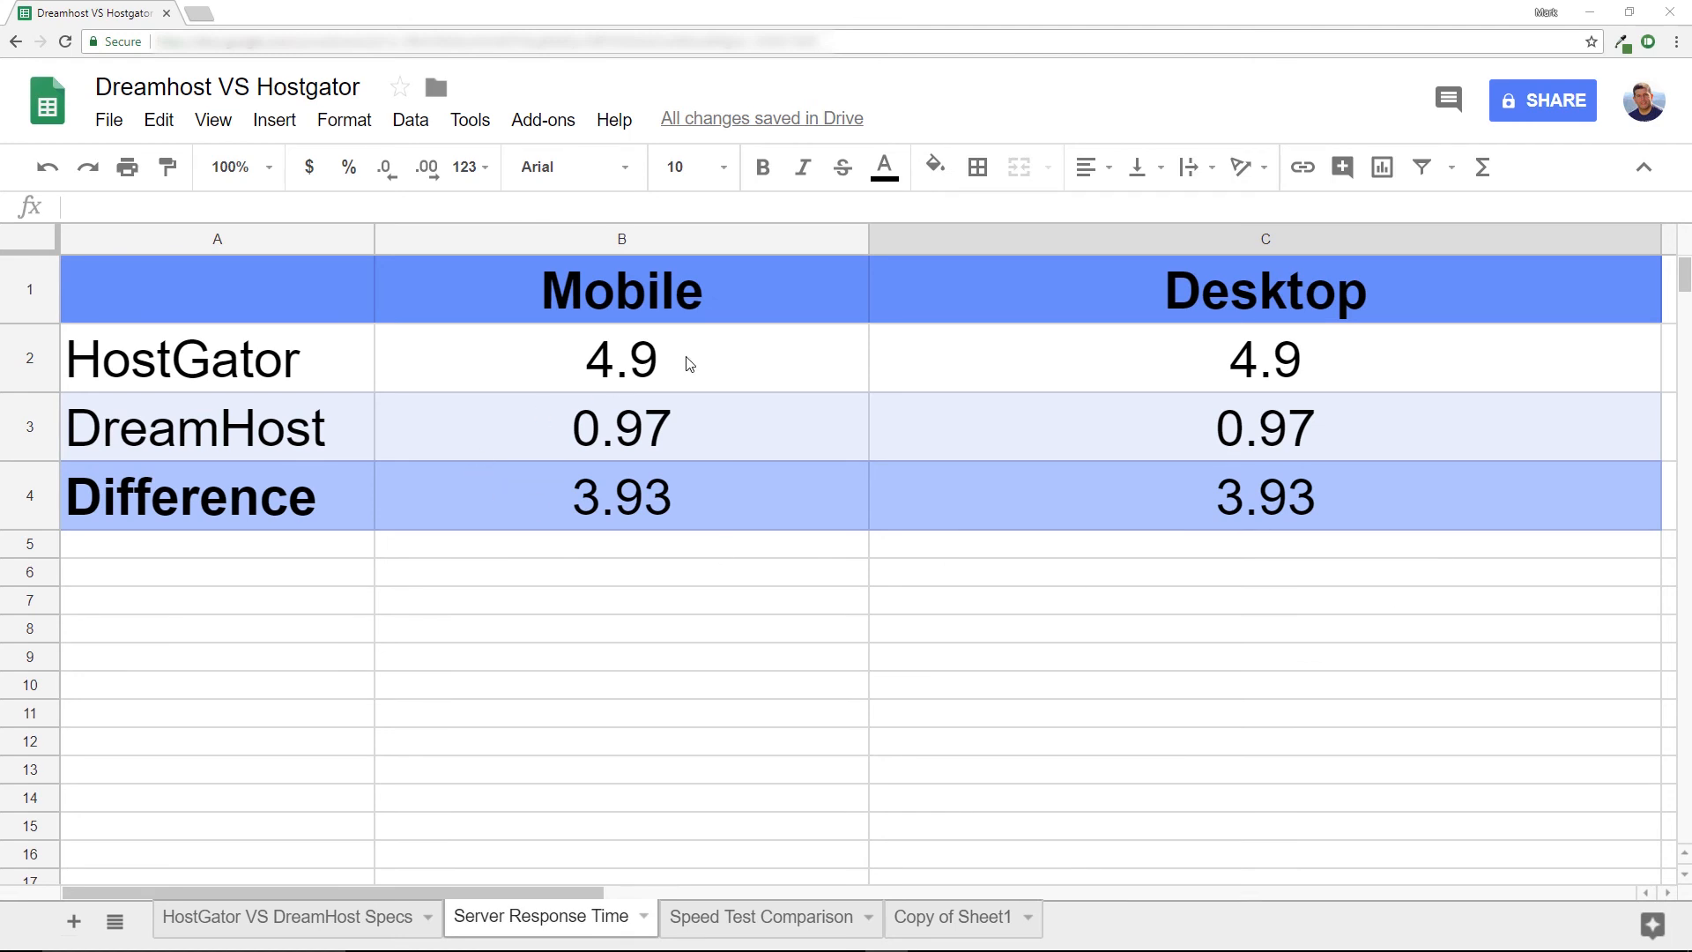
Review HostGator's 4.9 s response times and the 3.93 mobile and desktop difference formulas
click(620, 358)
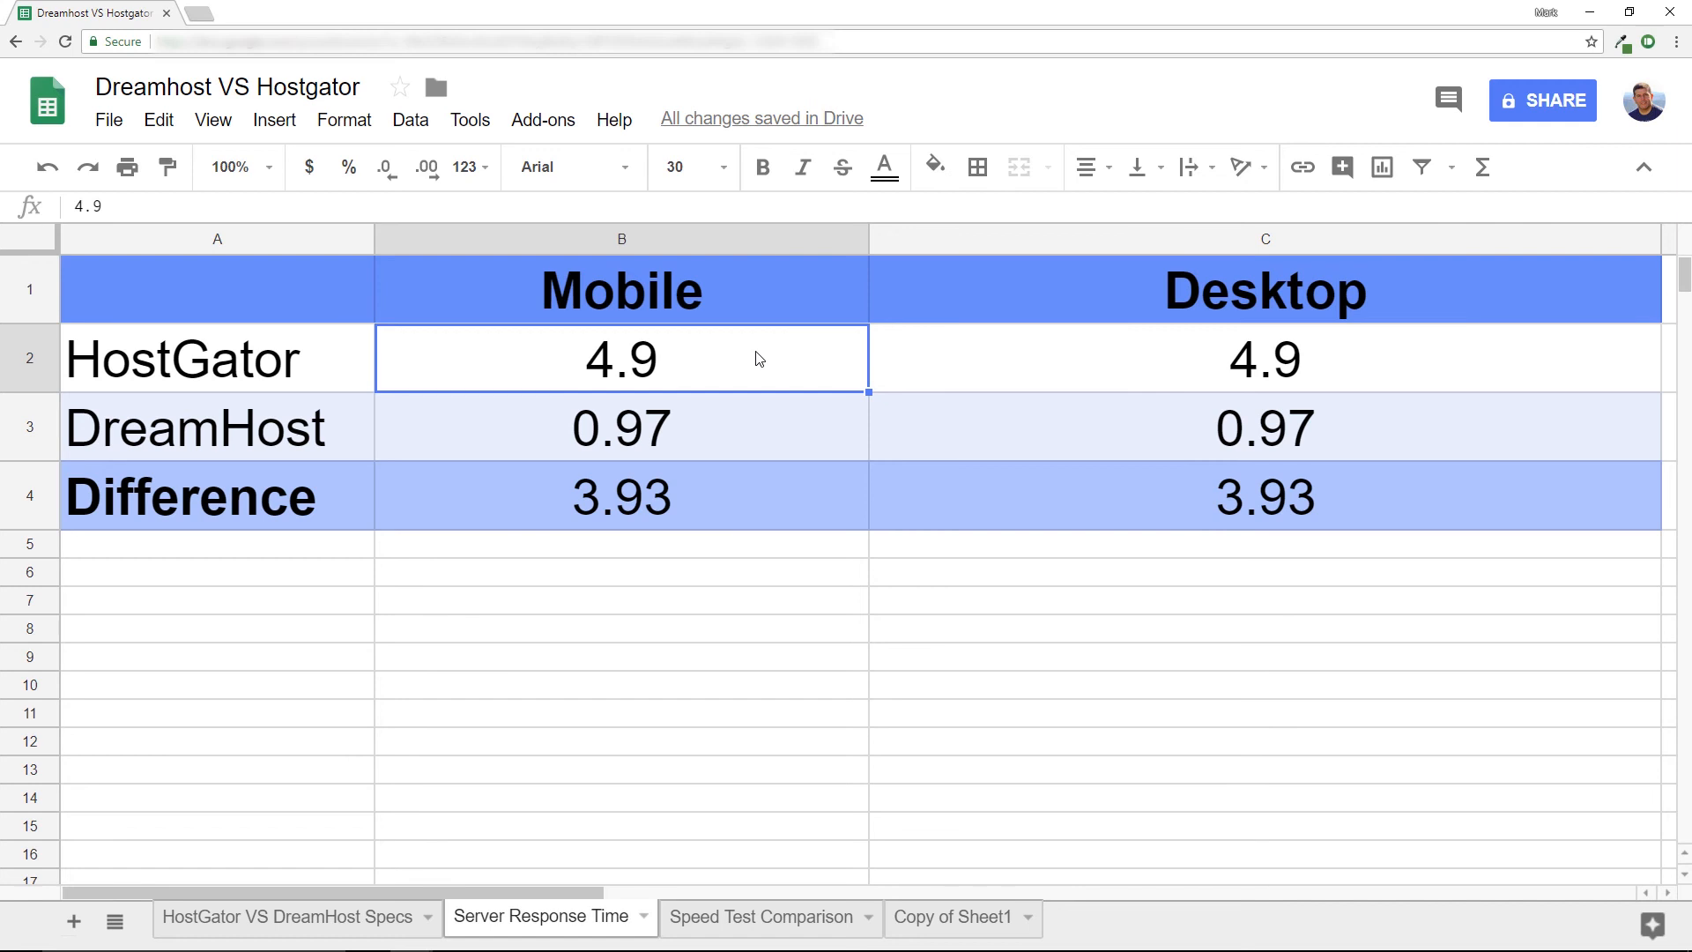
click(1264, 358)
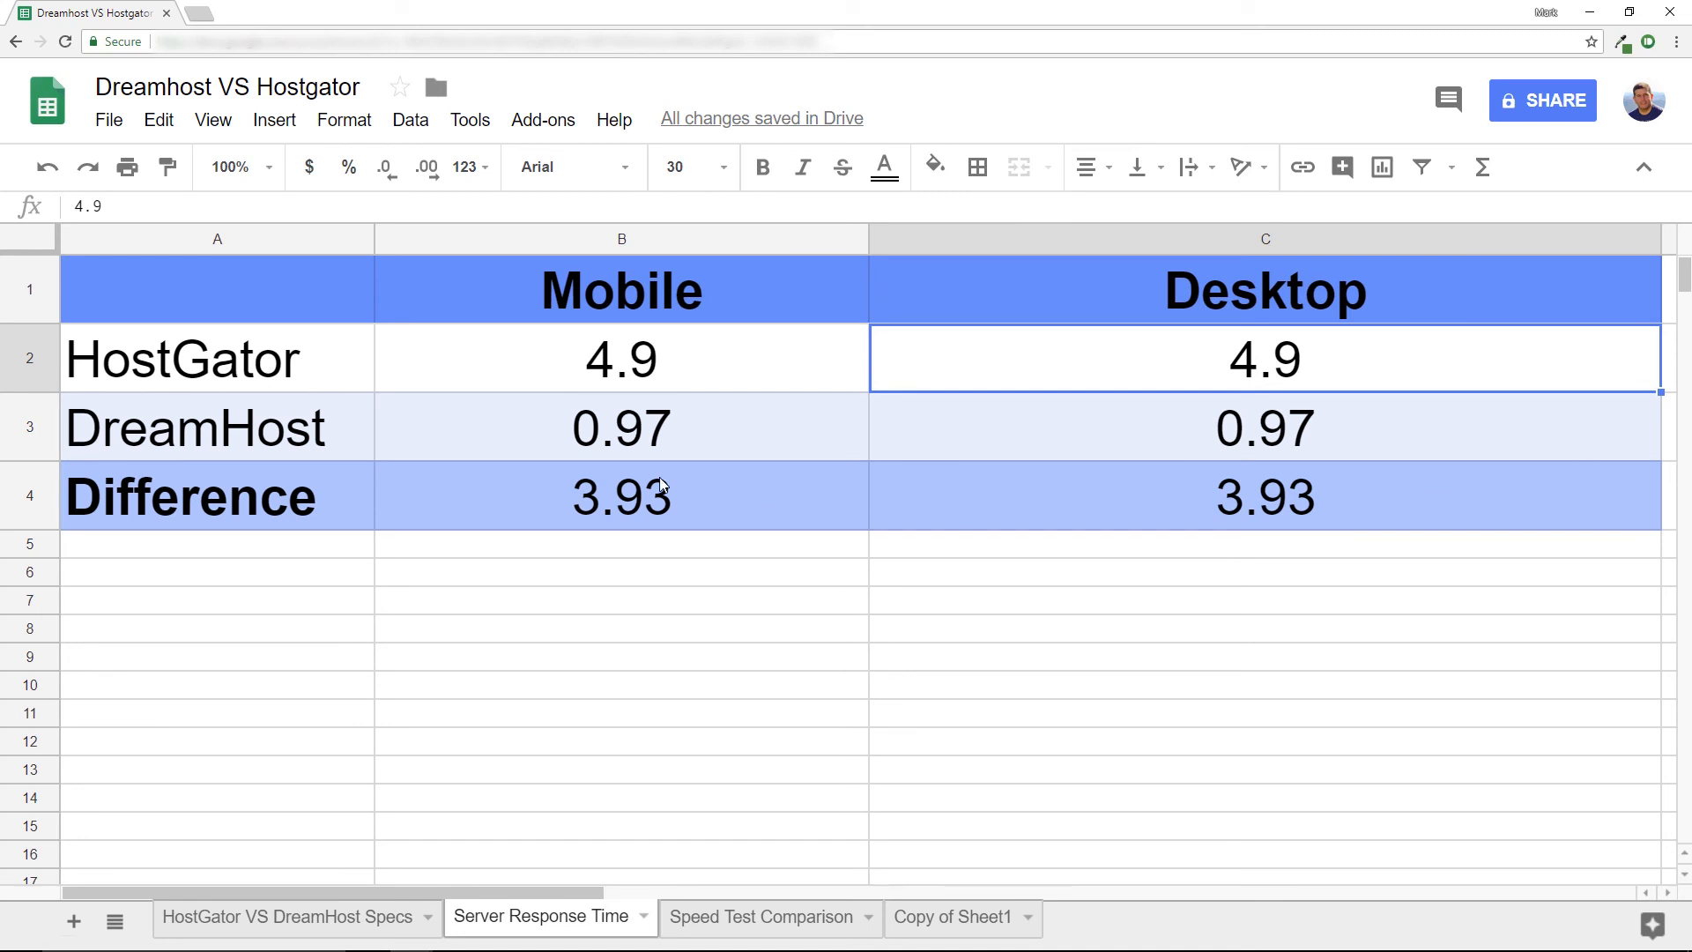
mouse_move(708, 434)
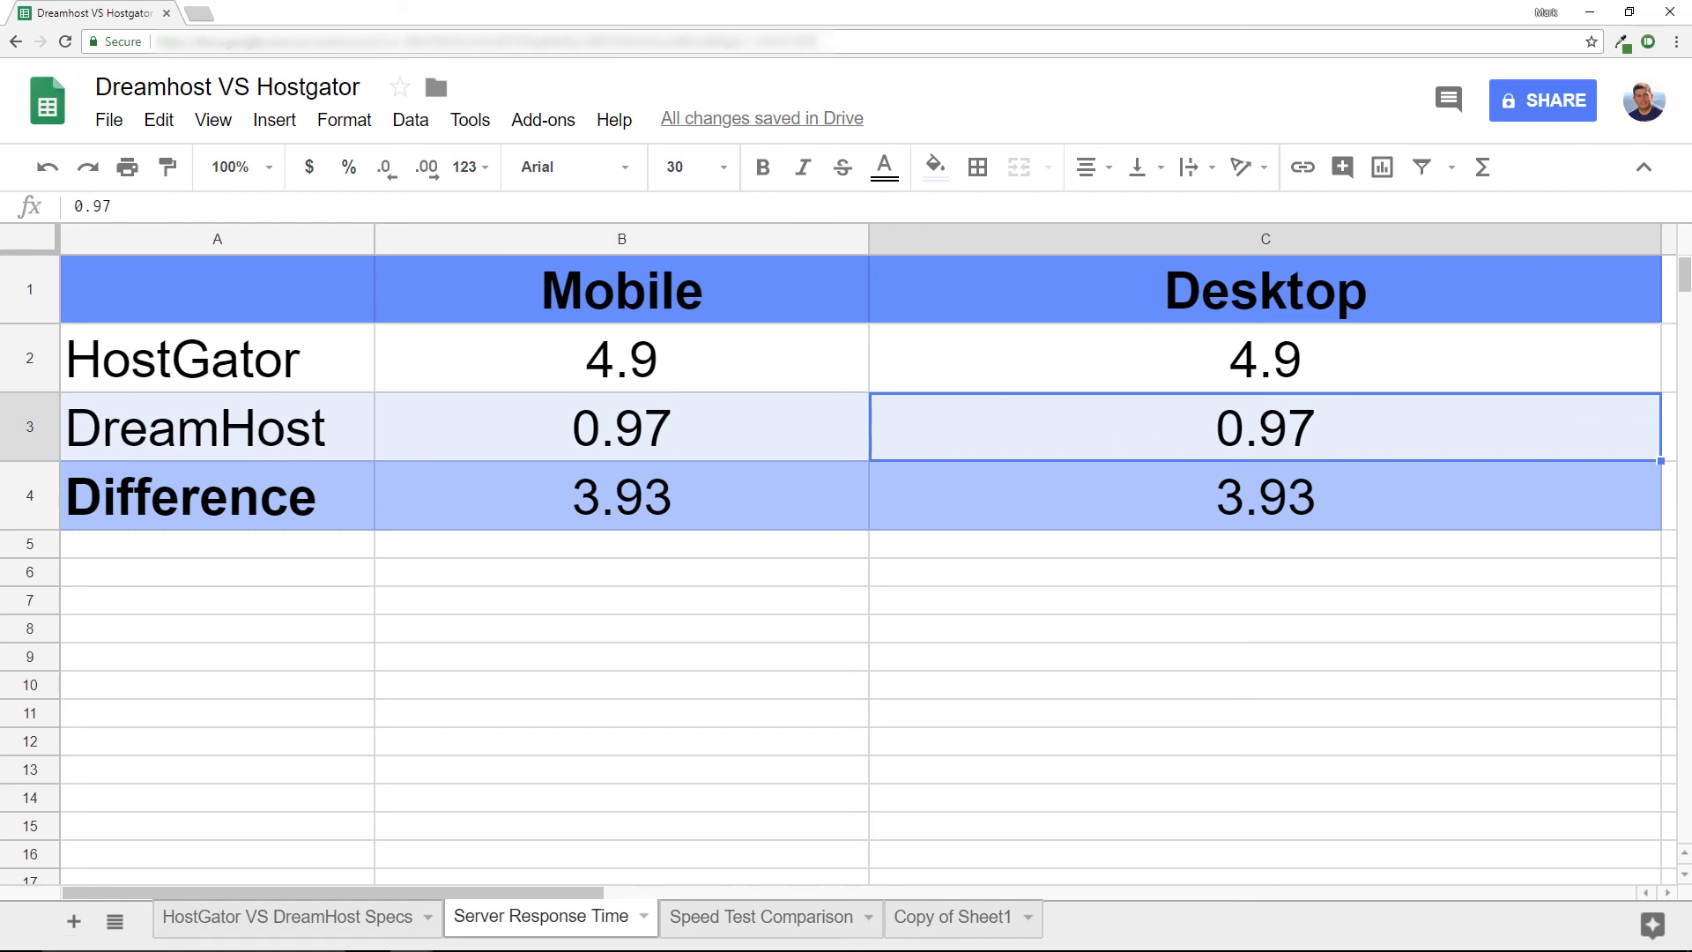
click(621, 497)
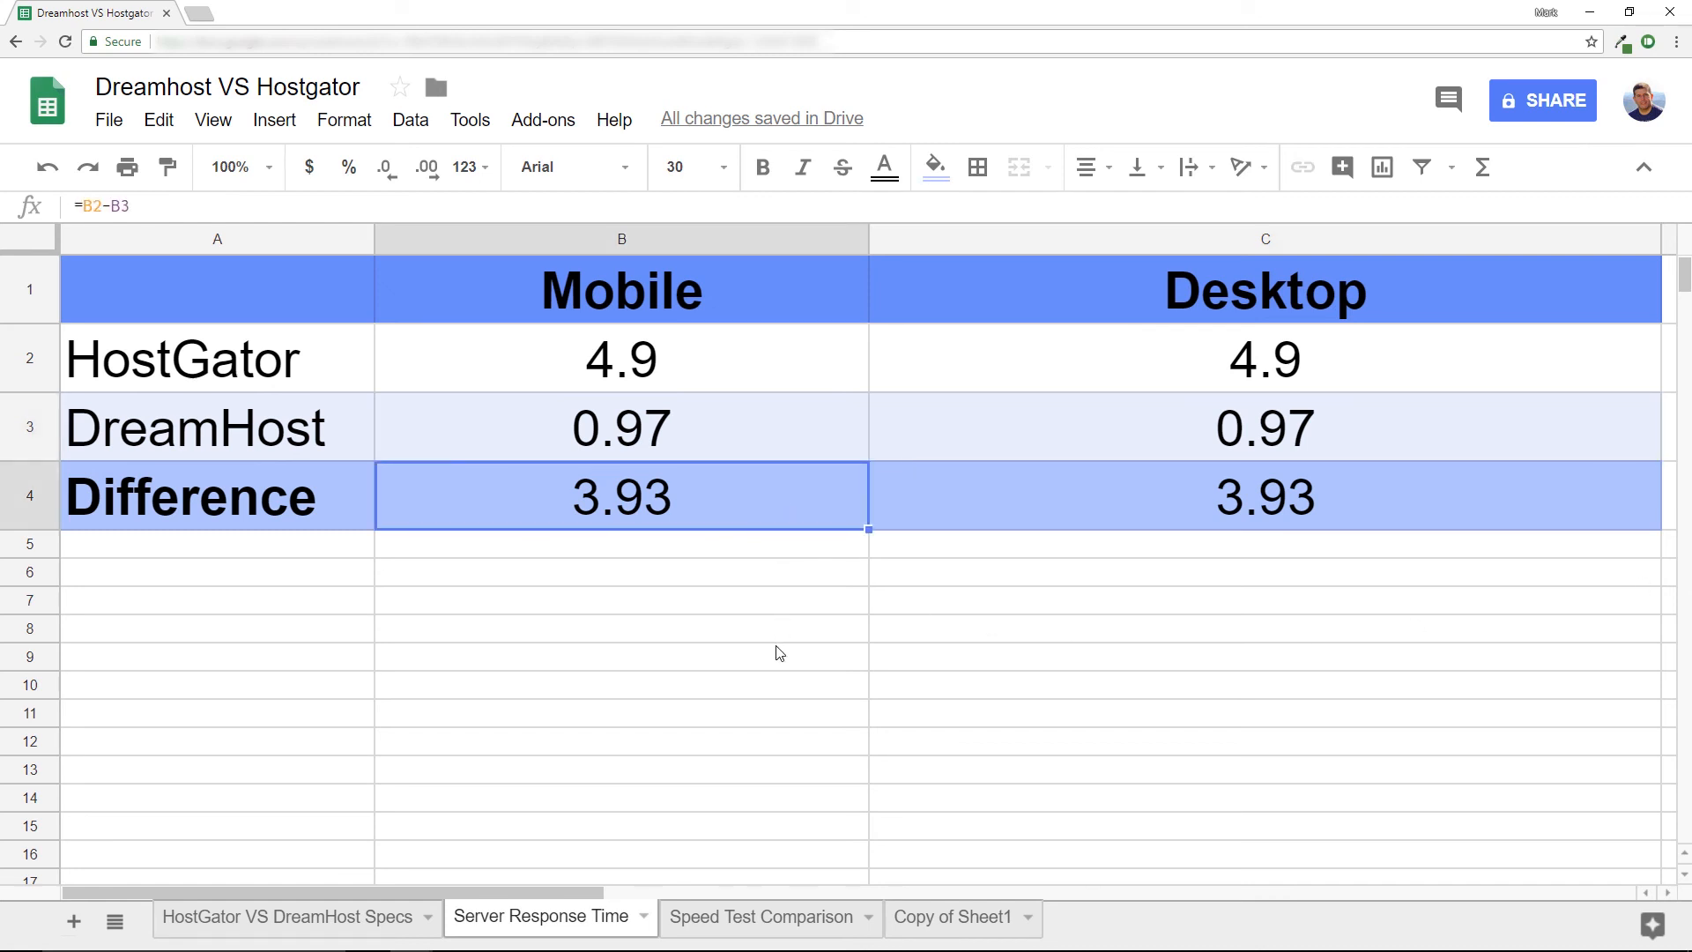
click(1265, 497)
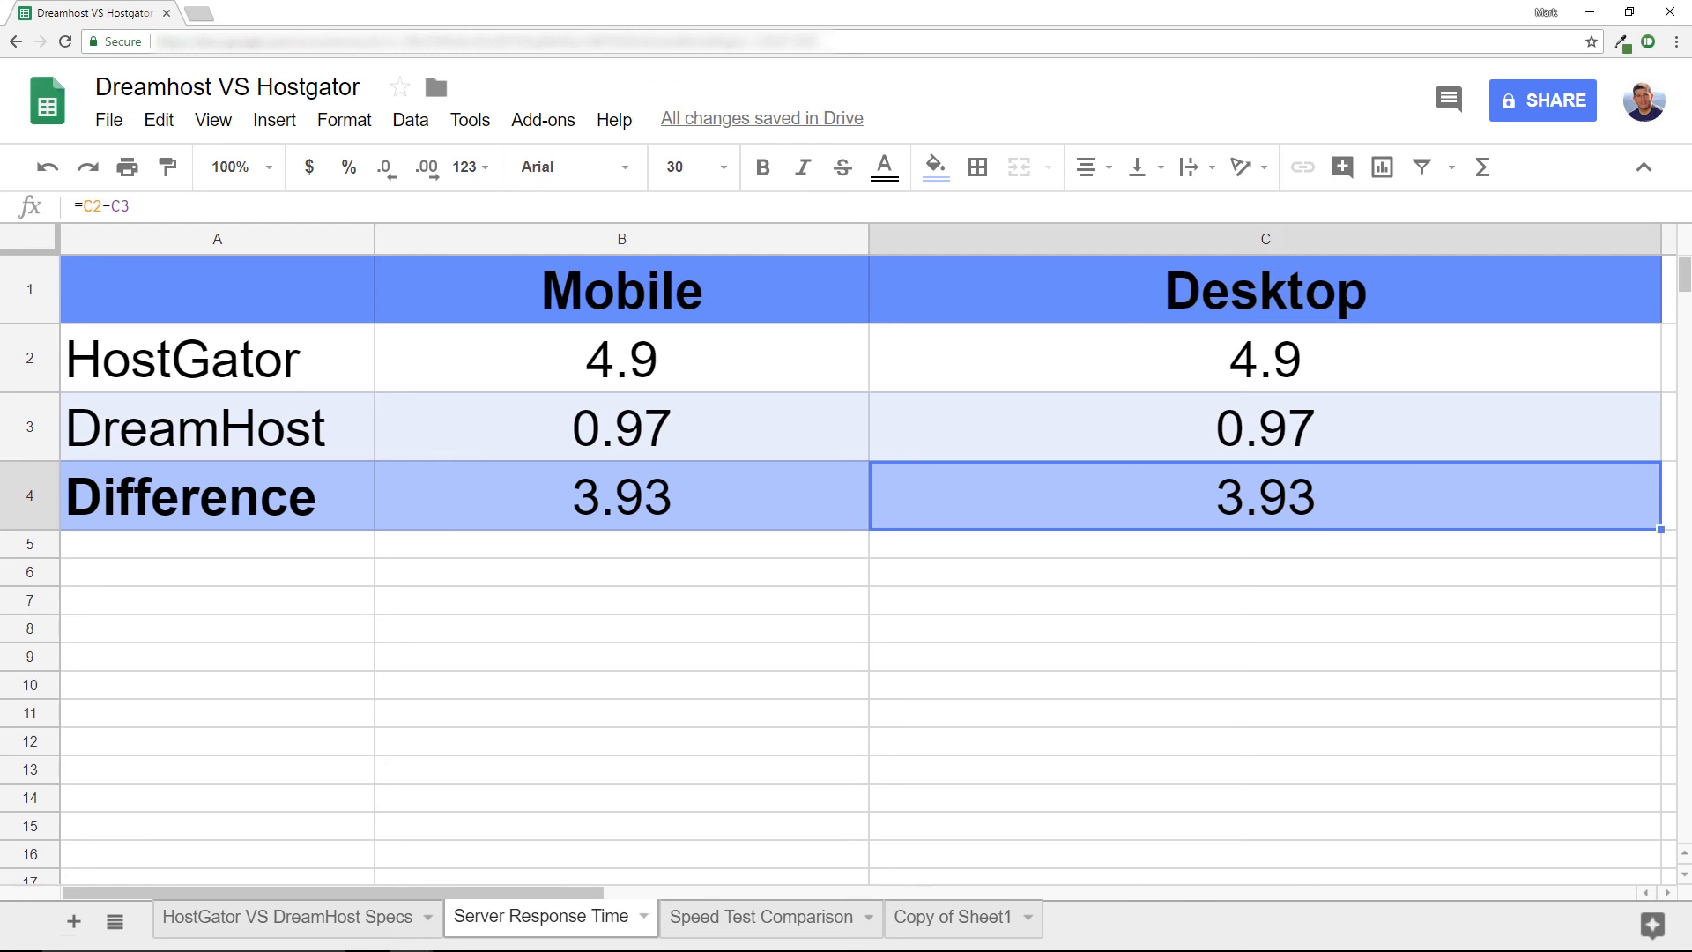
click(761, 917)
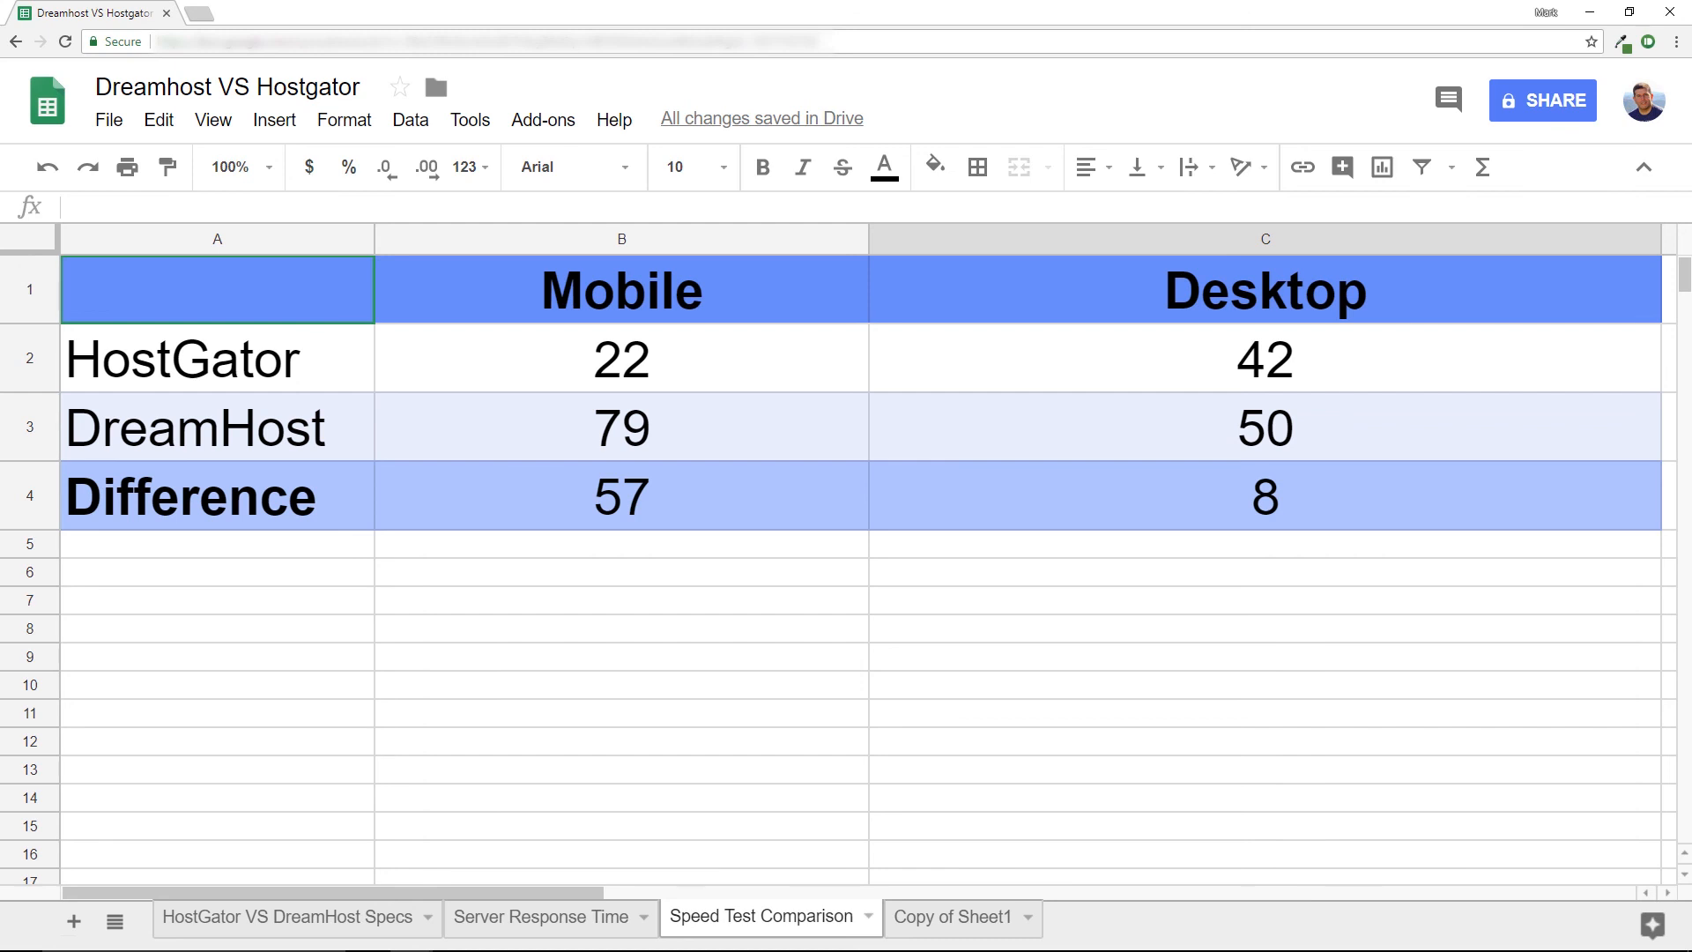
mouse_move(655, 358)
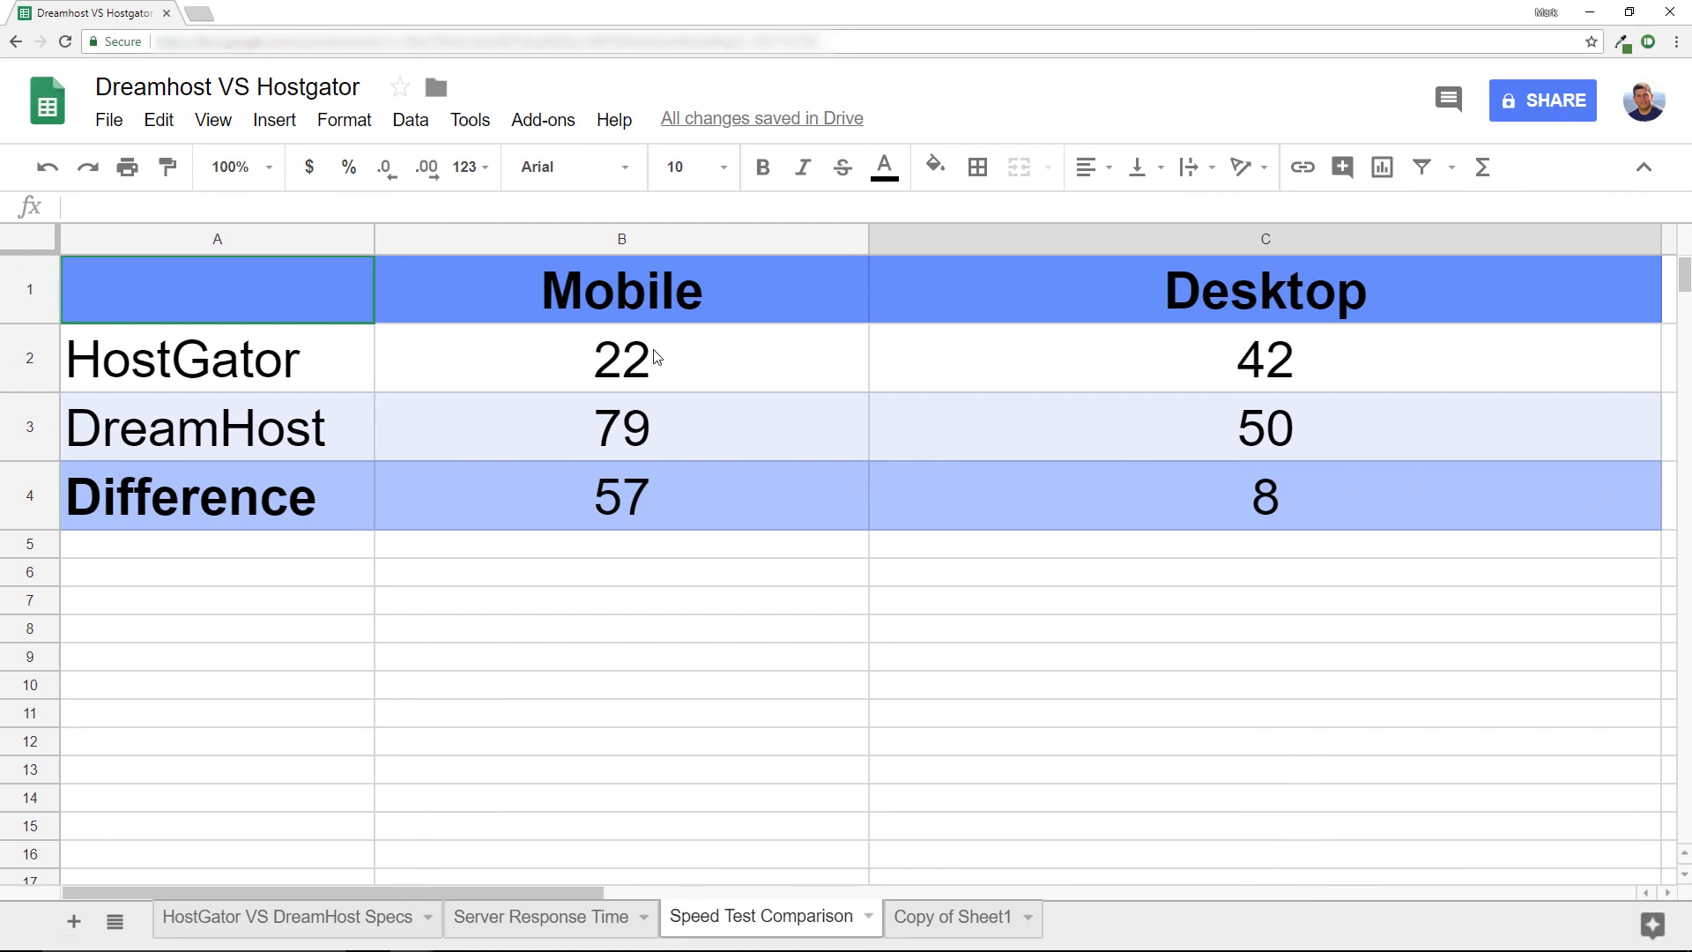
Review PageSpeed scores HostGator 22/42, DreamHost 50, and the 57 and 8 differences
click(620, 357)
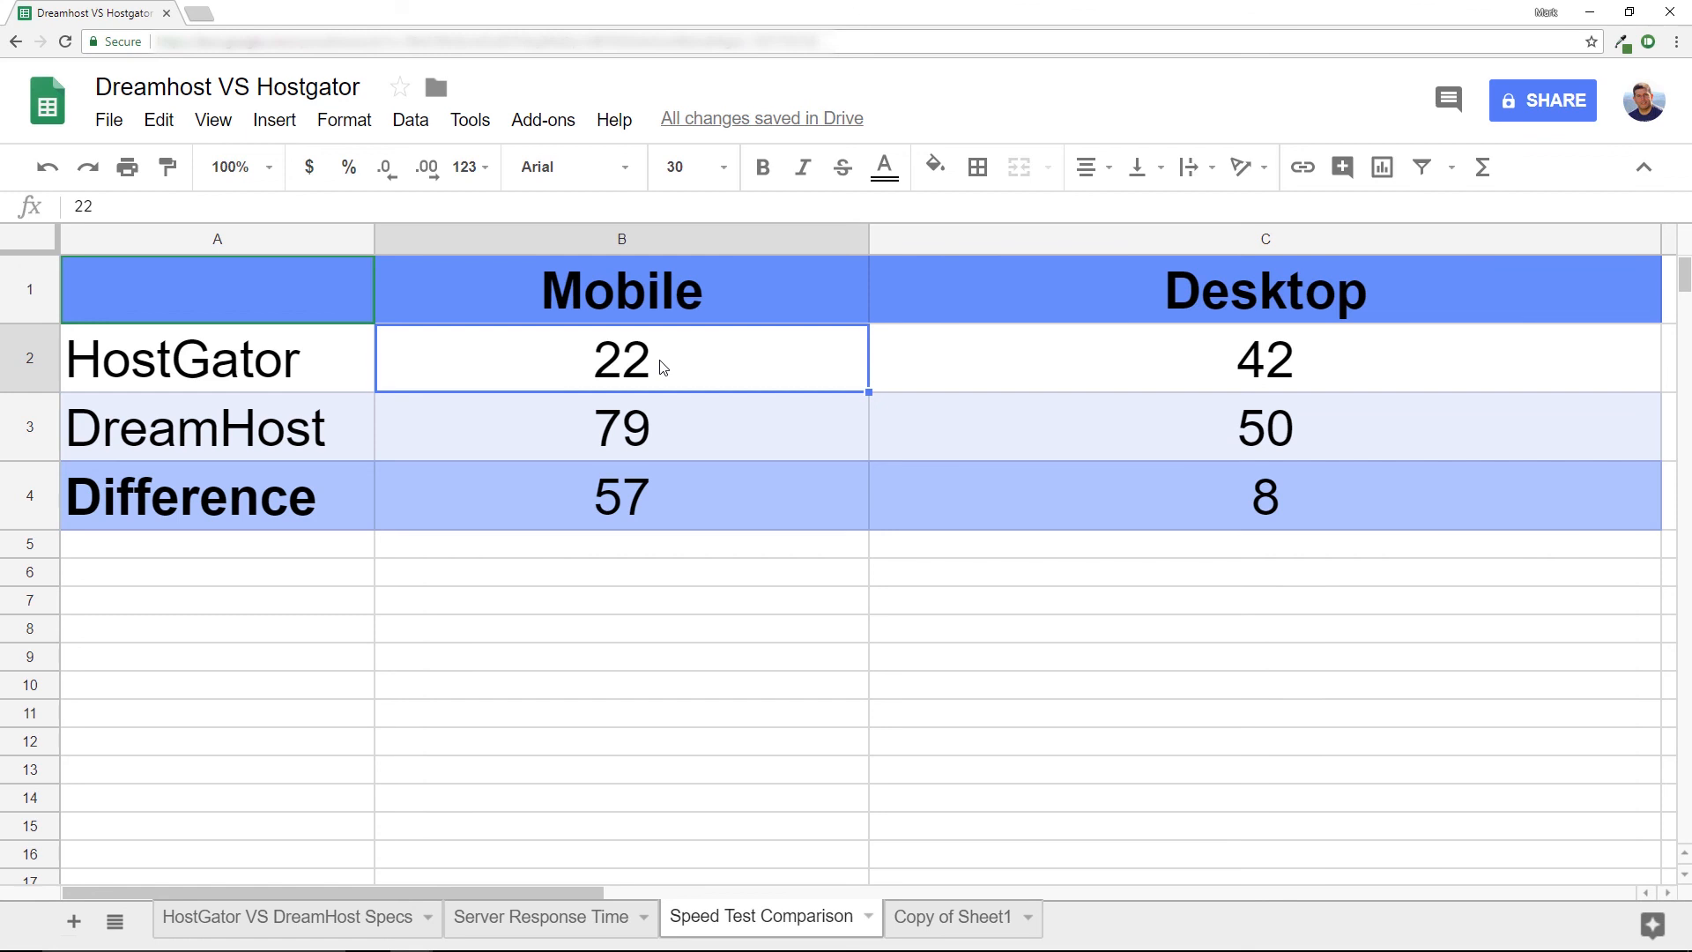
click(1266, 358)
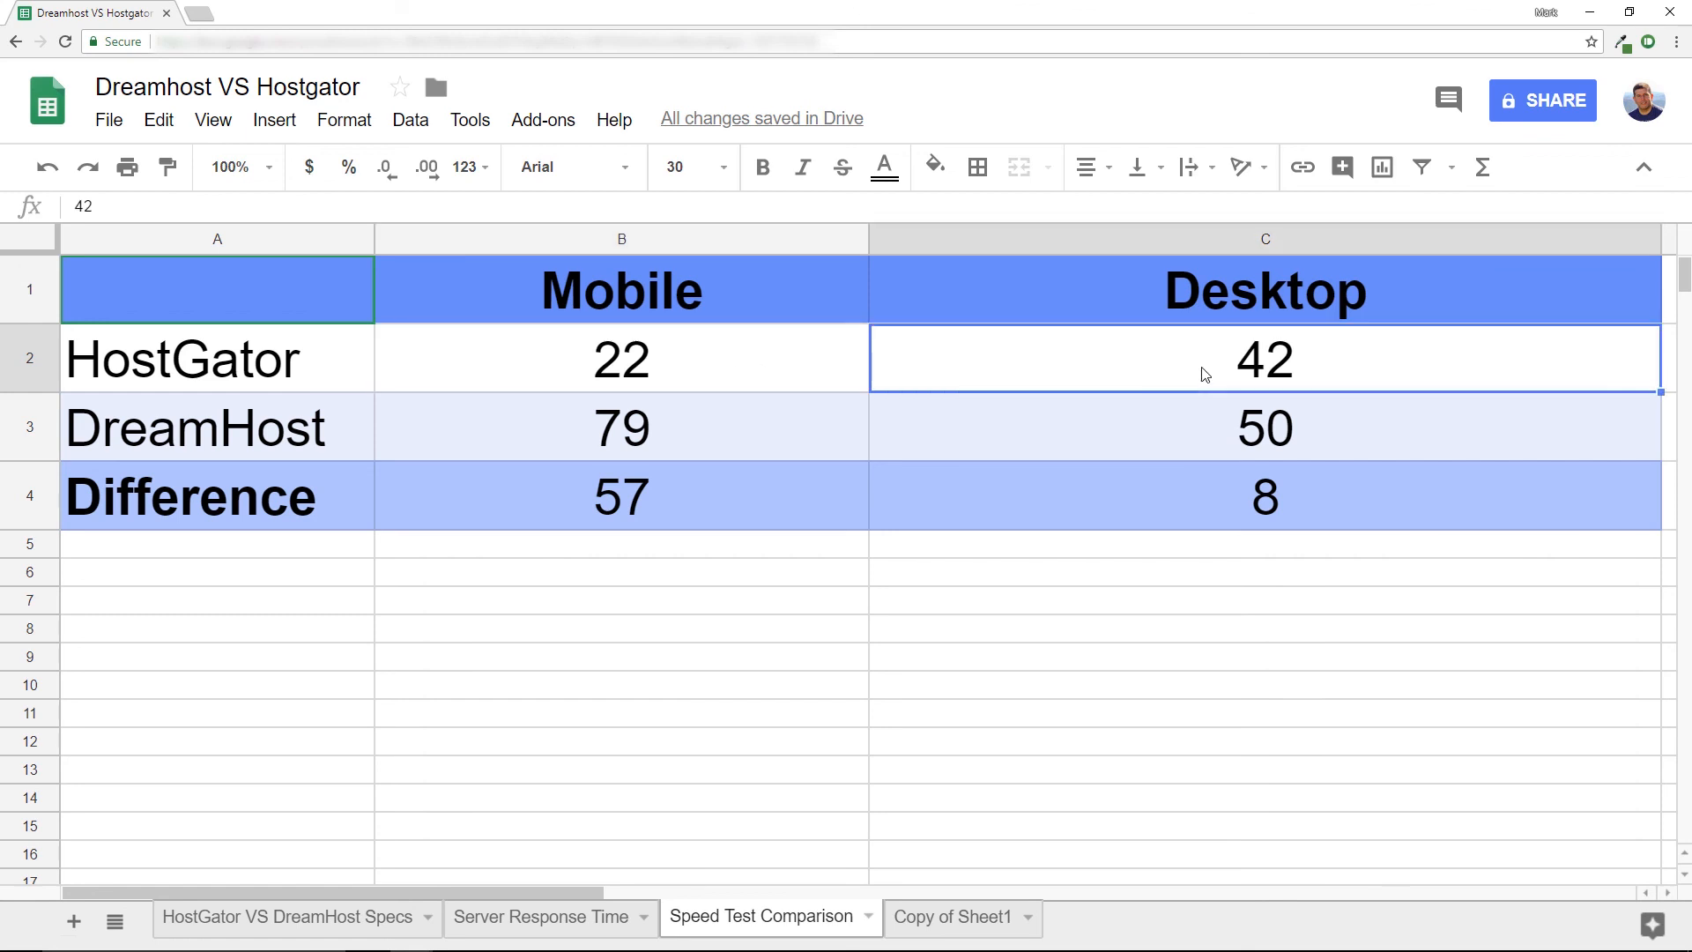
mouse_move(553, 441)
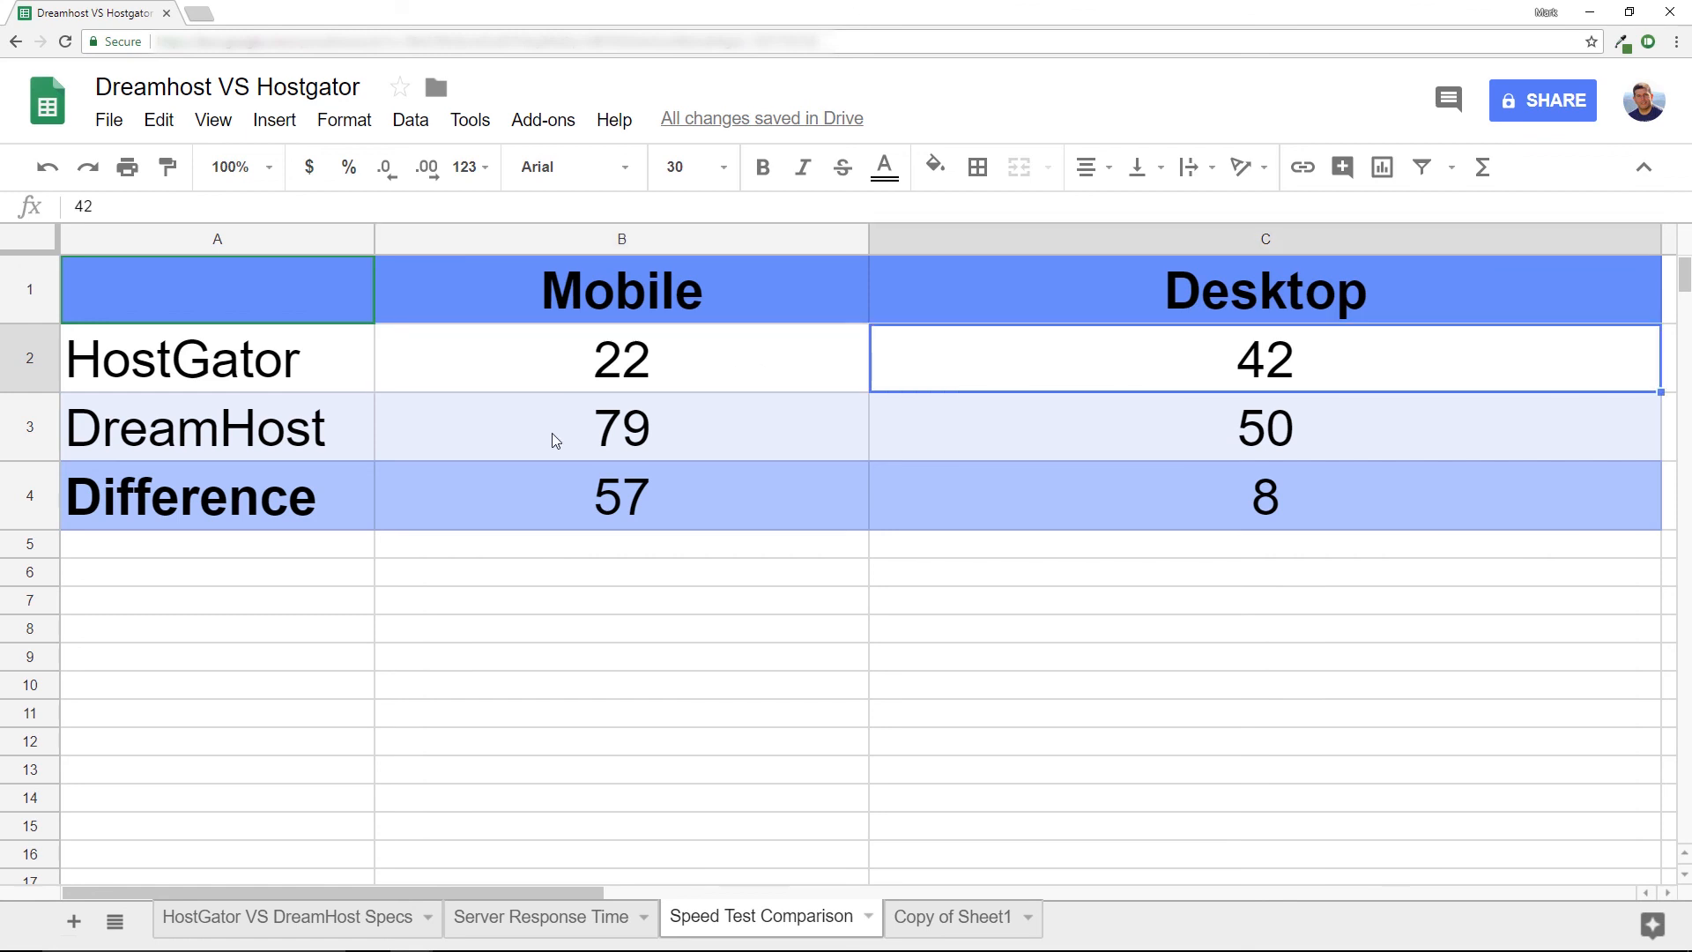
click(620, 426)
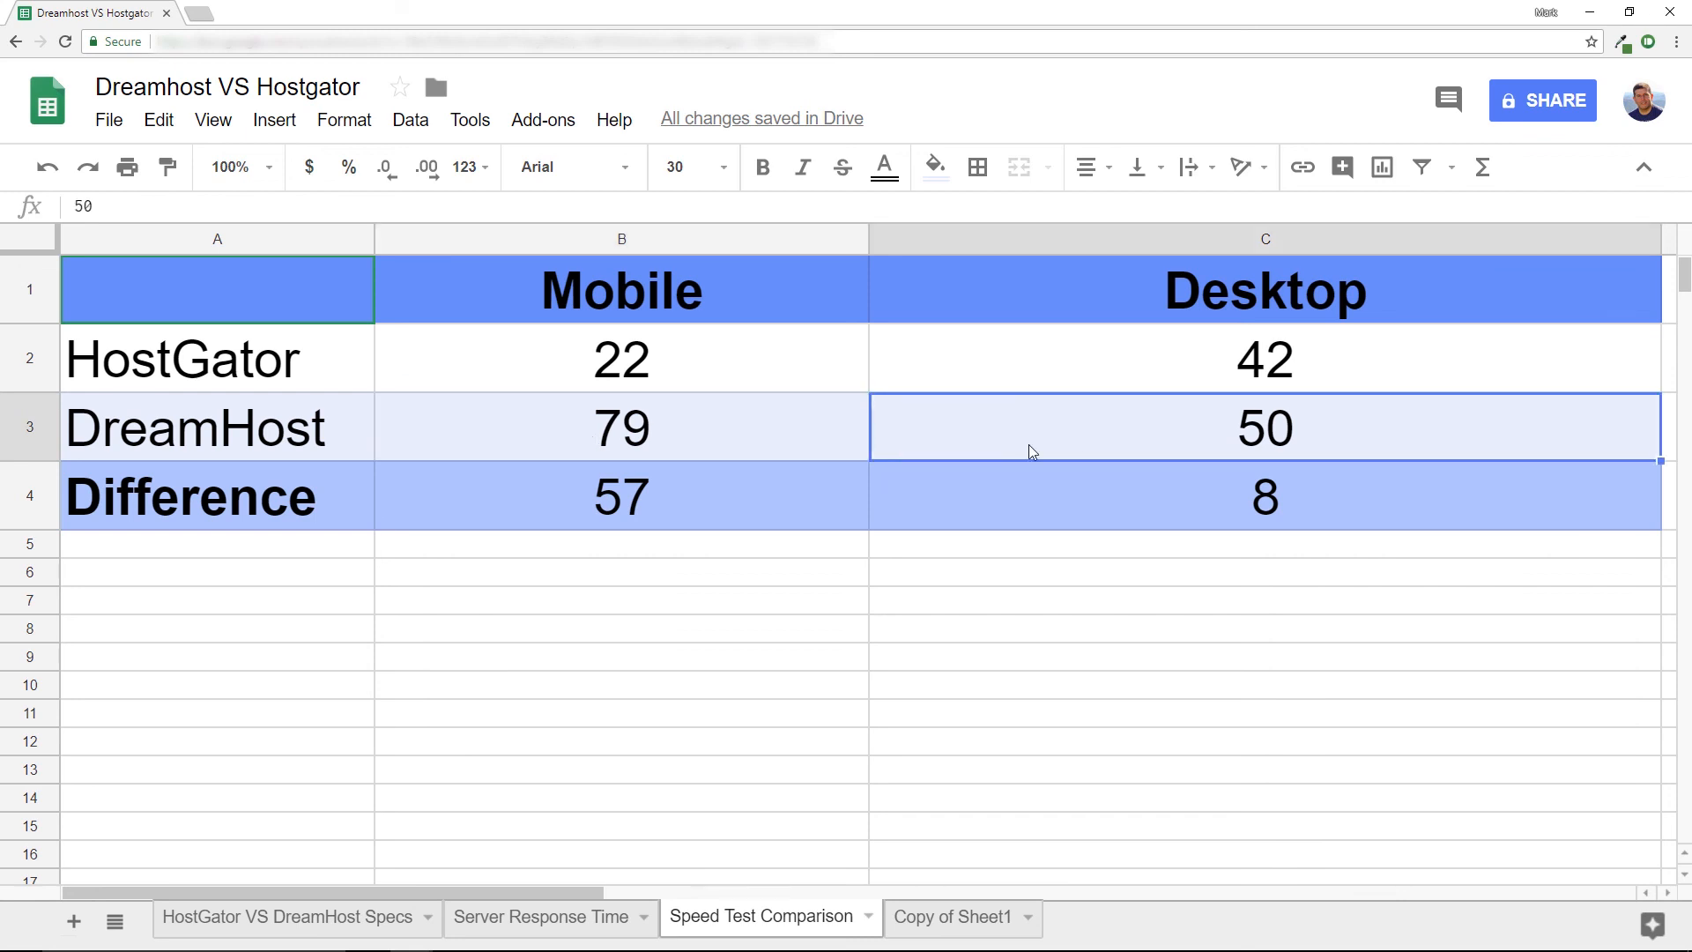
click(621, 497)
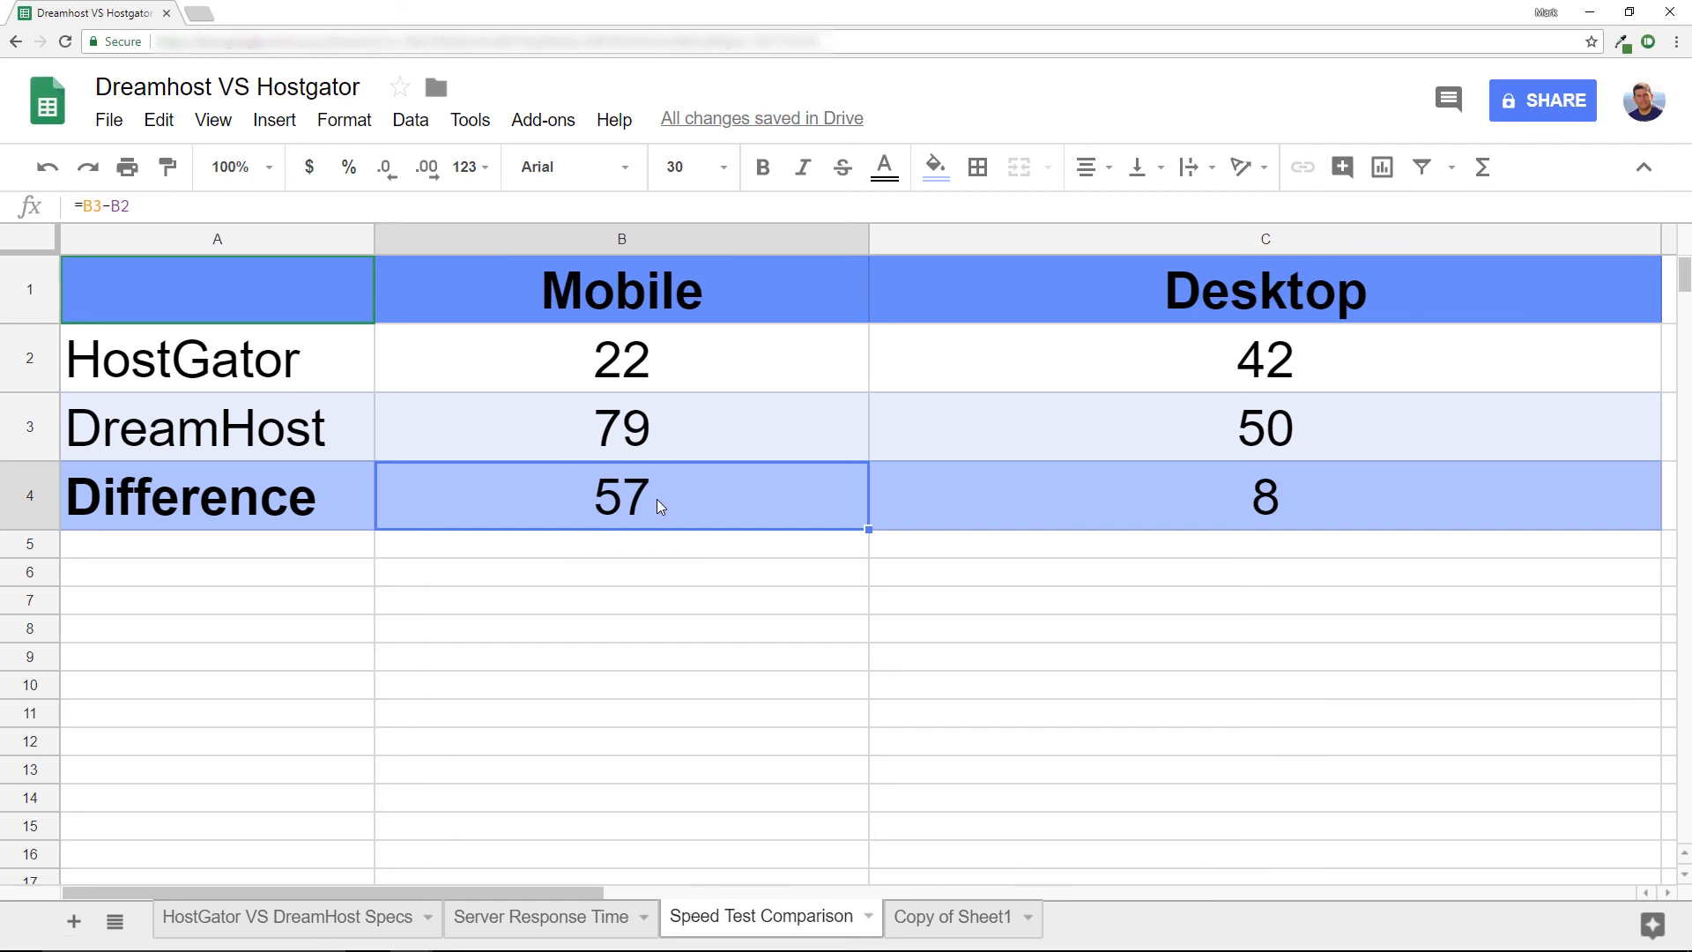
mouse_move(1332, 508)
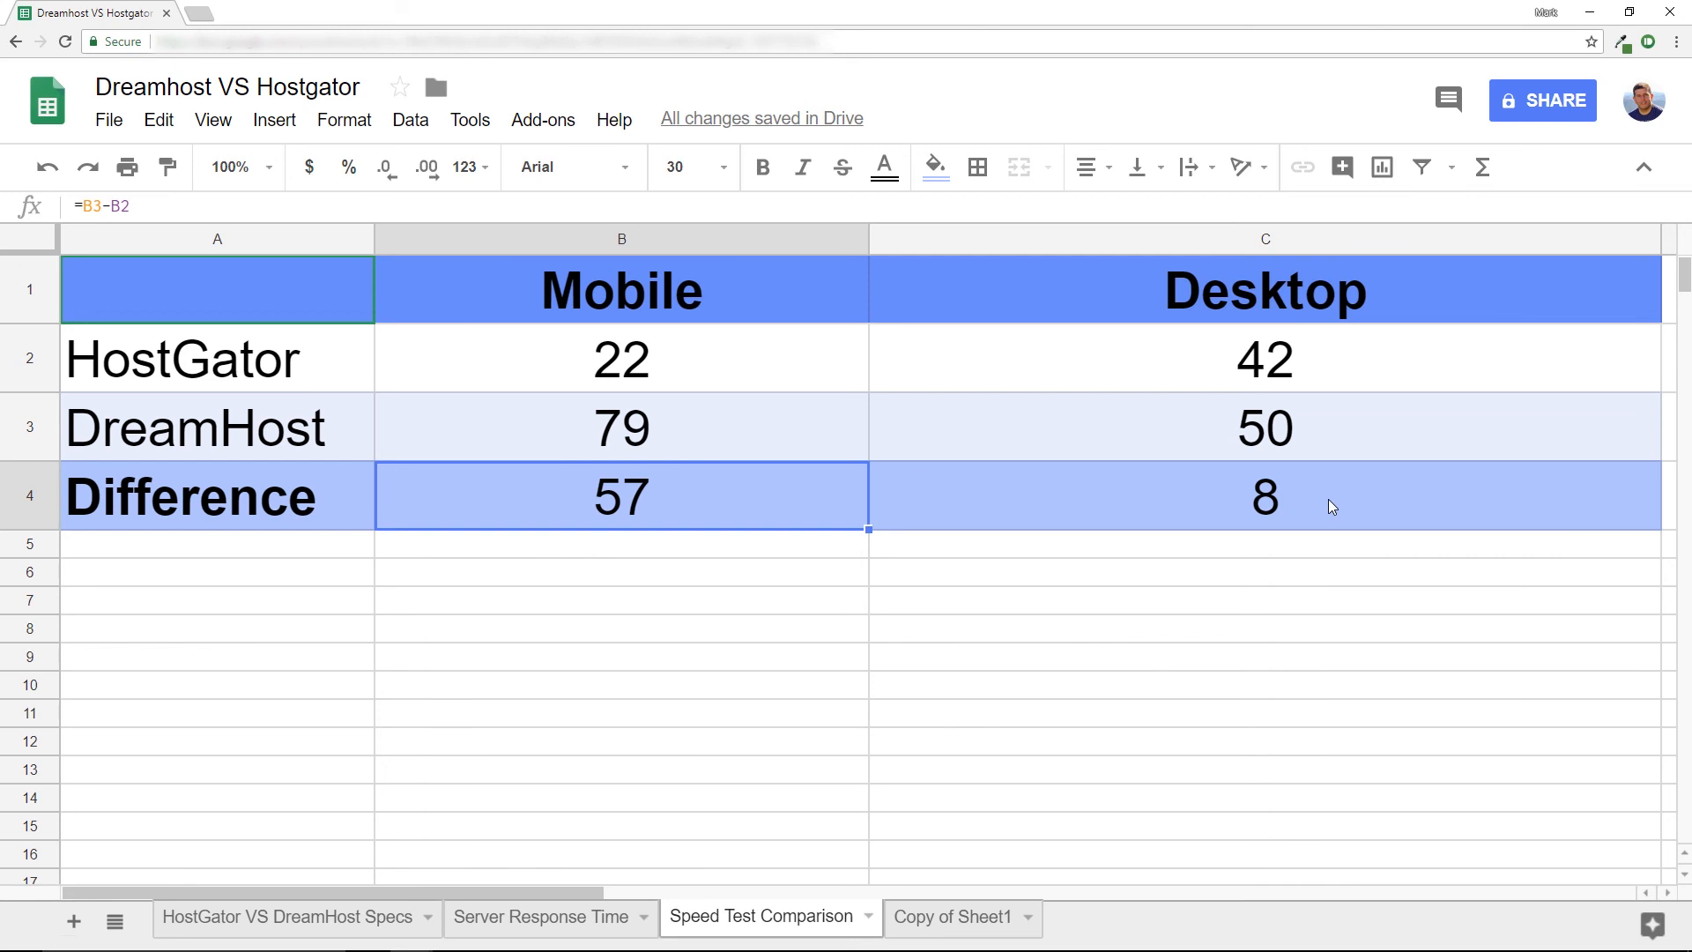
click(1266, 497)
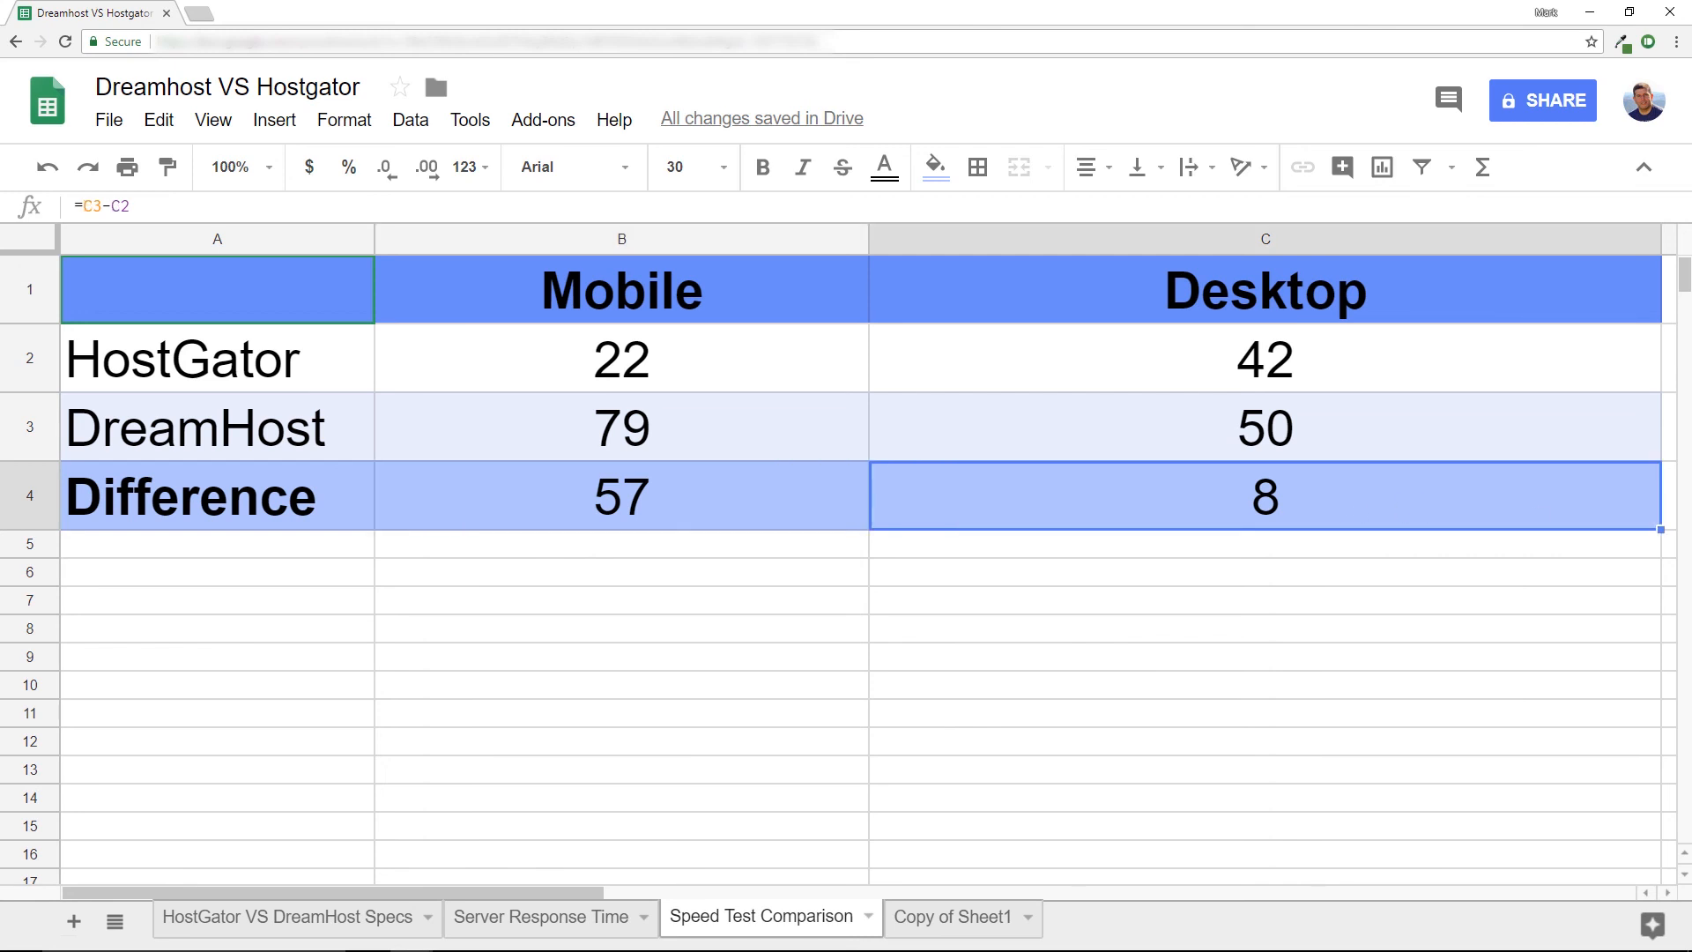